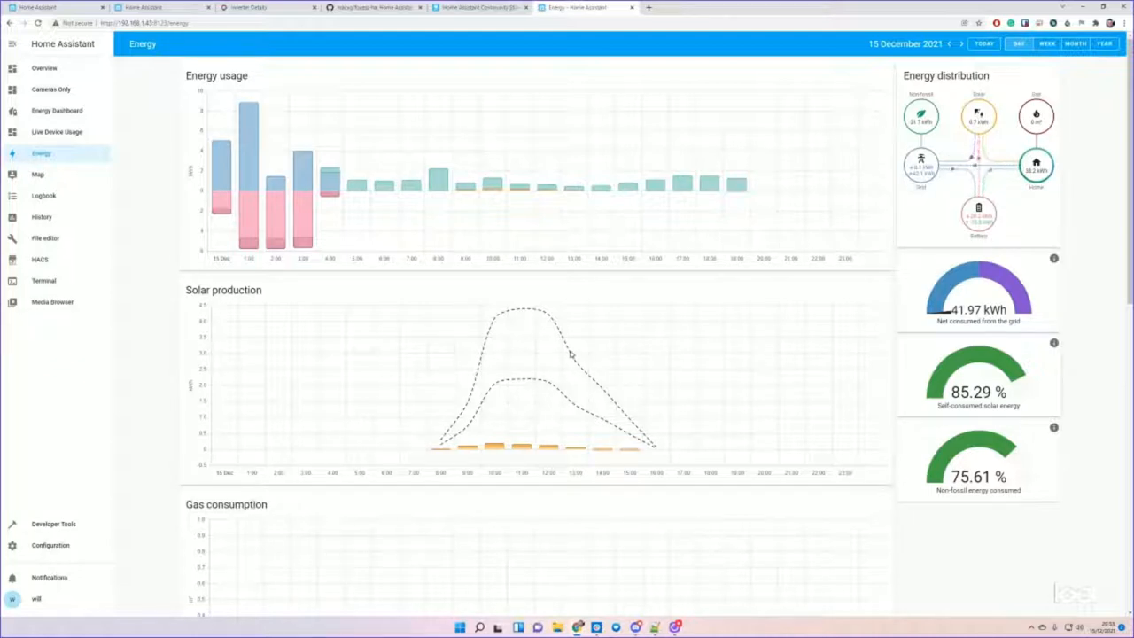
mouse_move(528, 369)
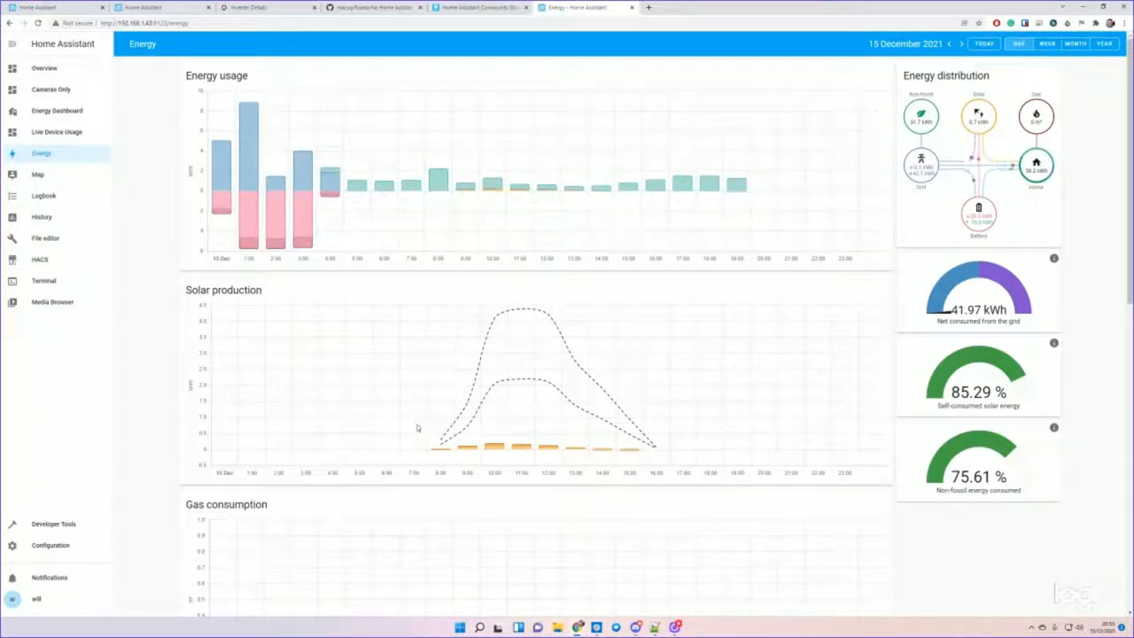
- Go to the custom Energy Dashboard and switch it into layout edit mode
scroll("down", 3)
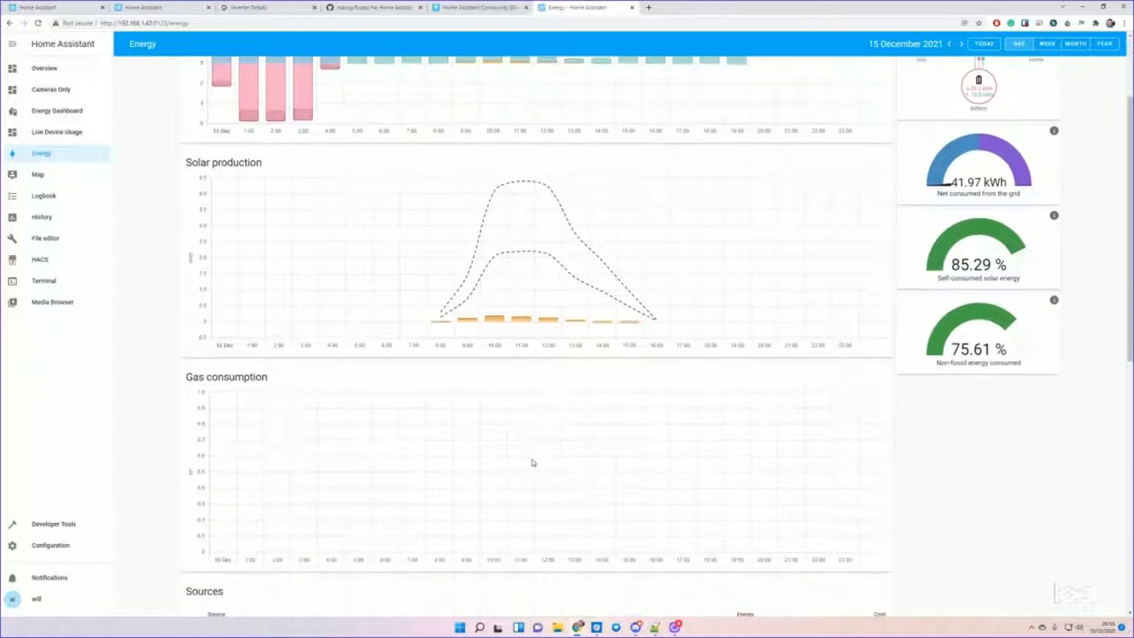
scroll("down", 3)
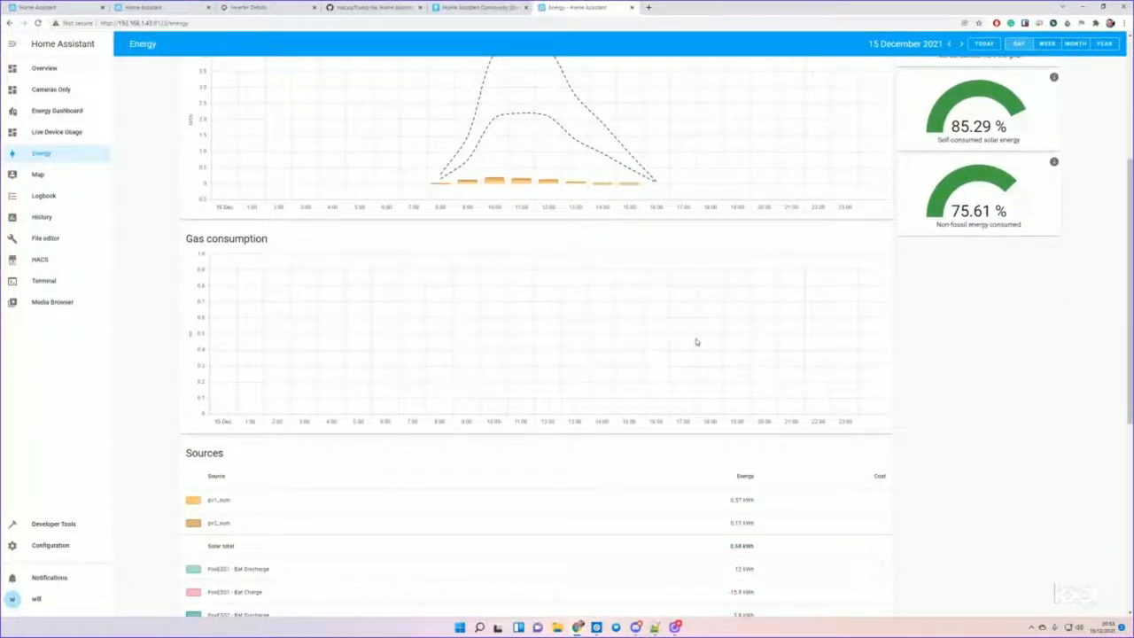
scroll("down", 3)
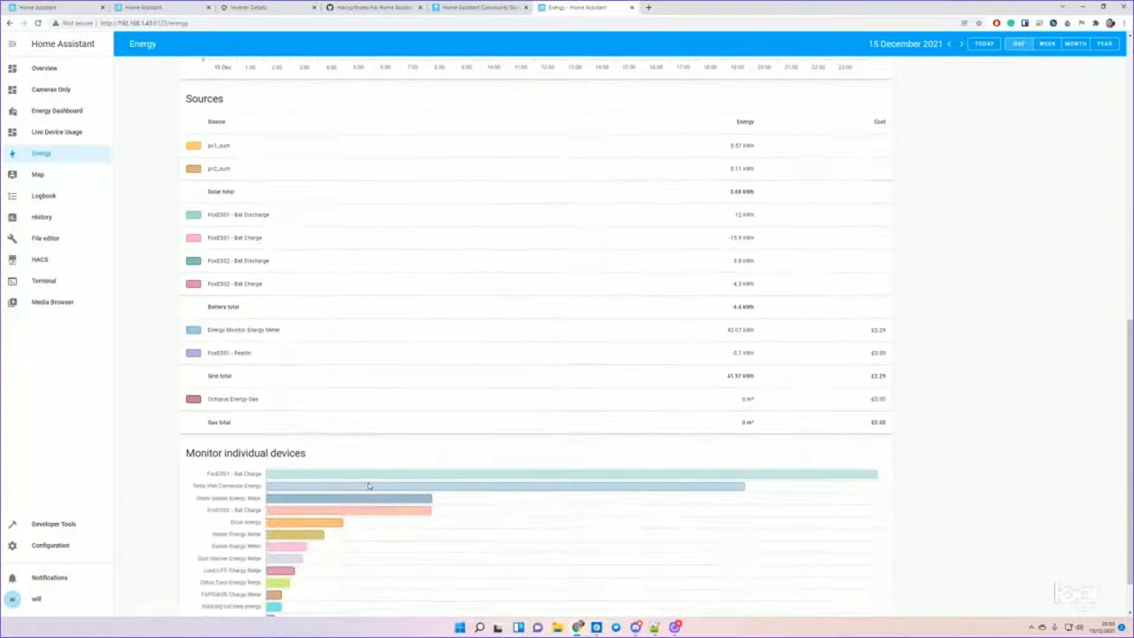
scroll("down", 3)
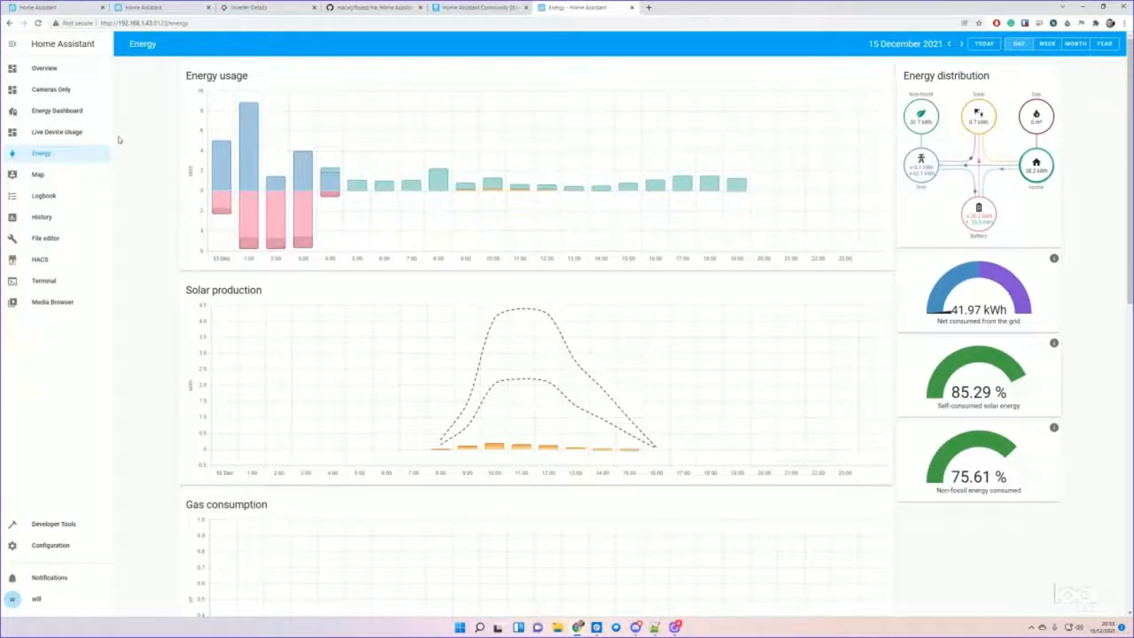
left_click(57, 110)
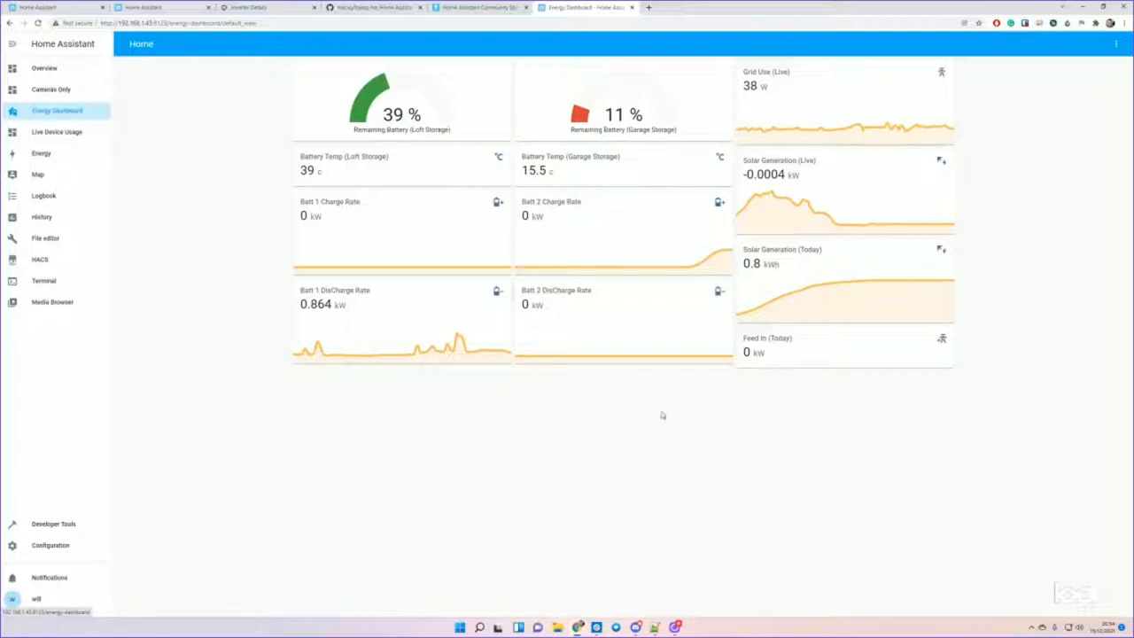
mouse_move(422, 450)
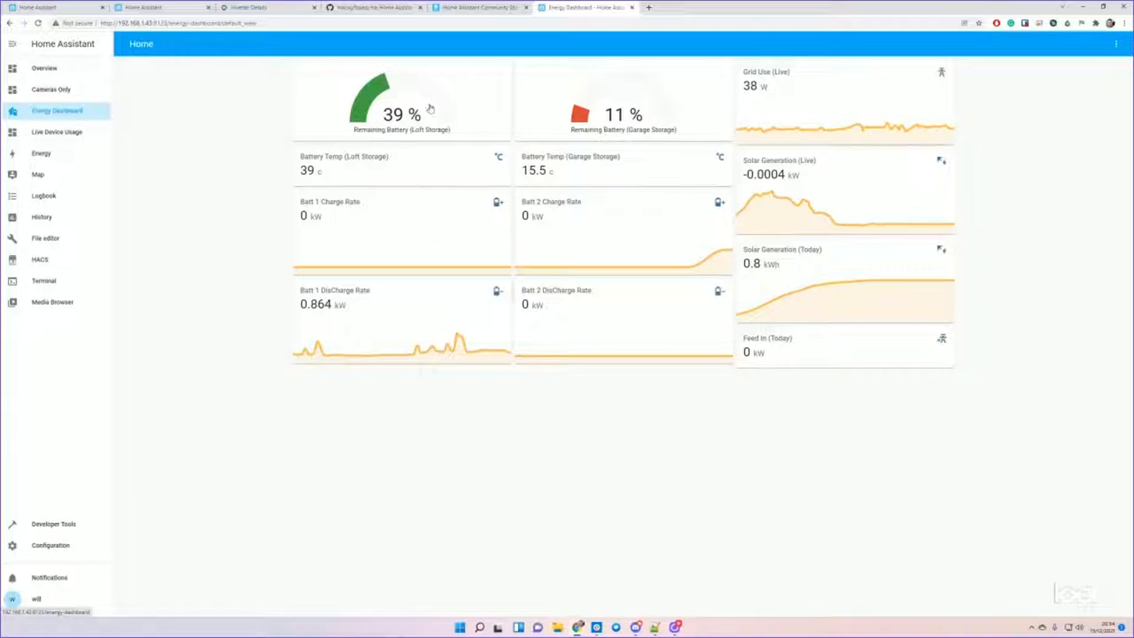
mouse_move(617, 391)
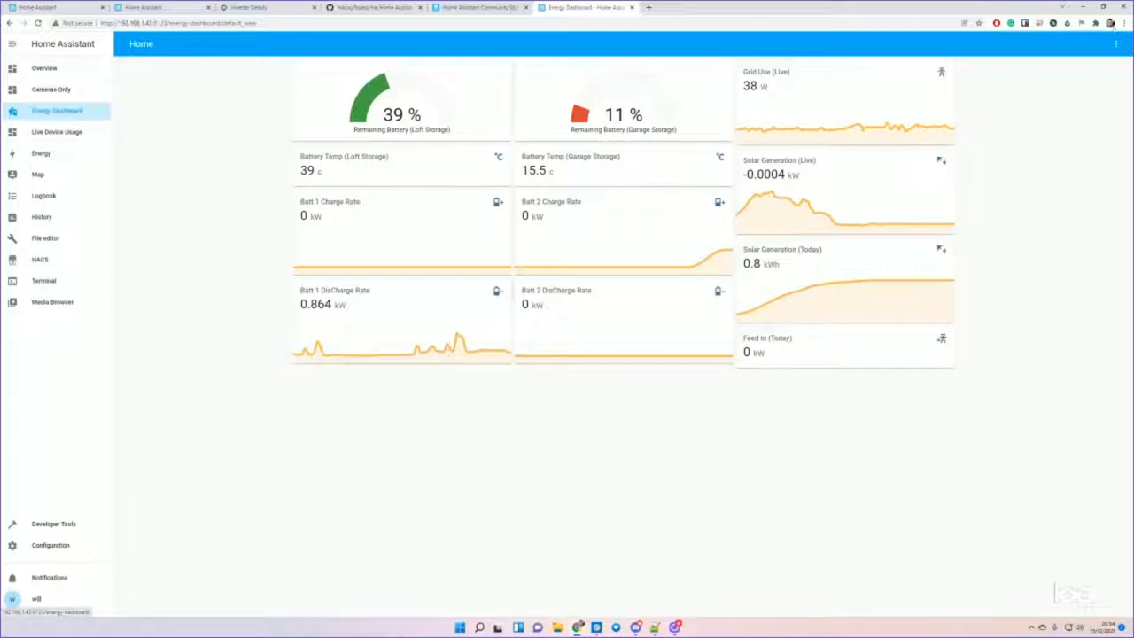
left_click(1116, 43)
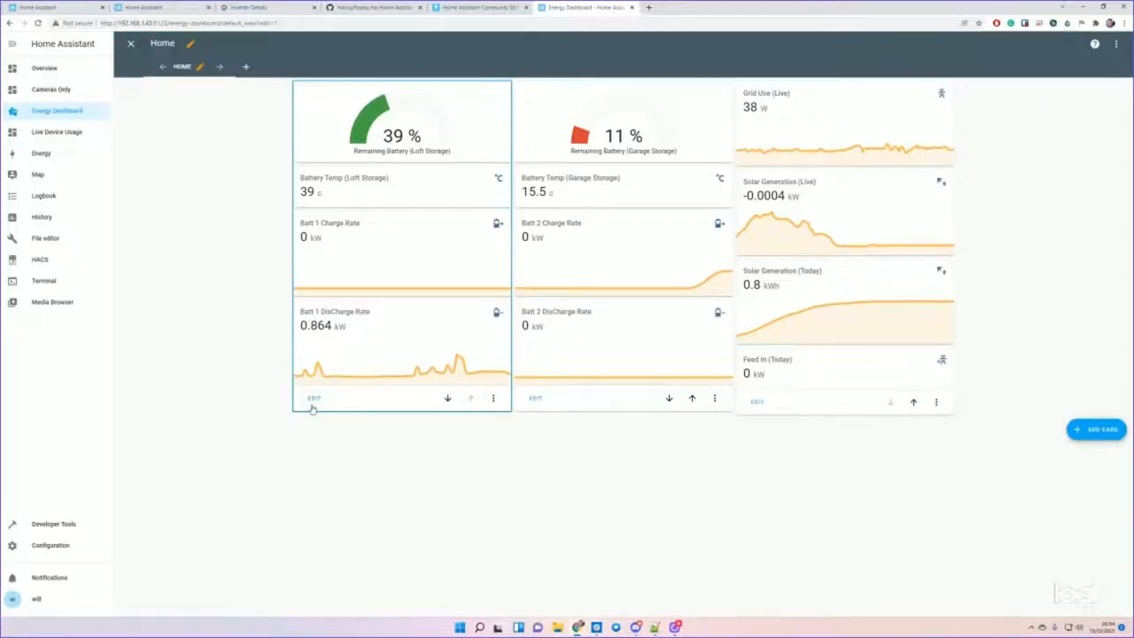
- Set Loft Storage card 2's entity to sensor.foxess_bat_temperature and save the stack
left_click(314, 398)
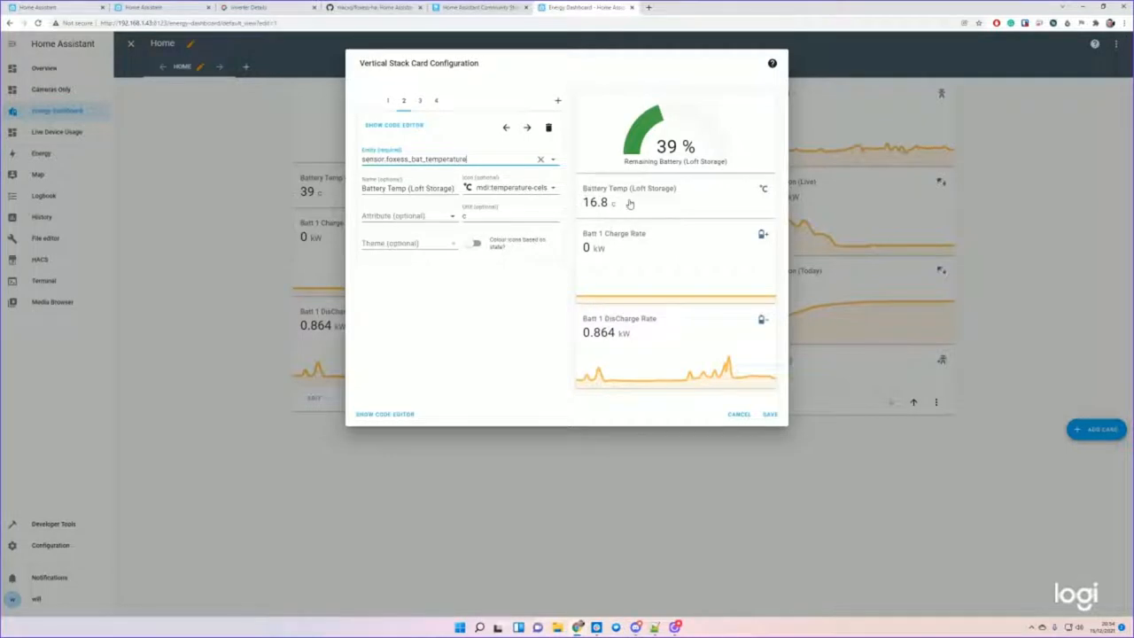
mouse_move(492, 235)
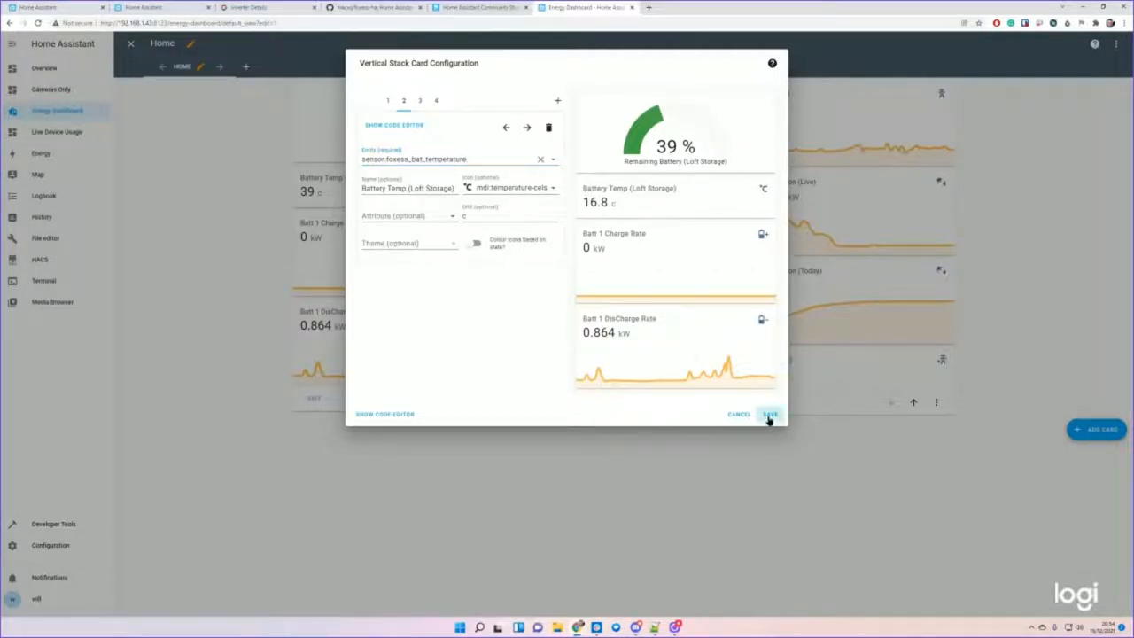
left_click(769, 413)
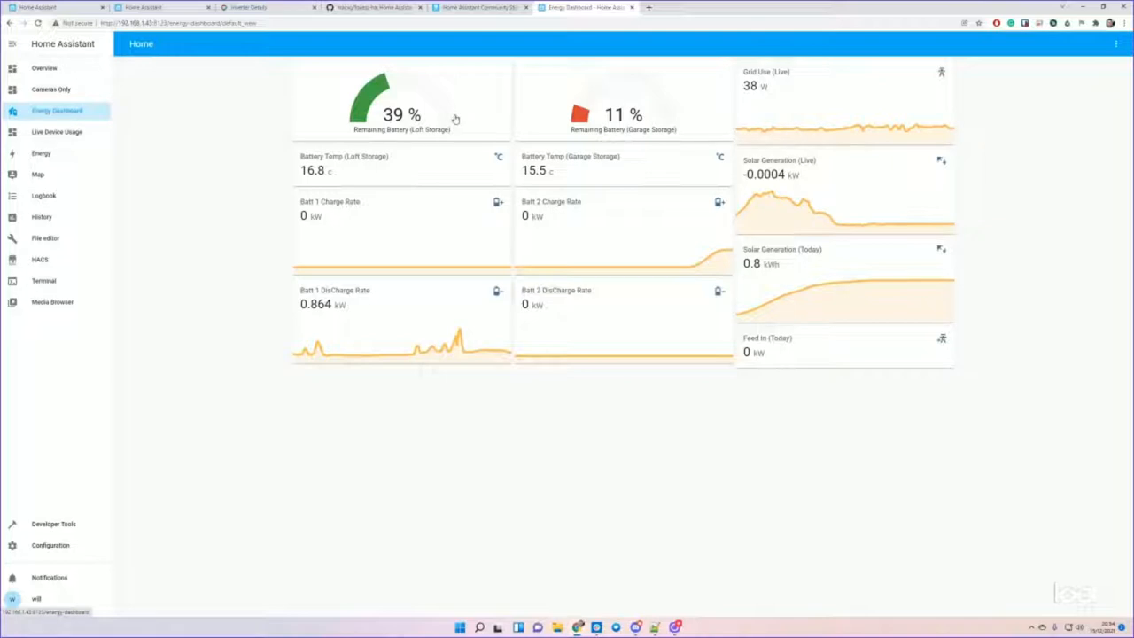
mouse_move(352, 226)
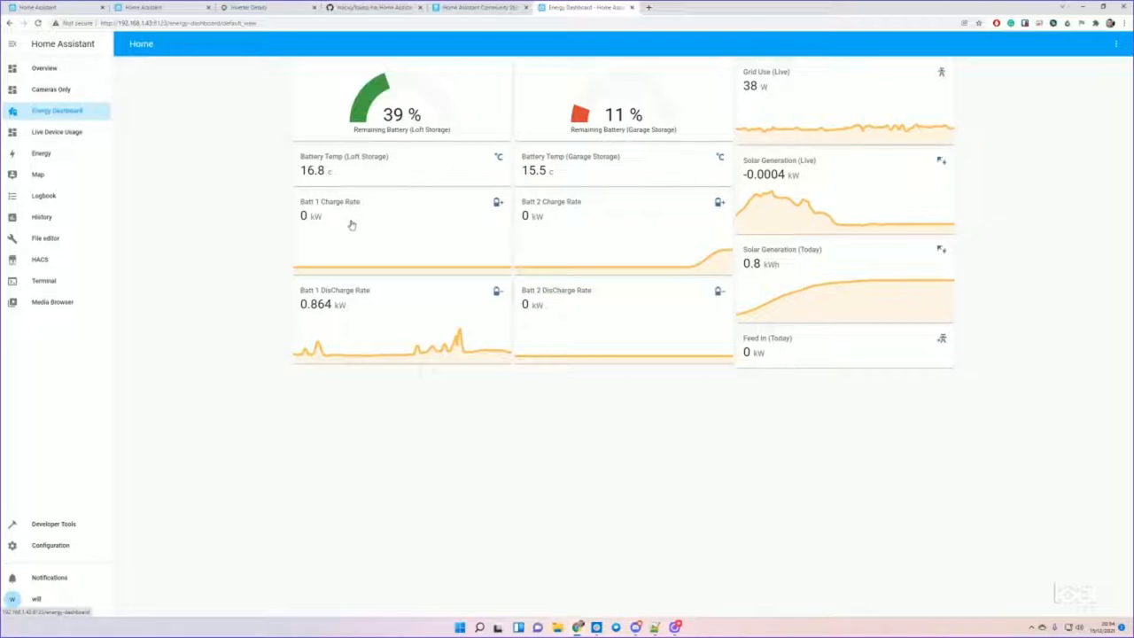
mouse_move(859, 89)
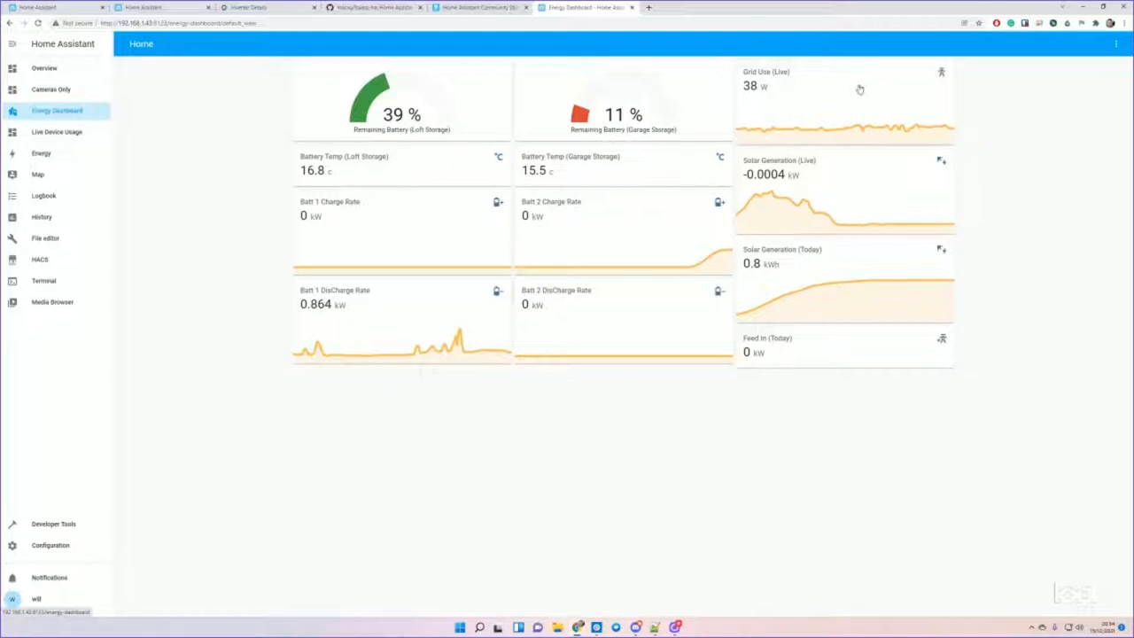
mouse_move(752, 98)
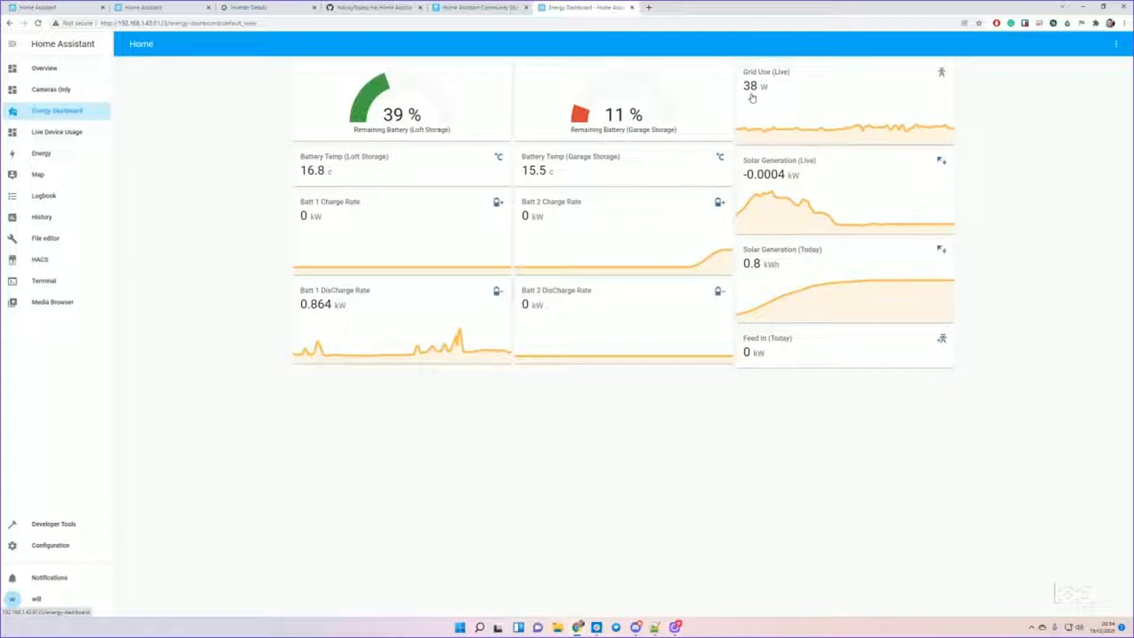
mouse_move(324, 336)
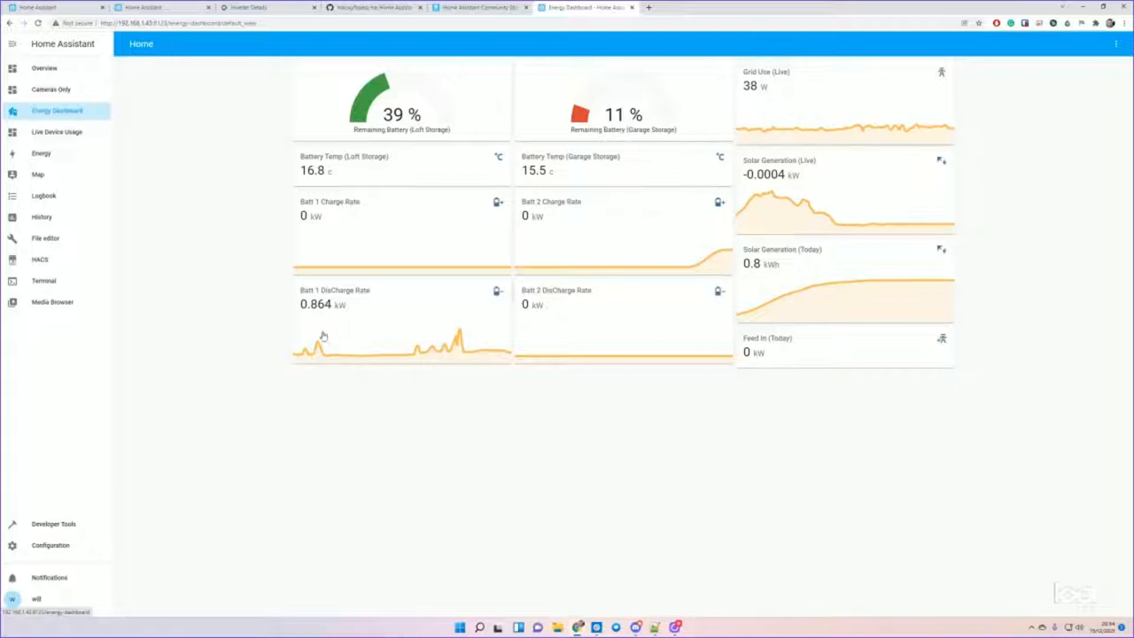
mouse_move(386, 135)
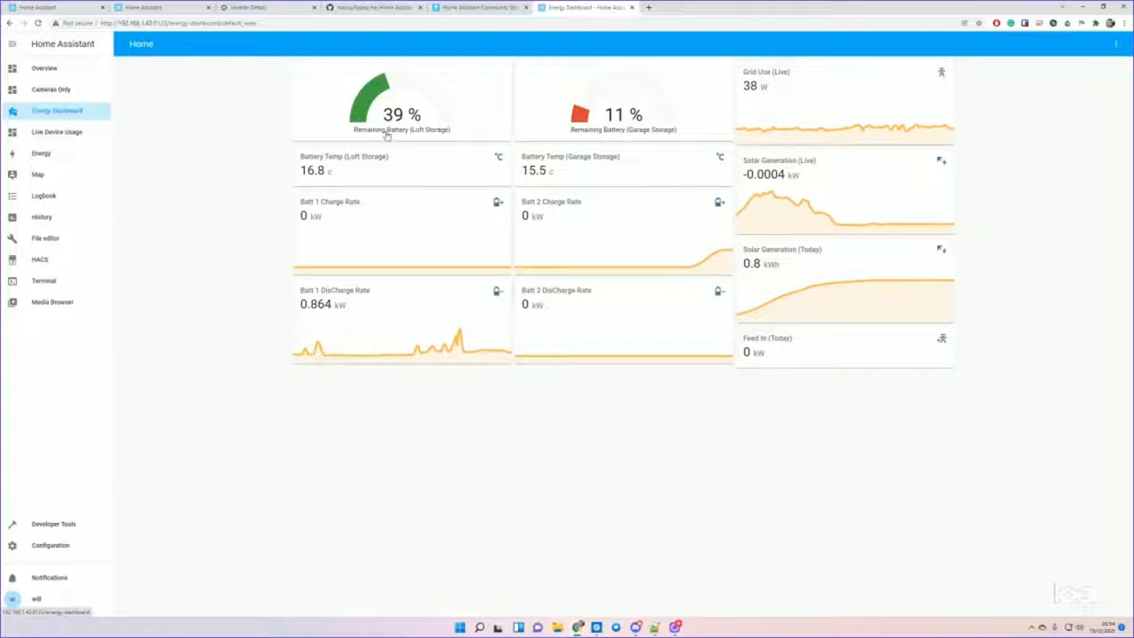
mouse_move(389, 319)
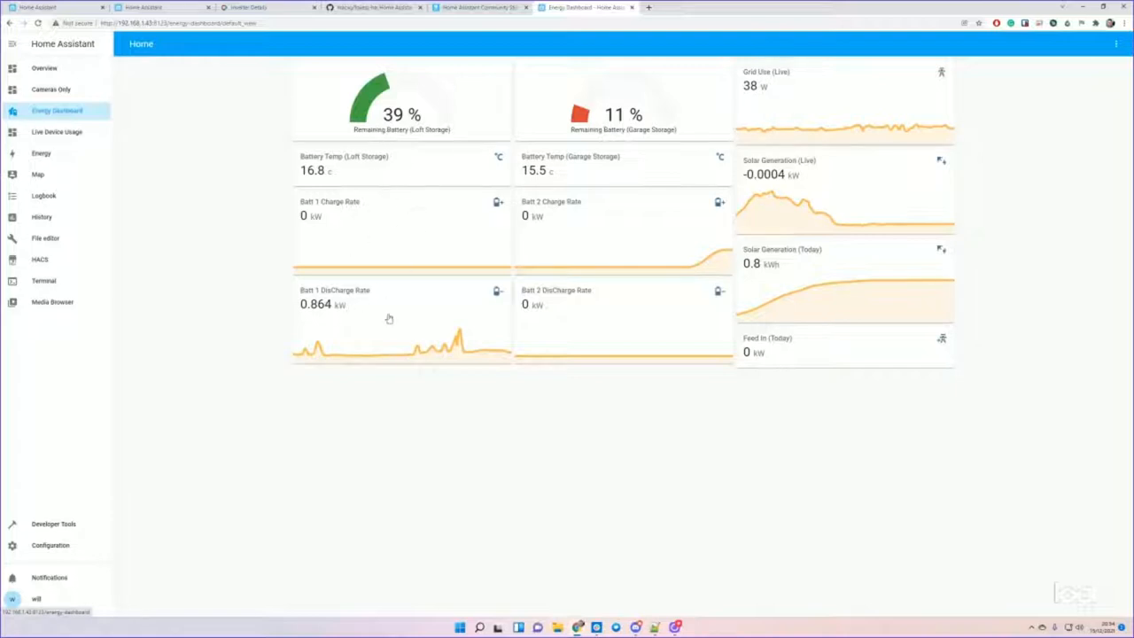
mouse_move(816, 196)
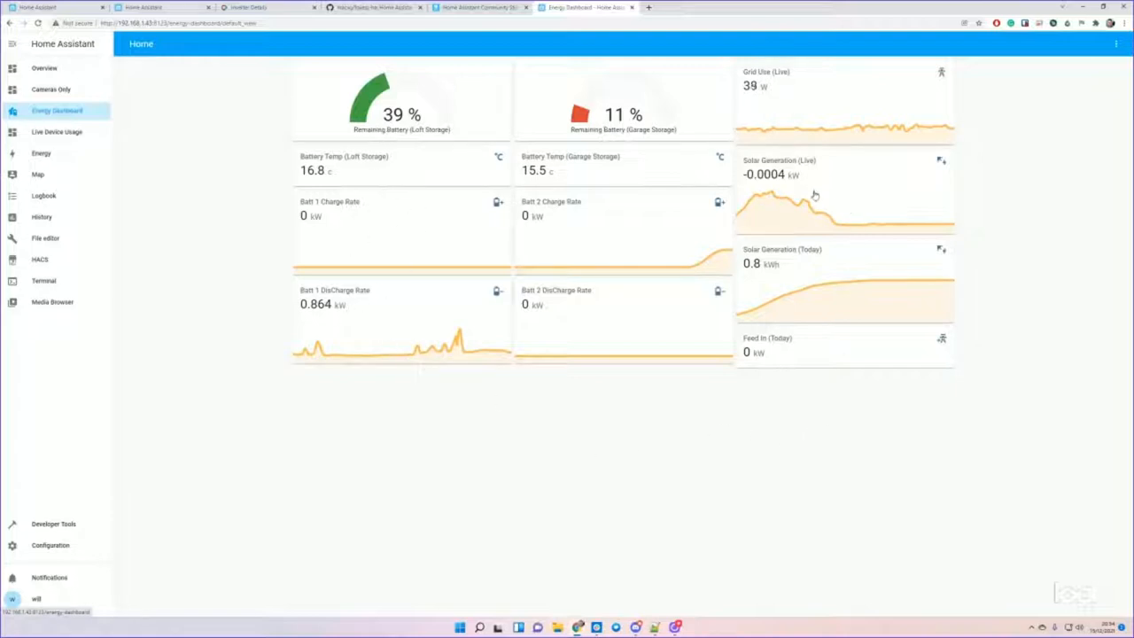
mouse_move(794, 289)
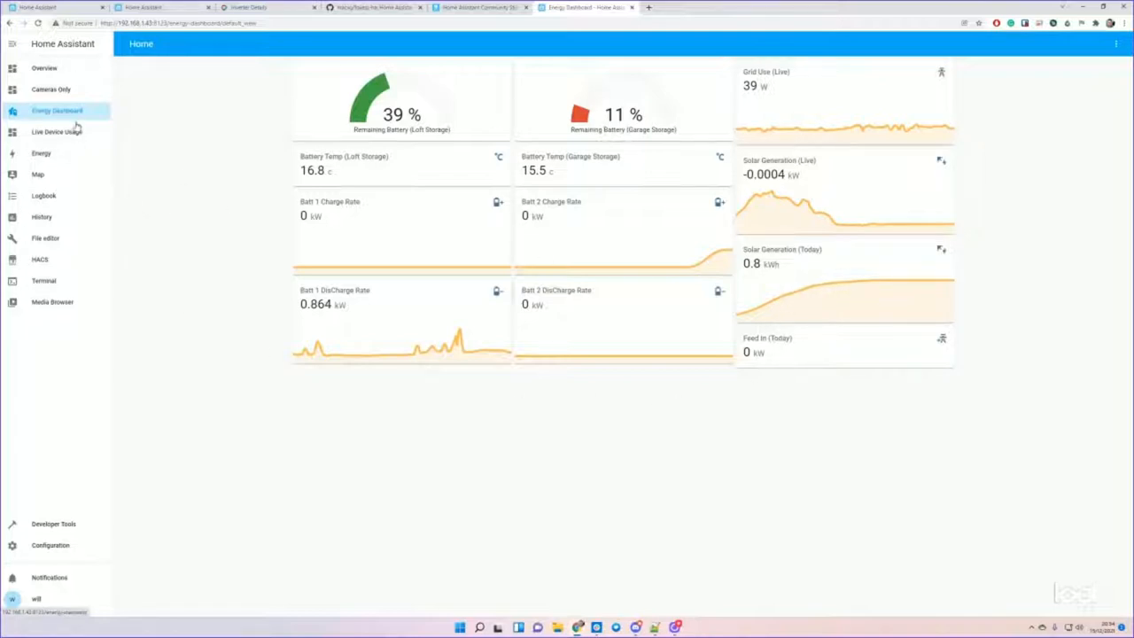
mouse_move(184, 206)
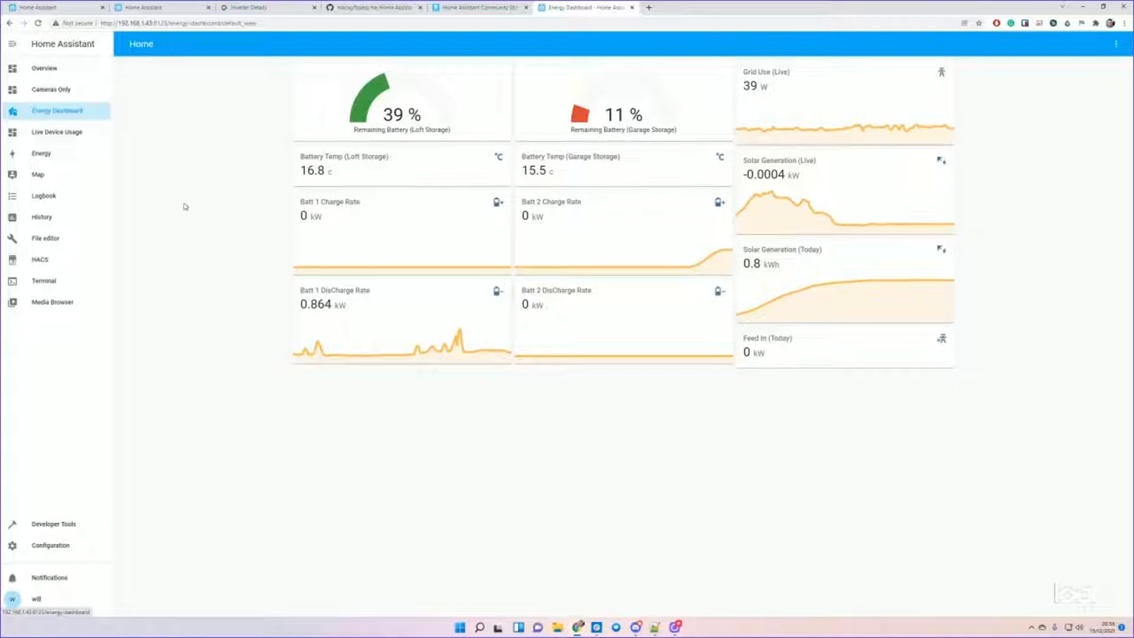
mouse_move(74, 160)
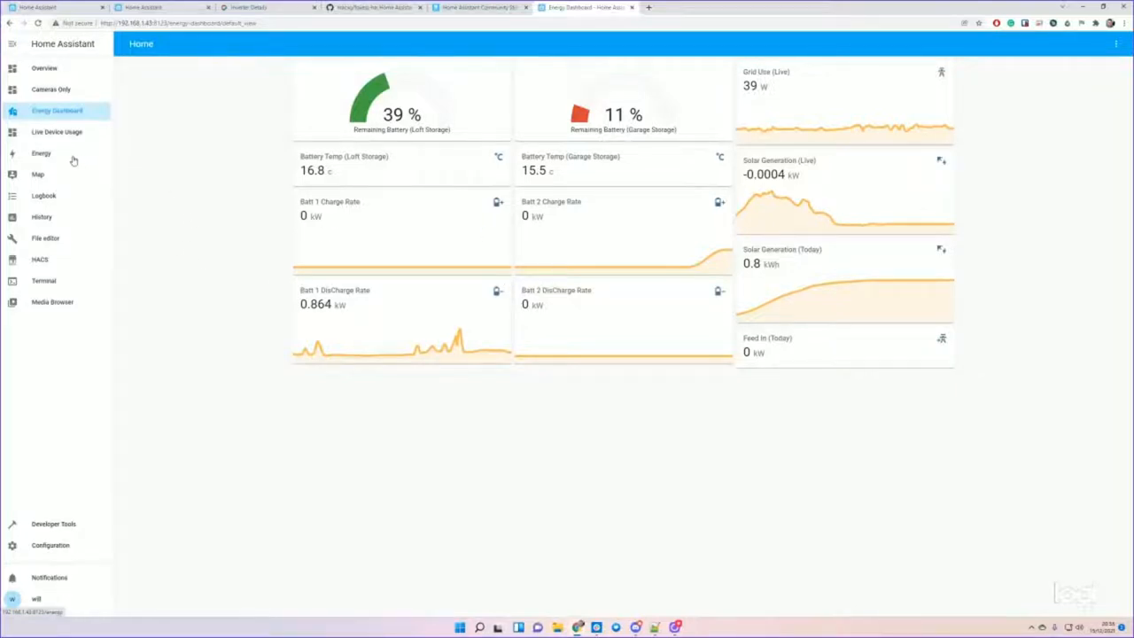
- Show the built-in Energy page for 15 December 2021 with usage, solar and distribution figures
left_click(40, 153)
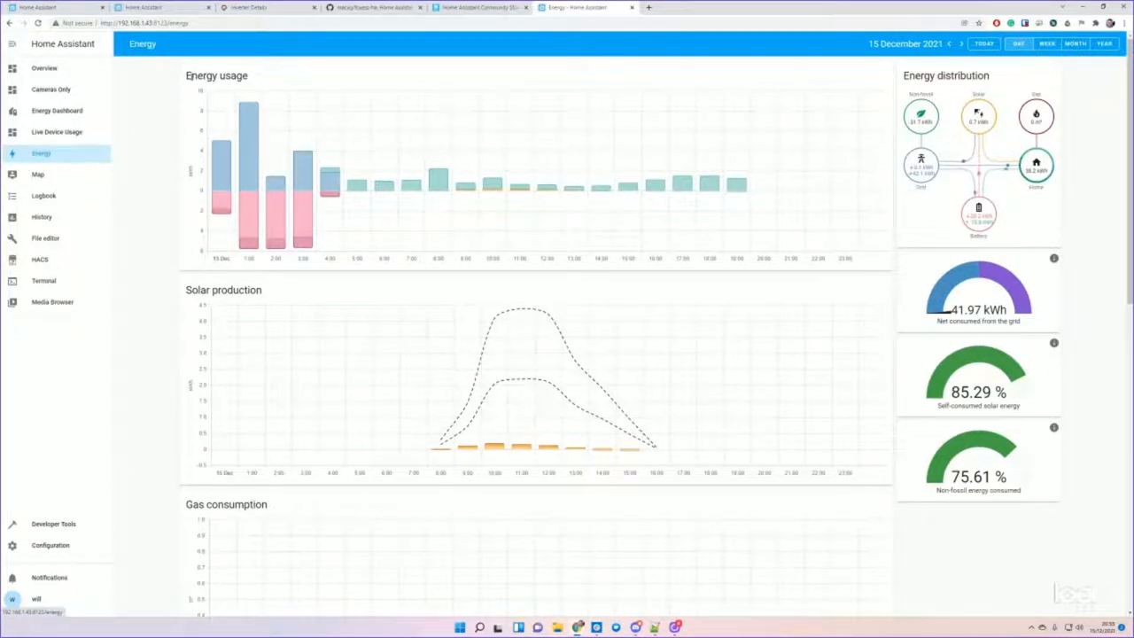
mouse_move(764, 313)
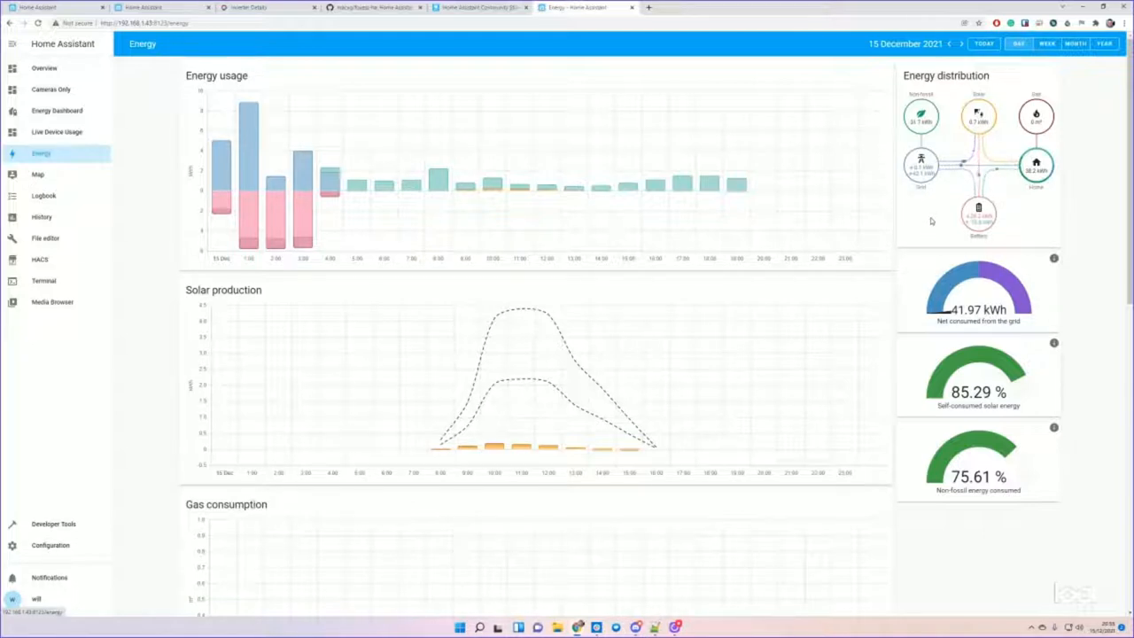
mouse_move(655, 395)
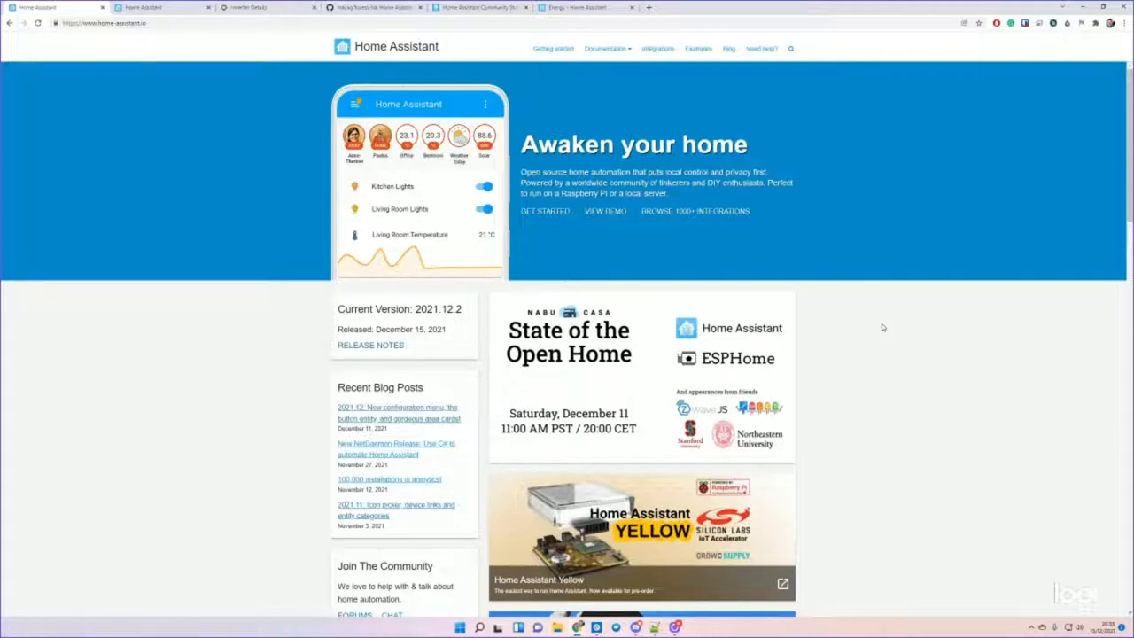
- Reach the Installation page from the website's Getting started documentation
scroll("down", 3)
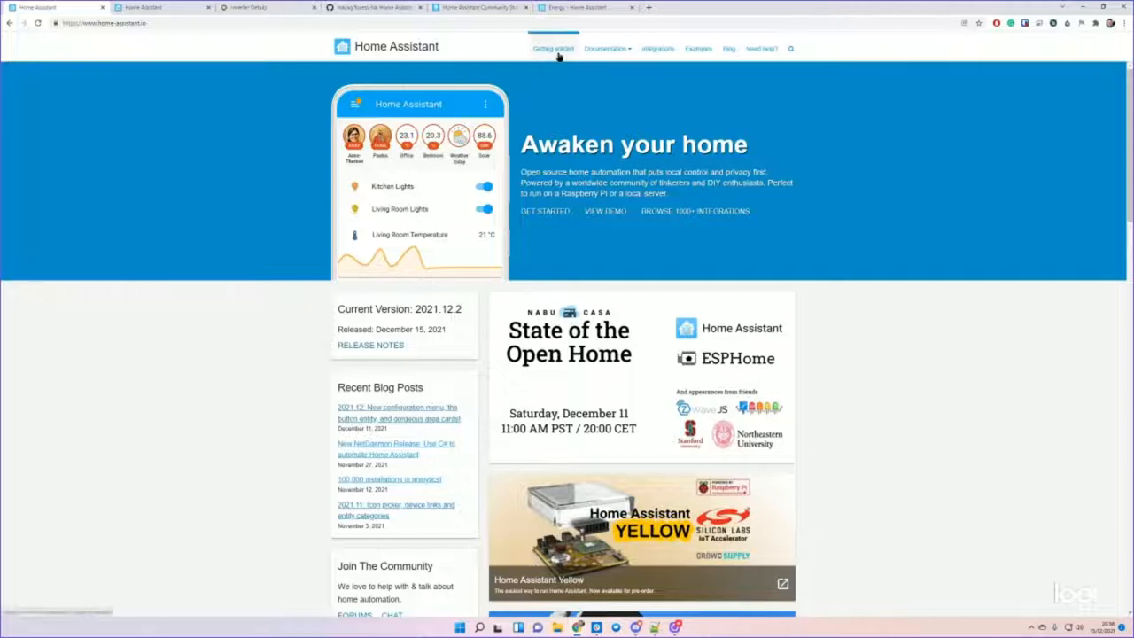
left_click(553, 48)
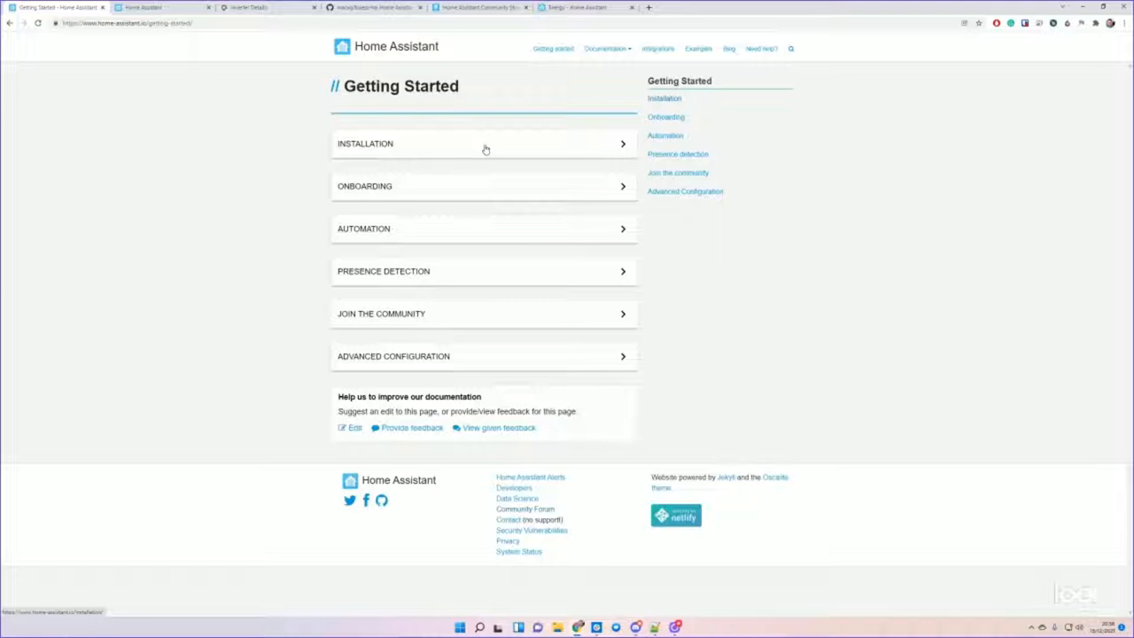
left_click(483, 143)
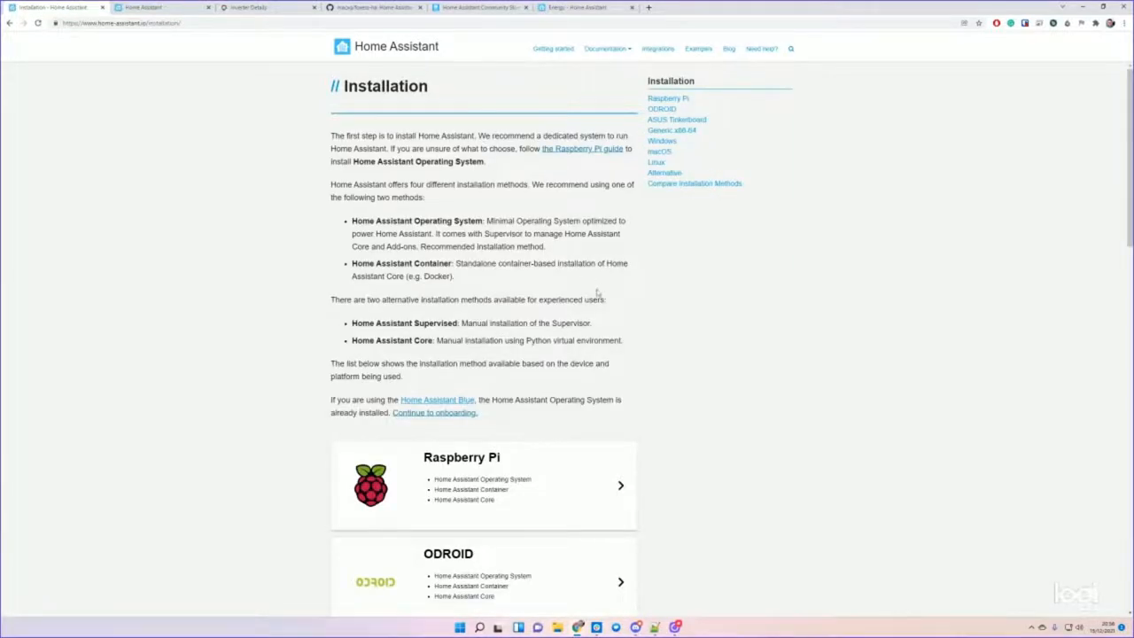
- Choose the Linux card to load the Linux installation guide with OS images and VM steps
scroll("down", 3)
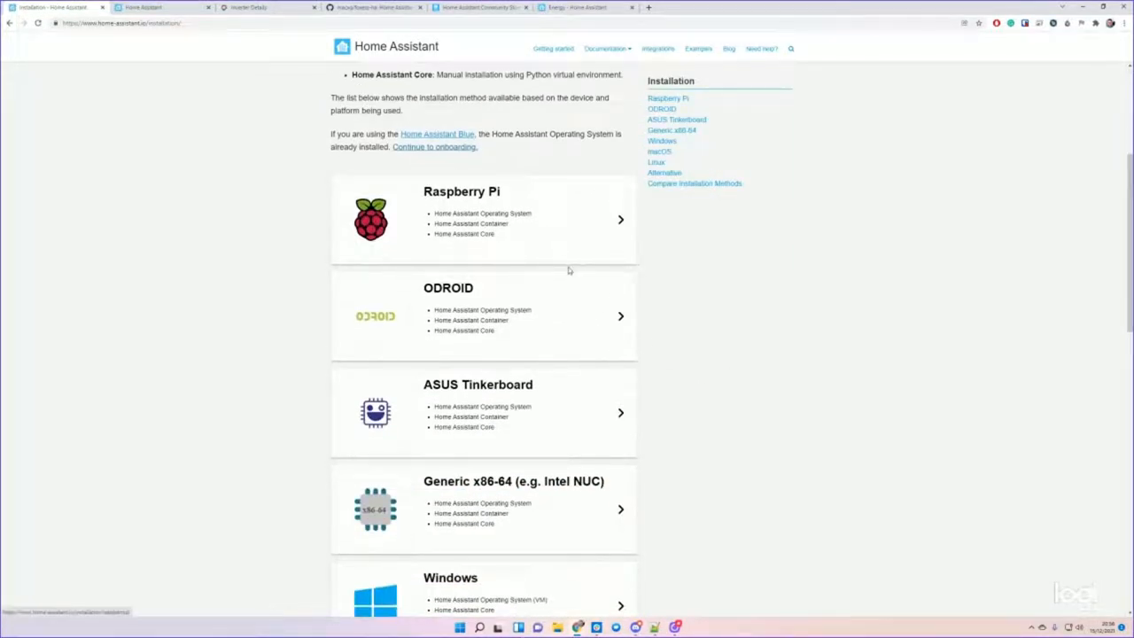
mouse_move(595, 207)
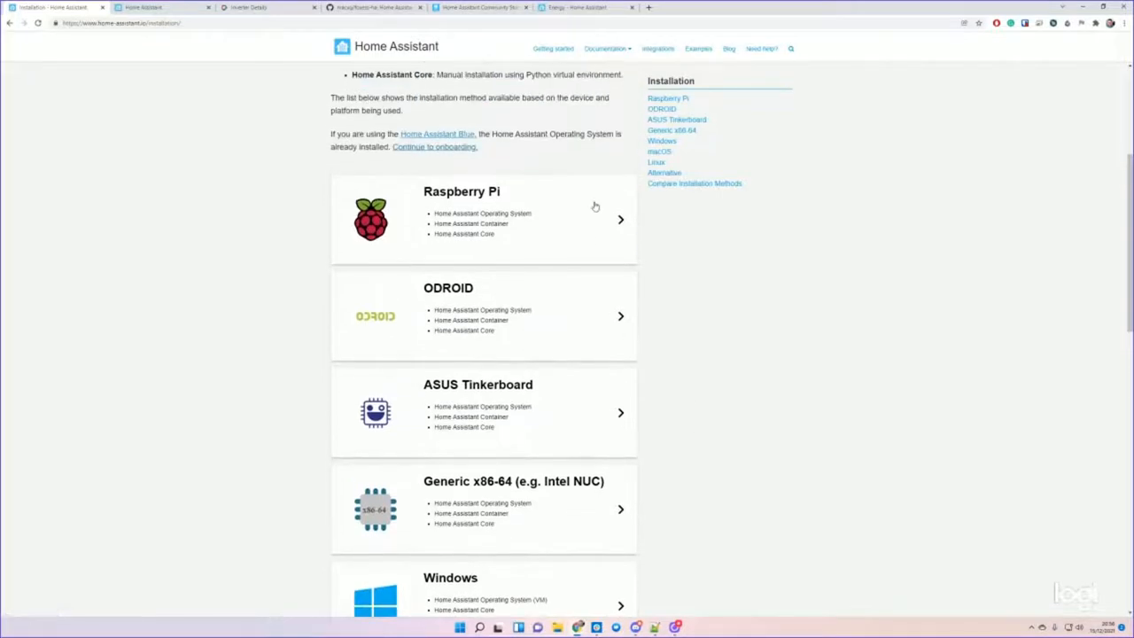
scroll("down", 3)
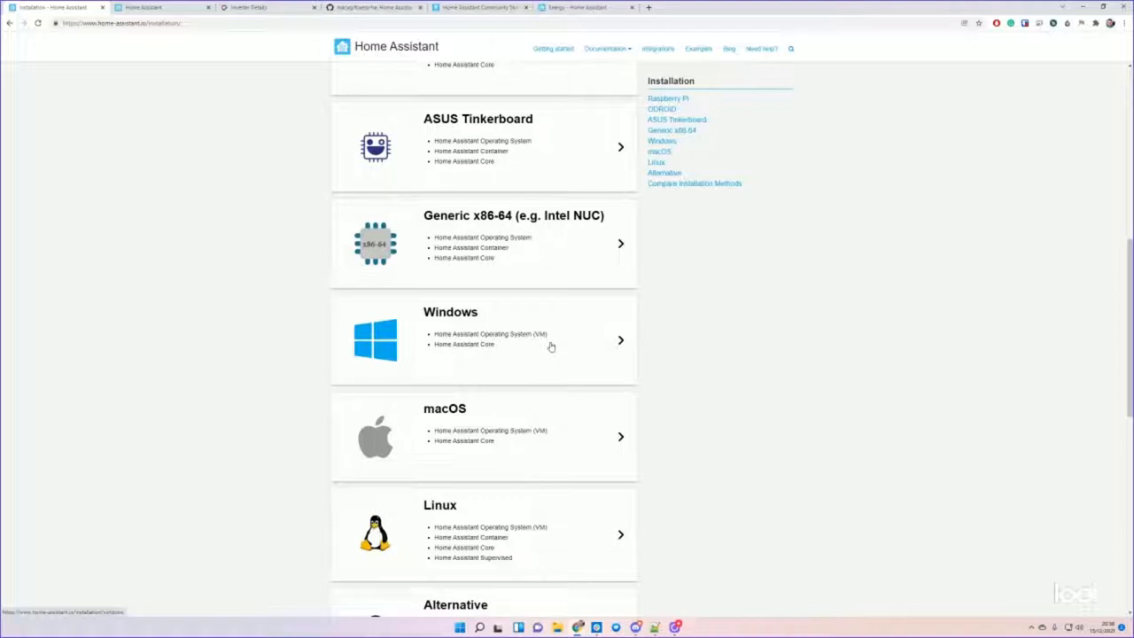
mouse_move(549, 353)
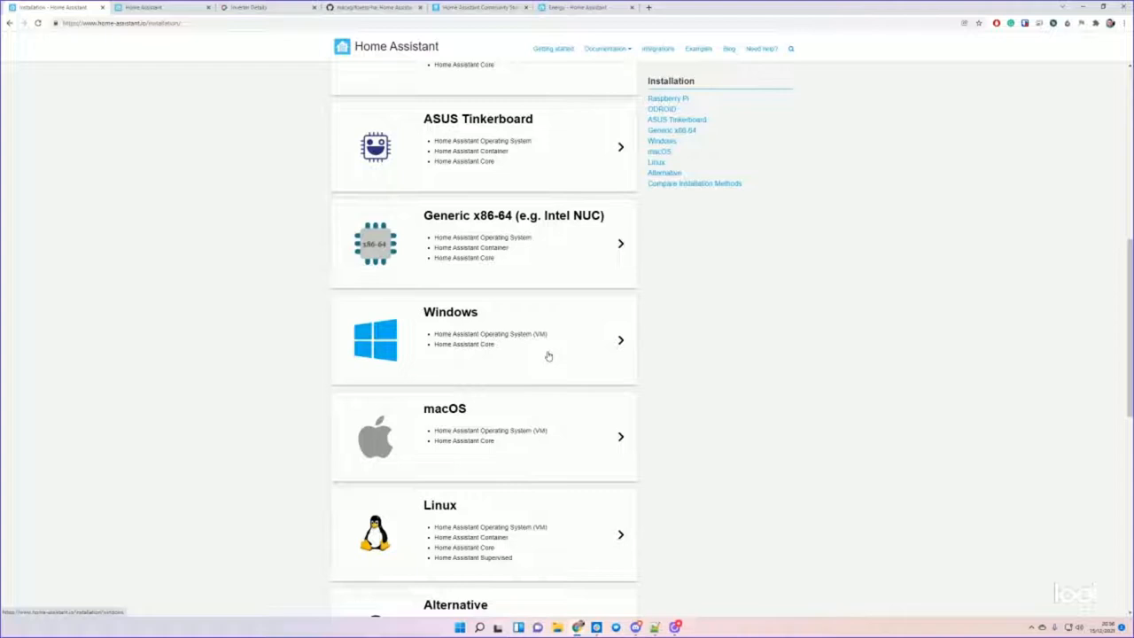
scroll("down", 3)
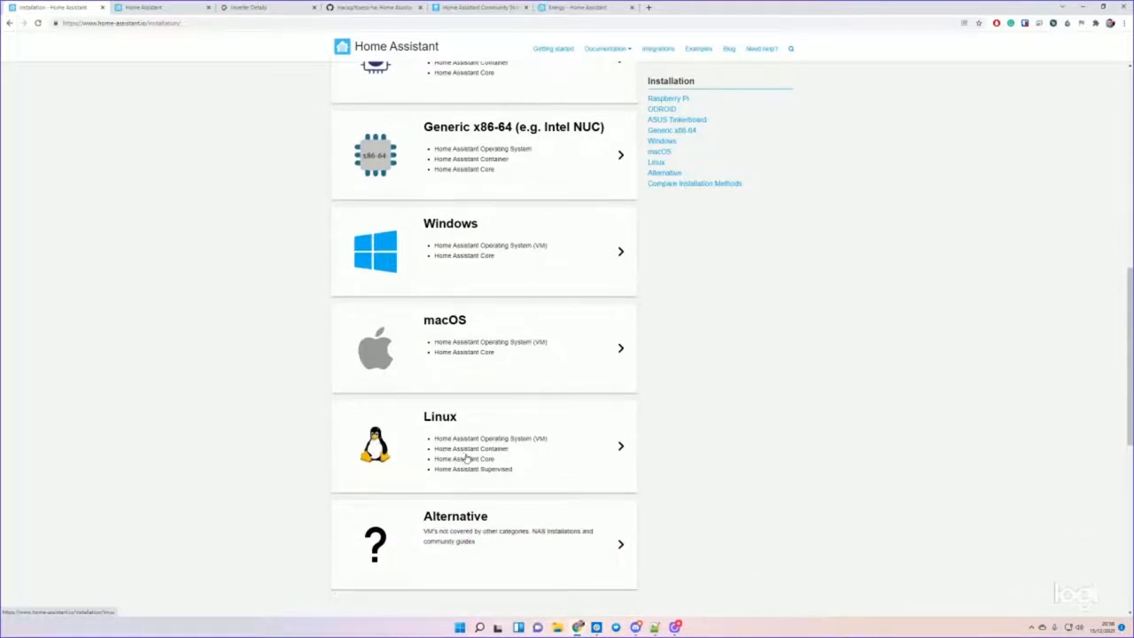
mouse_move(591, 465)
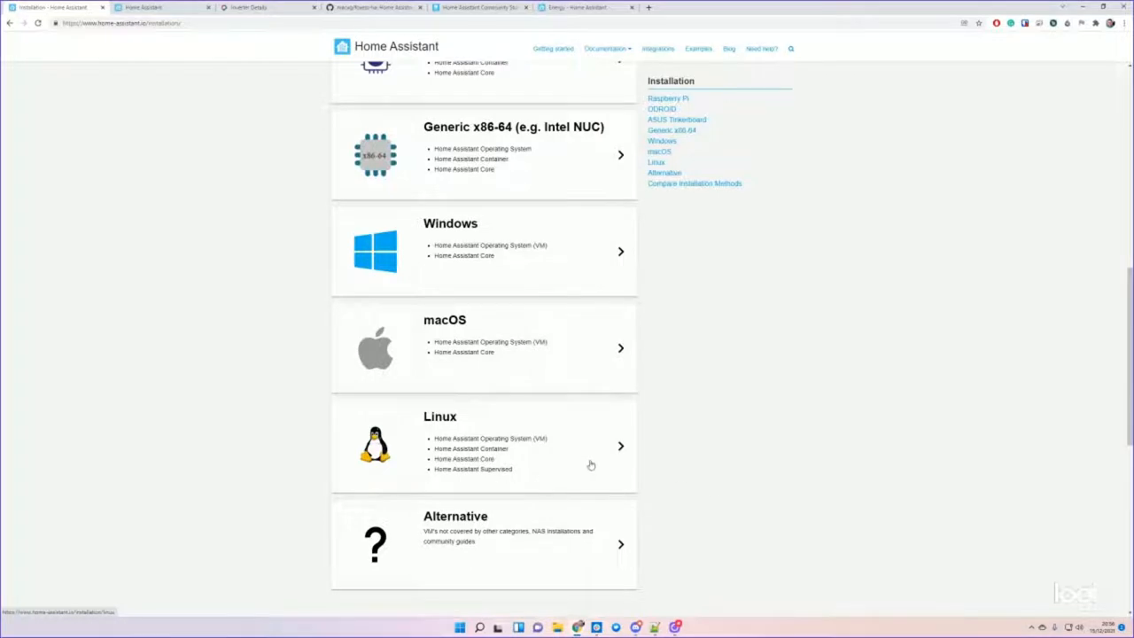
left_click(439, 417)
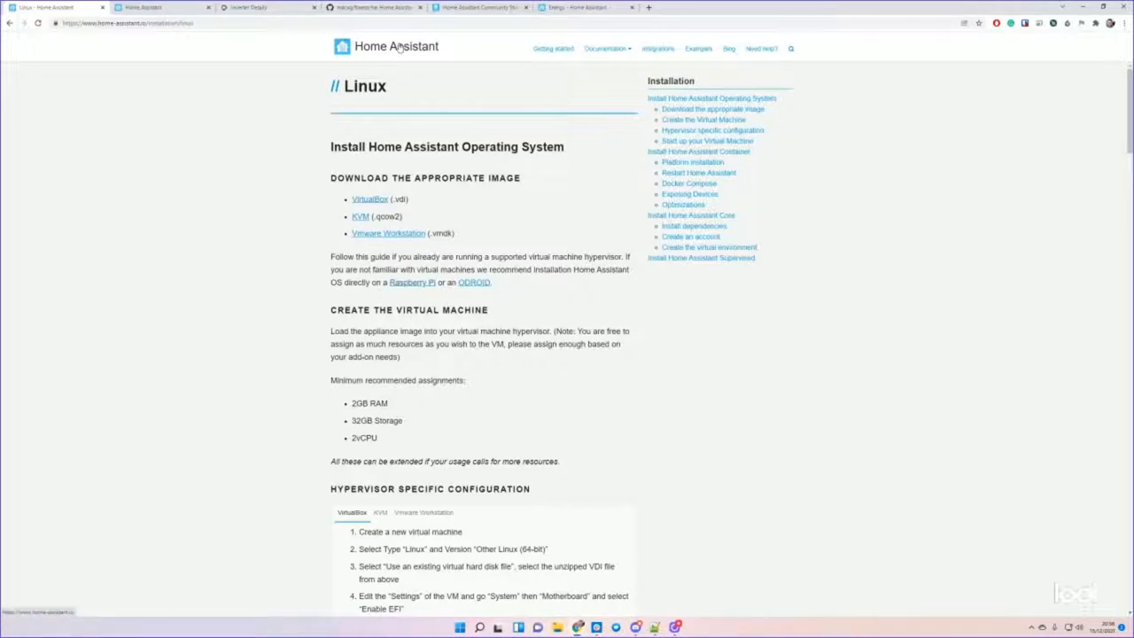
mouse_move(556, 75)
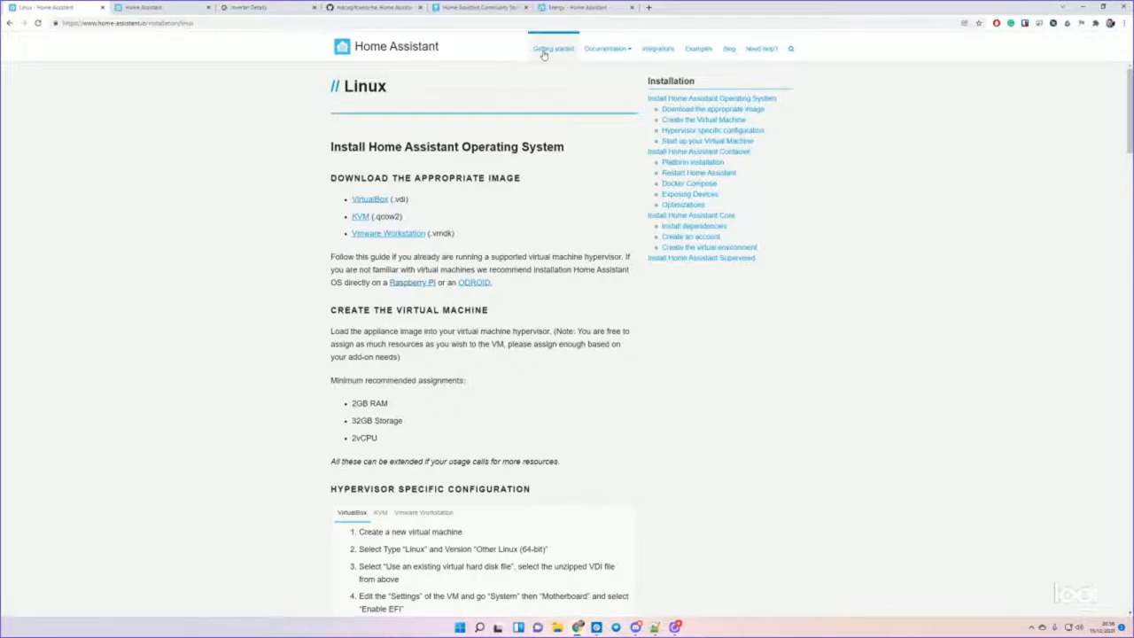
- Go back via Getting started to the installation overview listing Raspberry Pi and other methods
left_click(553, 49)
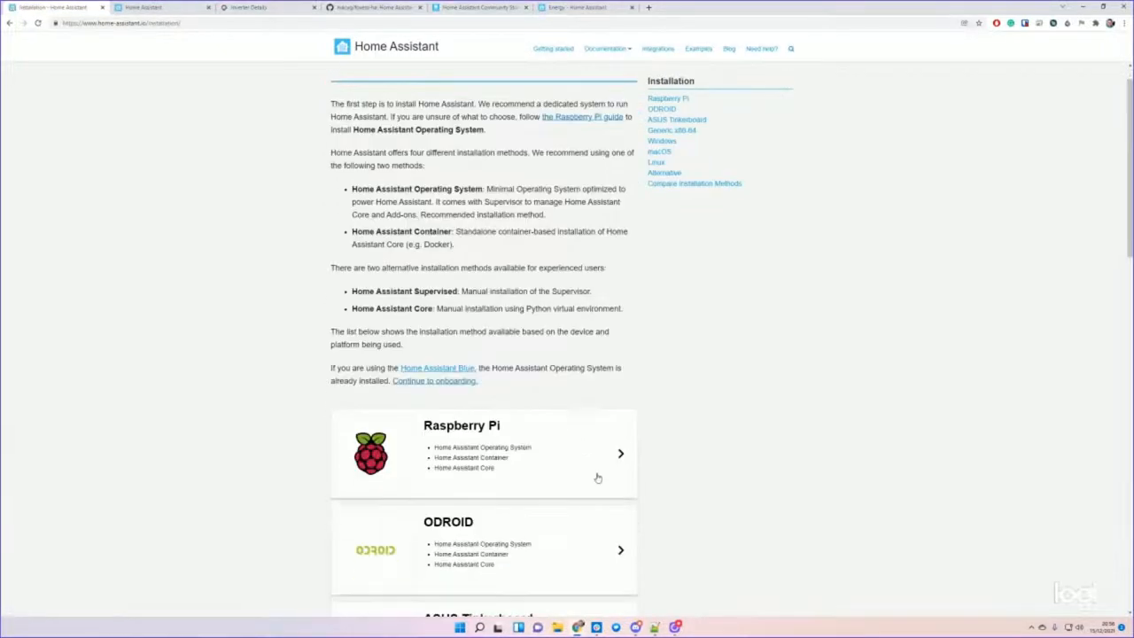
scroll("down", 3)
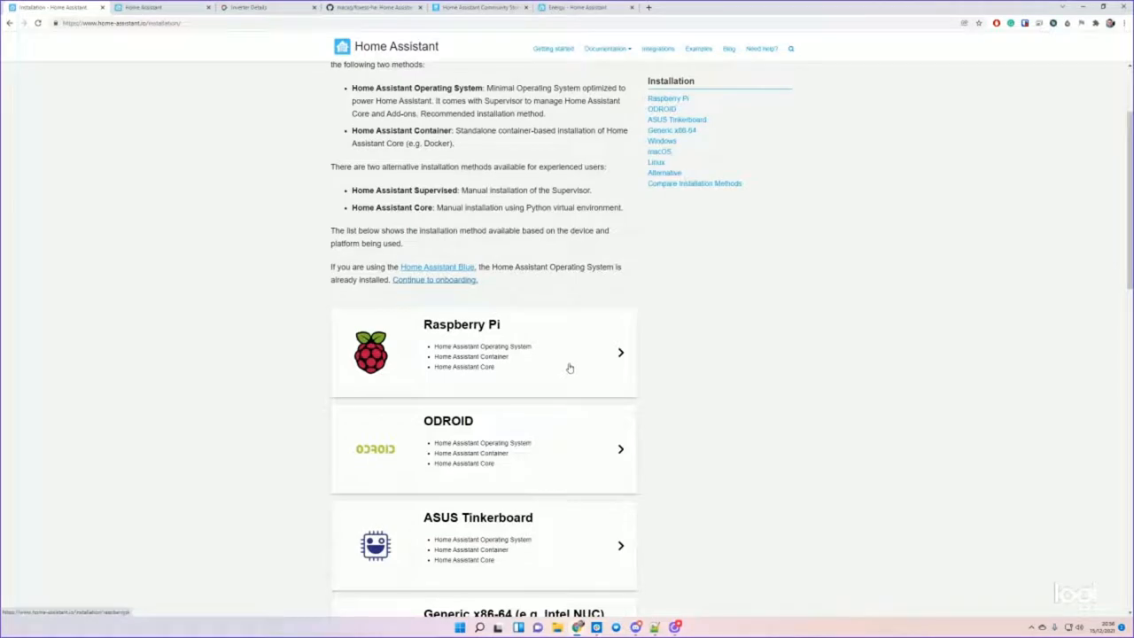
mouse_move(547, 358)
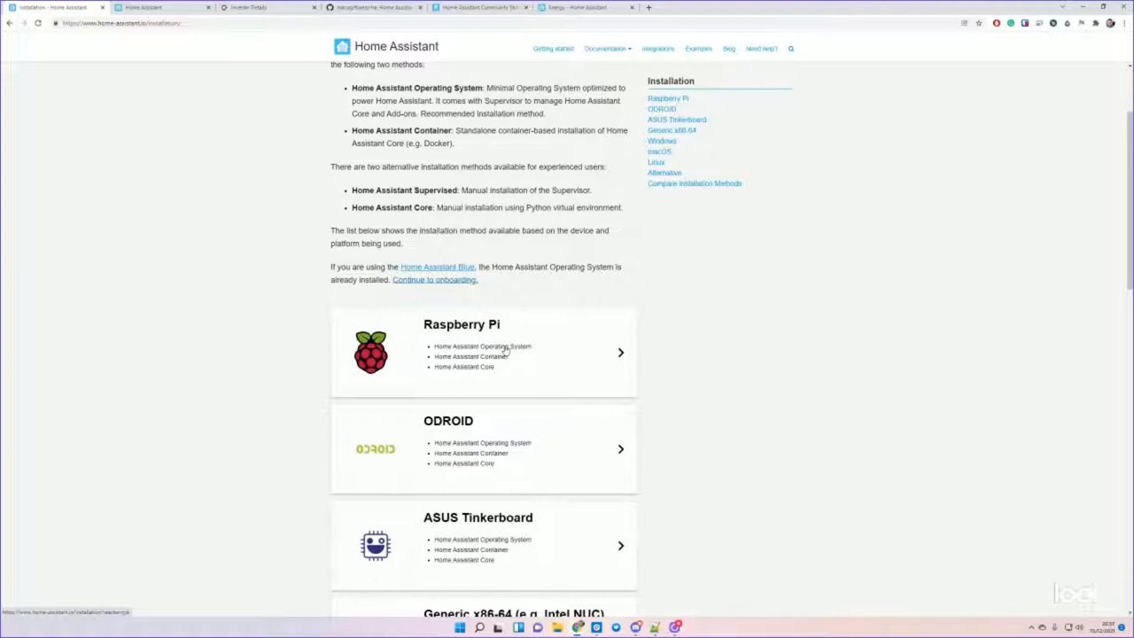
mouse_move(494, 186)
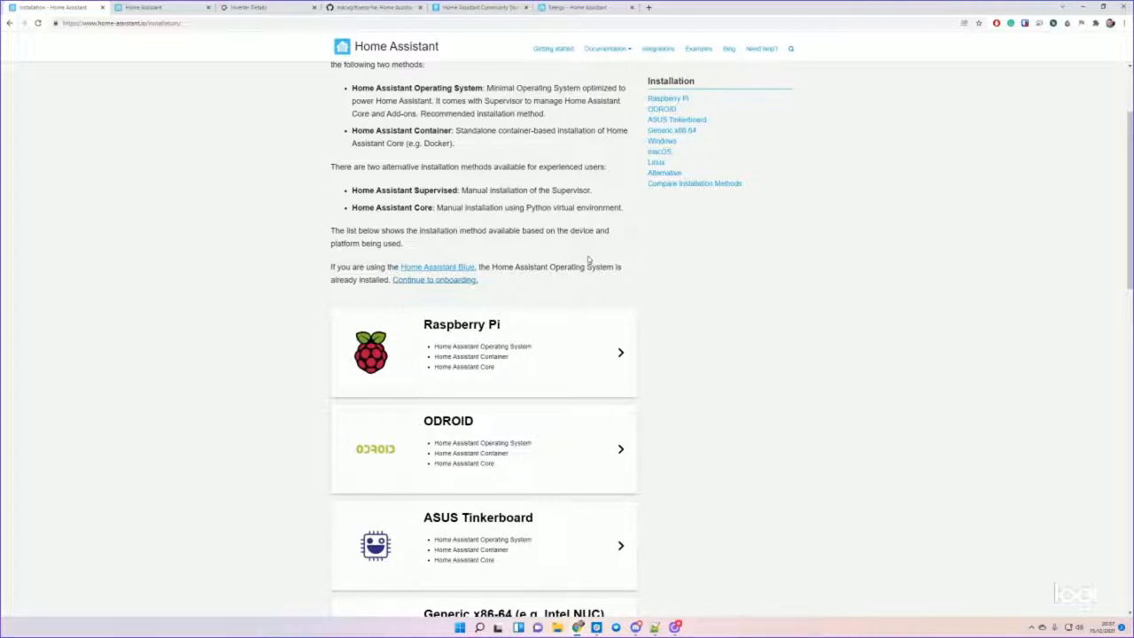
mouse_move(190, 70)
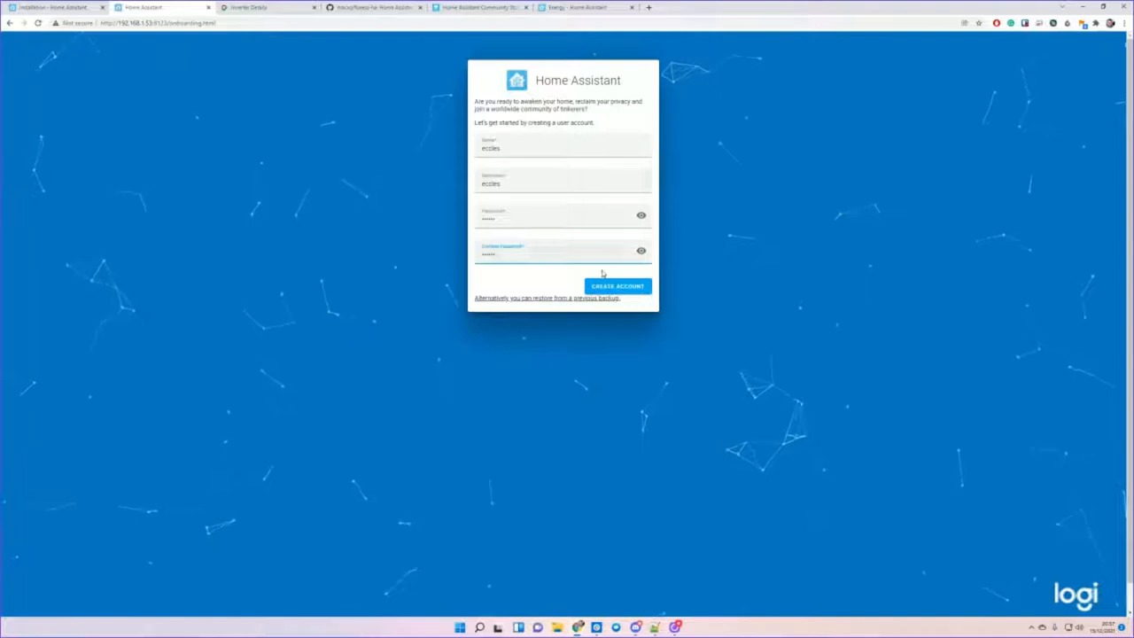
- Create the owner user account during onboarding
left_click(617, 285)
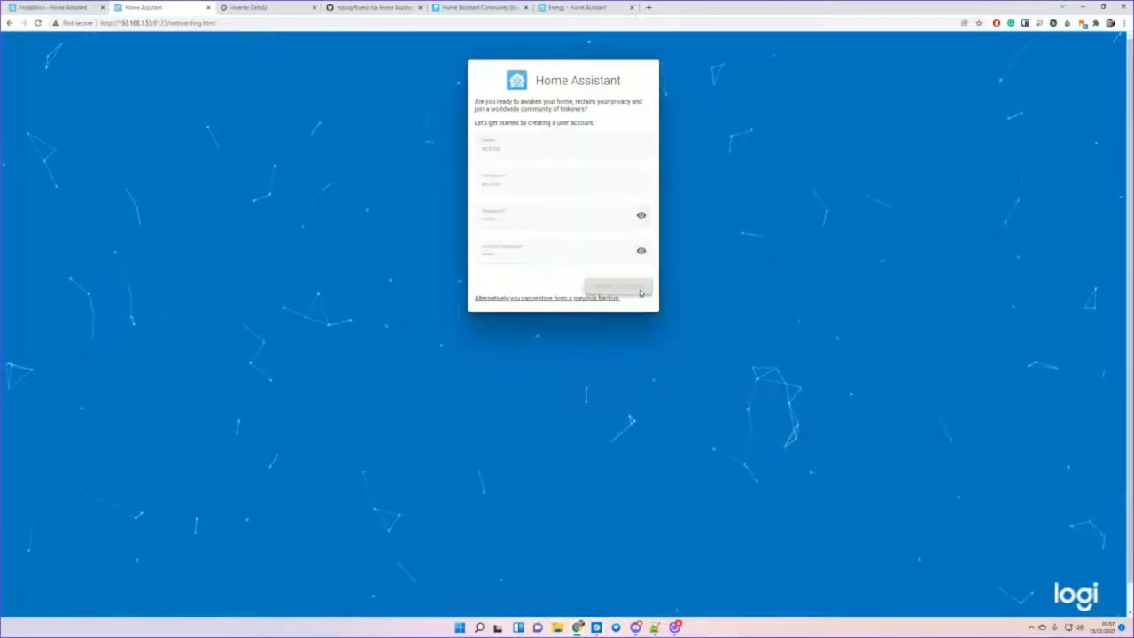
left_click(618, 287)
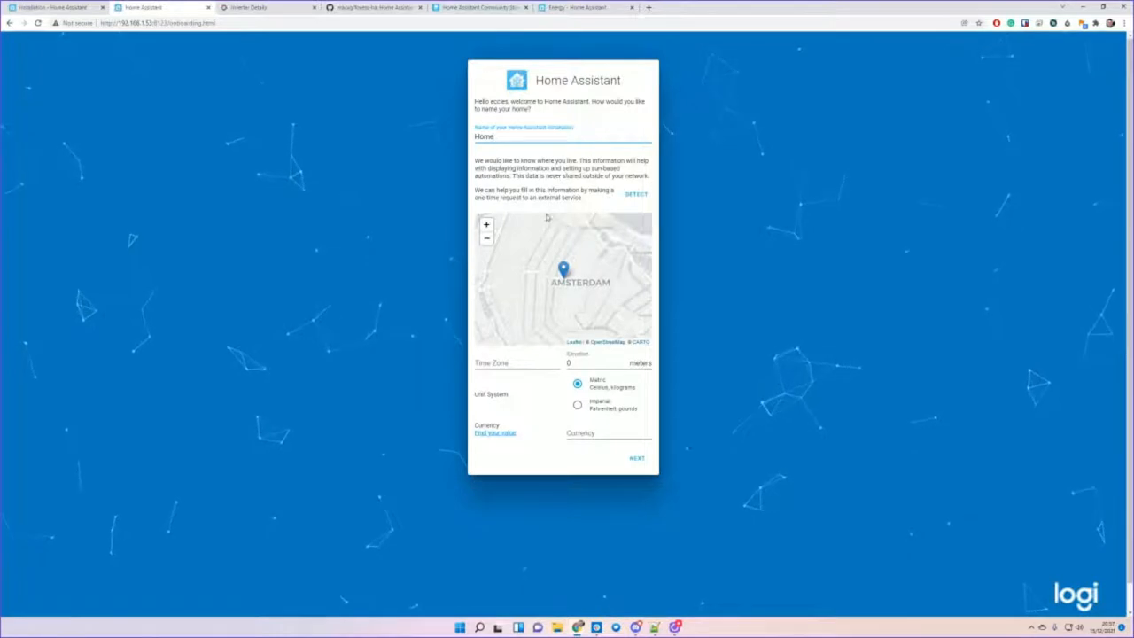
left_click(532, 137)
type("GBP")
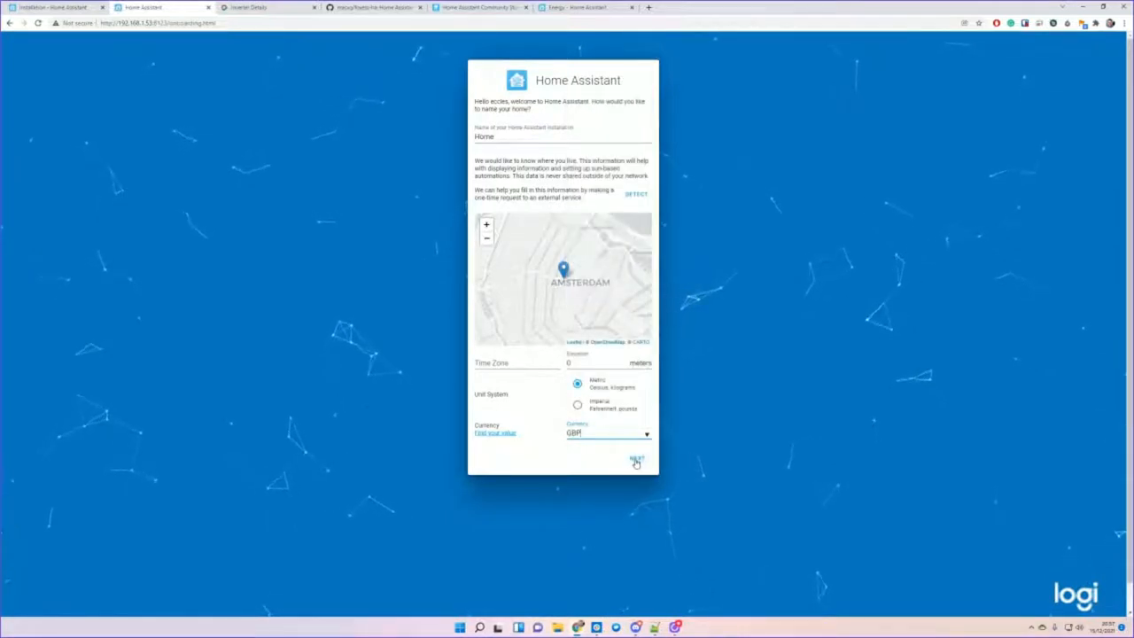
- Accept the home name, location and GBP currency, skip analytics, and finish onto the Overview
left_click(637, 460)
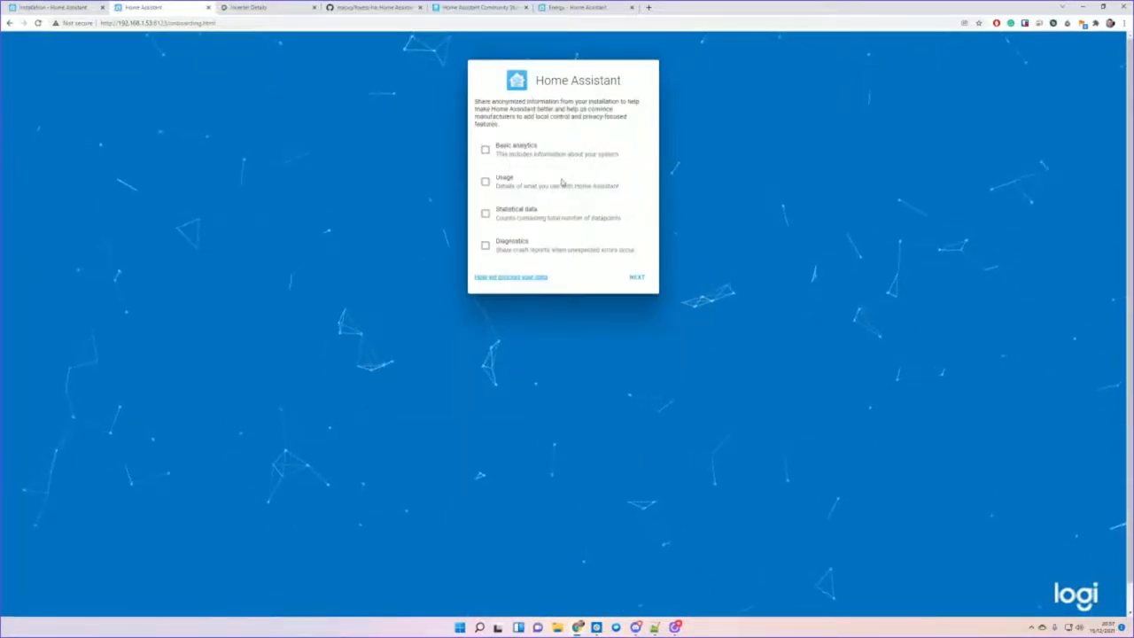
left_click(637, 276)
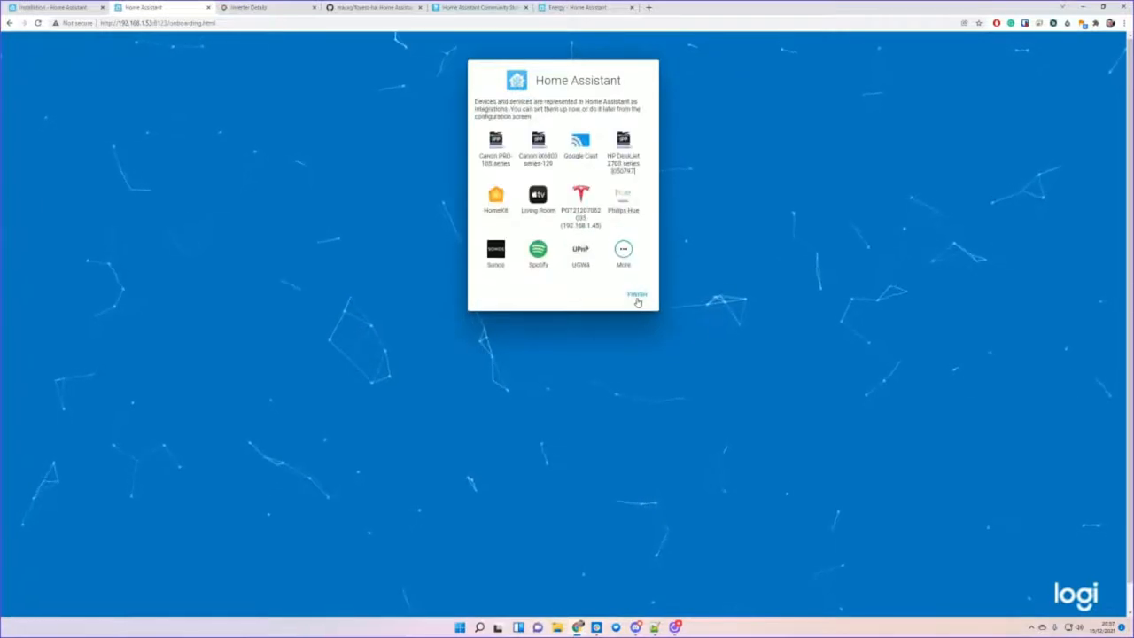
left_click(636, 294)
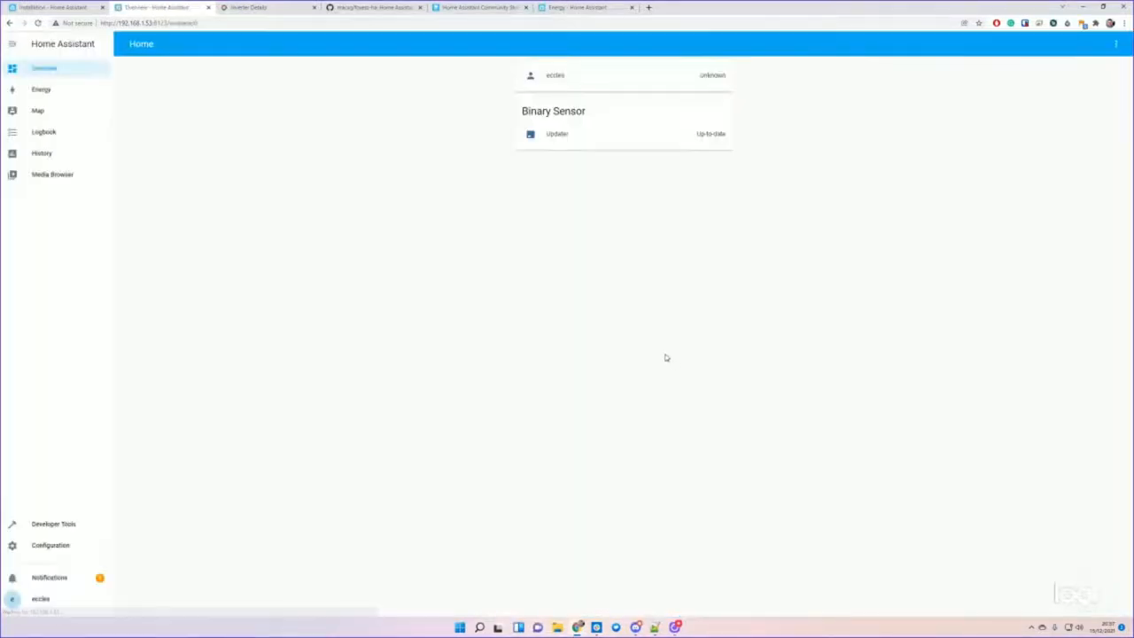
mouse_move(345, 256)
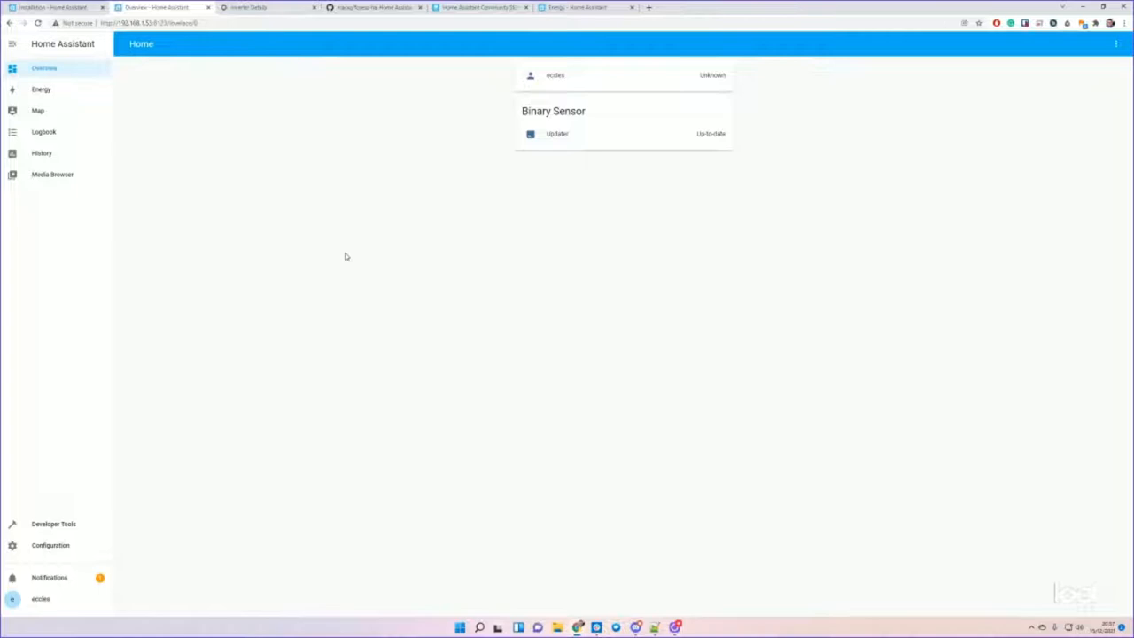
mouse_move(232, 260)
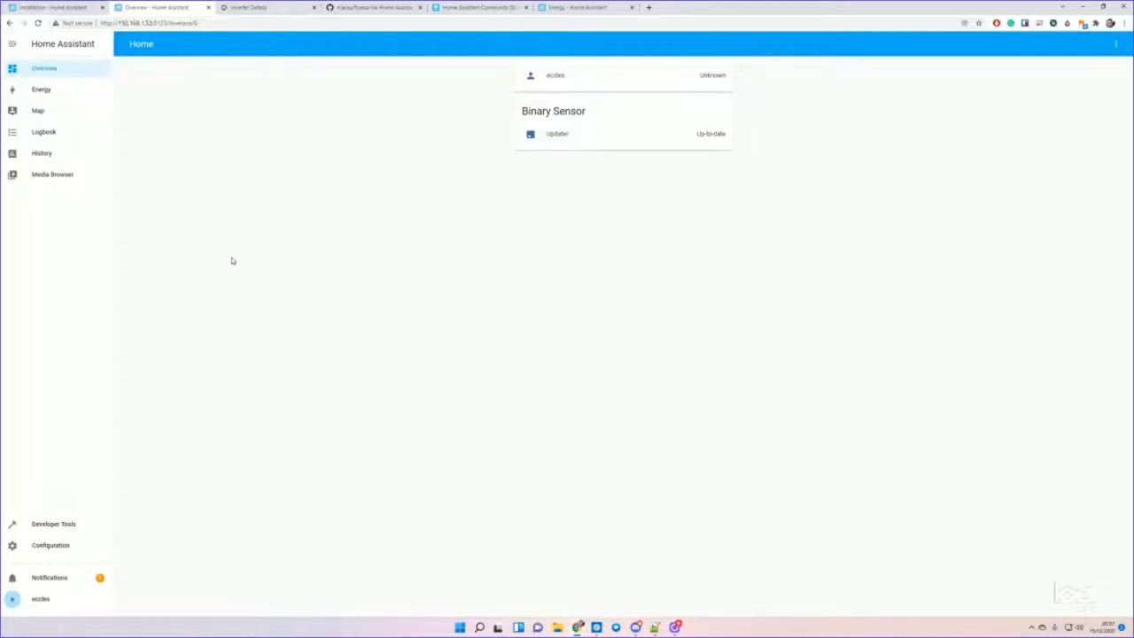
mouse_move(51, 545)
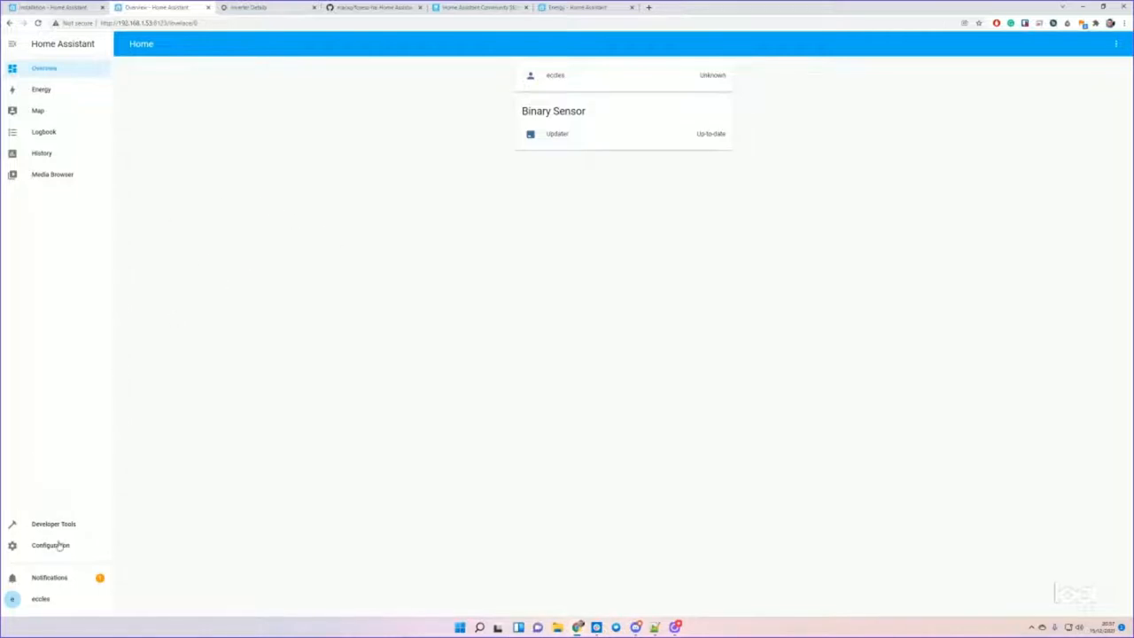
left_click(50, 545)
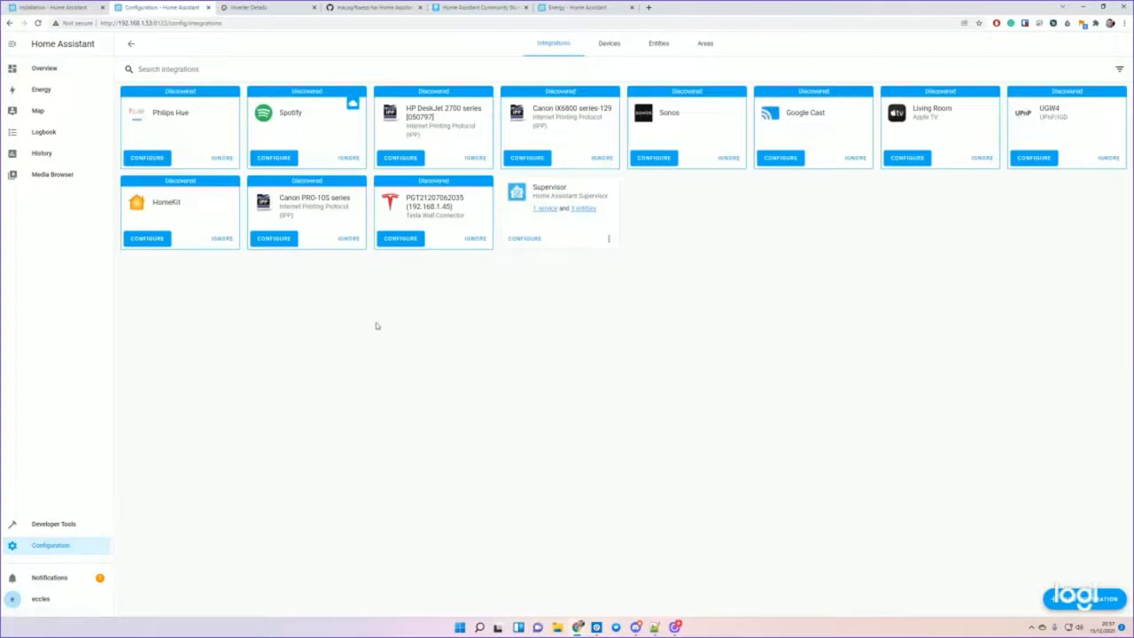
mouse_move(293, 339)
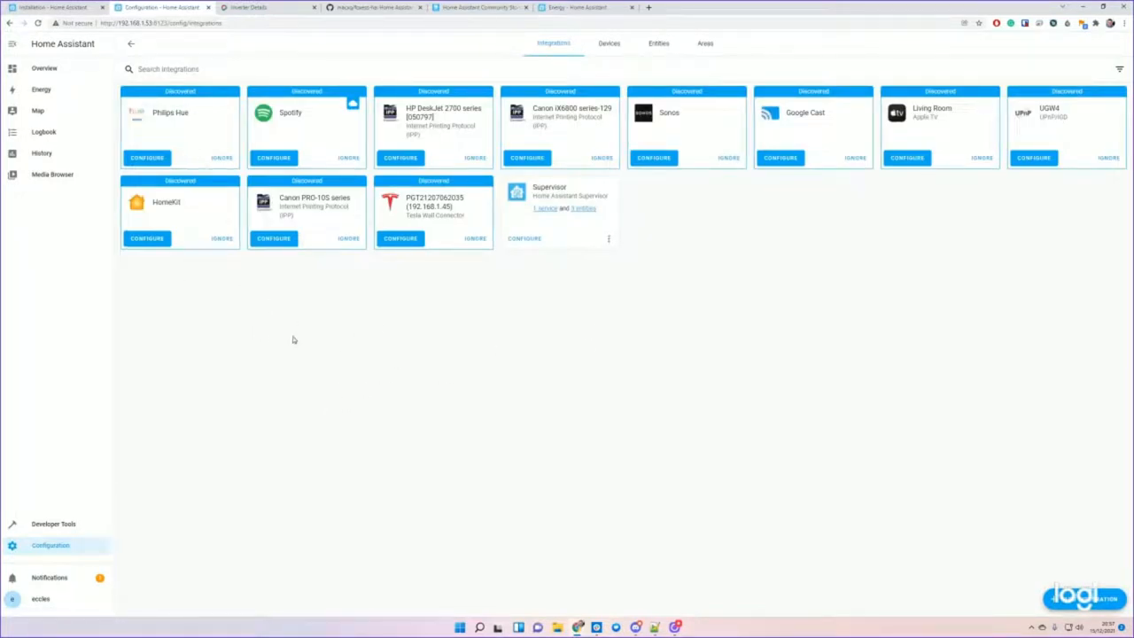
mouse_move(323, 131)
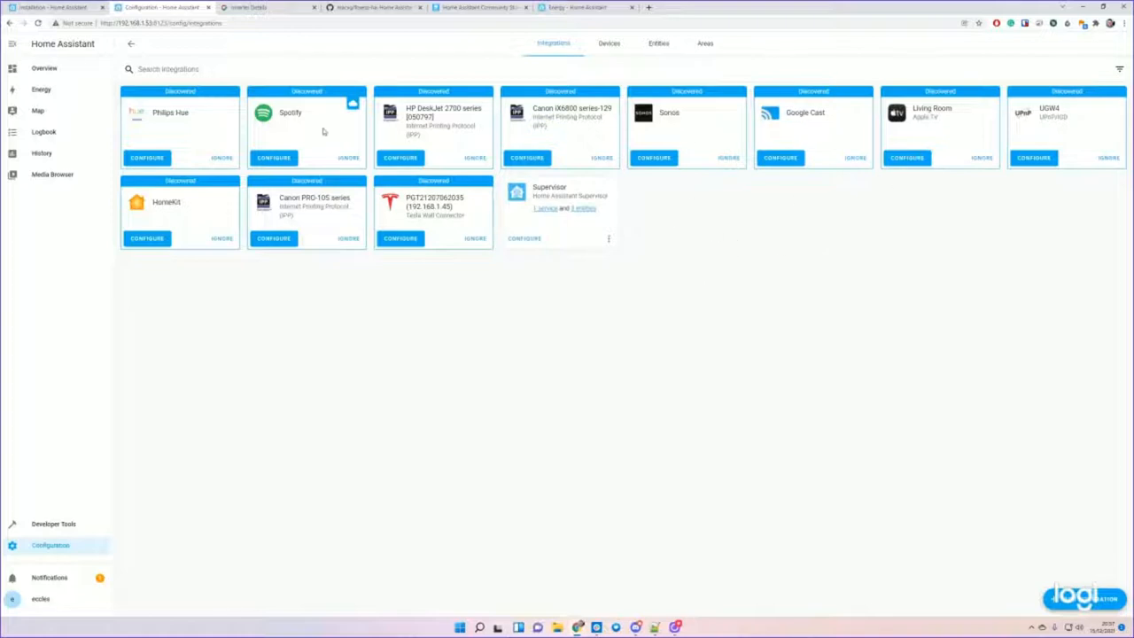
mouse_move(1010, 198)
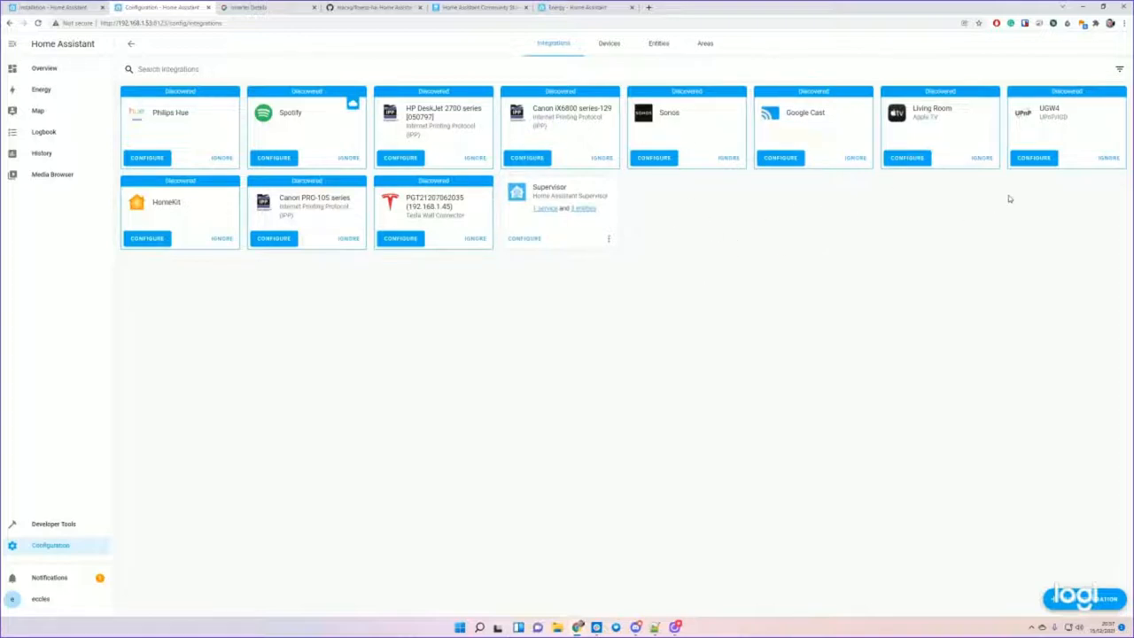
mouse_move(746, 228)
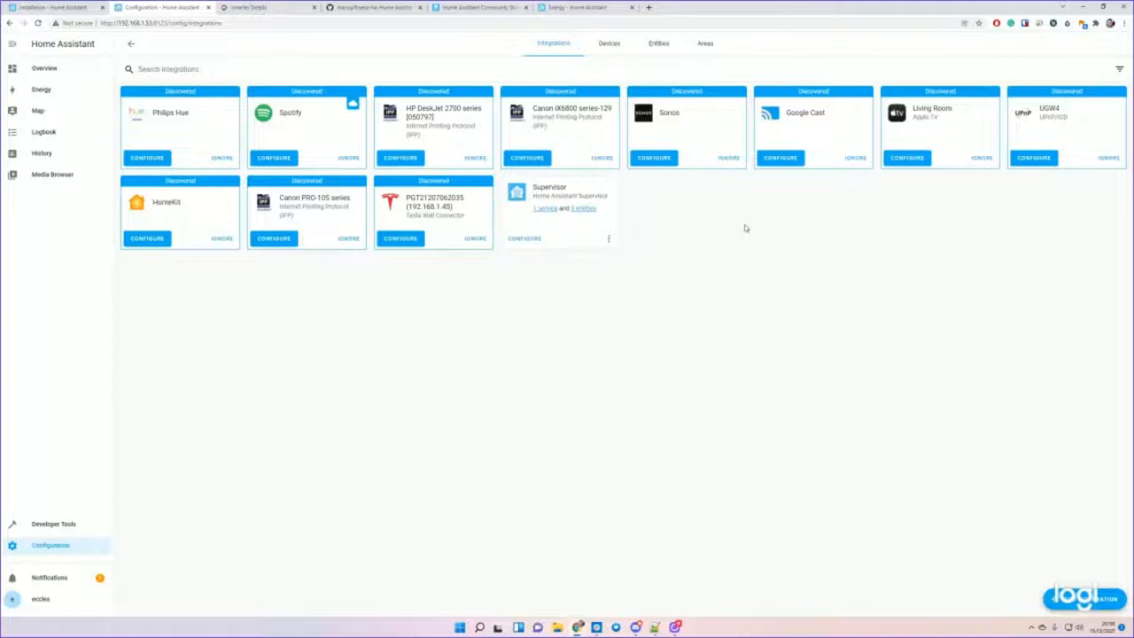
left_click(45, 69)
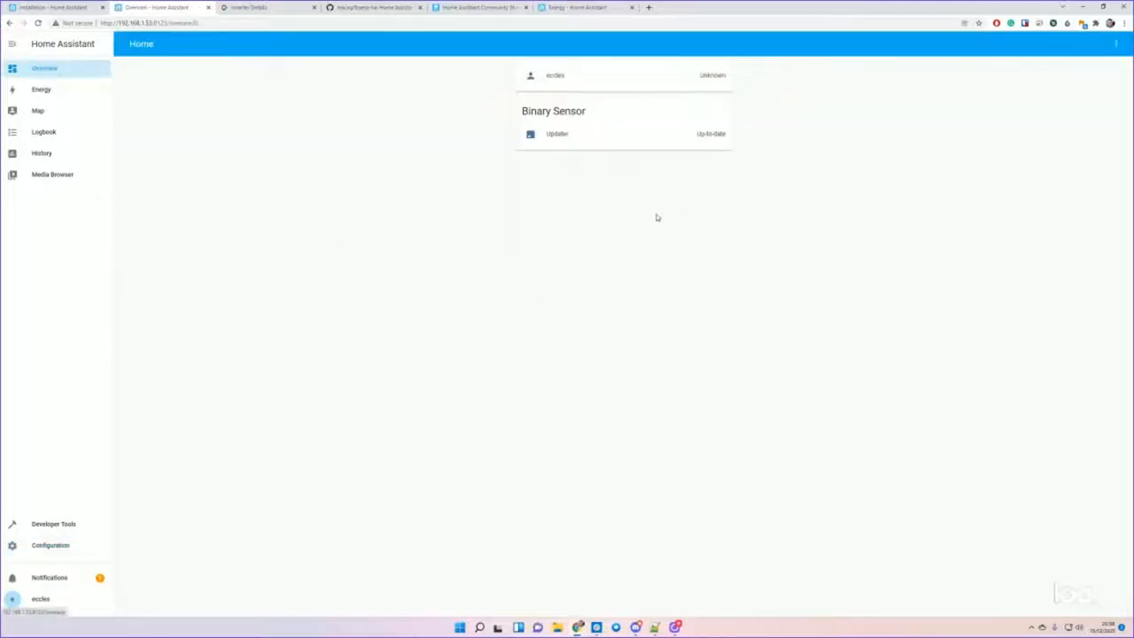
mouse_move(536, 262)
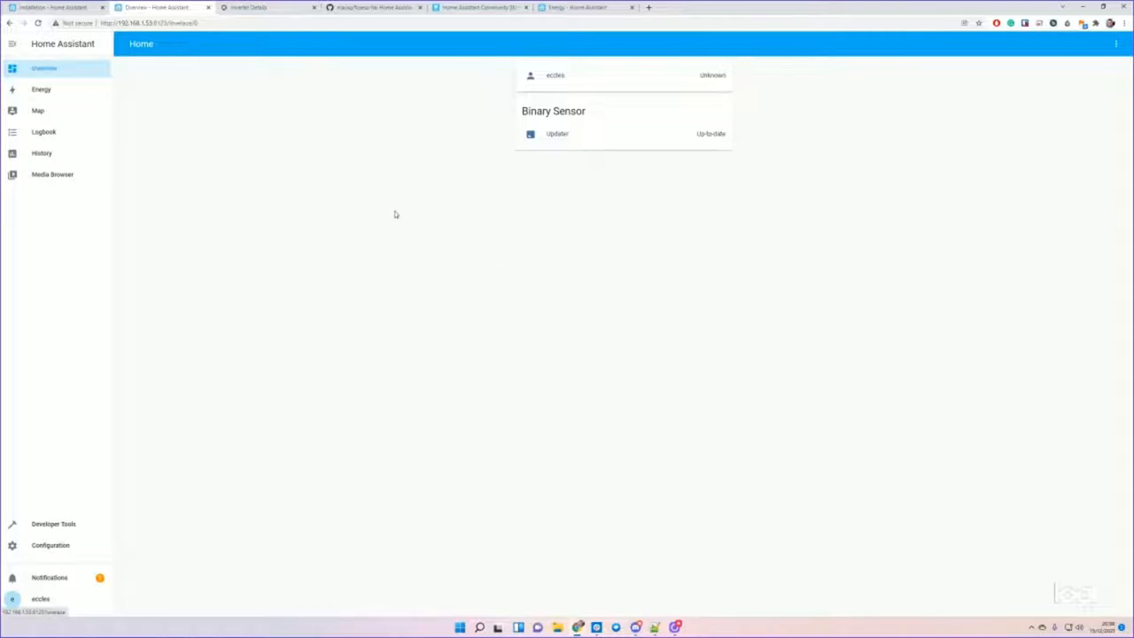
mouse_move(115, 121)
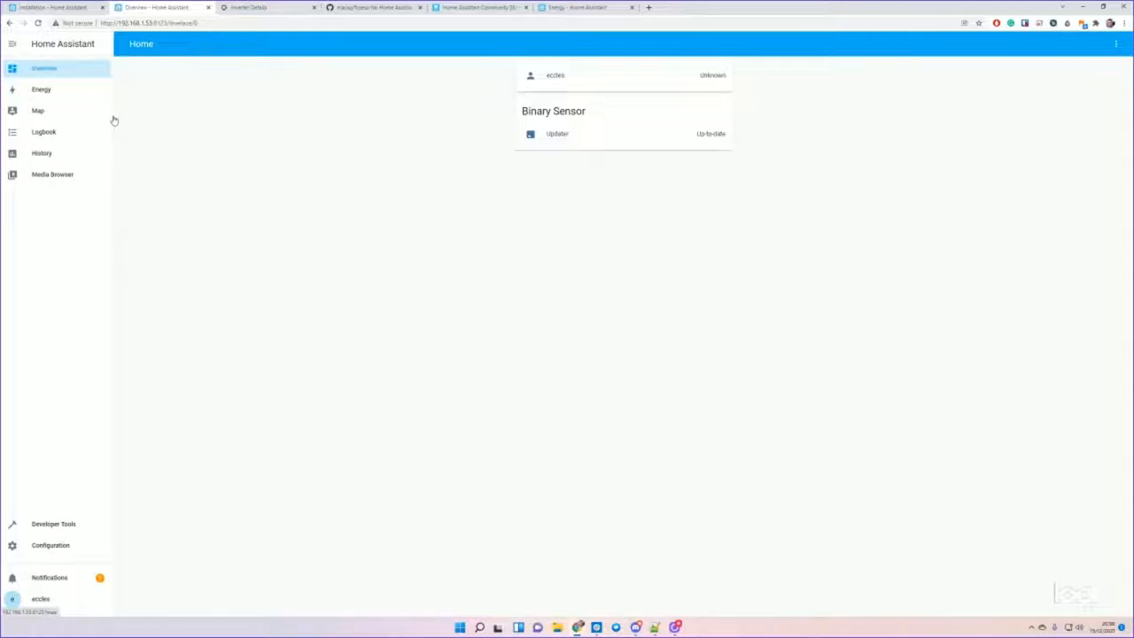
mouse_move(335, 142)
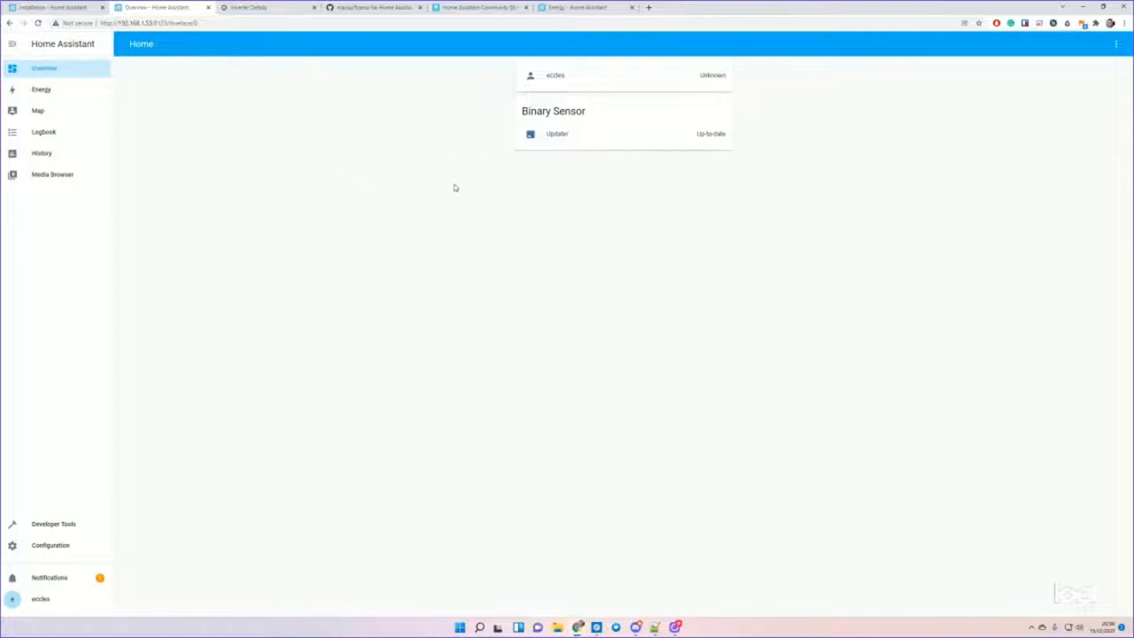
mouse_move(393, 250)
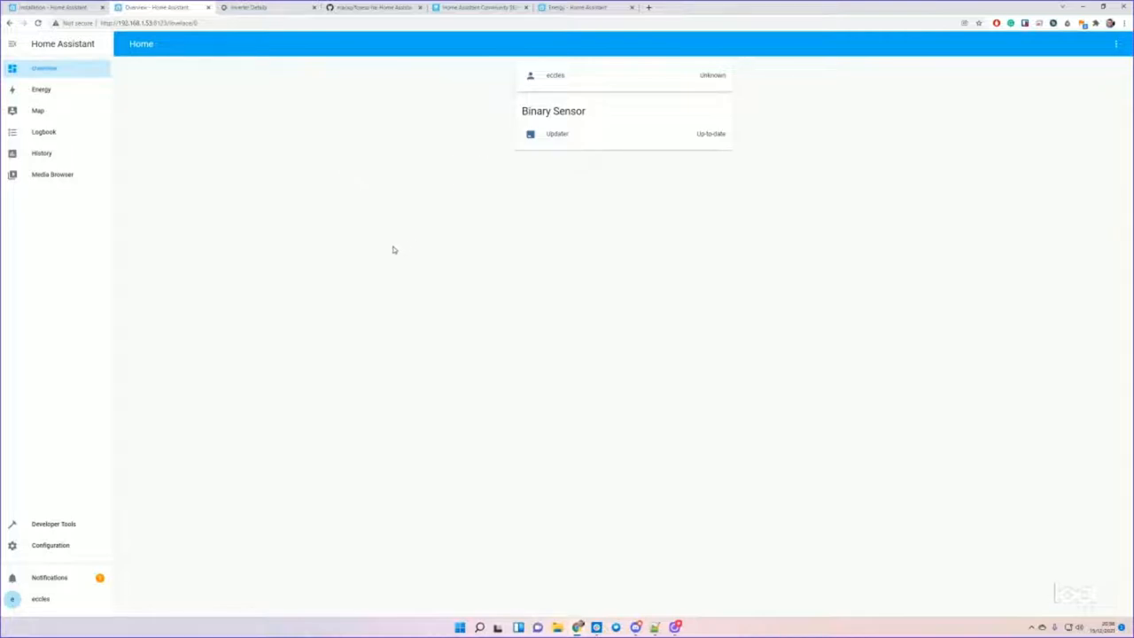
mouse_move(310, 296)
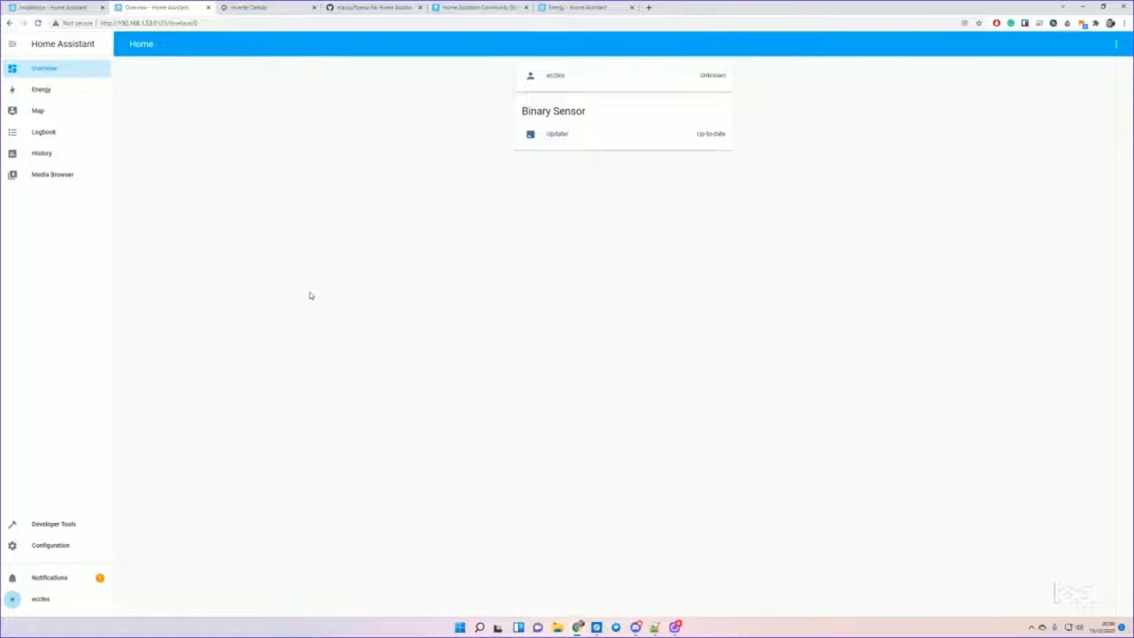
mouse_move(162, 391)
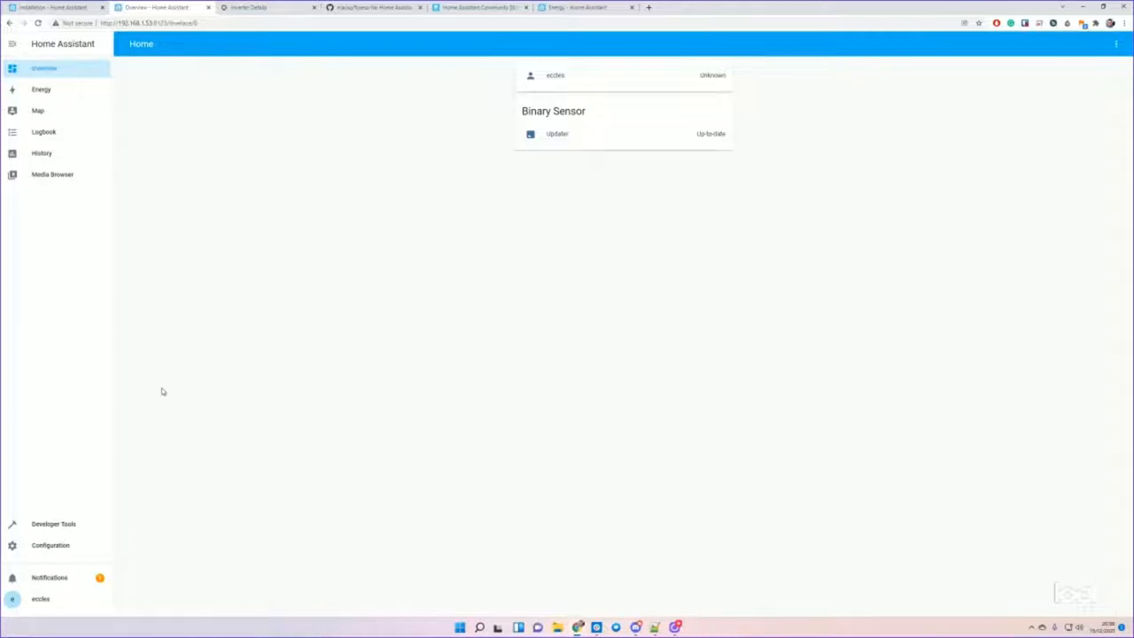
mouse_move(115, 471)
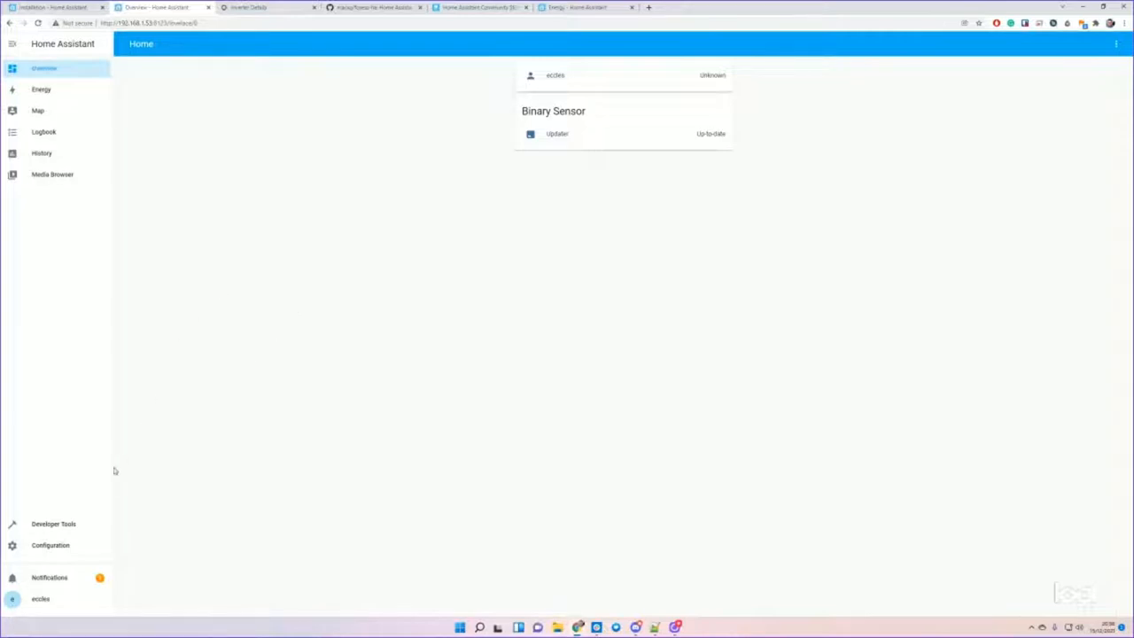
- Browse the Add-on Store searching 'ter', visit the profile, and land back on Configuration
left_click(50, 545)
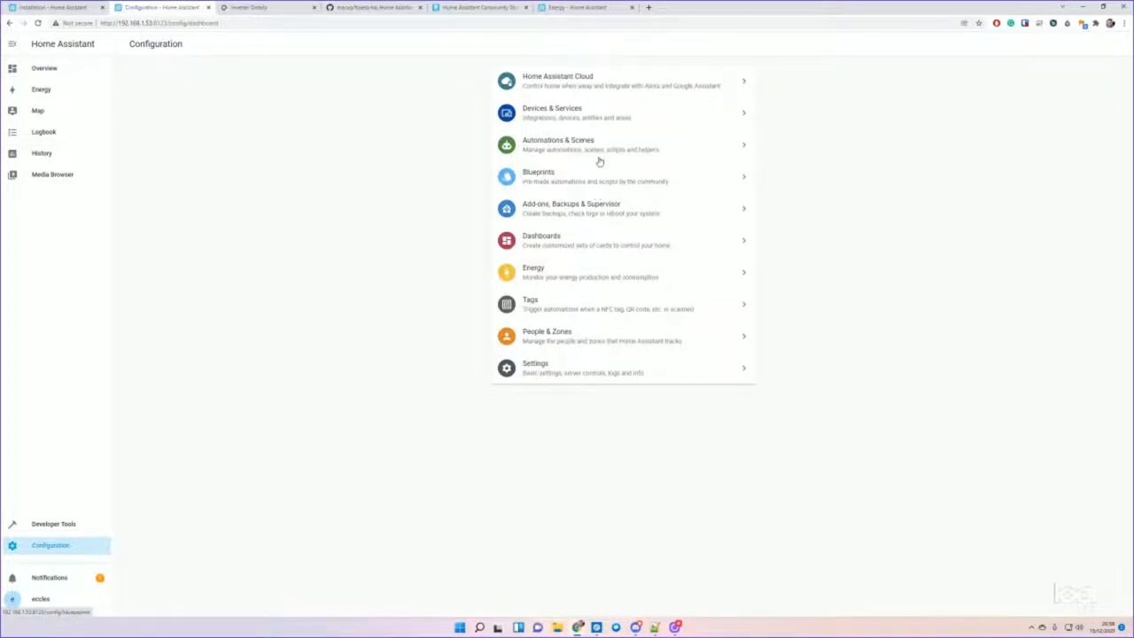
mouse_move(561, 169)
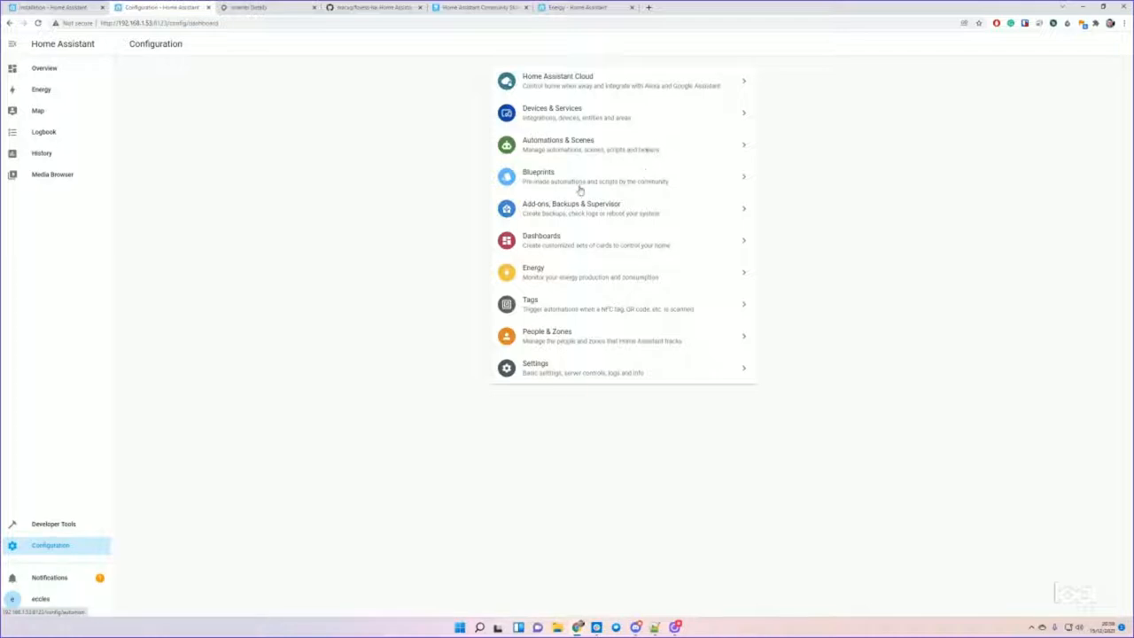
mouse_move(585, 217)
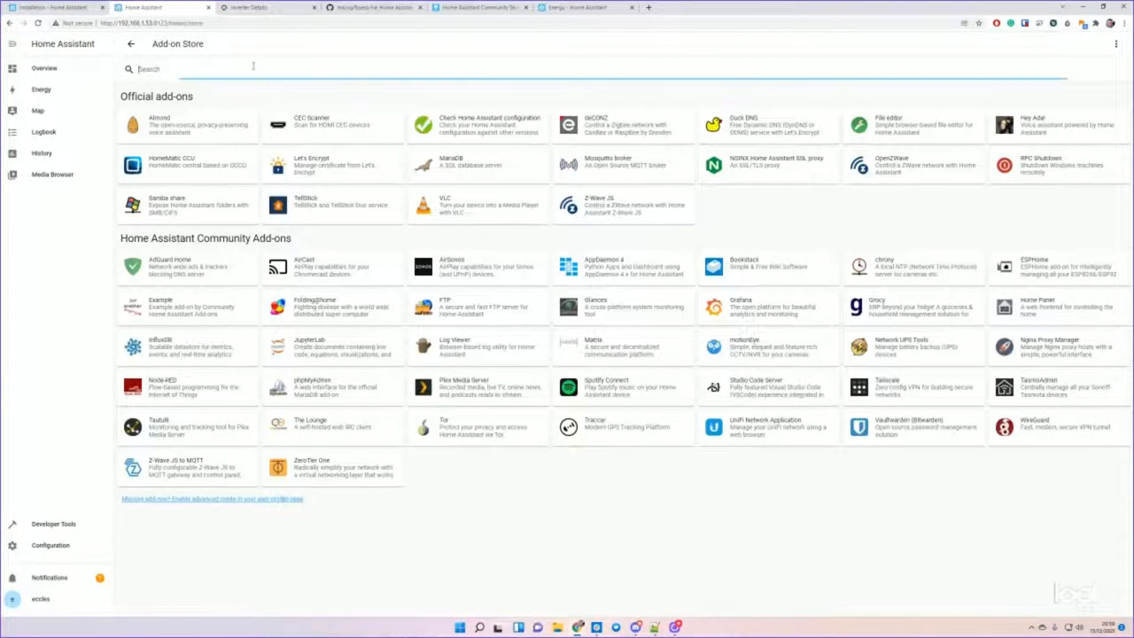
type("ter")
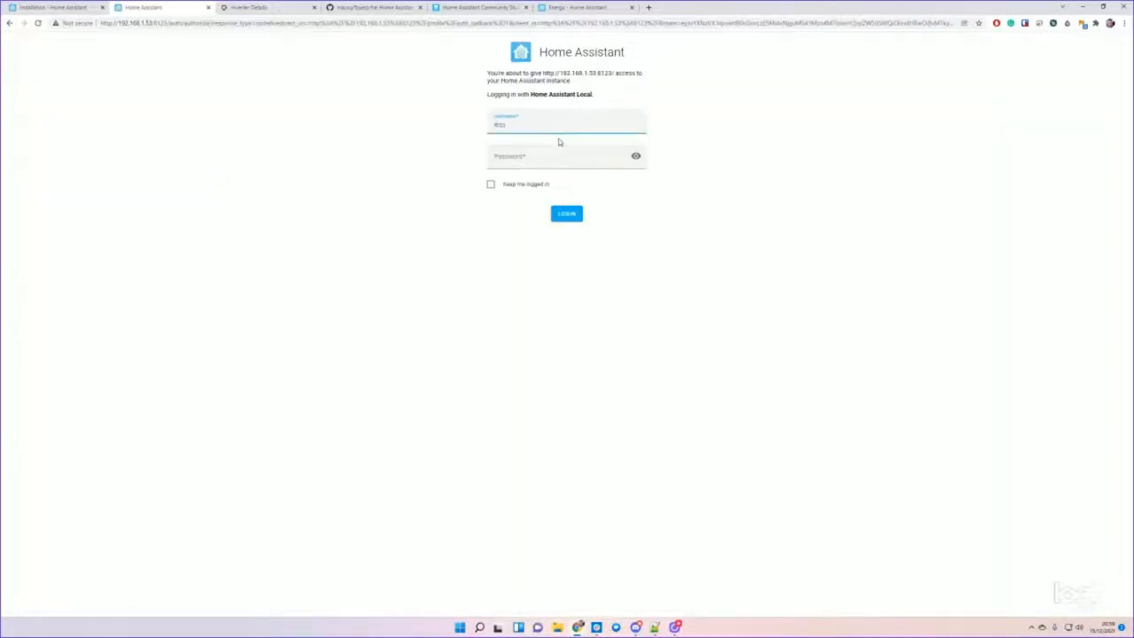
left_click(567, 213)
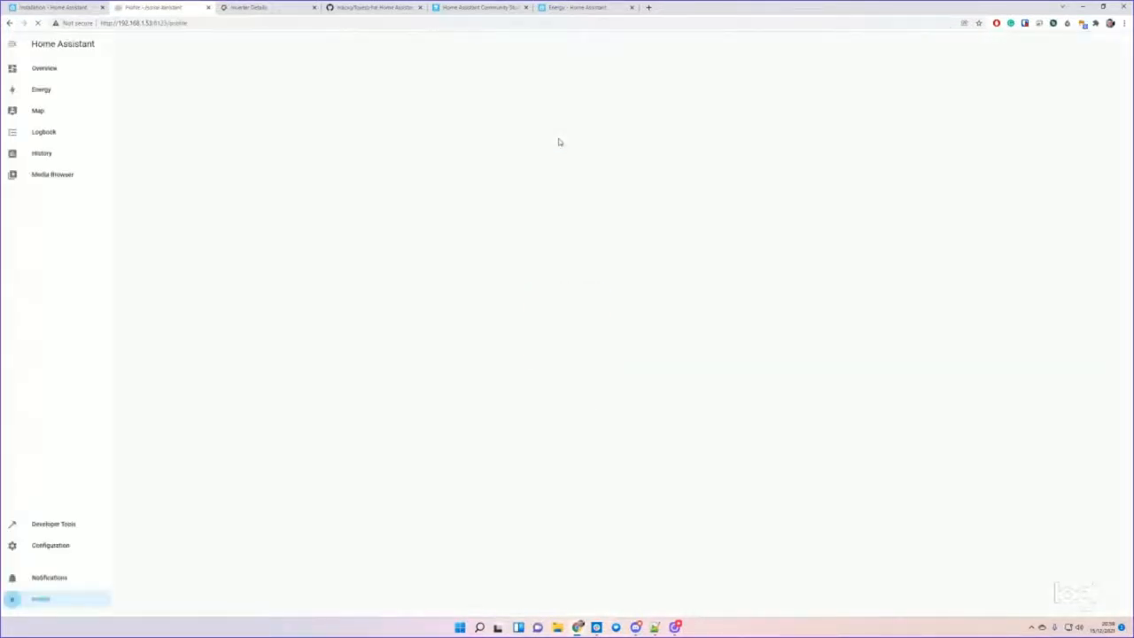
left_click(50, 545)
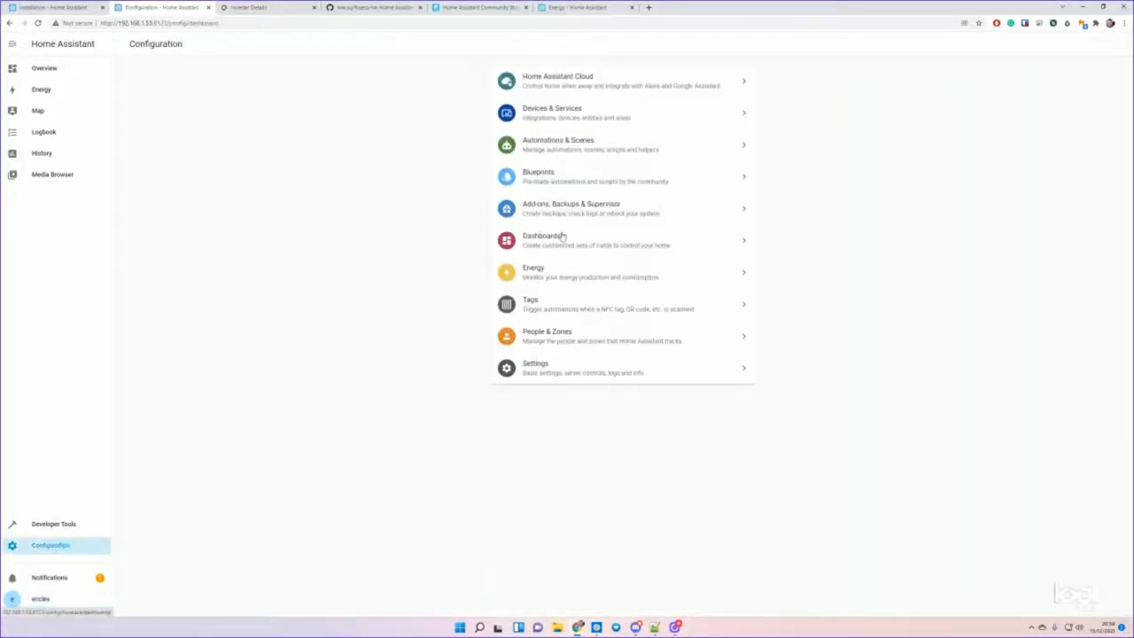
- Install Terminal & SSH with Show in sidebar, launch its terminal, and return to Configuration
left_click(572, 208)
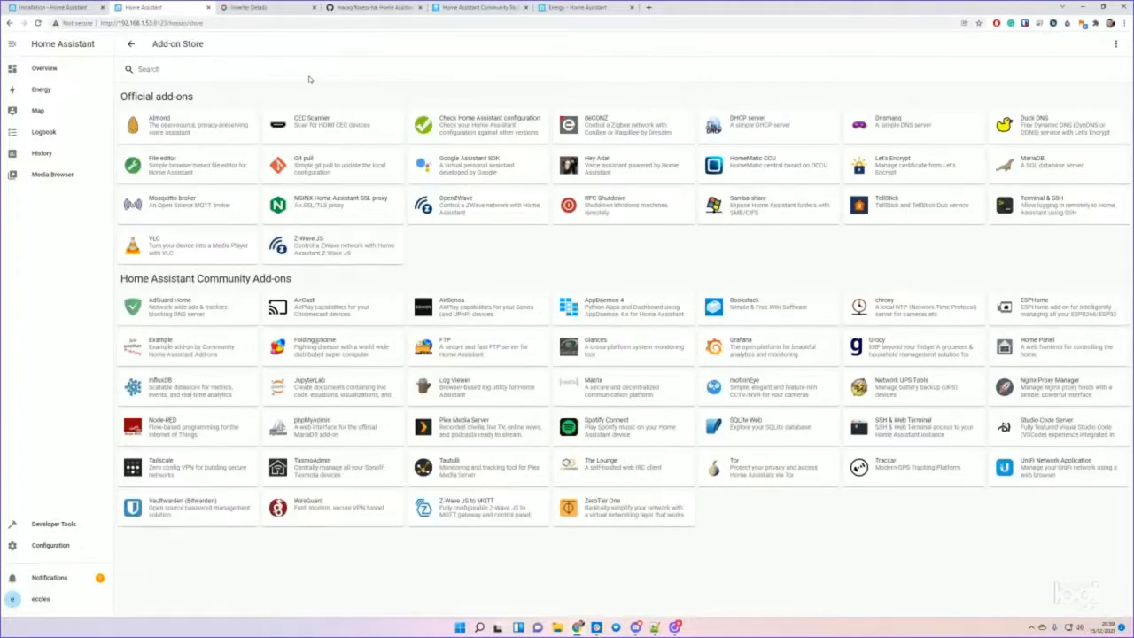
left_click(1055, 205)
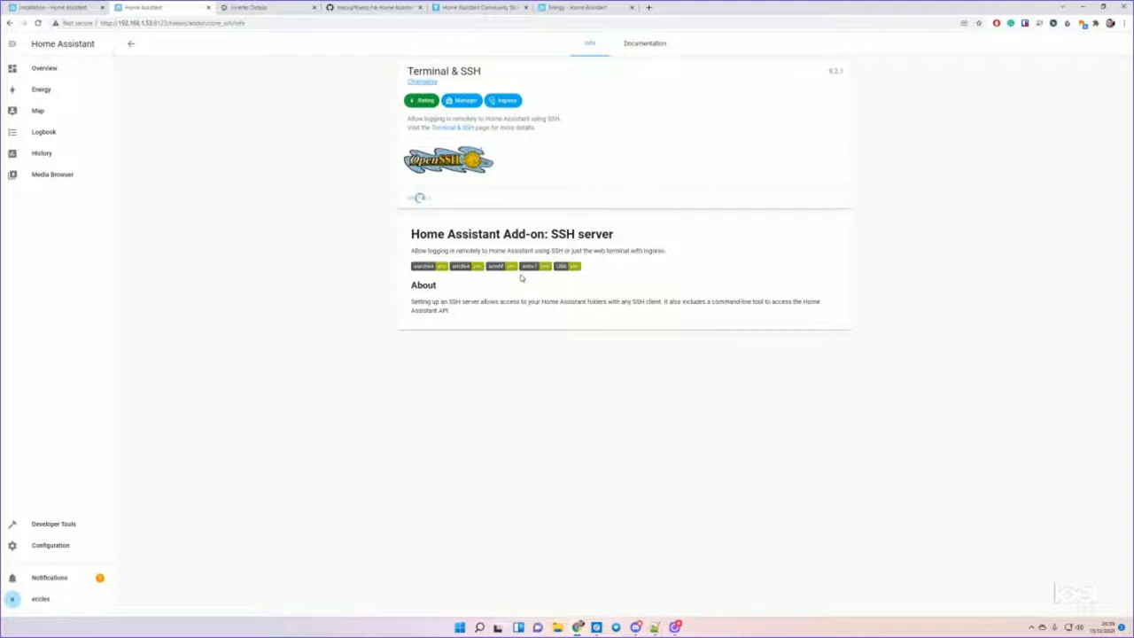
left_click(44, 174)
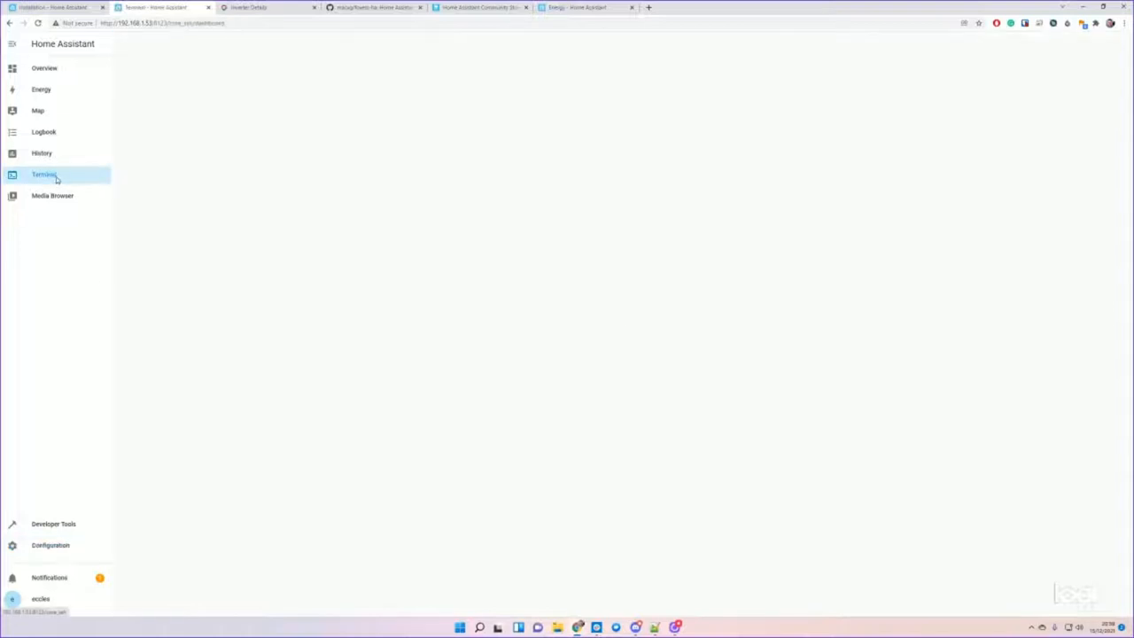
left_click(44, 174)
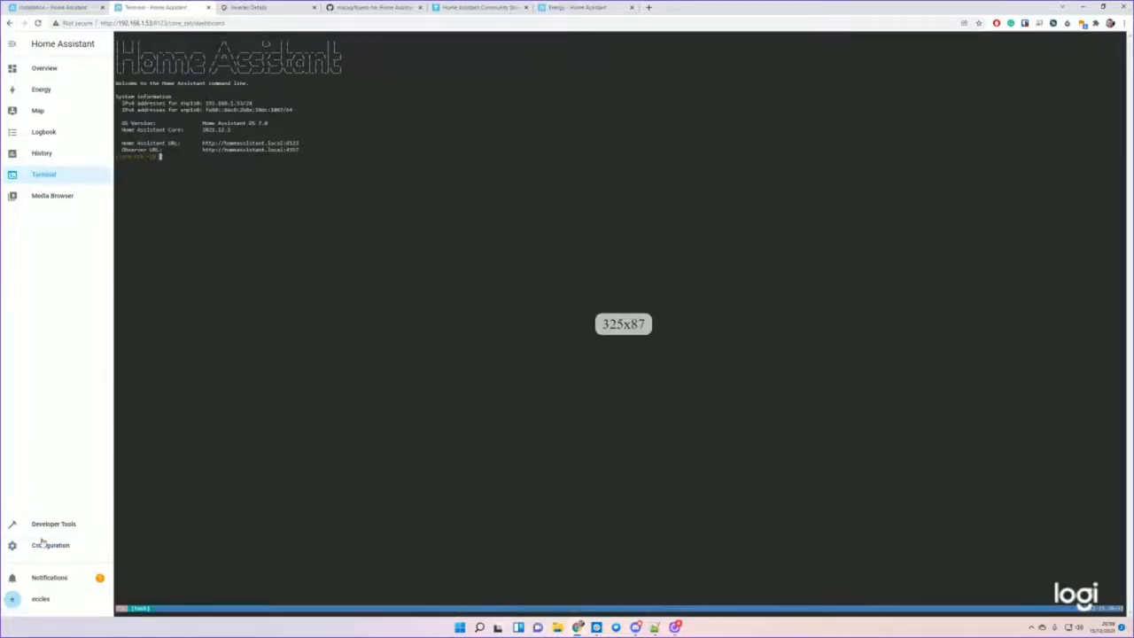
left_click(51, 545)
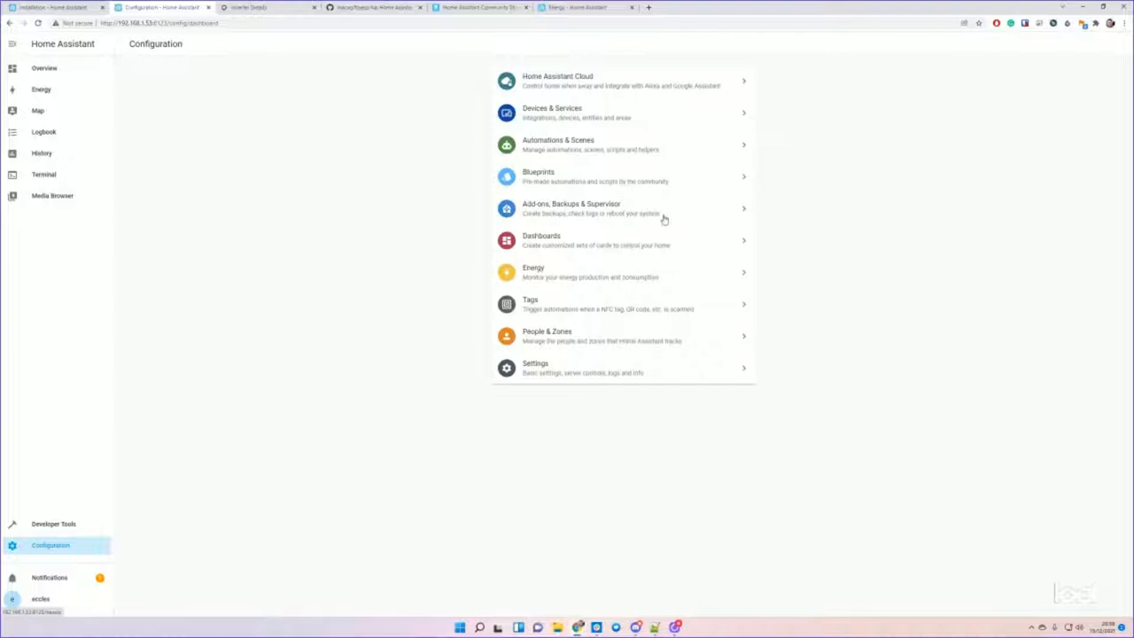
- Install and start File editor with Auto update and sidebar enabled, view it, then return to Overview
left_click(571, 209)
type("f")
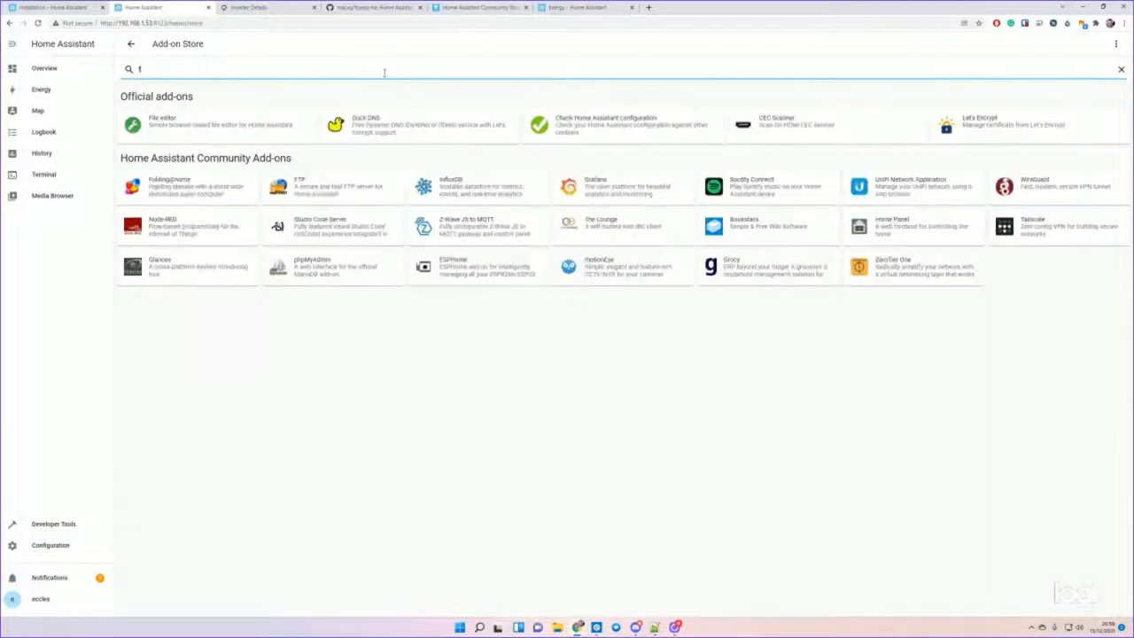
left_click(162, 122)
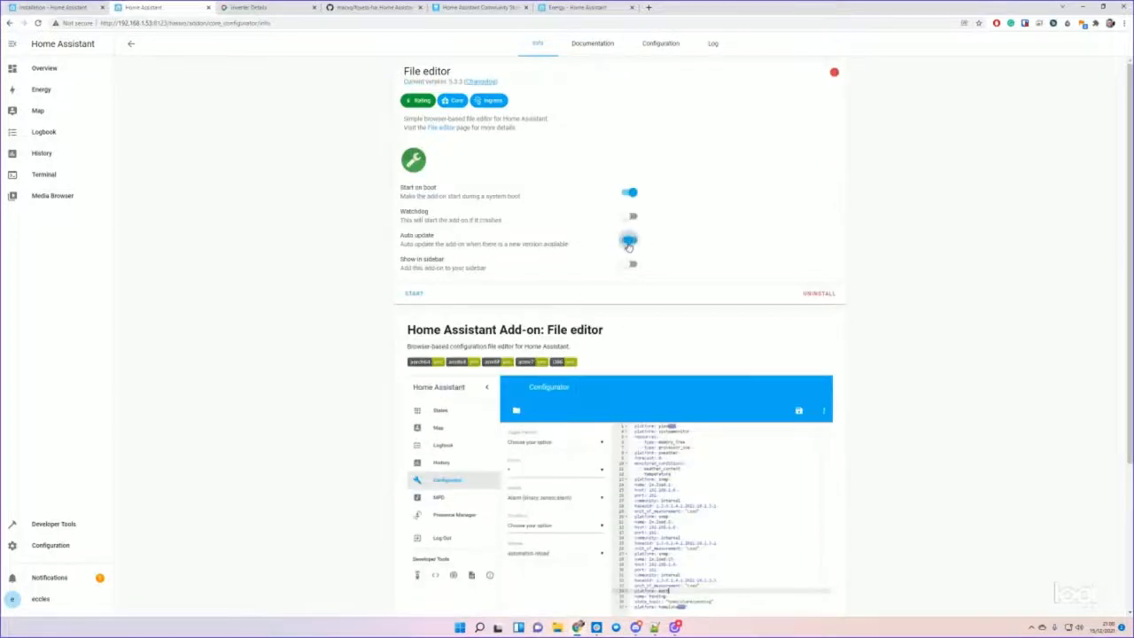
left_click(630, 263)
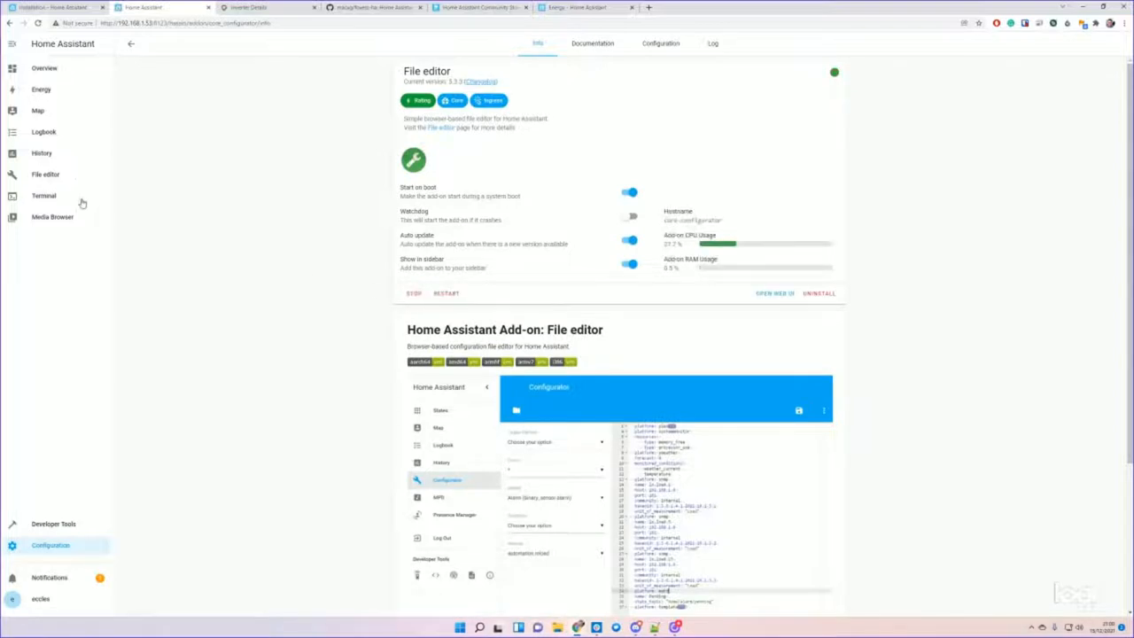
left_click(45, 173)
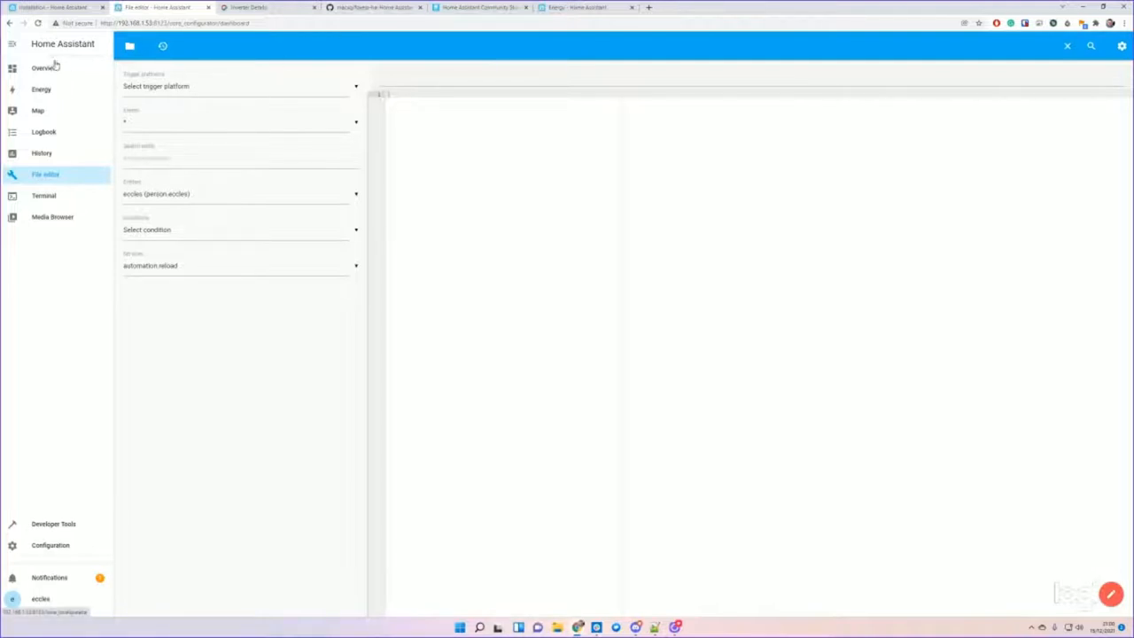
left_click(43, 67)
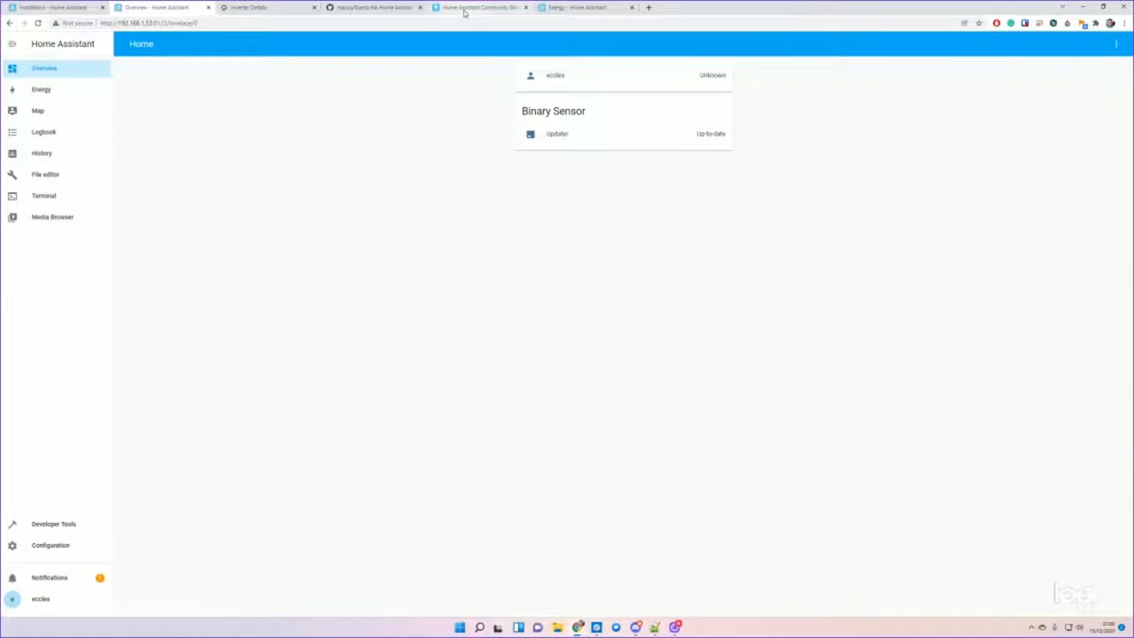
- Review the foxess-ha GitHub repository and head to Configuration to add an integration
left_click(481, 7)
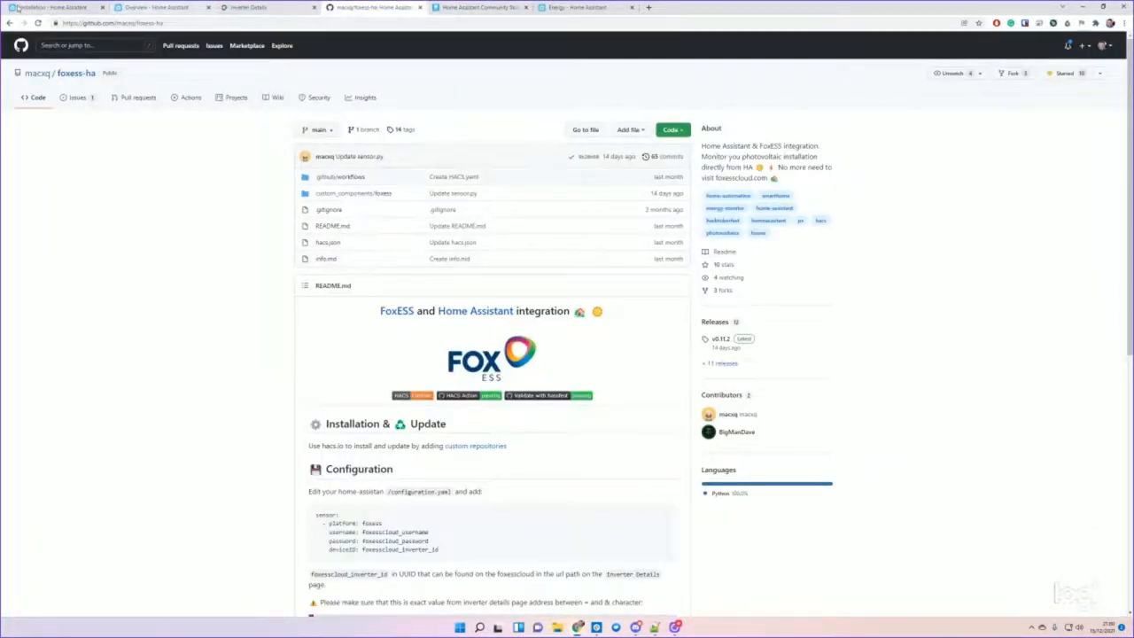
left_click(158, 7)
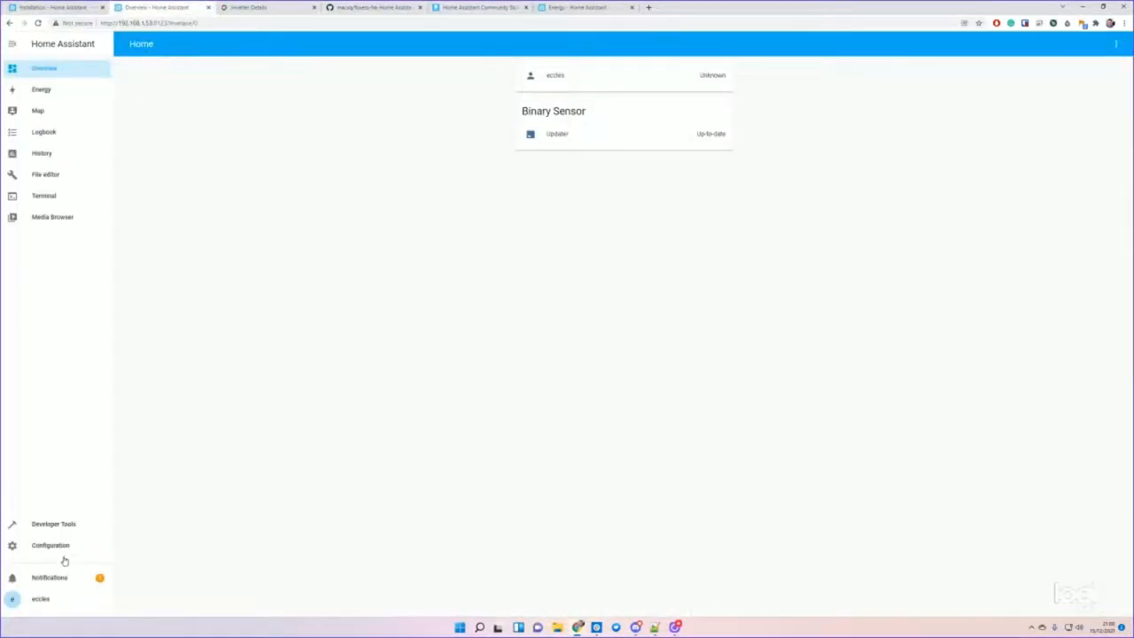
left_click(51, 545)
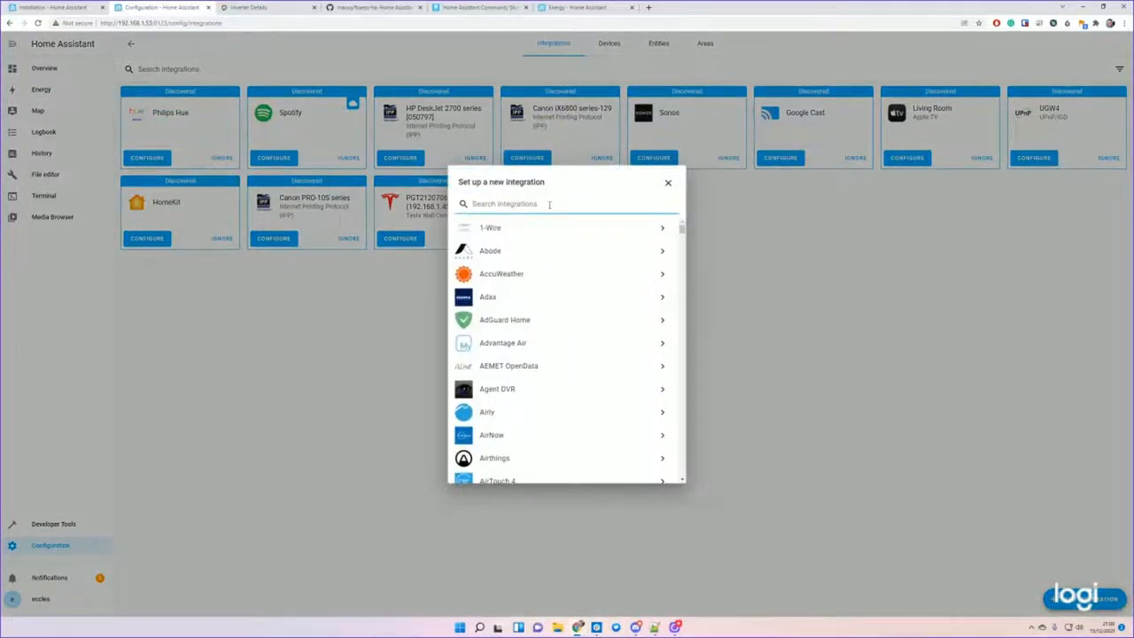
- Search Add Integration for 'foxess', find no match, and switch to the HACS prerequisites docs
type("ha")
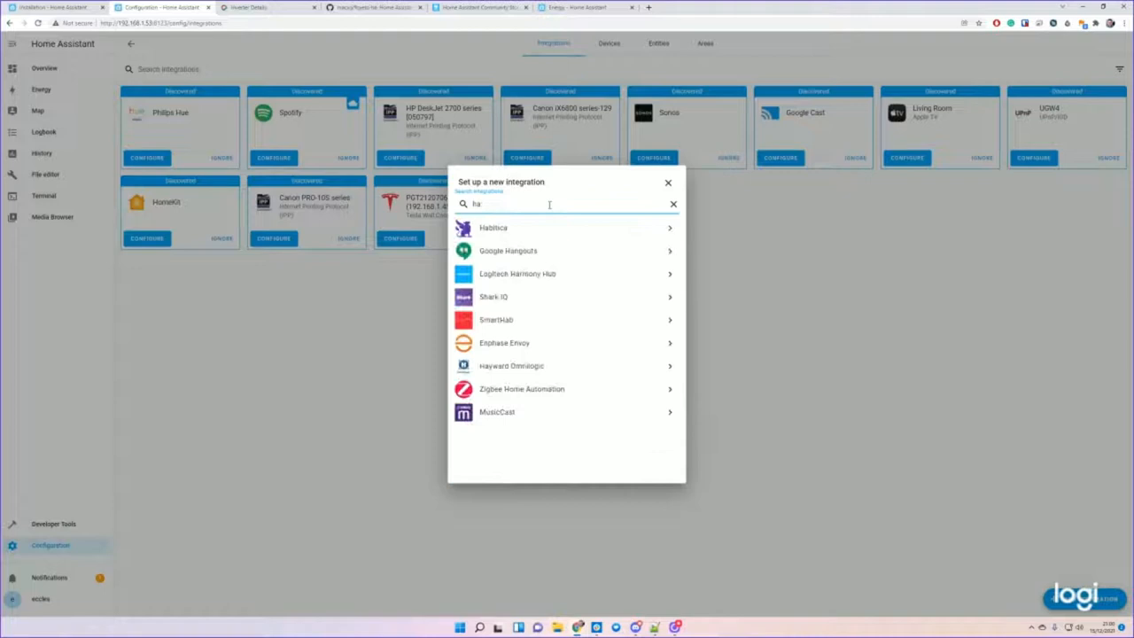
type("foxess")
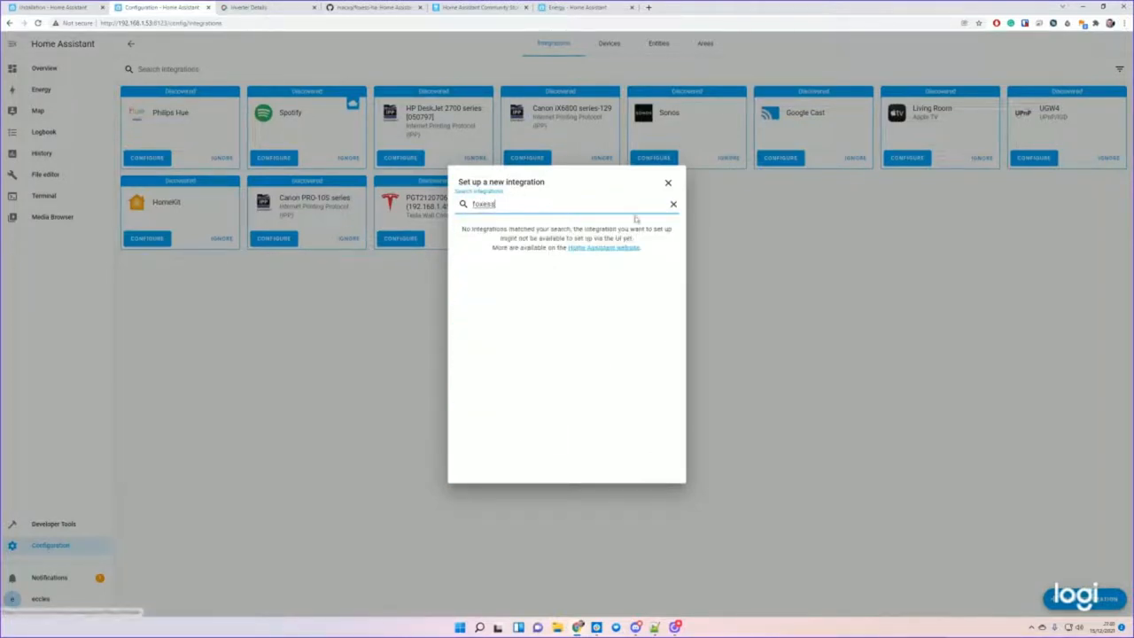
left_click(669, 183)
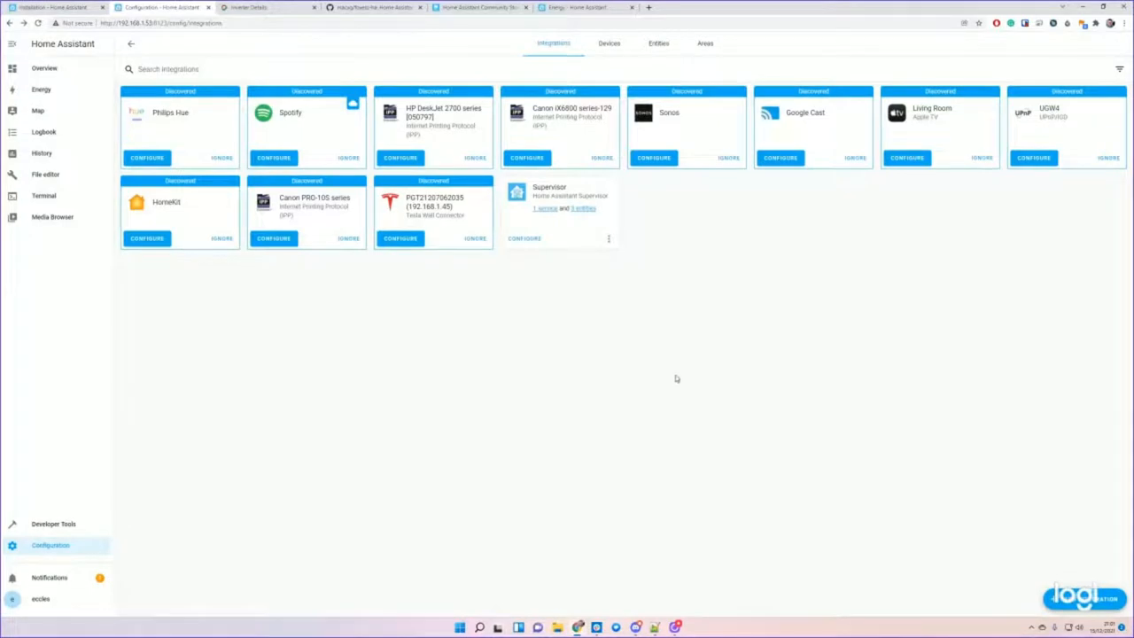
left_click(478, 7)
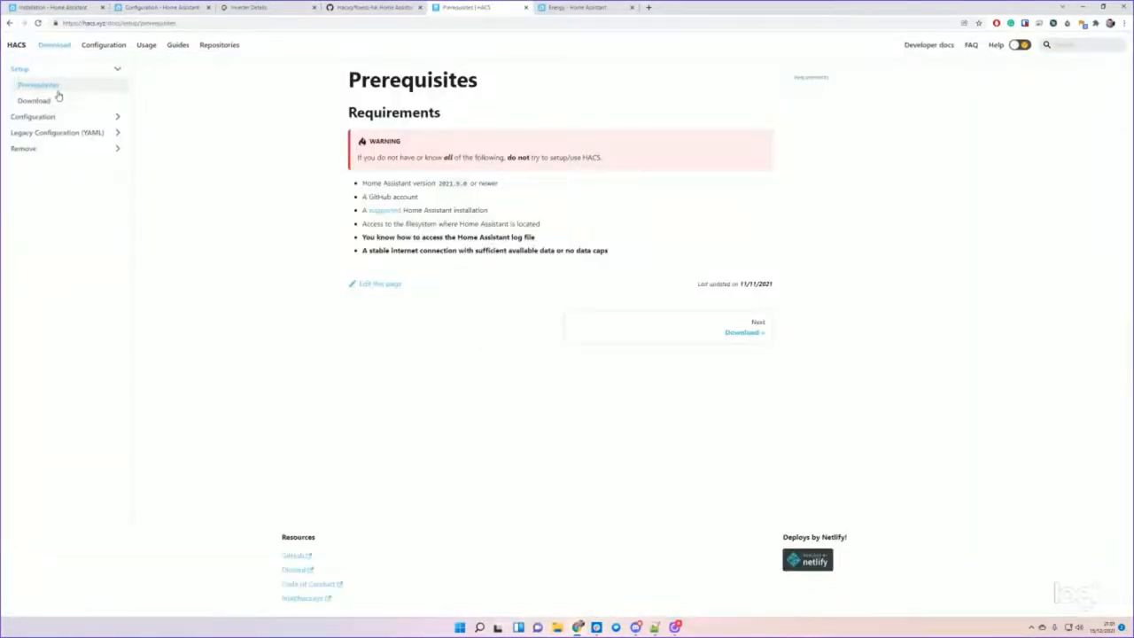
- Copy the HACS download script command from the Home Assistant OS download instructions
left_click(34, 100)
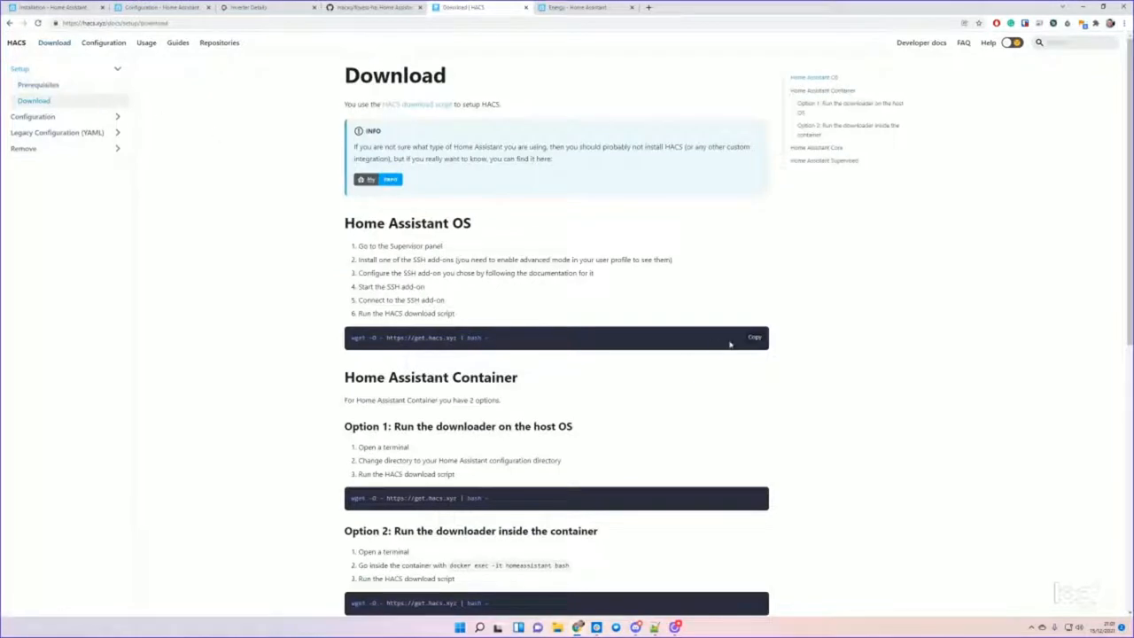
left_click(754, 337)
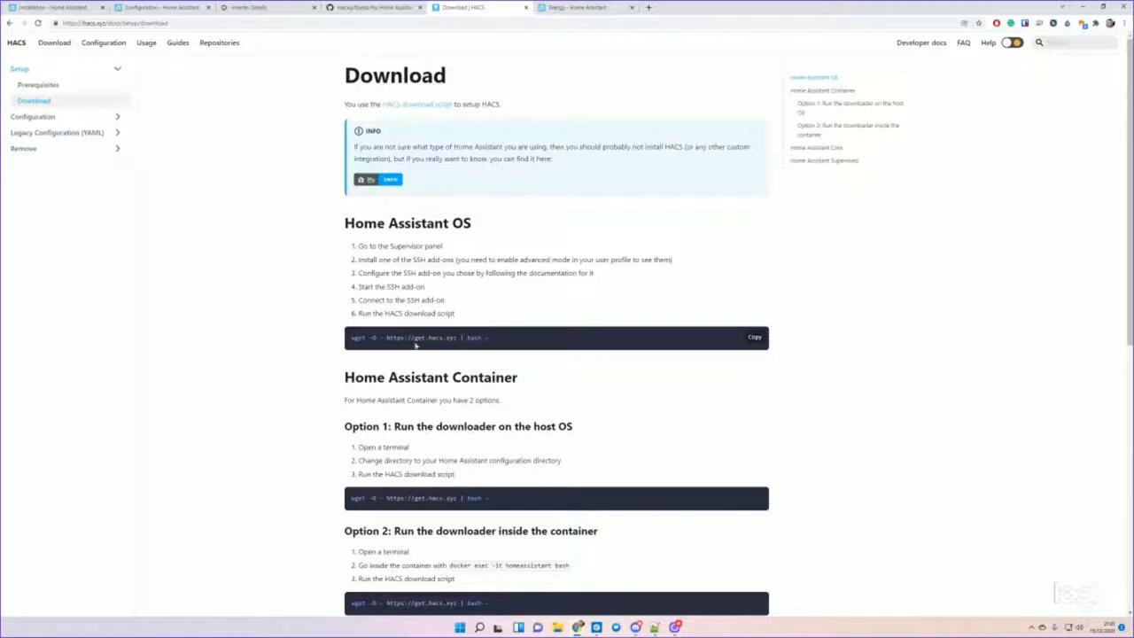
mouse_move(432, 353)
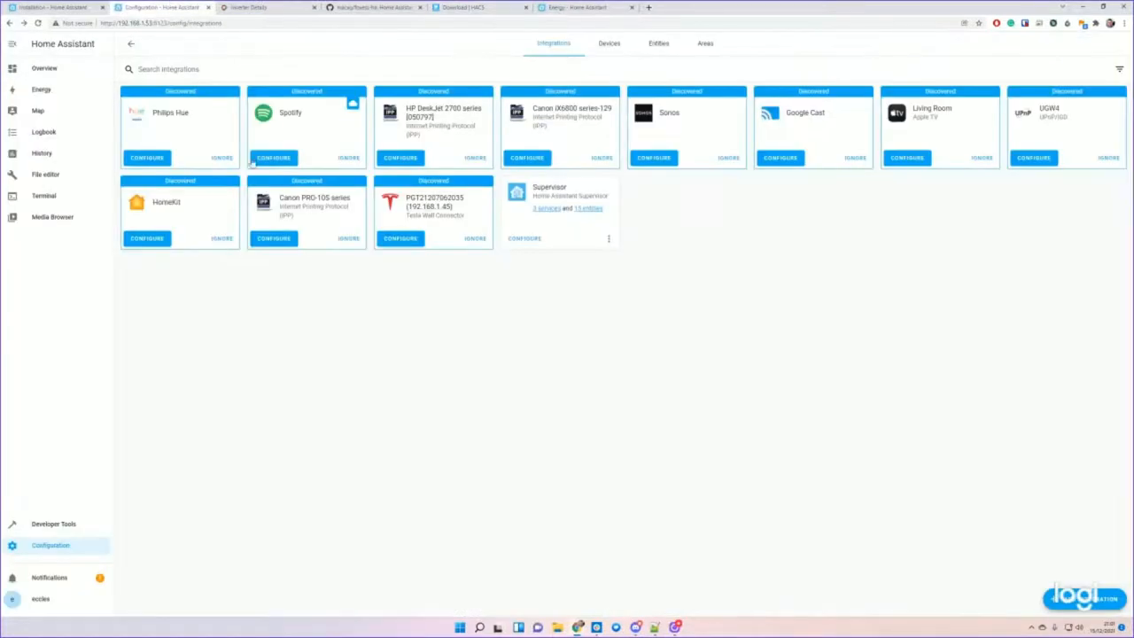
left_click(44, 195)
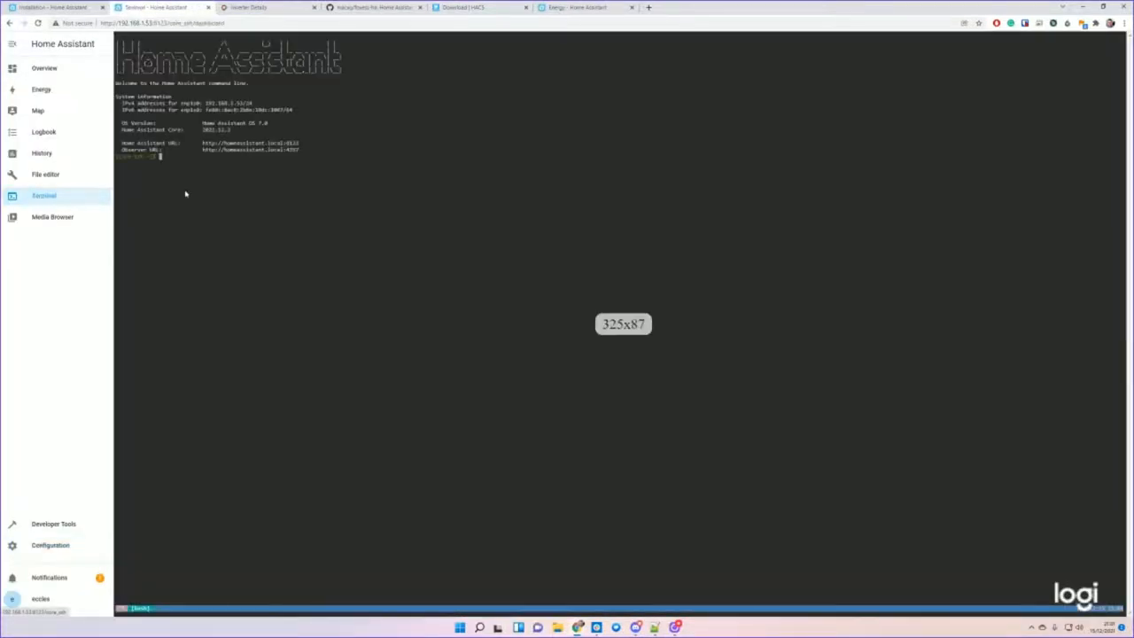
right_click(185, 194)
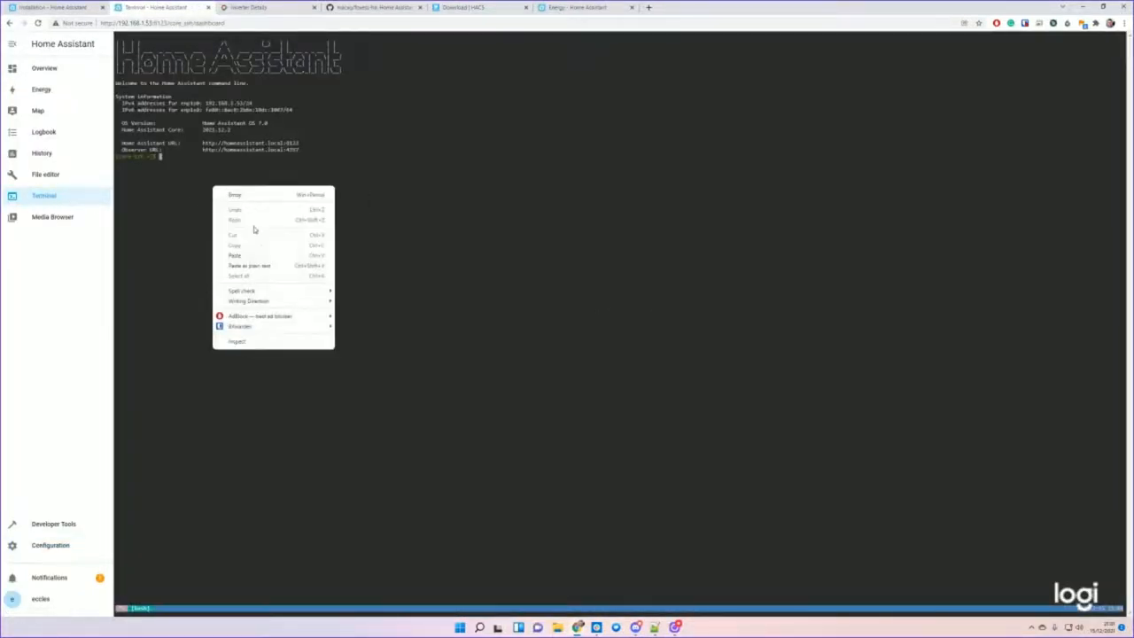
left_click(235, 255)
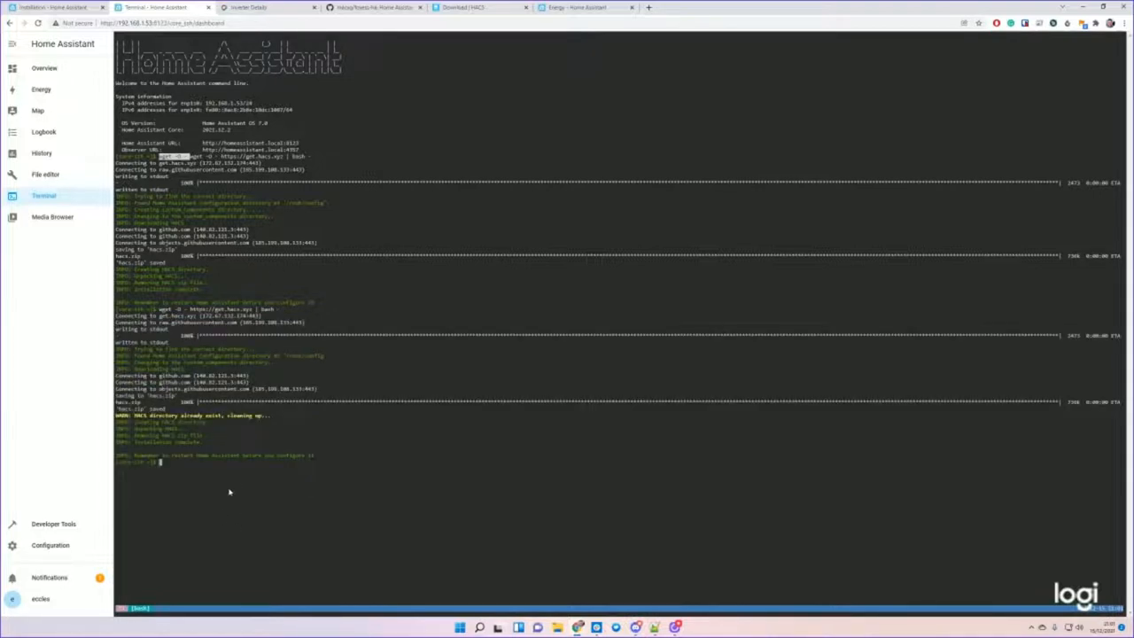
left_click(51, 545)
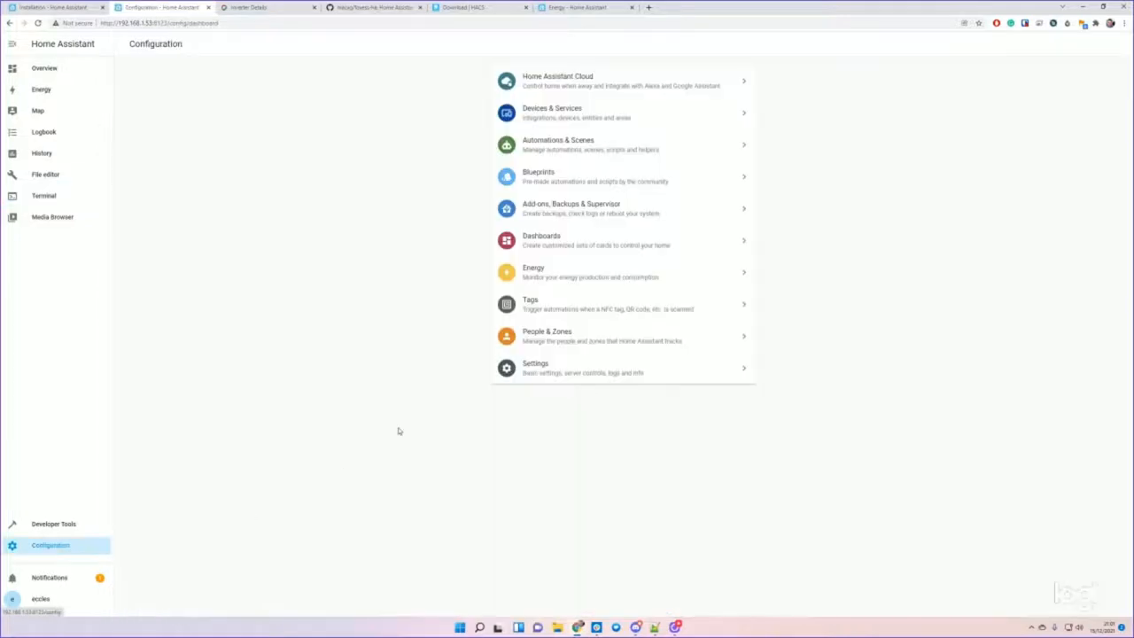
- Restart Home Assistant from Server Controls, confirm, and return to the Configuration overview
left_click(535, 366)
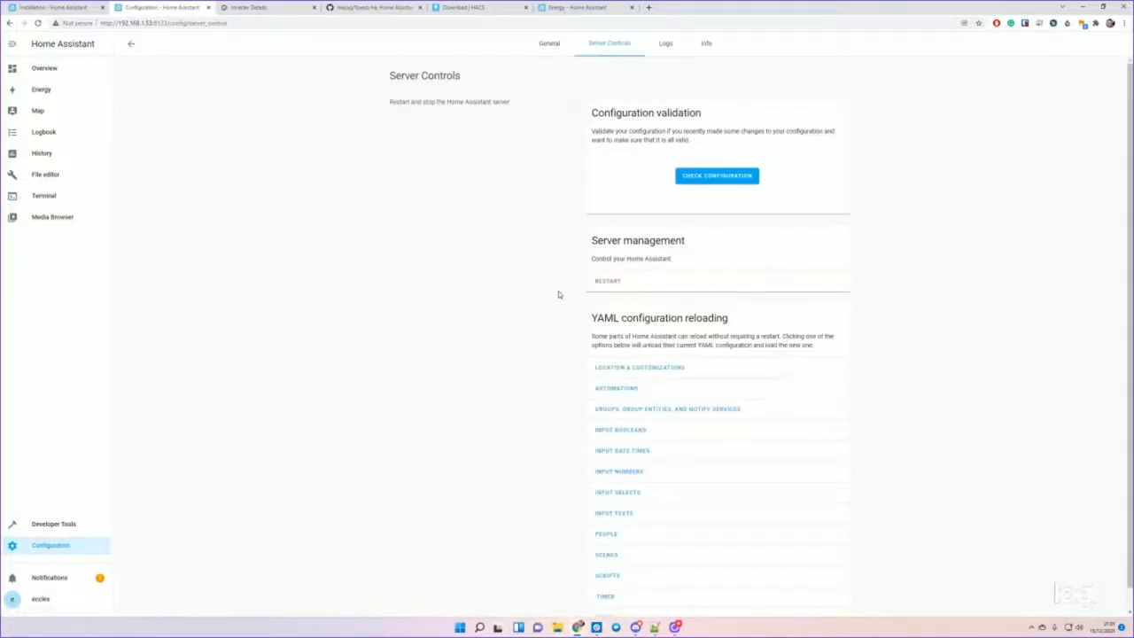
left_click(608, 281)
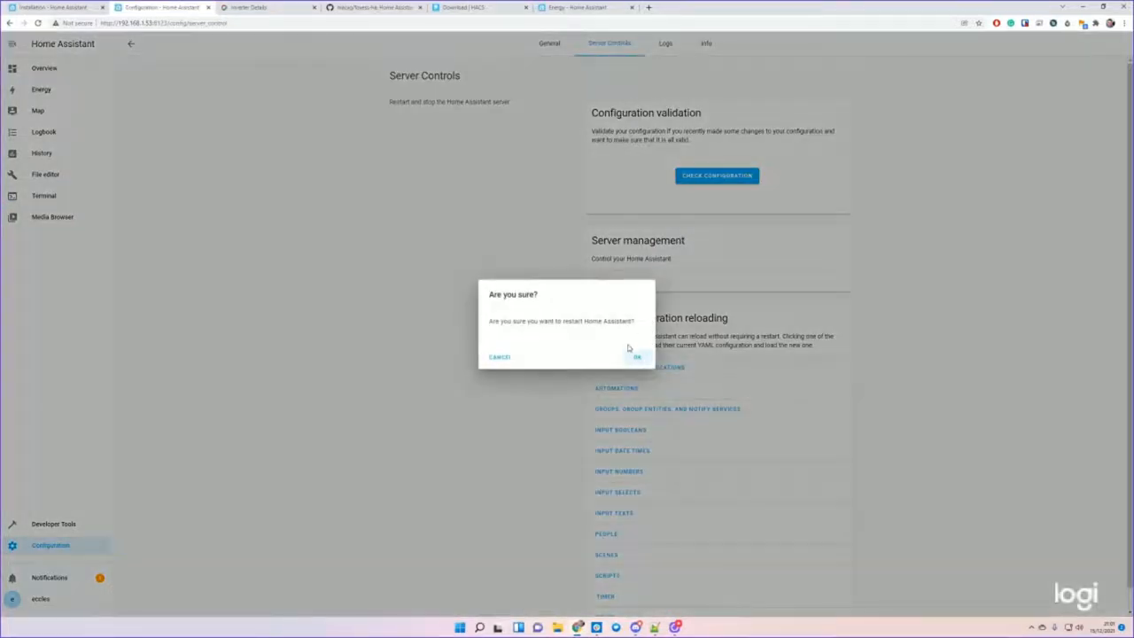
left_click(637, 357)
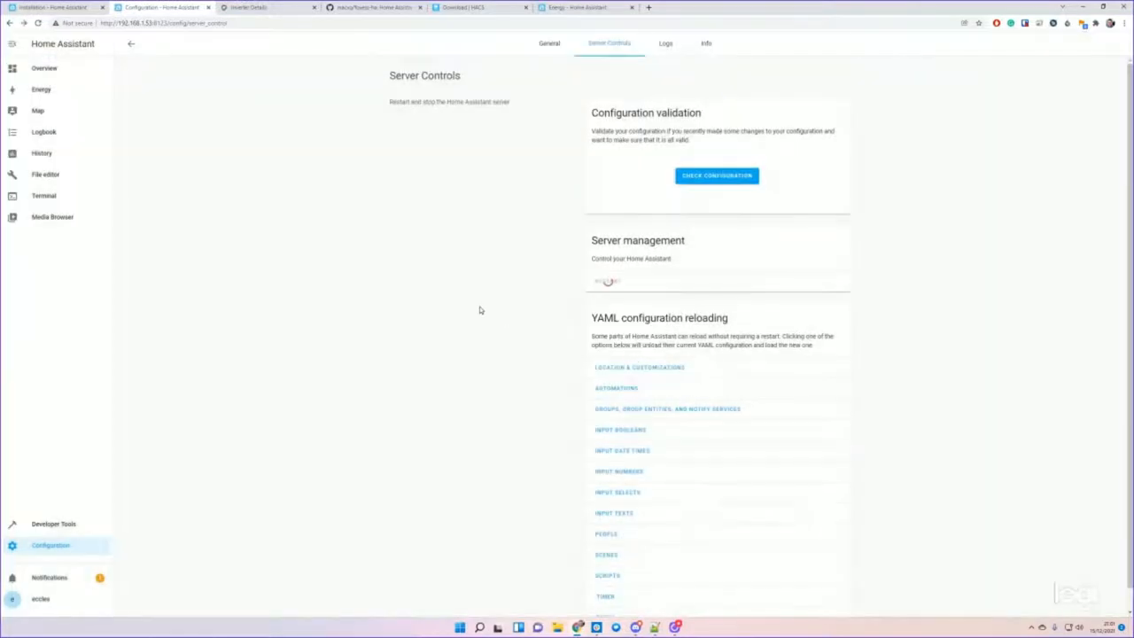
left_click(608, 281)
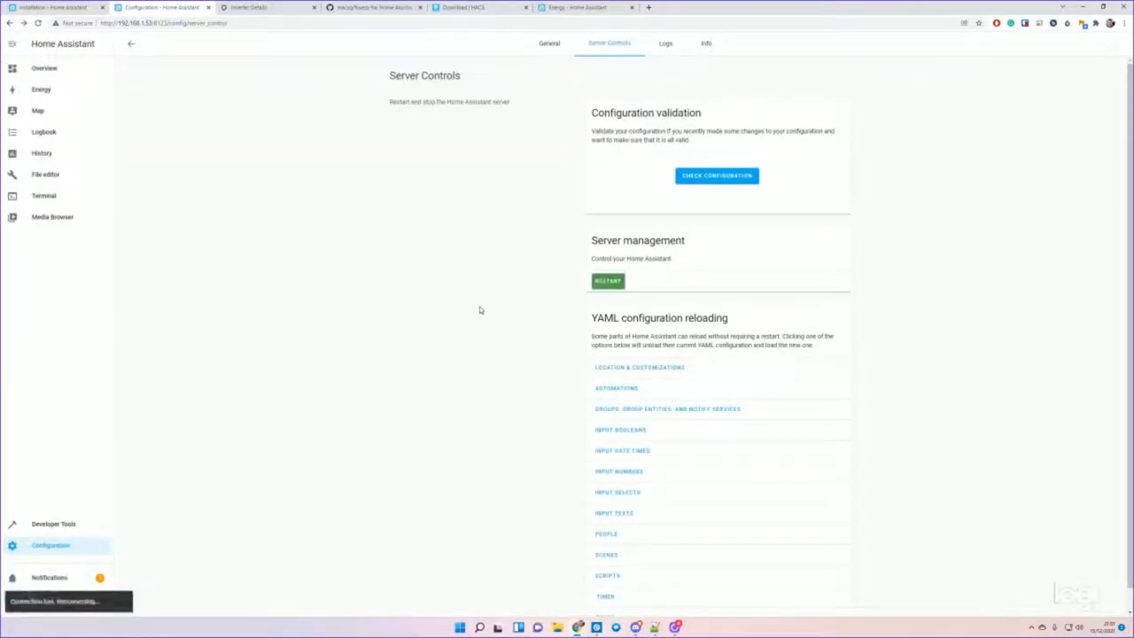
left_click(608, 281)
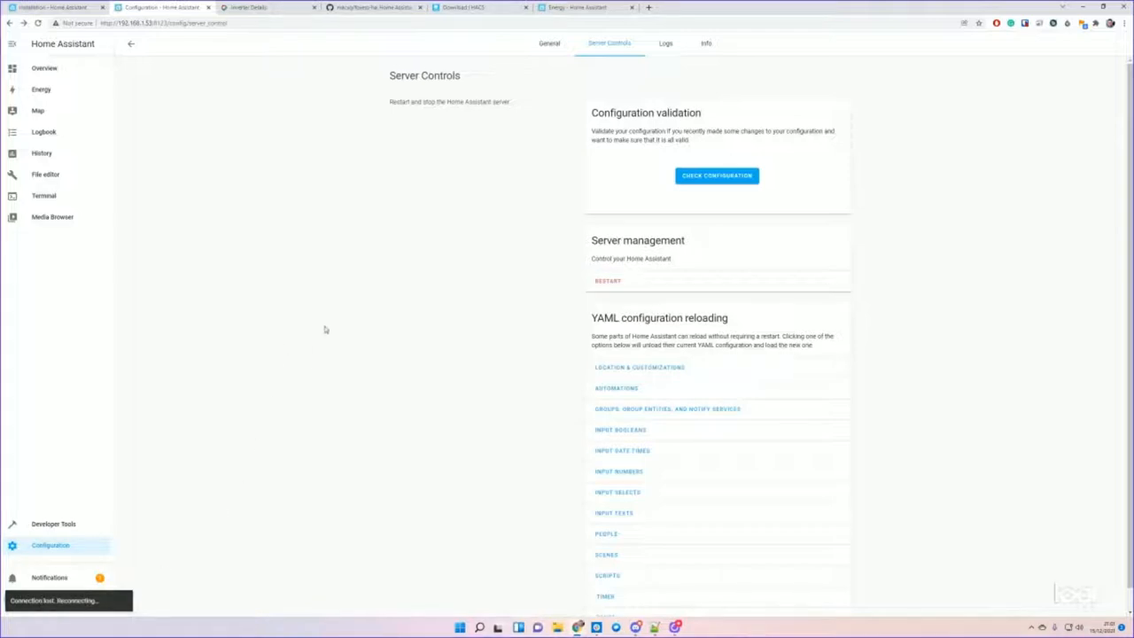
mouse_move(75, 87)
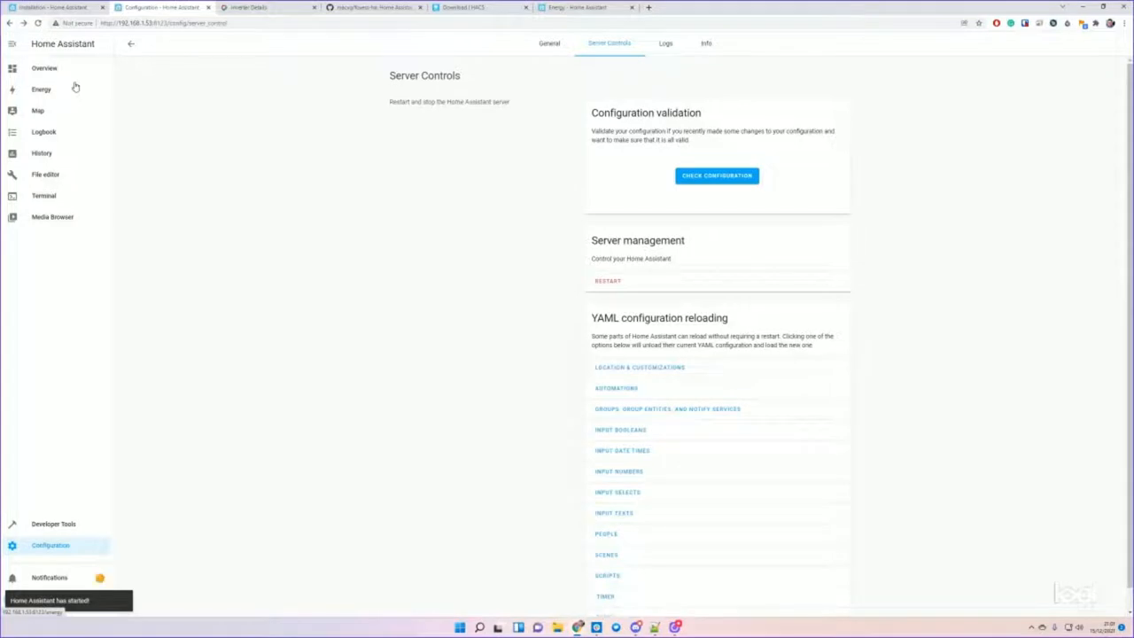
mouse_move(57, 186)
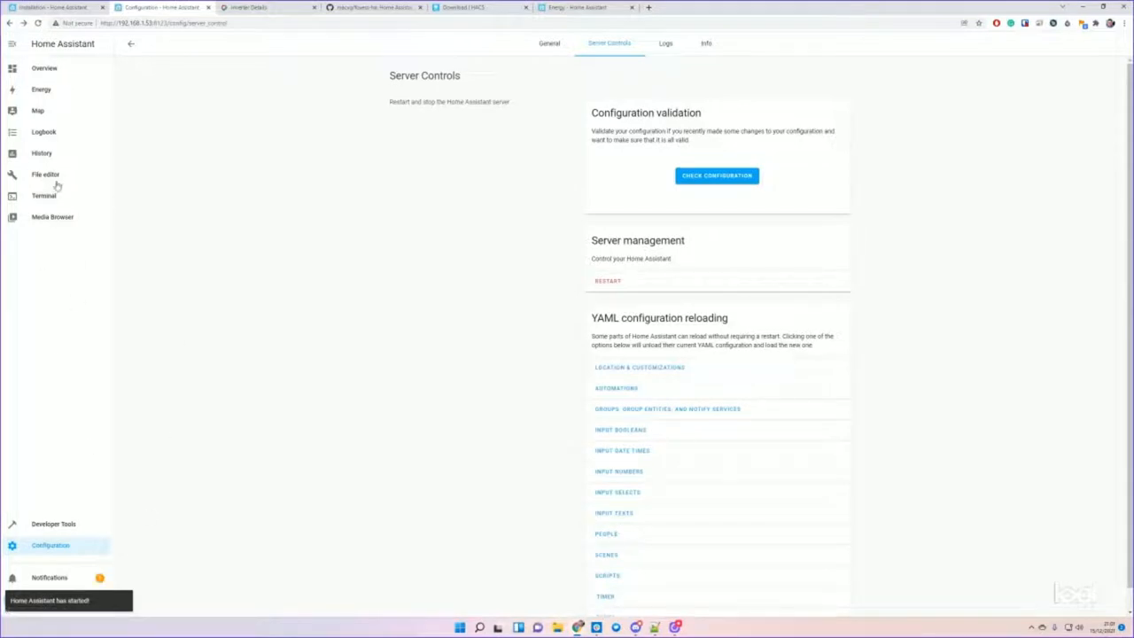
mouse_move(52, 217)
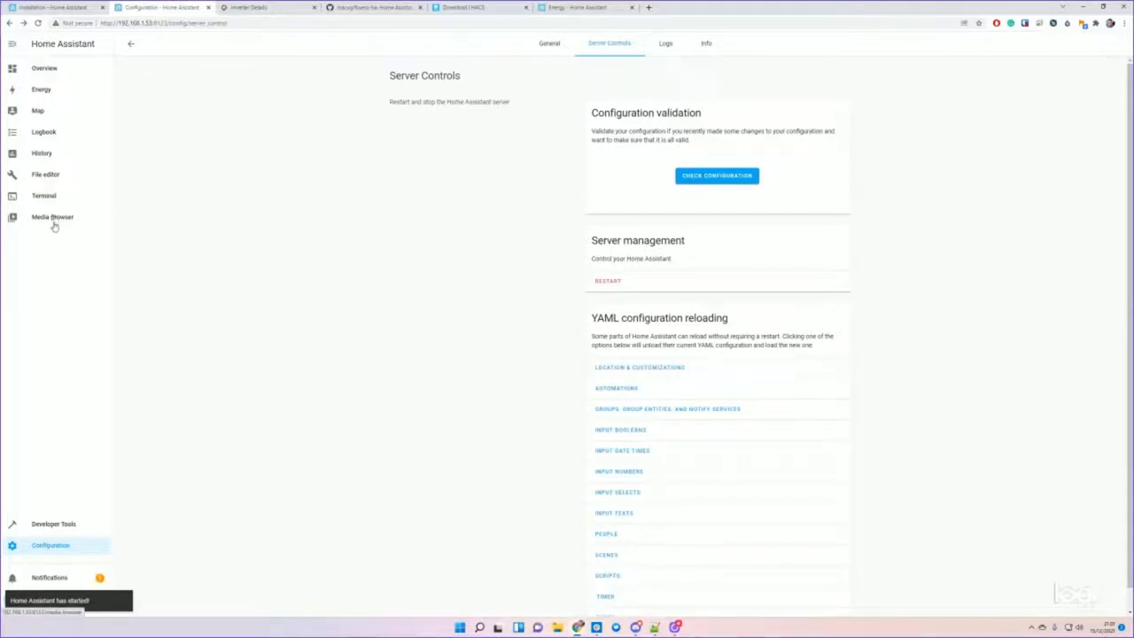
left_click(50, 545)
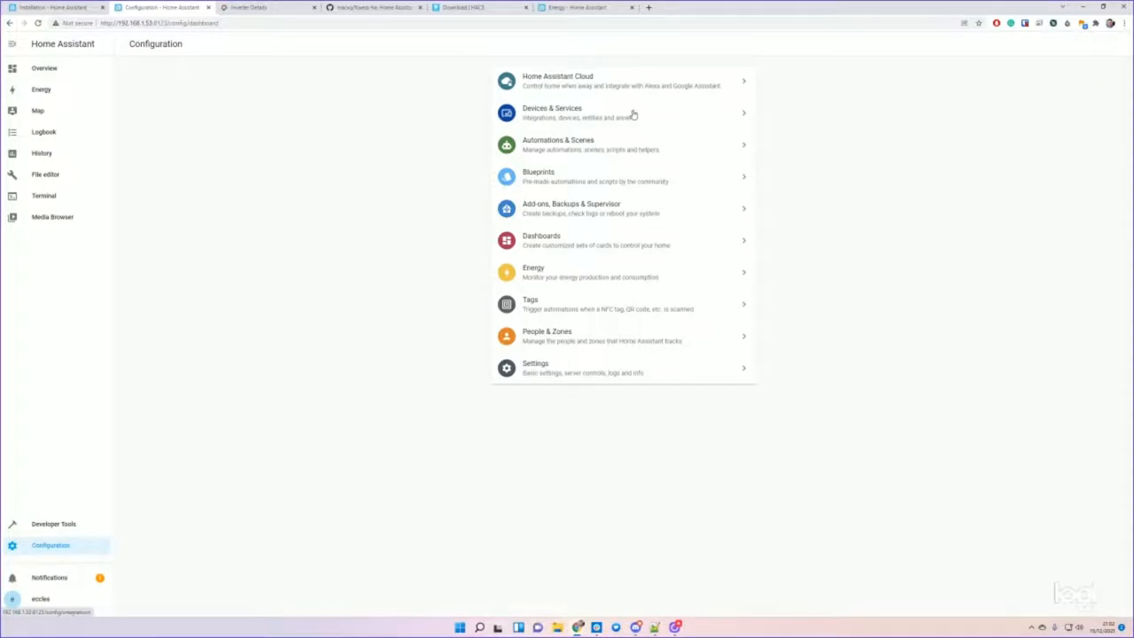
- Add the HACS integration from Devices & Services, searching 'hacs' and accepting all acknowledgements
left_click(553, 113)
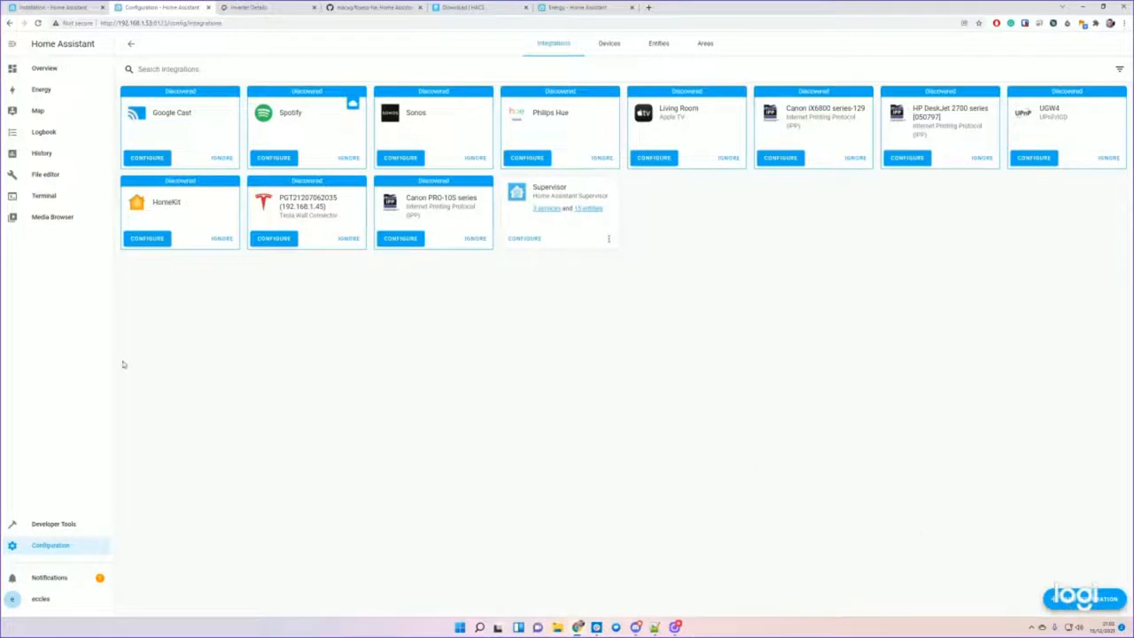
mouse_move(833, 392)
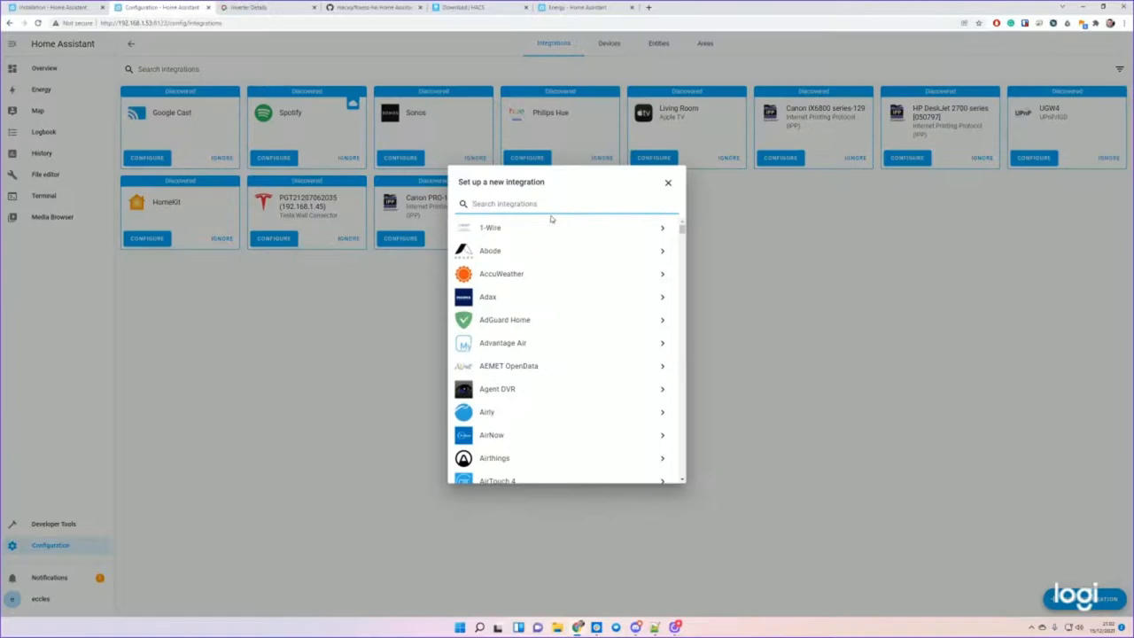
type("hacs")
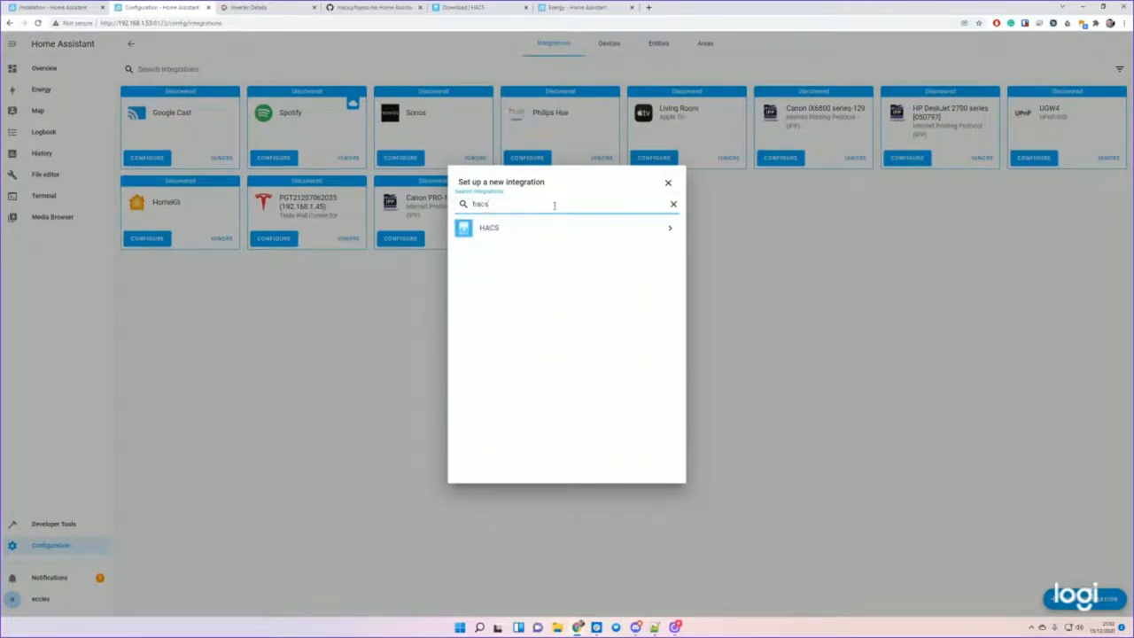
left_click(489, 228)
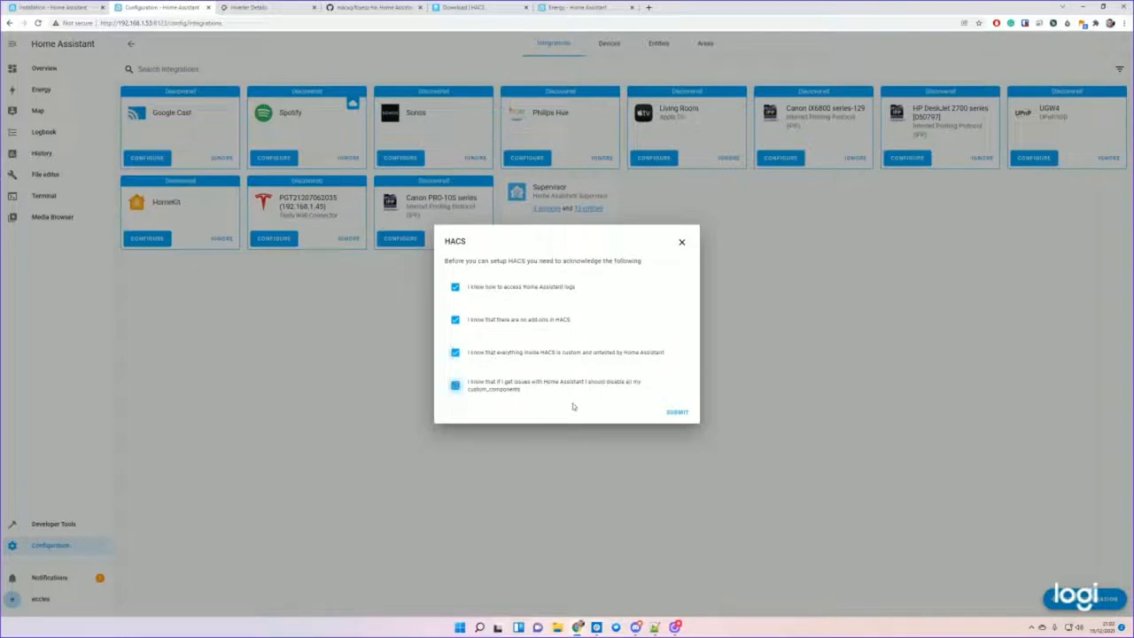
left_click(678, 411)
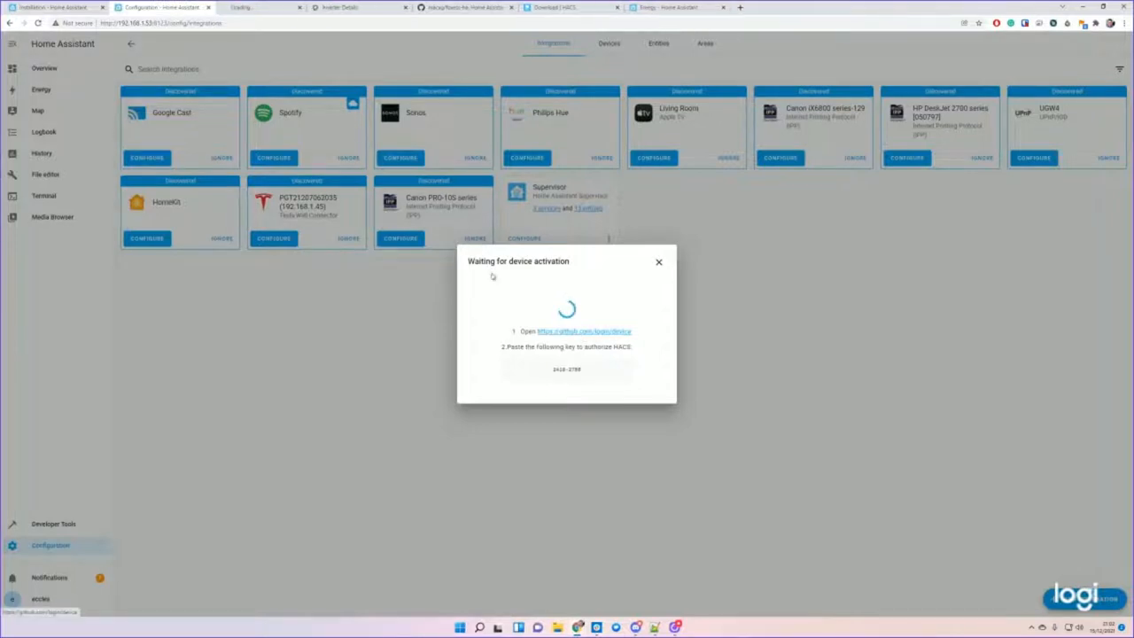
- Authorize HACS on GitHub's device activation page using the pre-filled code
left_click(584, 330)
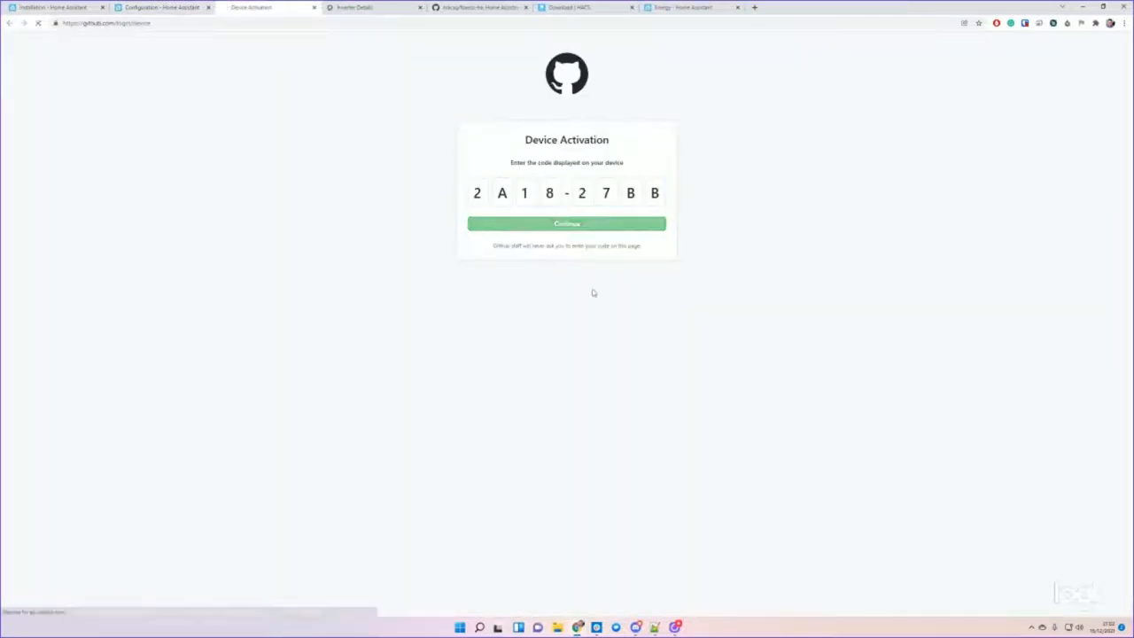
left_click(566, 223)
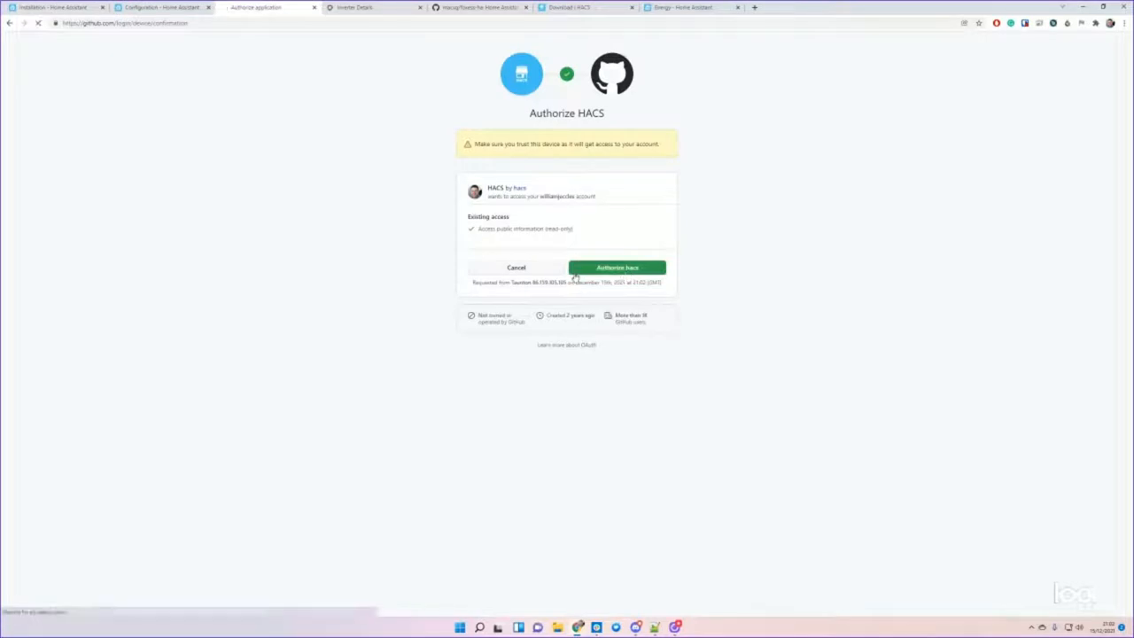
left_click(617, 267)
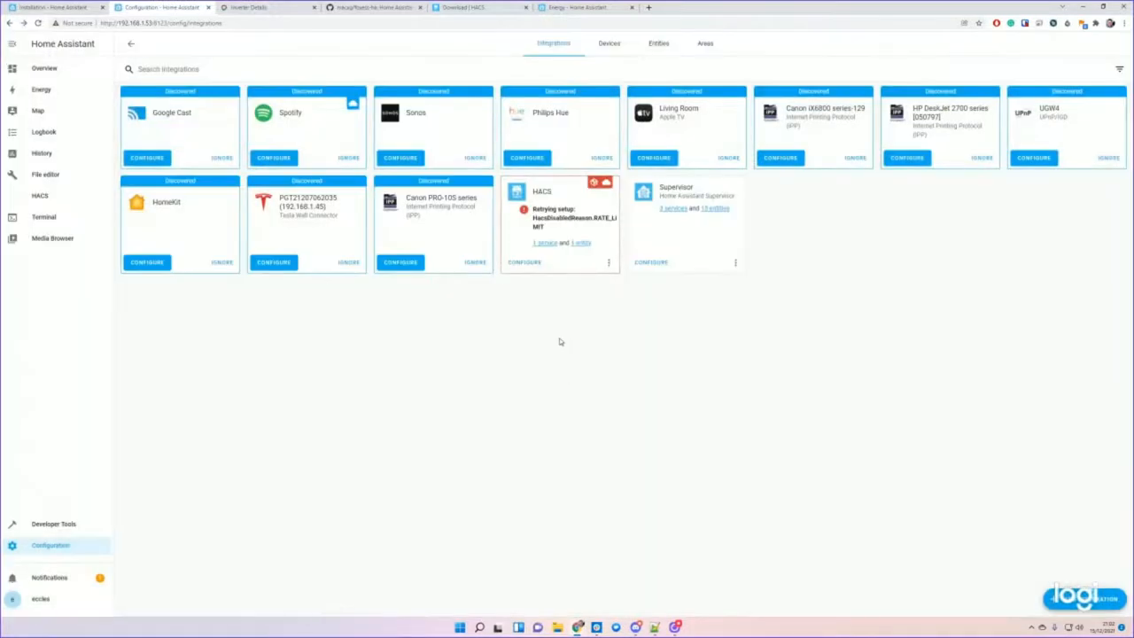
mouse_move(59, 397)
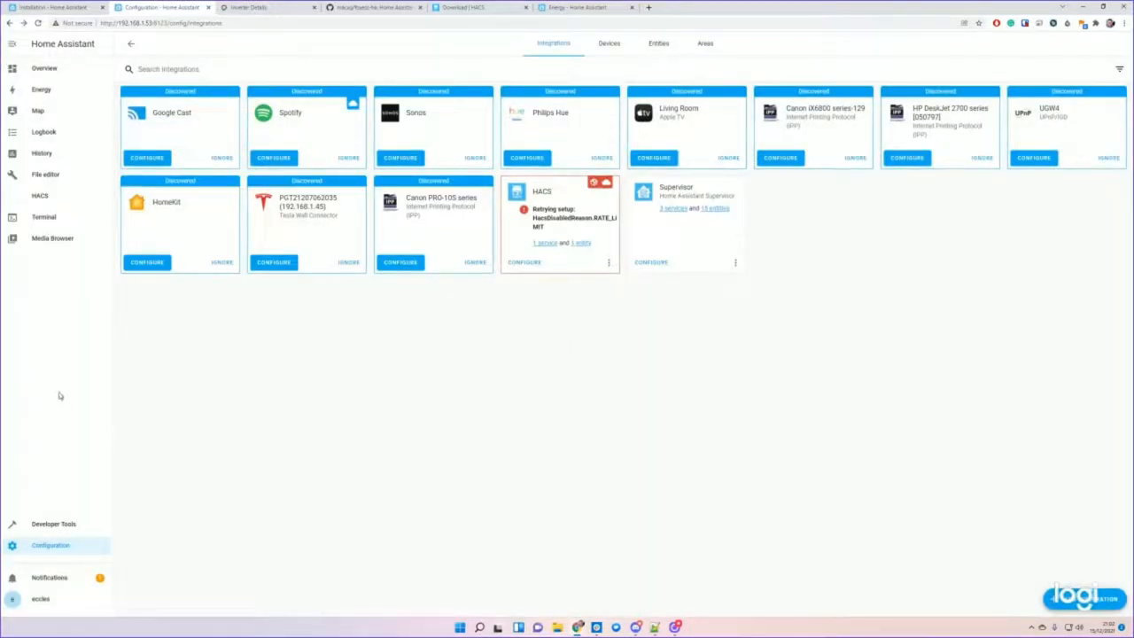
- Open the HACS community store from the sidebar
left_click(40, 194)
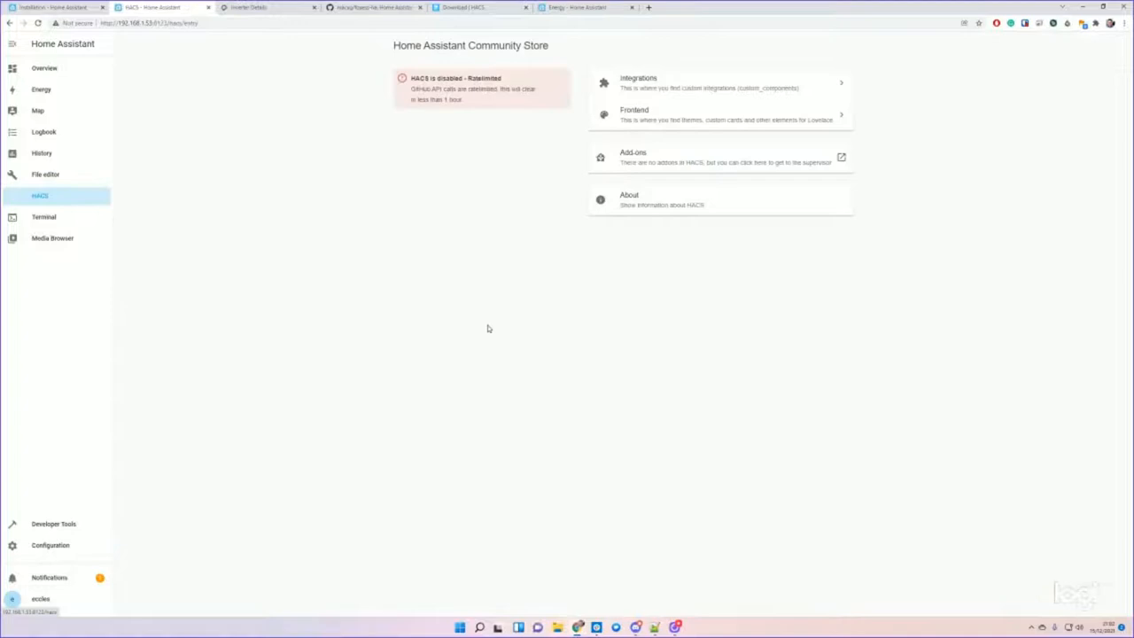
mouse_move(503, 295)
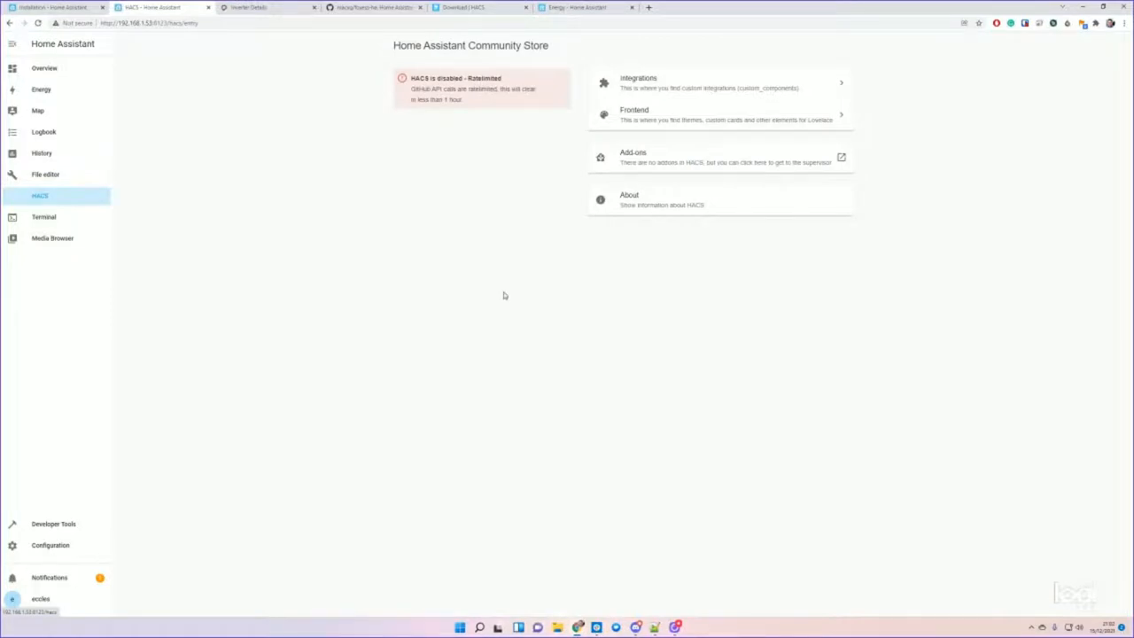
mouse_move(453, 89)
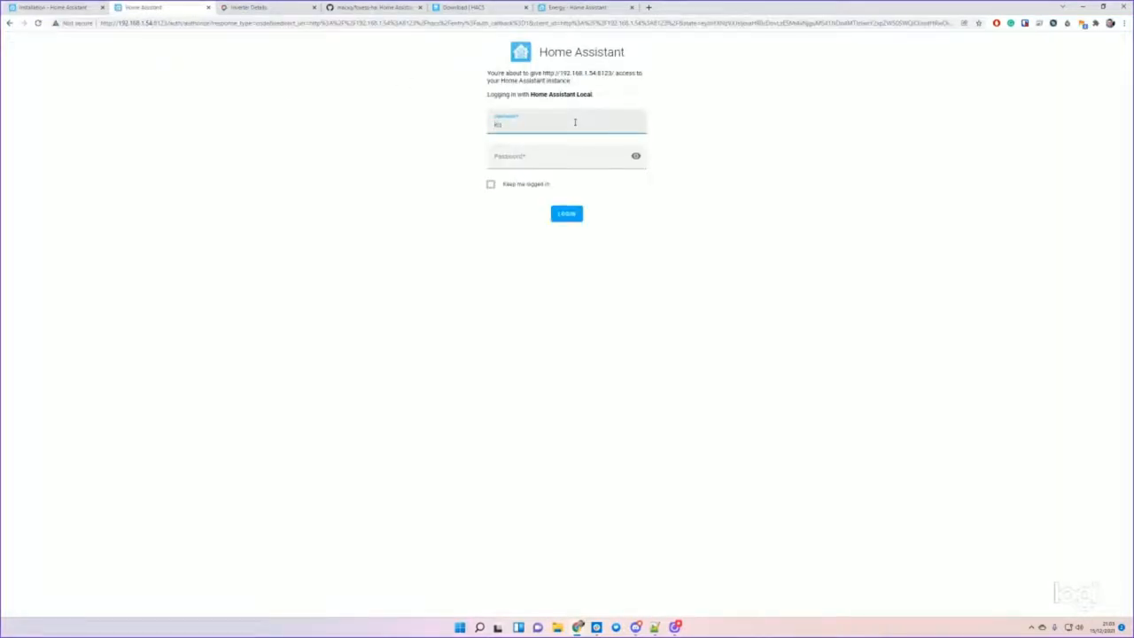
- Open HACS Integrations and choose Custom repositories from the ⋮ options menu
left_click(566, 214)
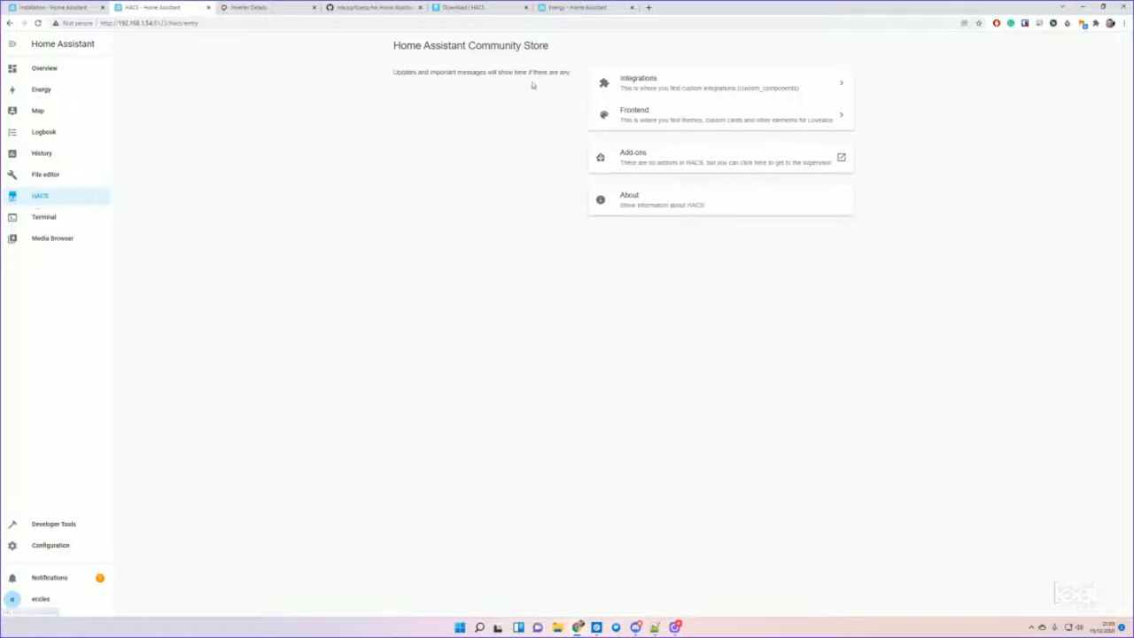
mouse_move(556, 118)
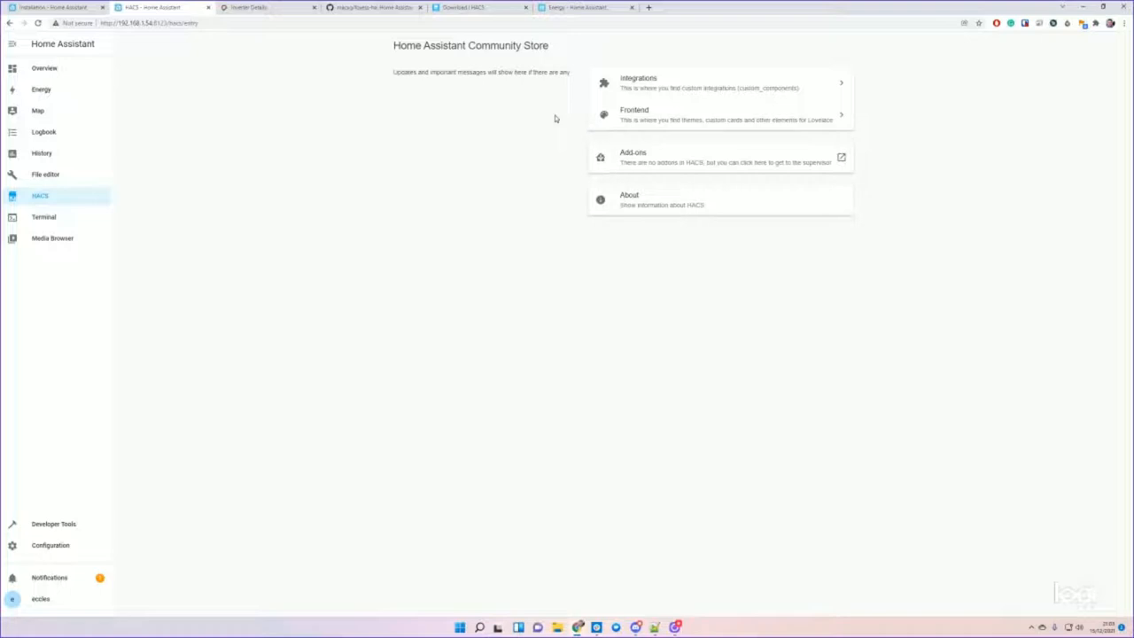
mouse_move(460, 96)
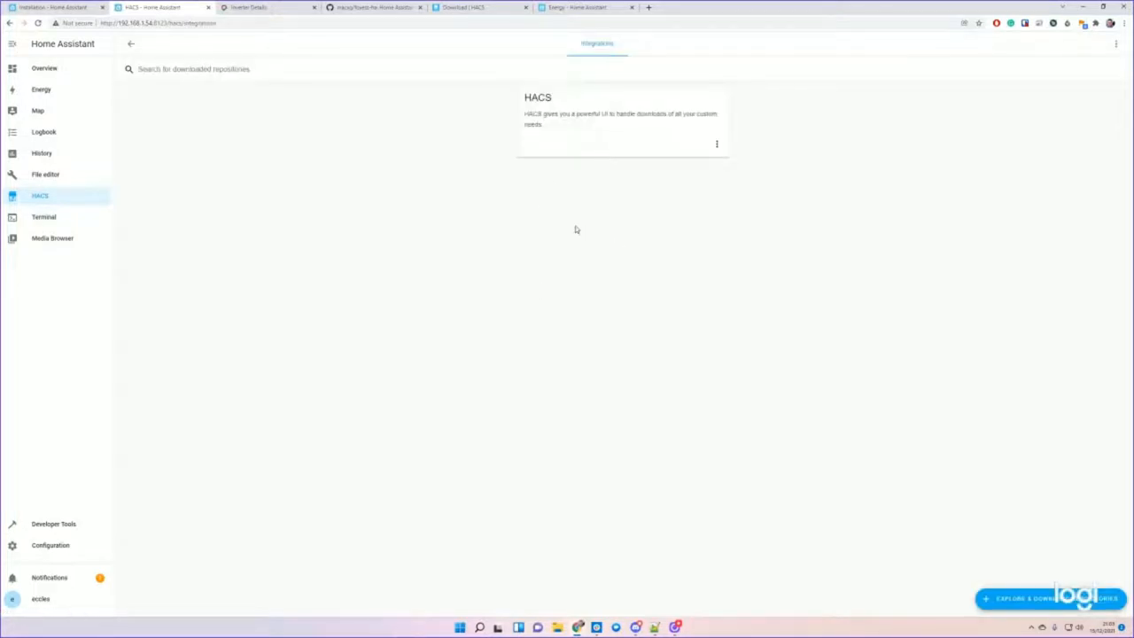
mouse_move(521, 253)
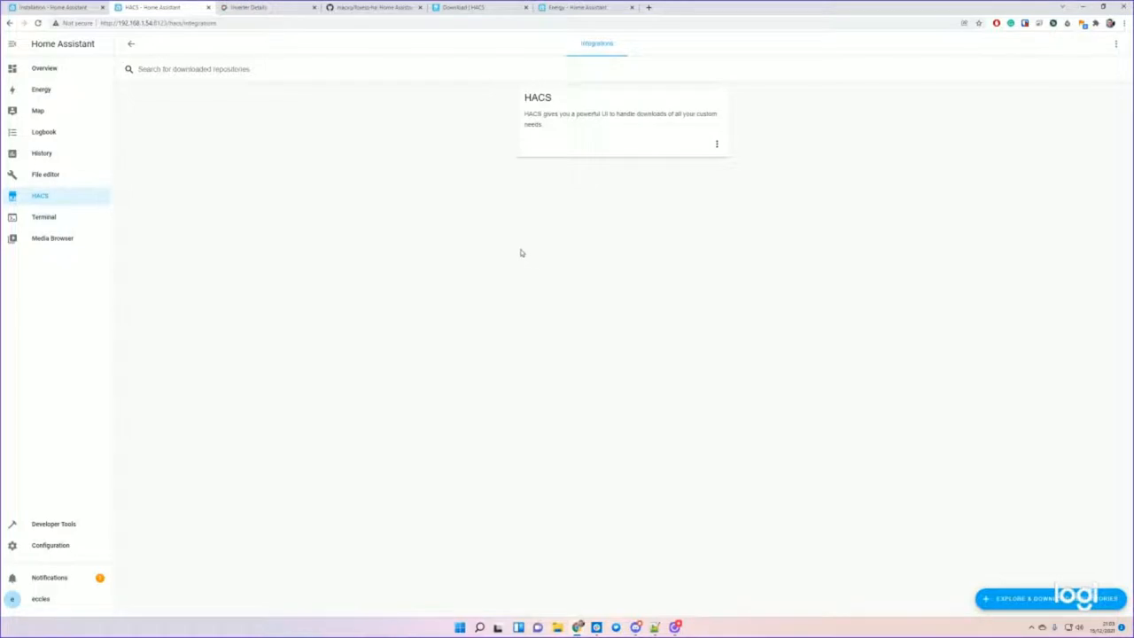
left_click(1116, 43)
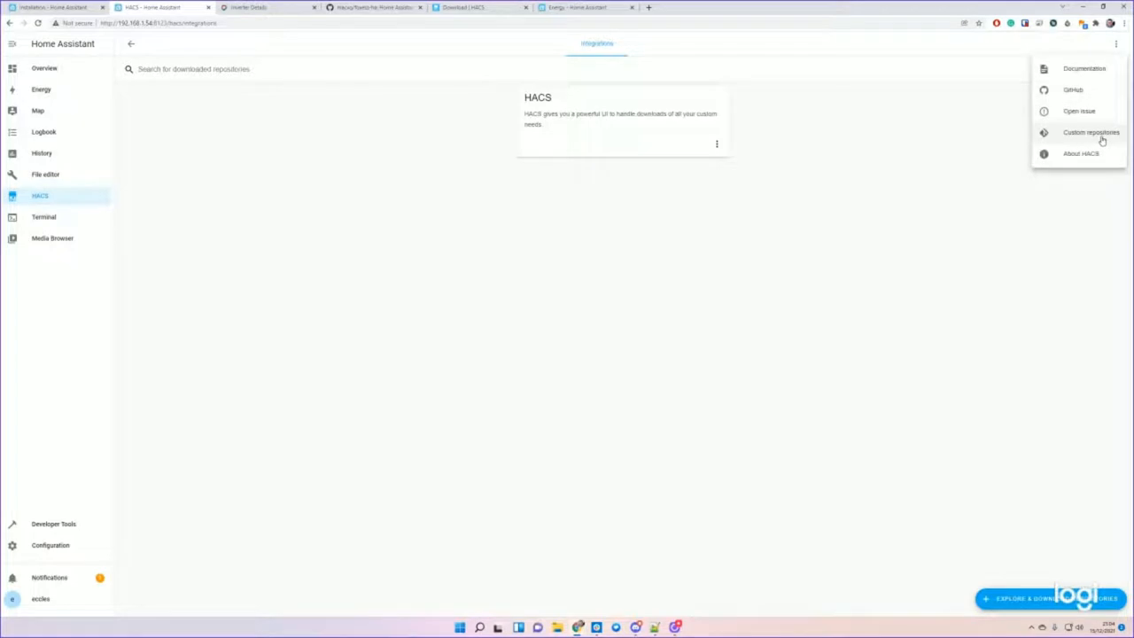
mouse_move(1074, 142)
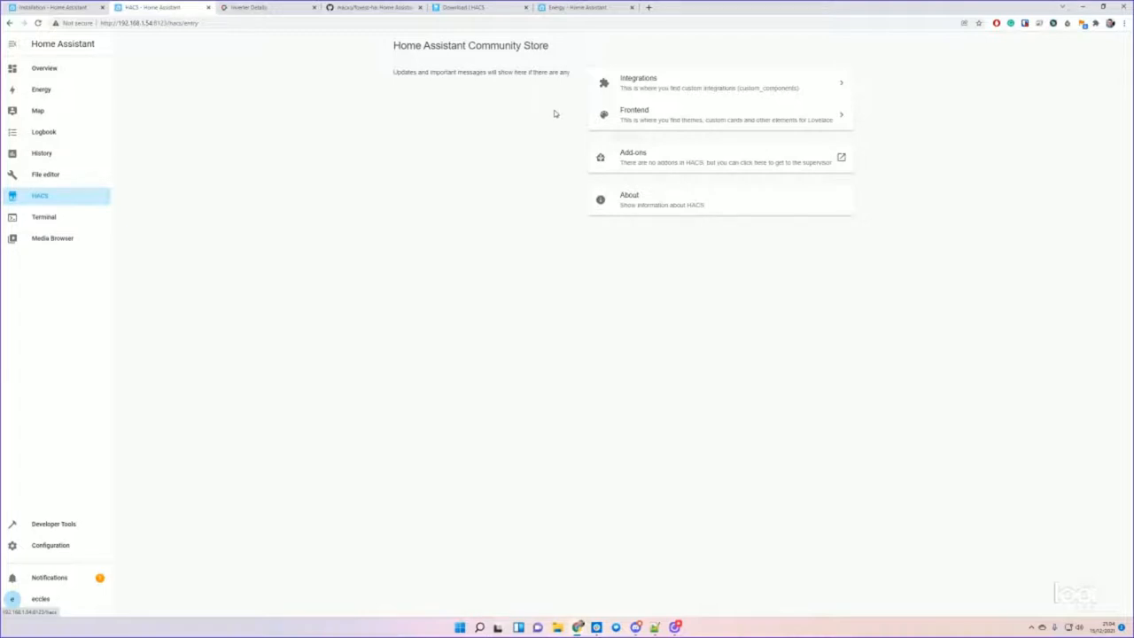
mouse_move(516, 87)
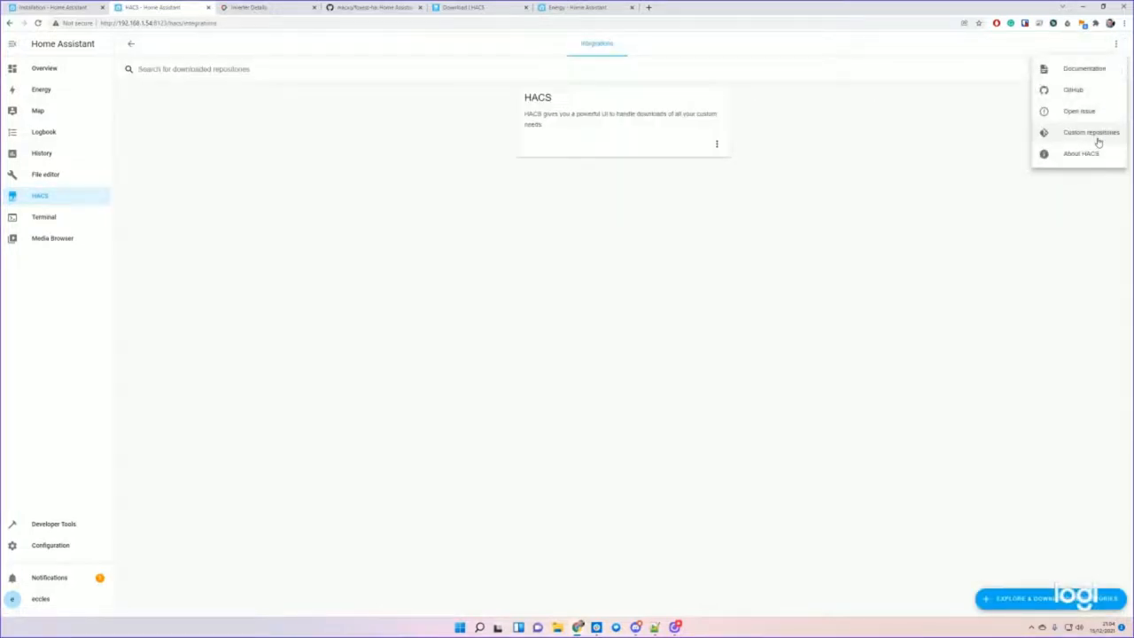
left_click(1091, 132)
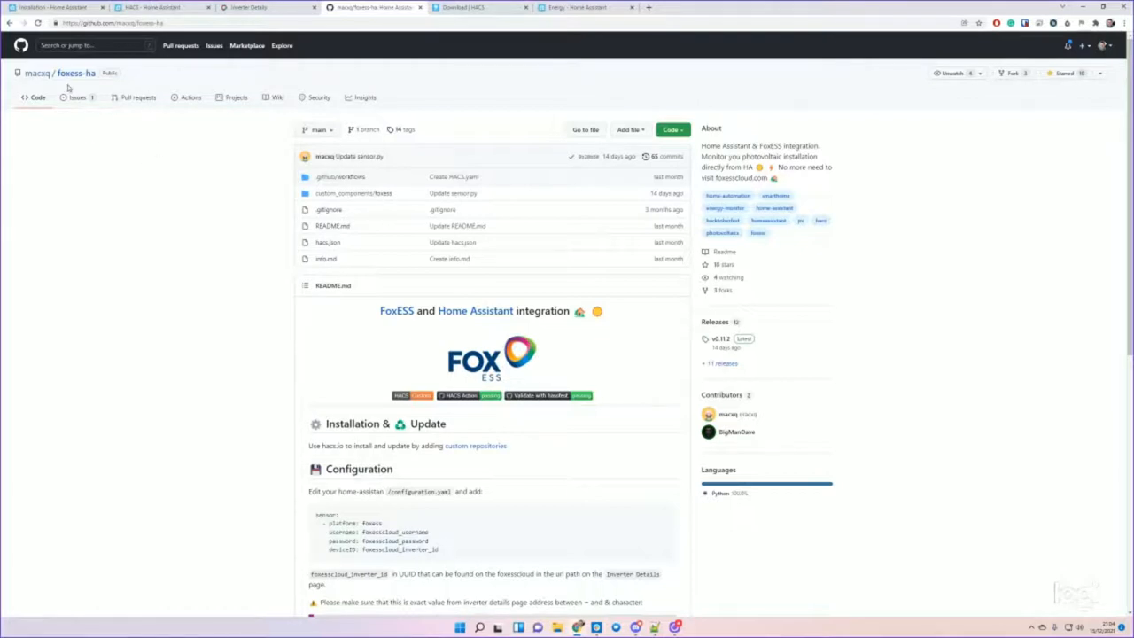
mouse_move(537, 156)
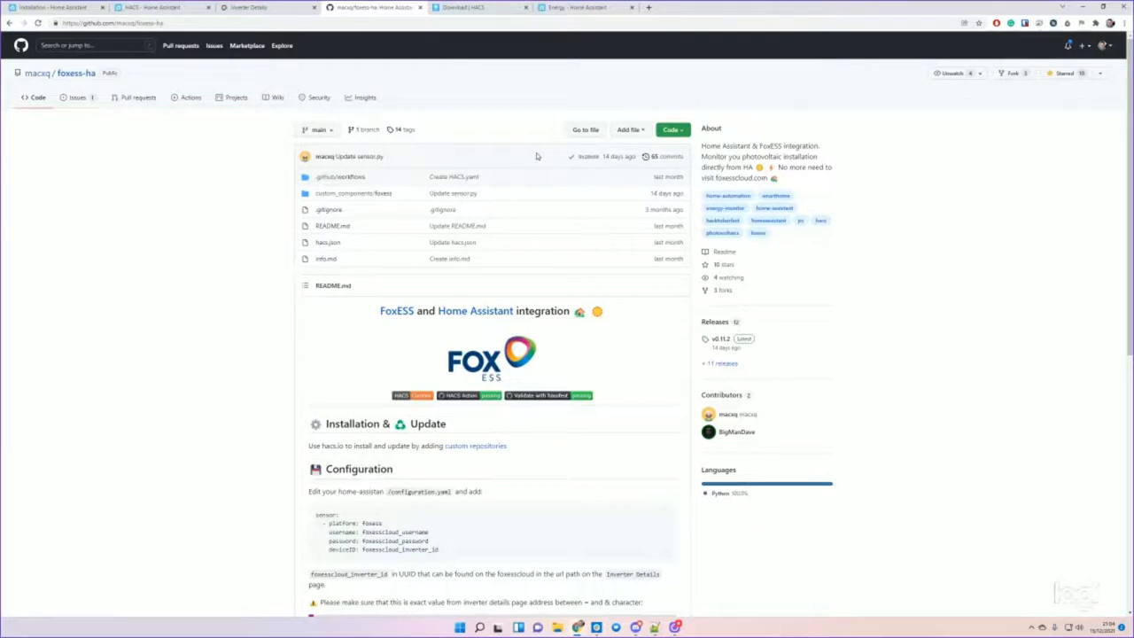
- Copy the foxess-ha repository's HTTPS clone URL and switch back to the HACS tab
left_click(671, 129)
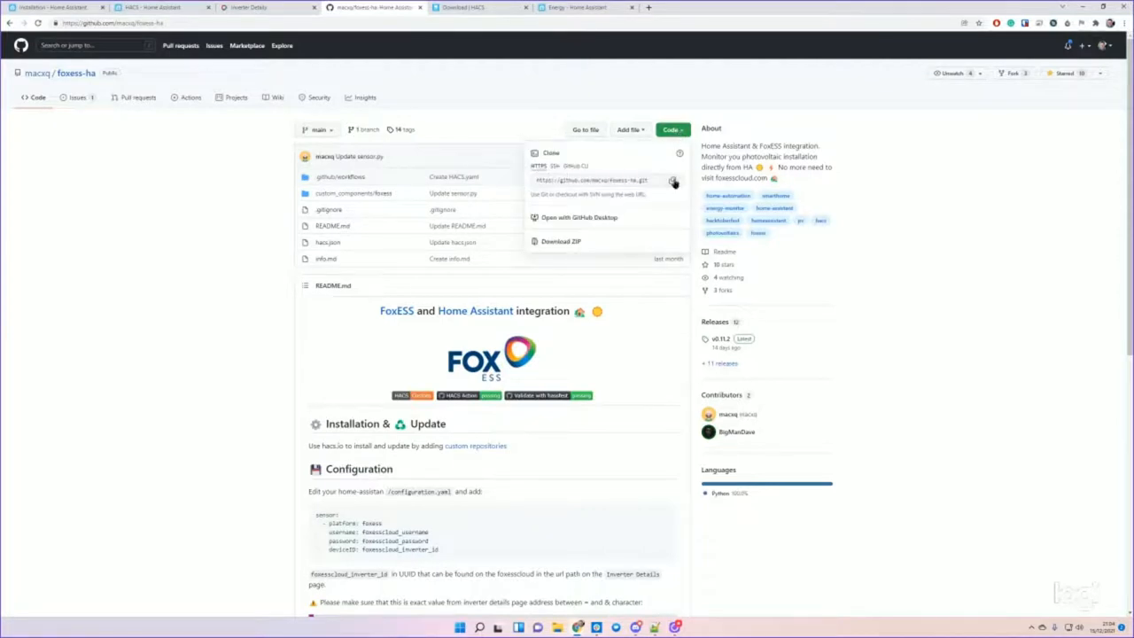
left_click(674, 181)
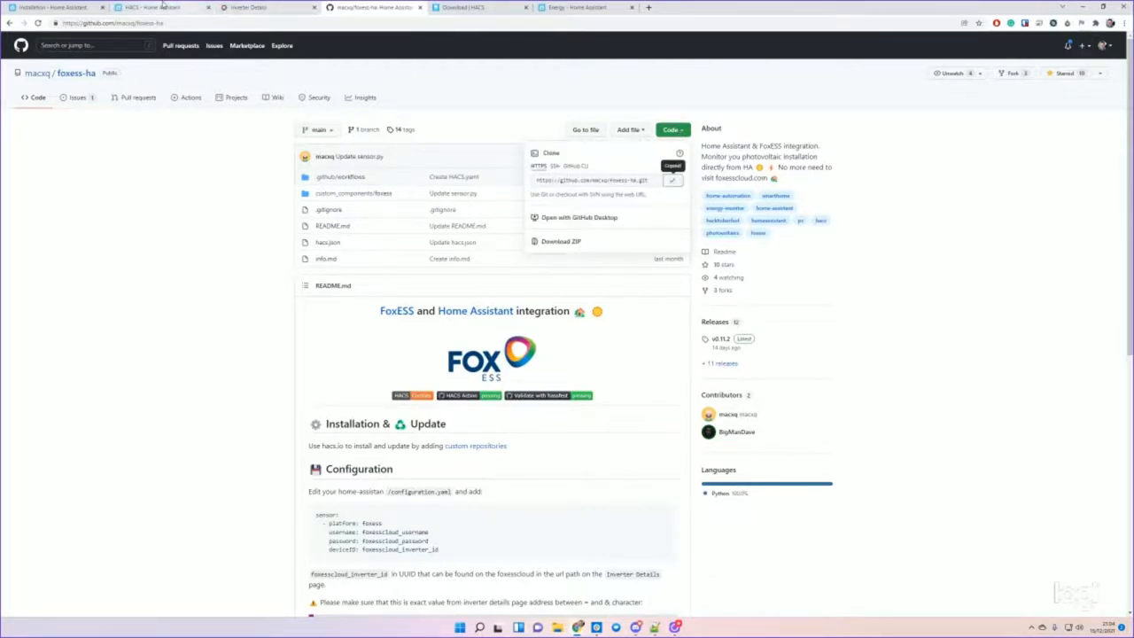
left_click(155, 7)
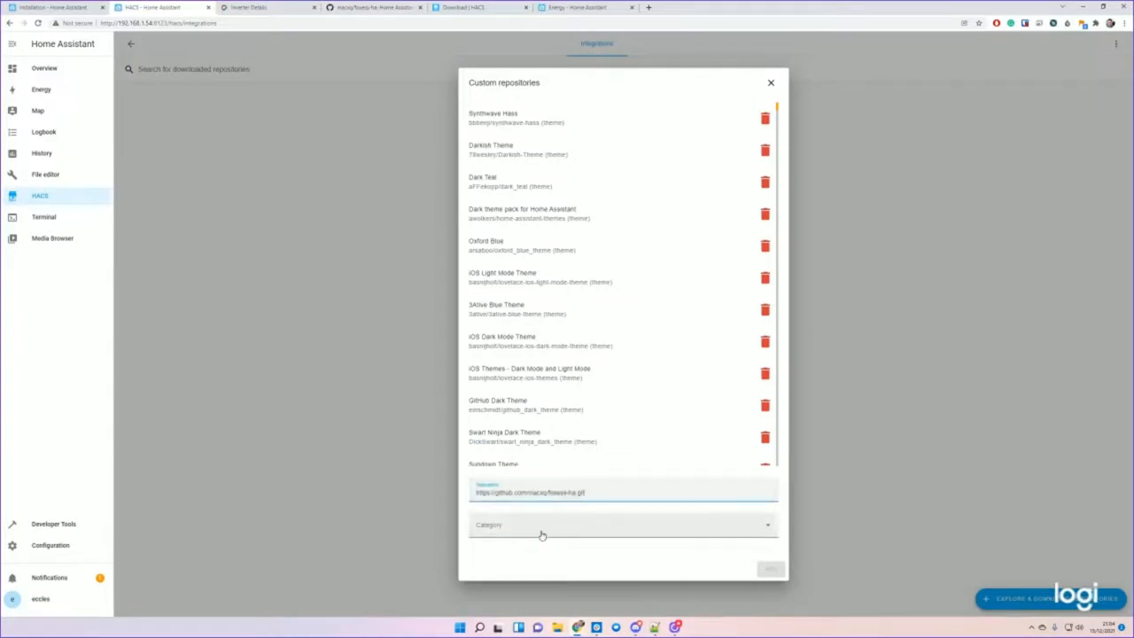
- Add foxess-ha as an Integration repository and download FoxESS Cloud v0.11.2 through HACS
left_click(621, 524)
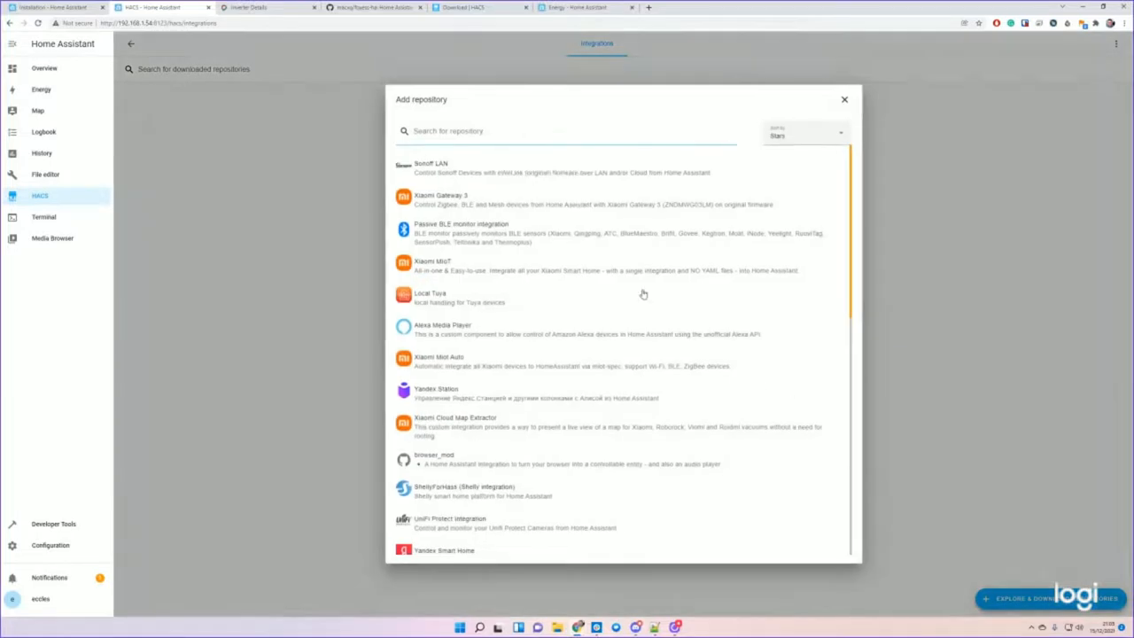
type("Foxe")
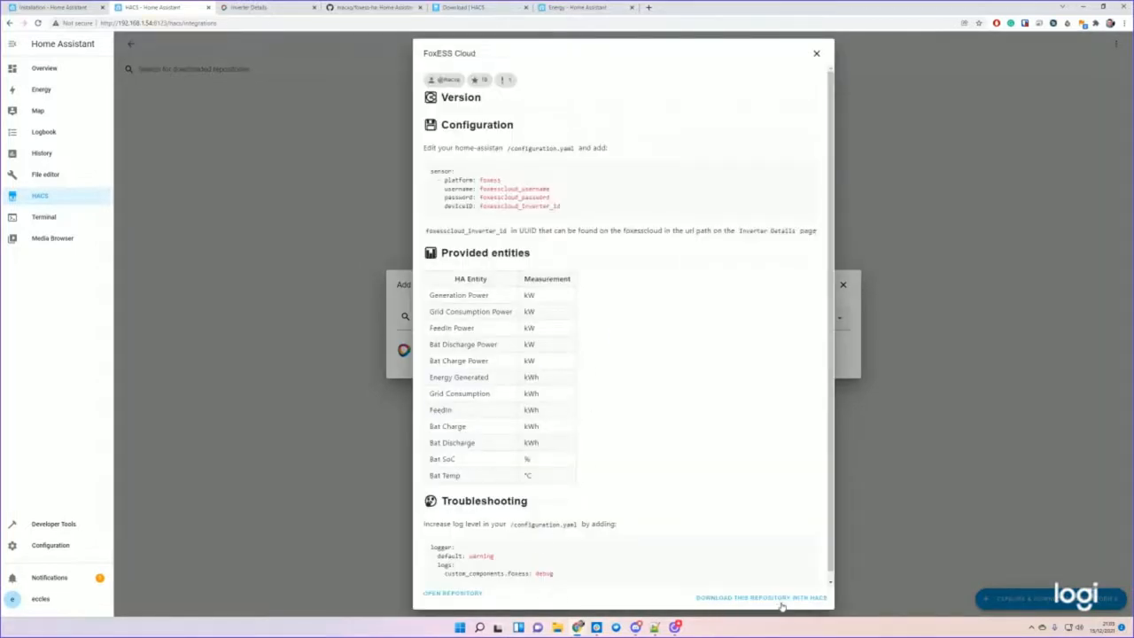
left_click(816, 53)
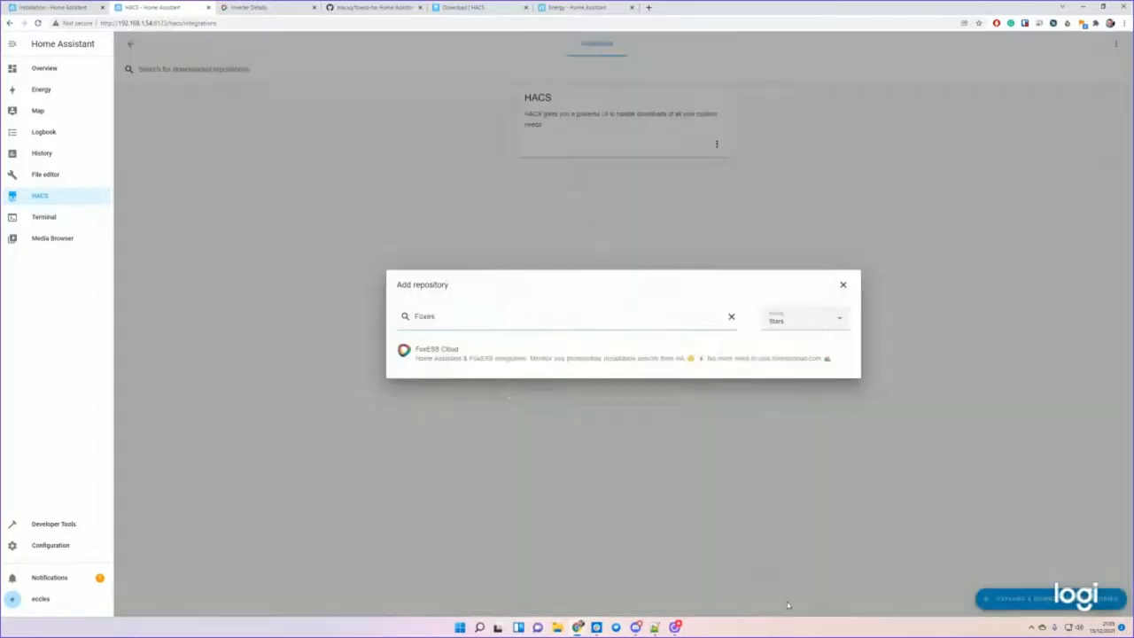
left_click(436, 350)
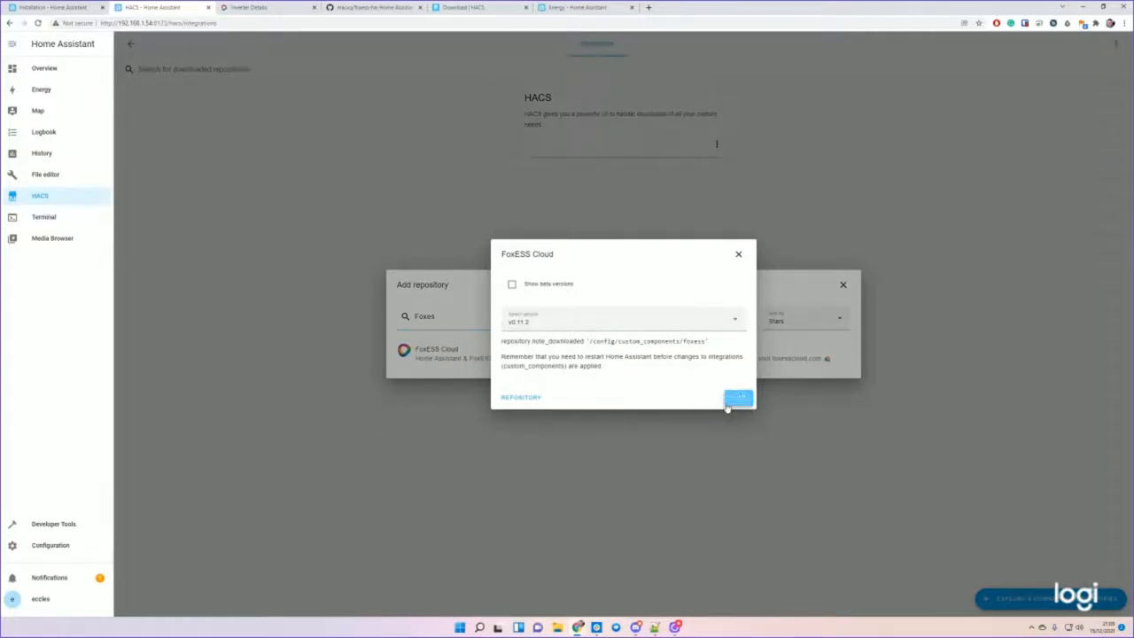
left_click(738, 398)
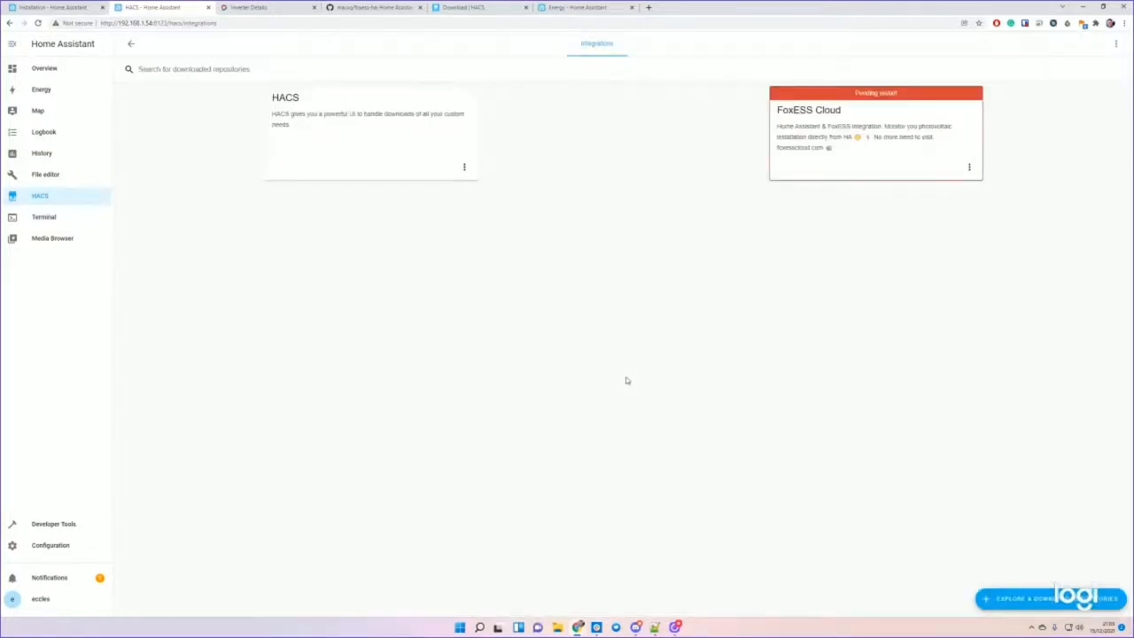
mouse_move(310, 317)
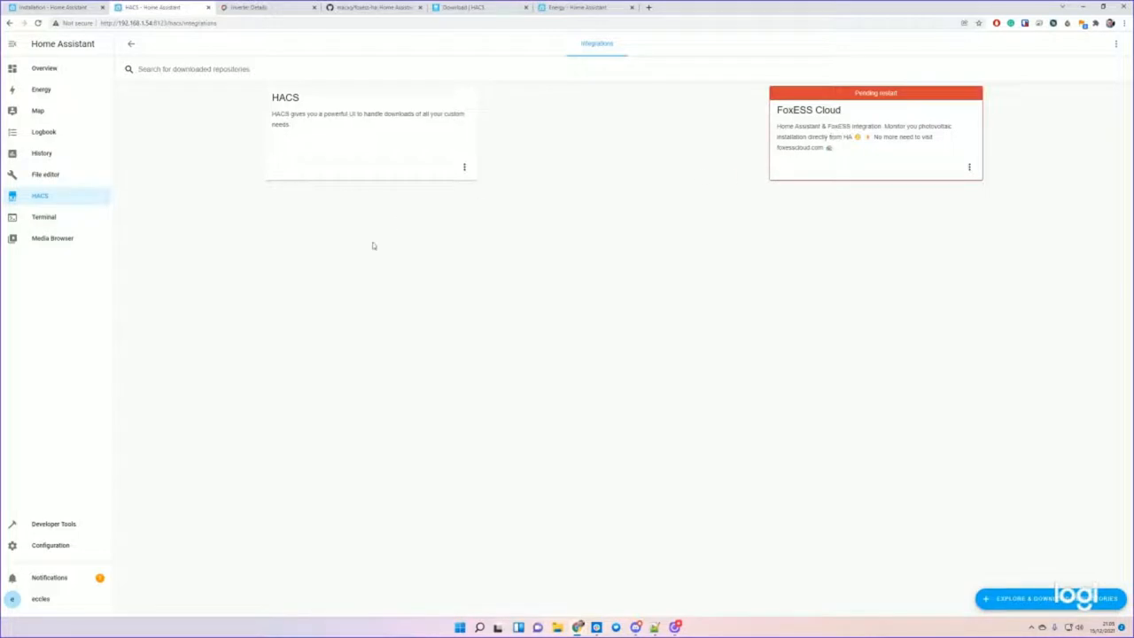
mouse_move(419, 287)
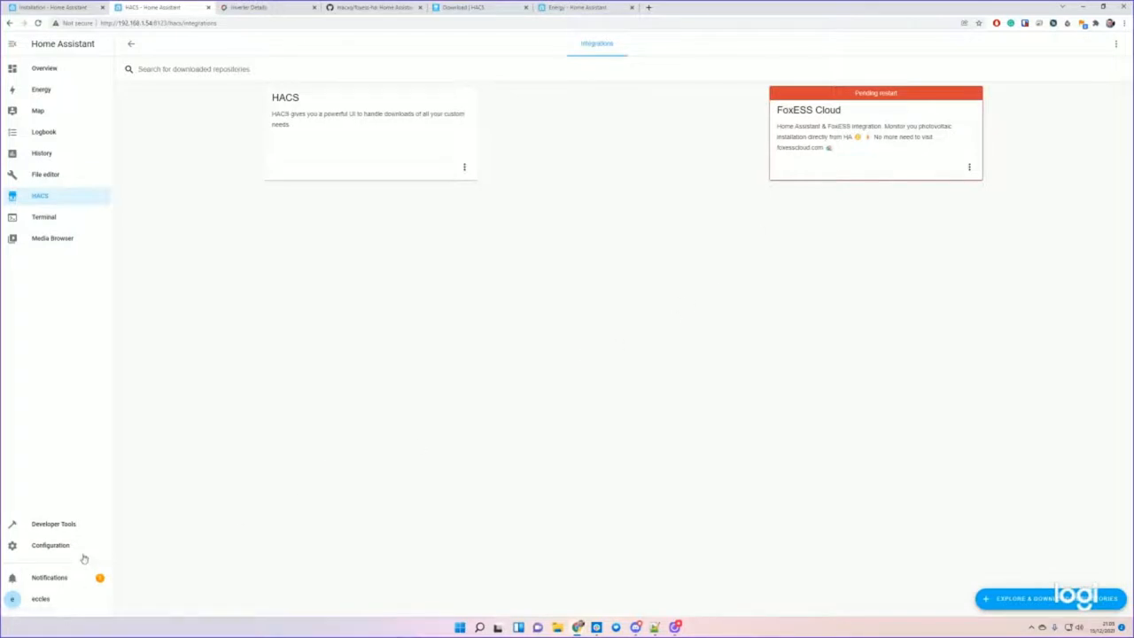
- Restart Home Assistant from Server Controls and return to the Overview dashboard
left_click(50, 545)
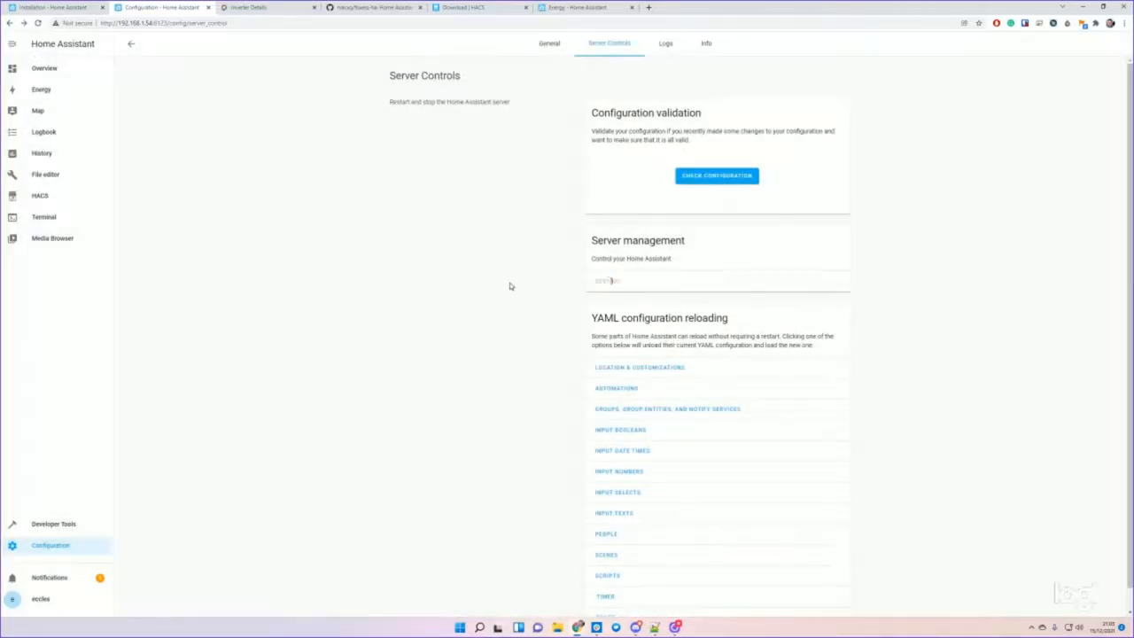
left_click(608, 281)
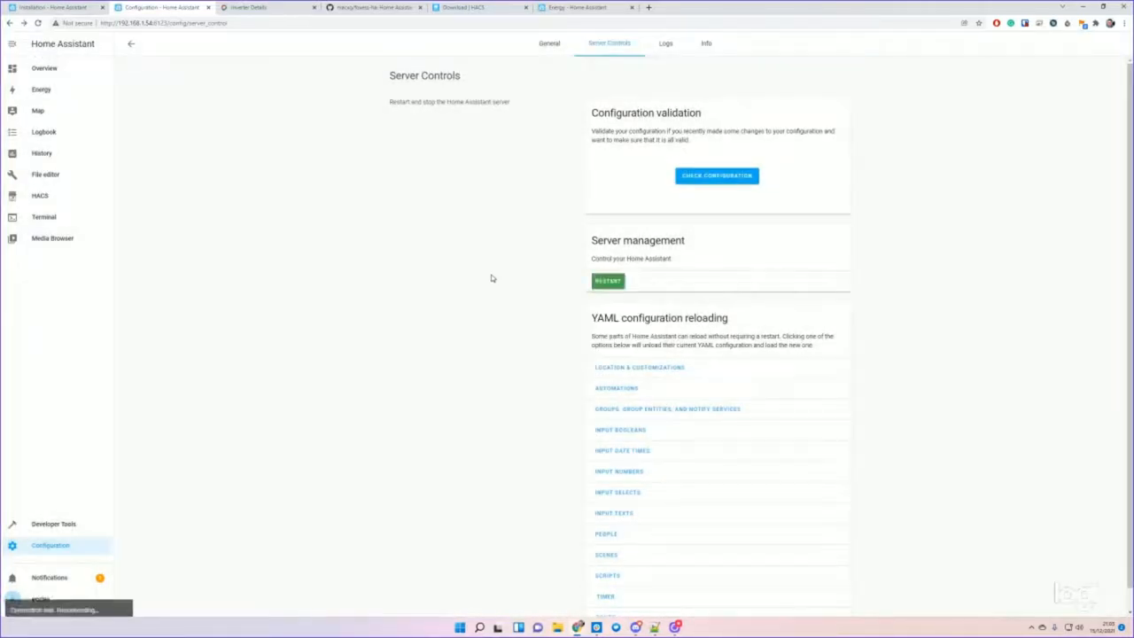
left_click(608, 281)
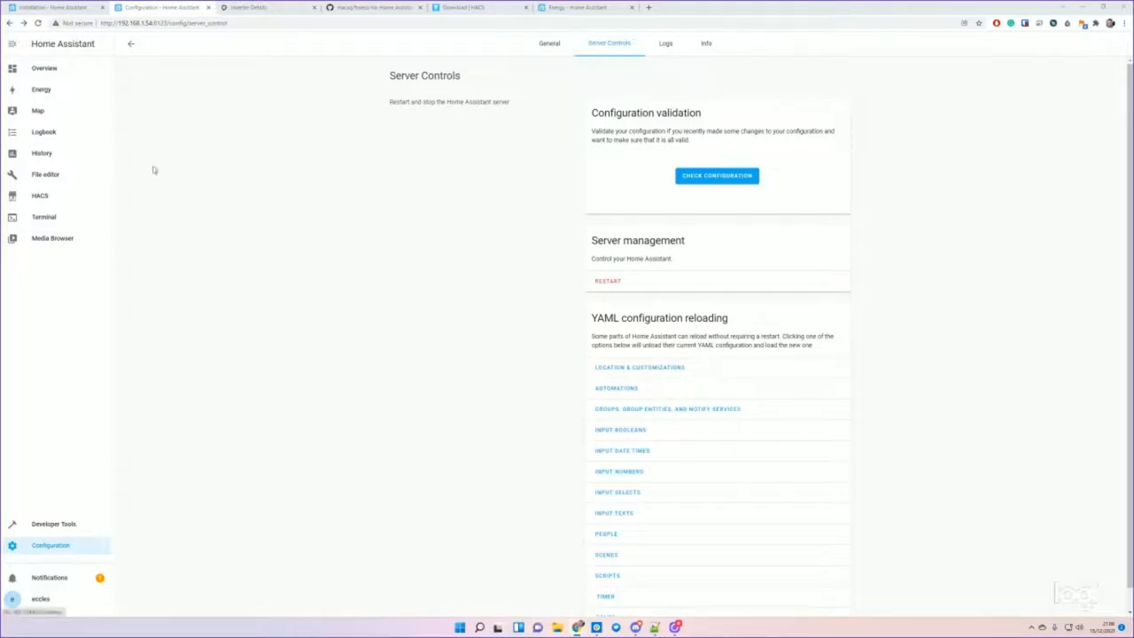
left_click(44, 68)
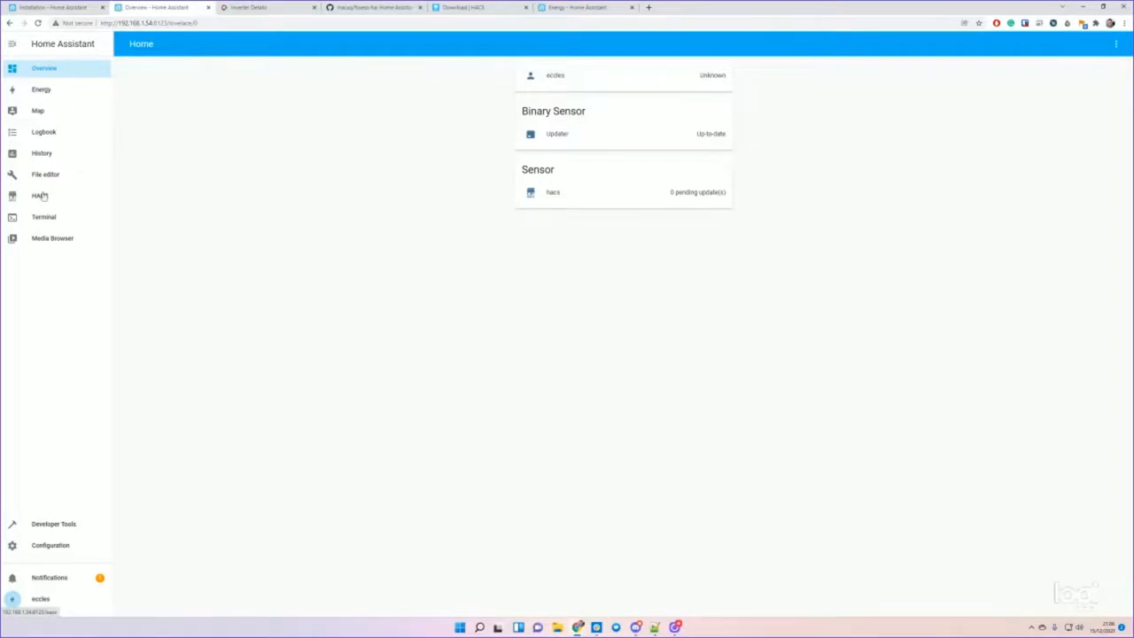
- Search Add Integration under Devices & Services for 'fox' and 'foxe', finding no FoxESS match
left_click(39, 196)
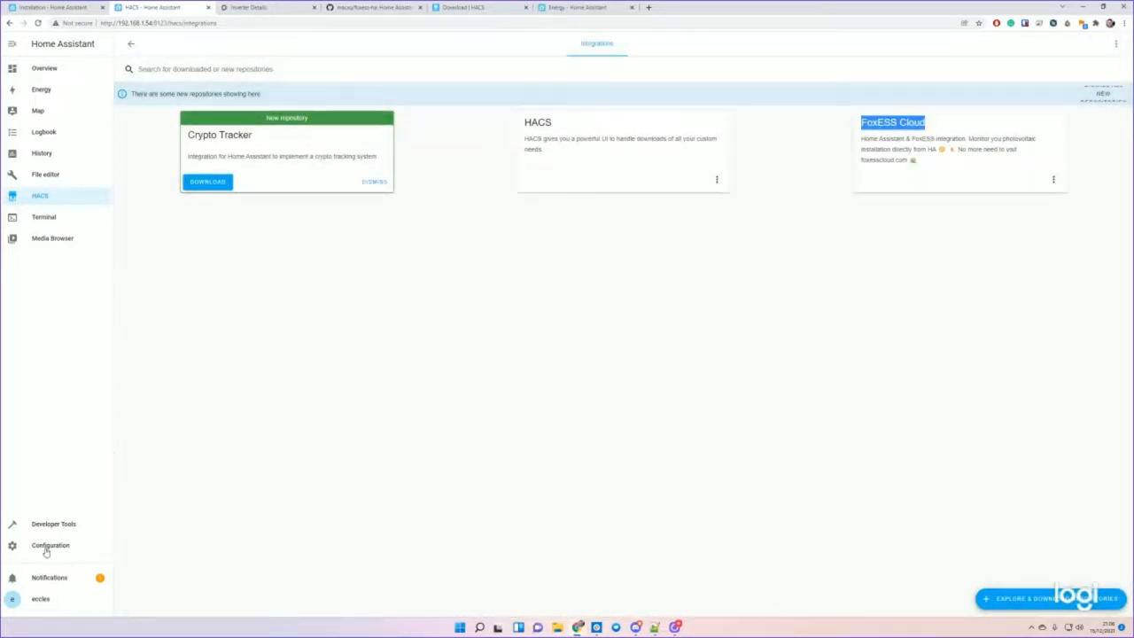
left_click(50, 545)
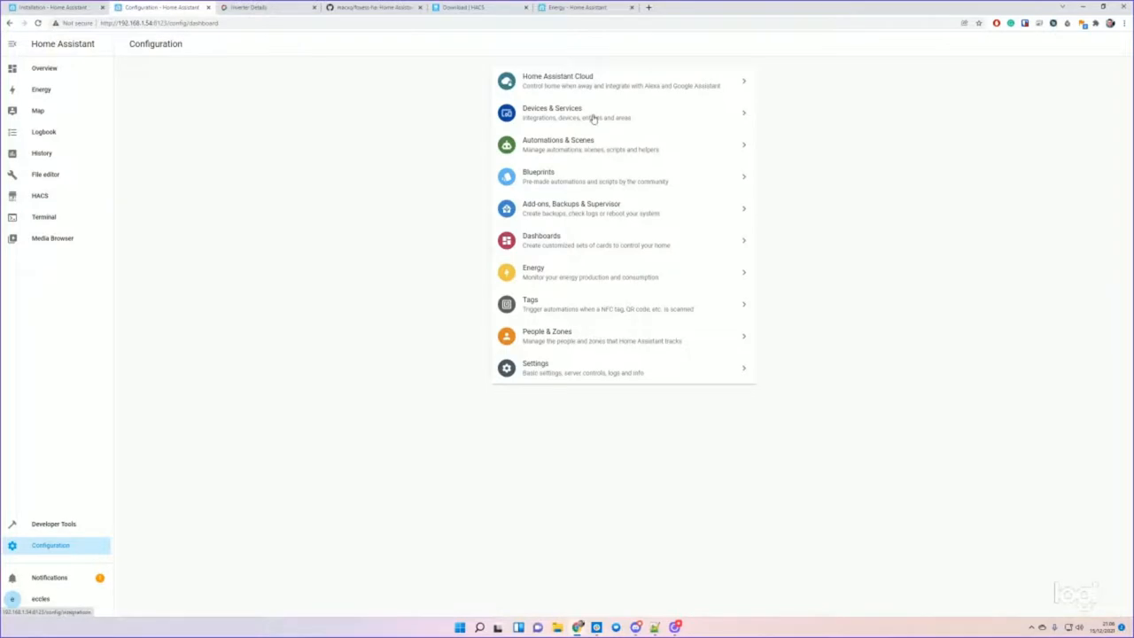
left_click(551, 112)
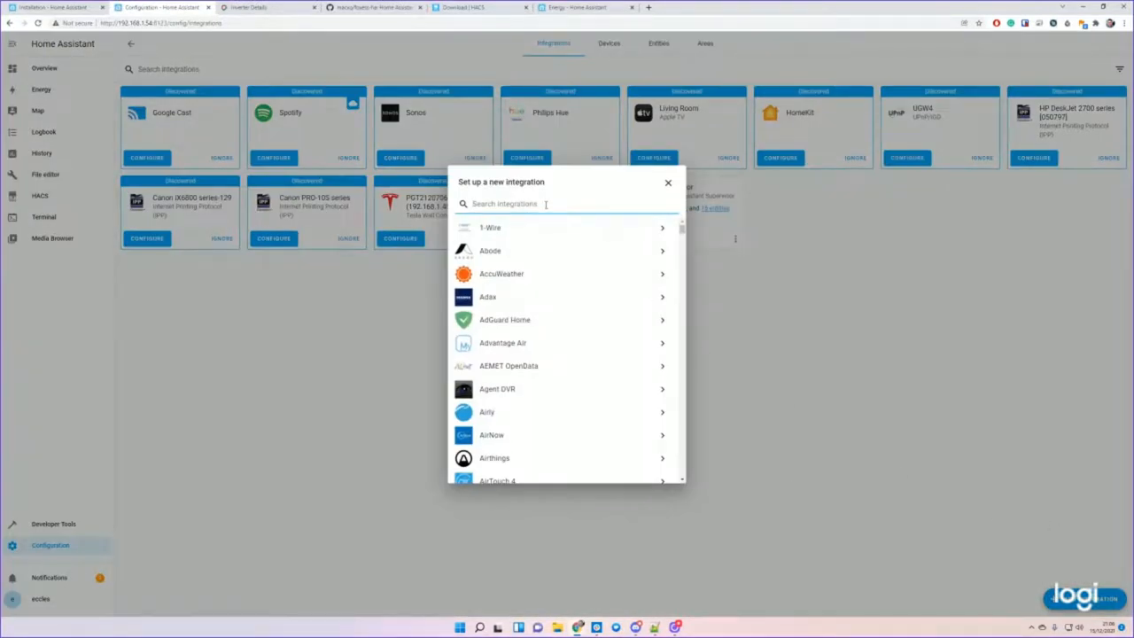
type("fox")
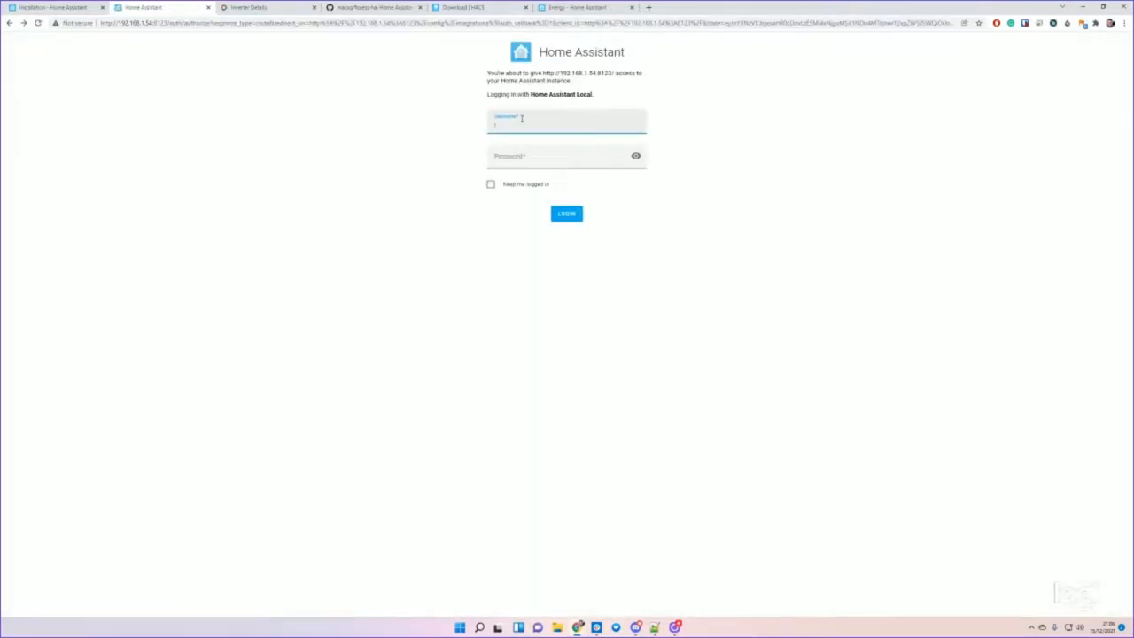
left_click(566, 213)
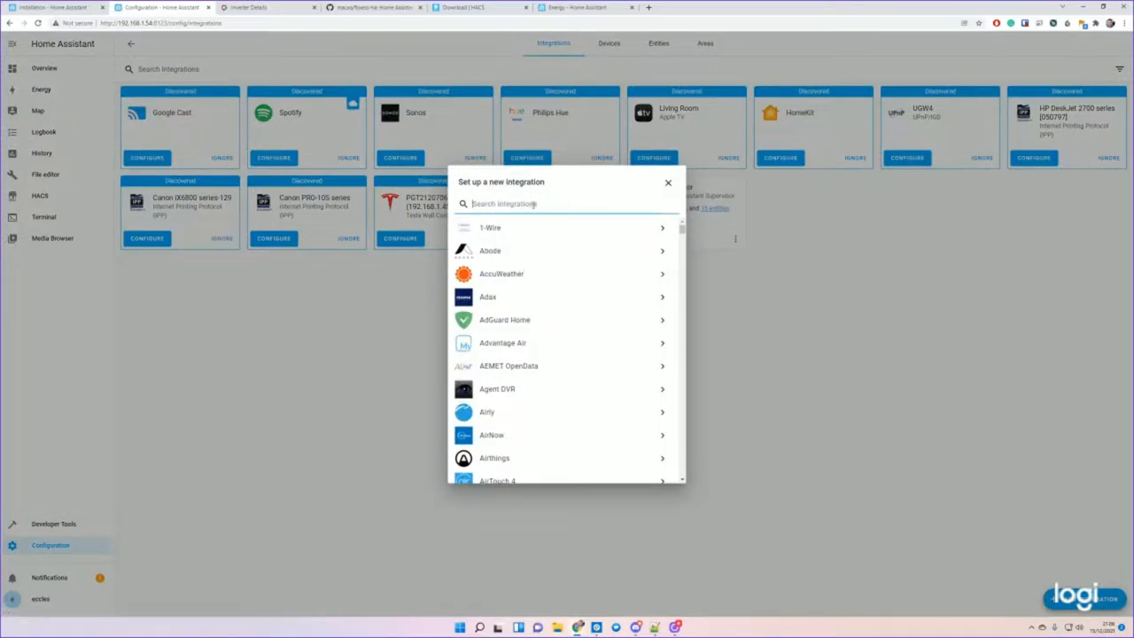
type("foxe")
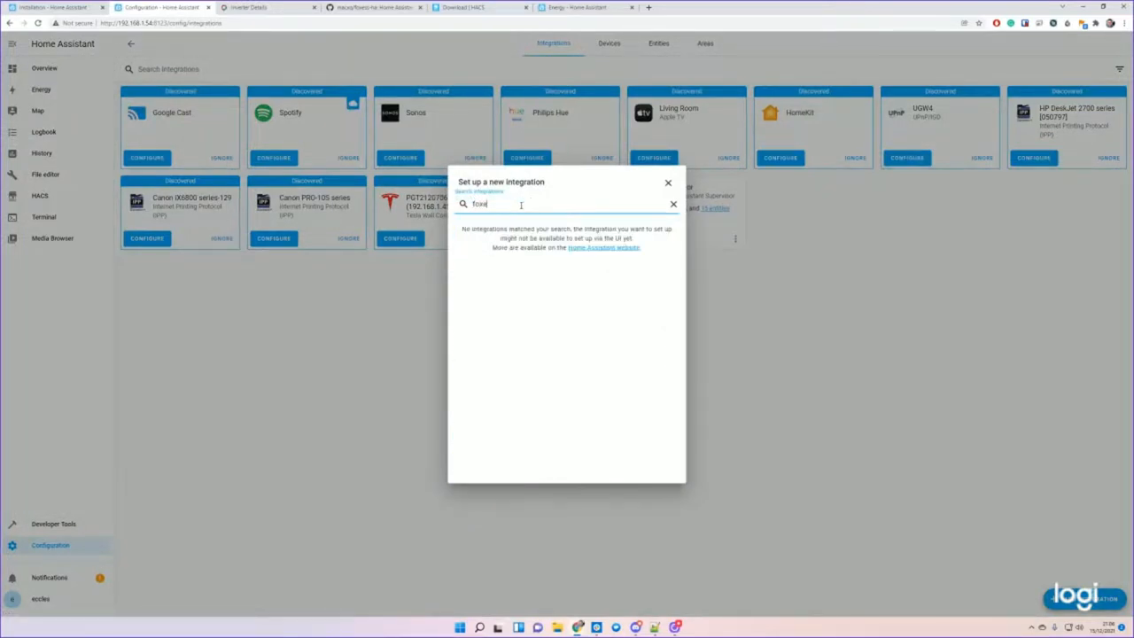
left_click(668, 184)
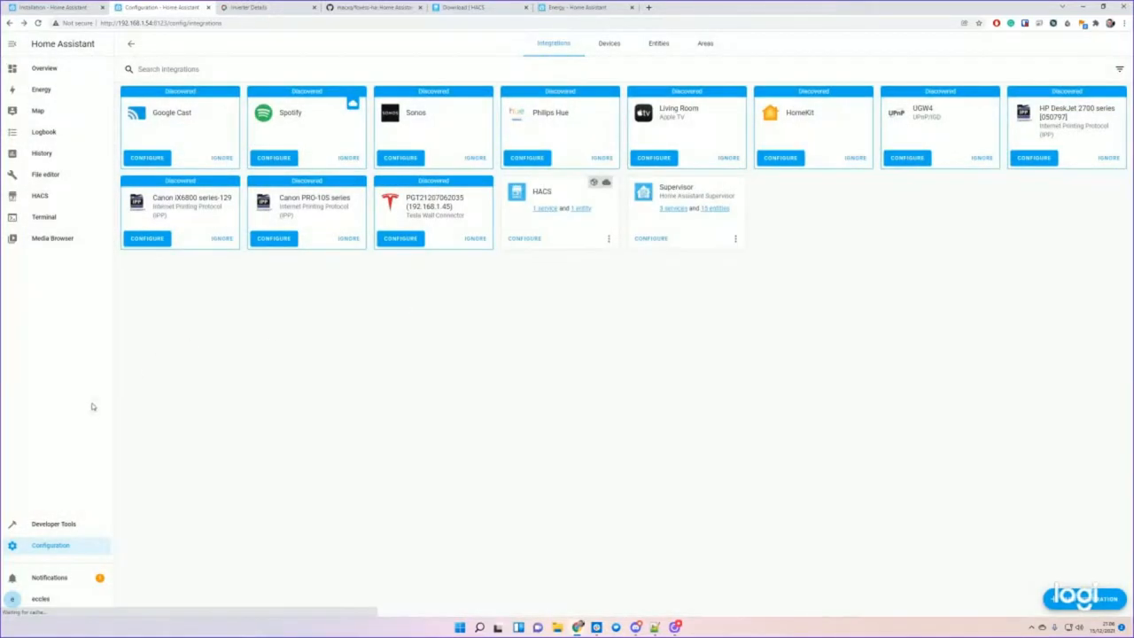
- In HACS, update FoxESS Cloud repository information and search 'fox' in Explore, finding nothing
left_click(39, 195)
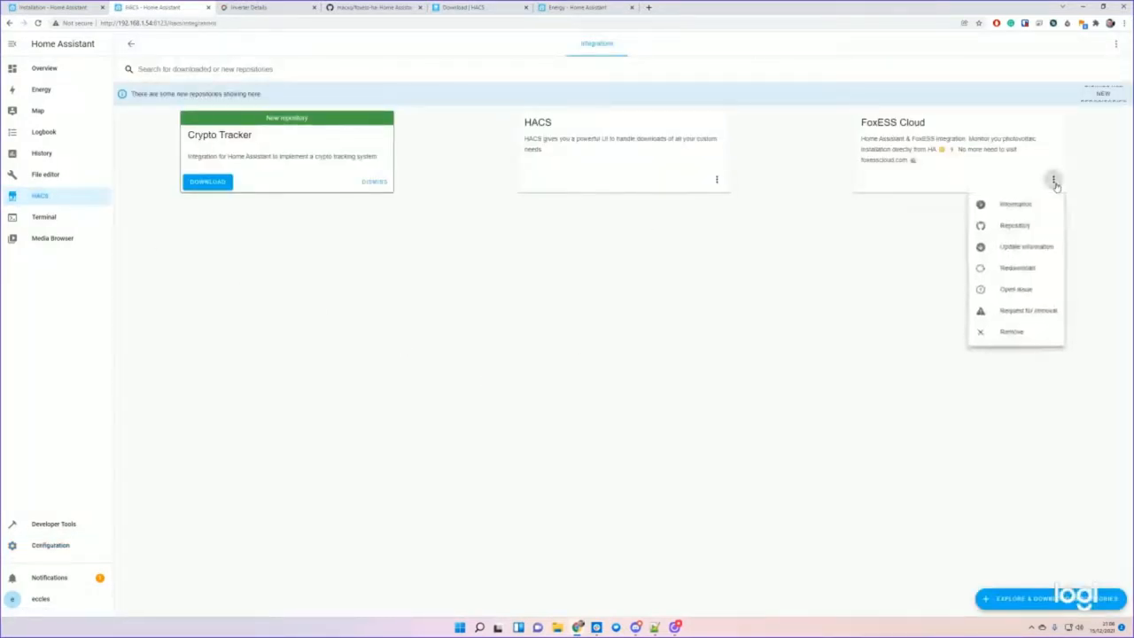
mouse_move(1016, 203)
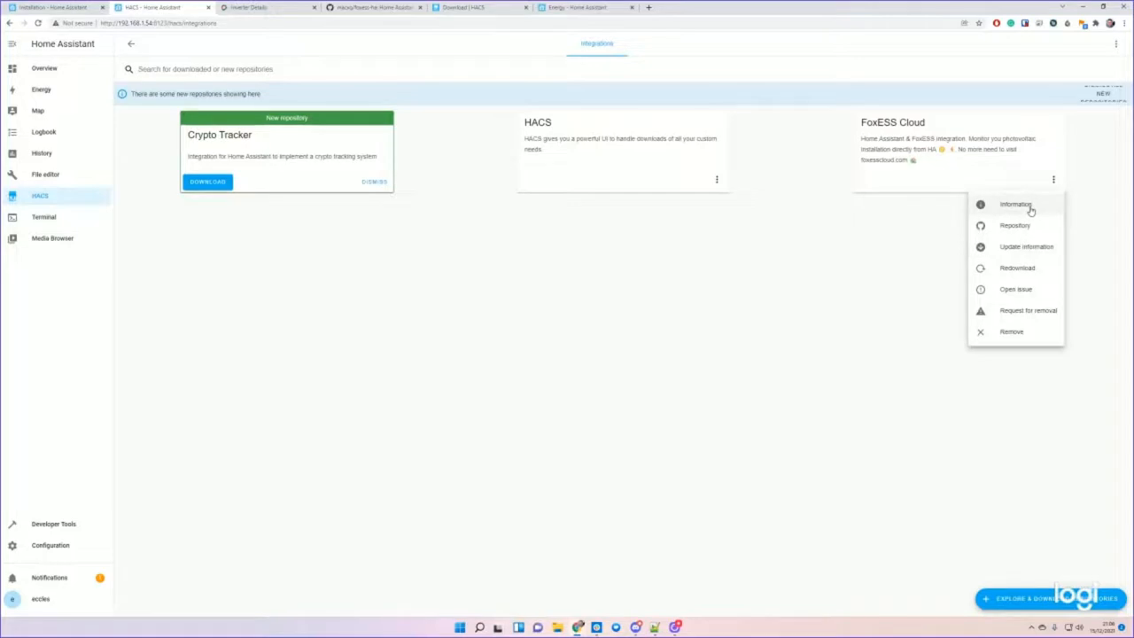
mouse_move(1037, 256)
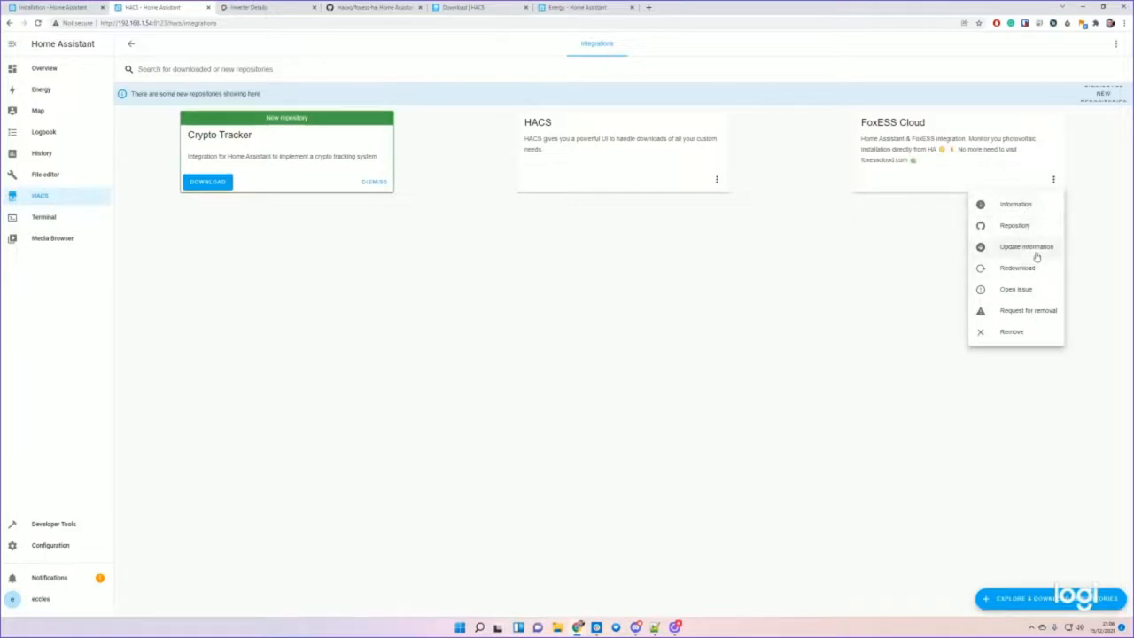
left_click(1016, 204)
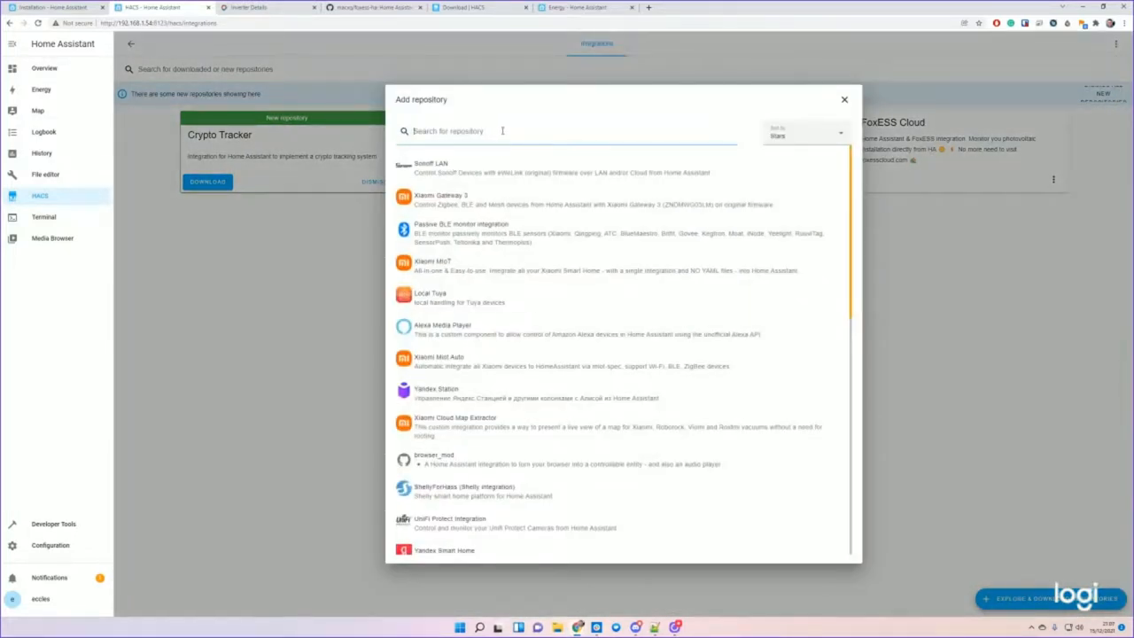
type("fox")
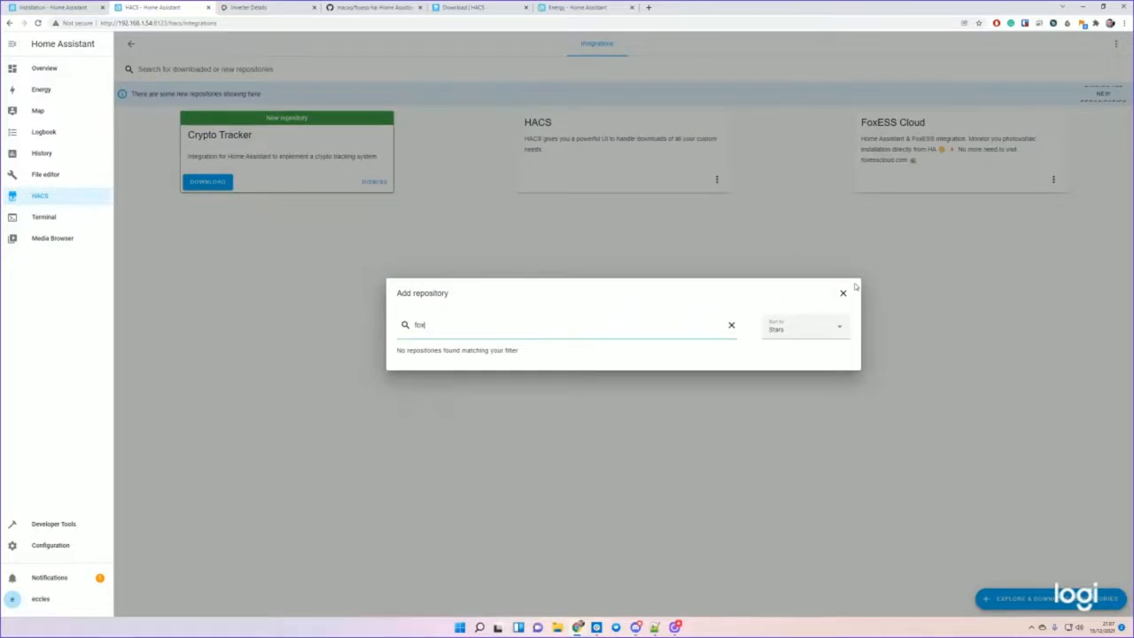
left_click(51, 545)
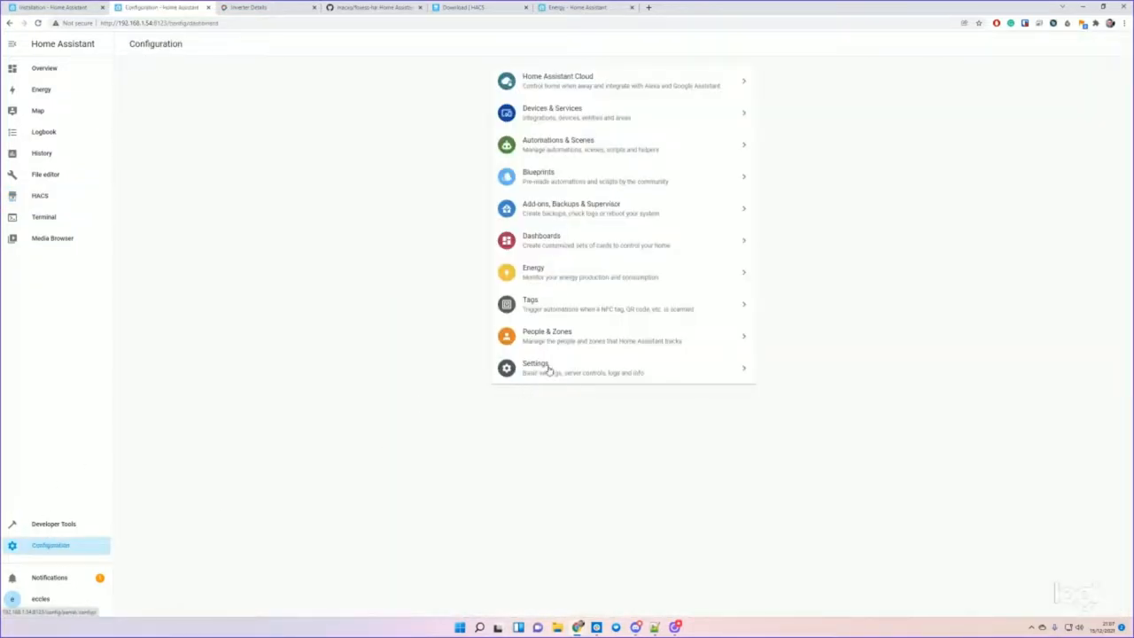
- Return via Configuration and Integrations to configuration.yaml with the FoxESS sensor block in File editor
left_click(572, 209)
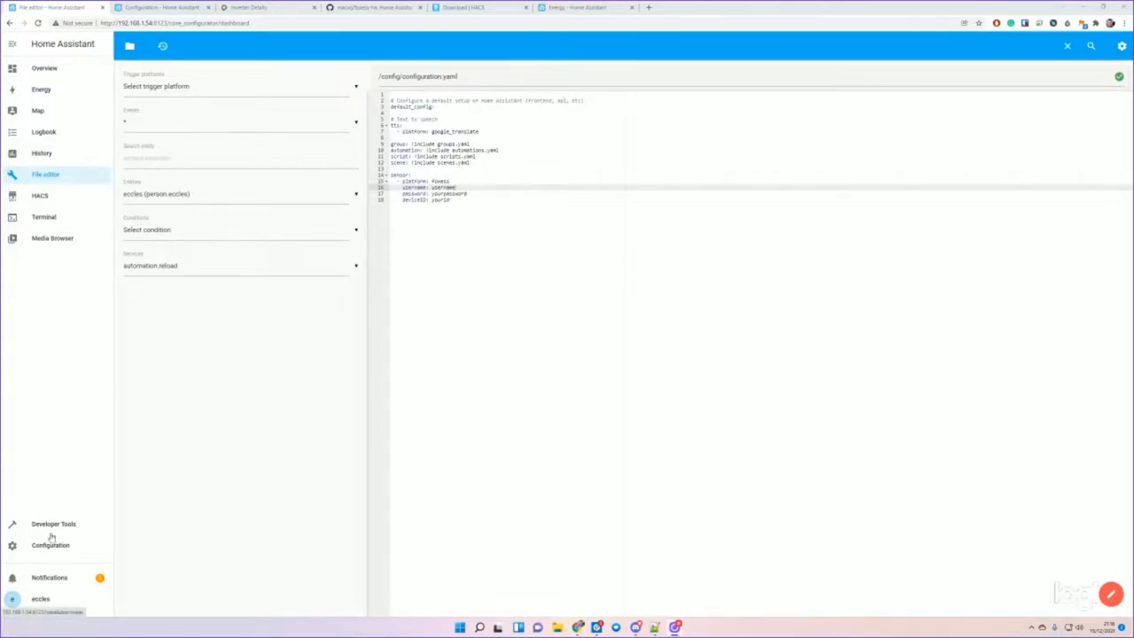
left_click(50, 545)
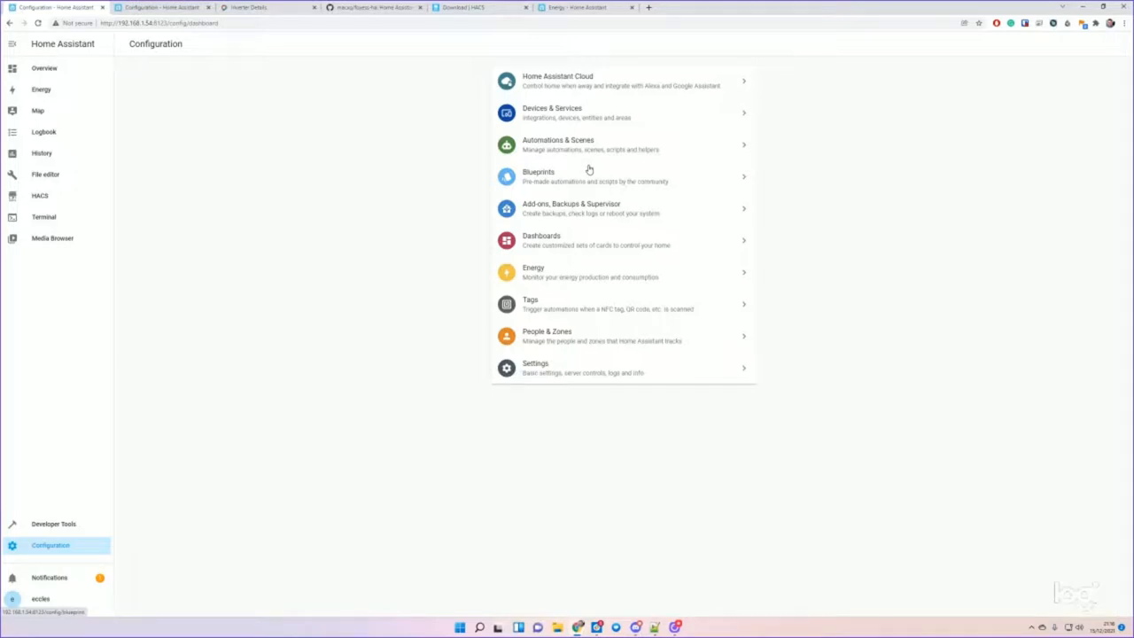
left_click(552, 113)
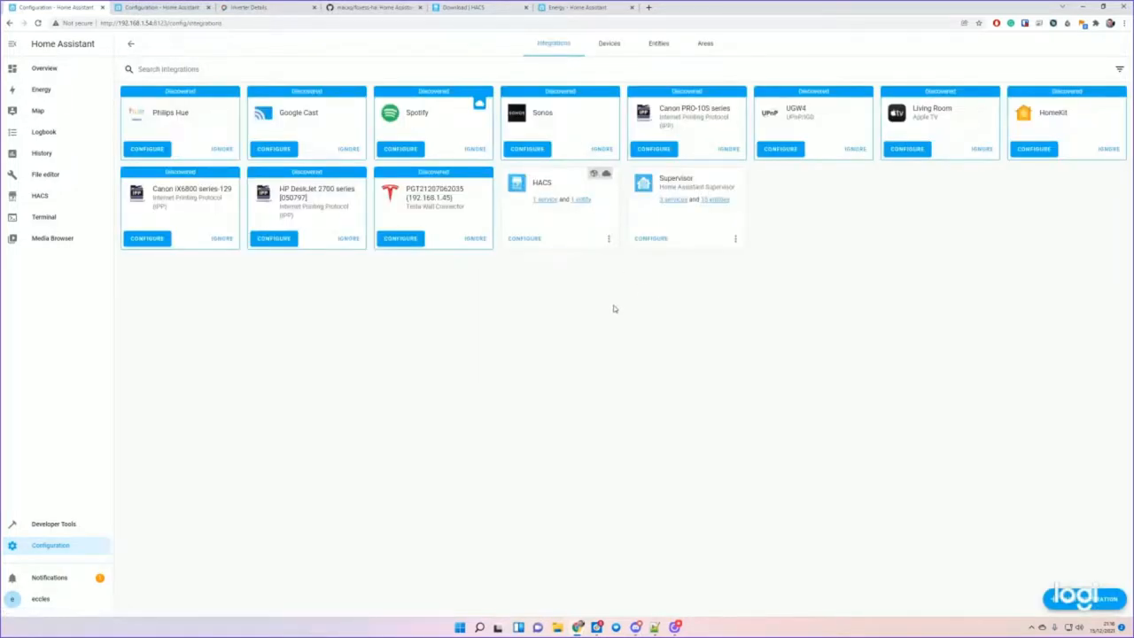
mouse_move(845, 342)
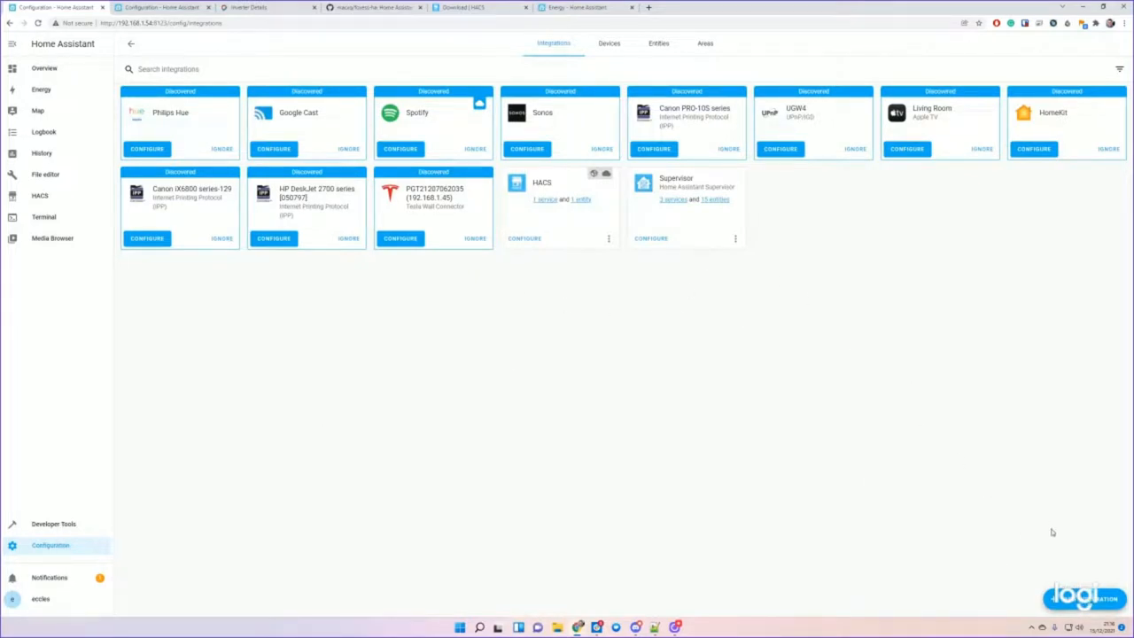
mouse_move(612, 200)
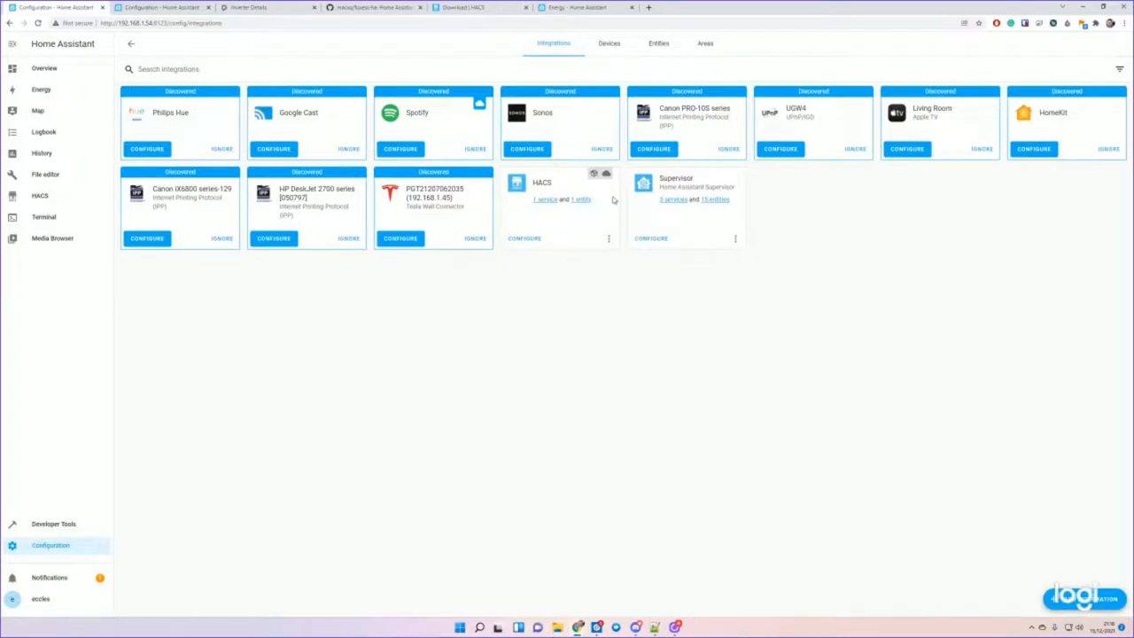
mouse_move(288, 267)
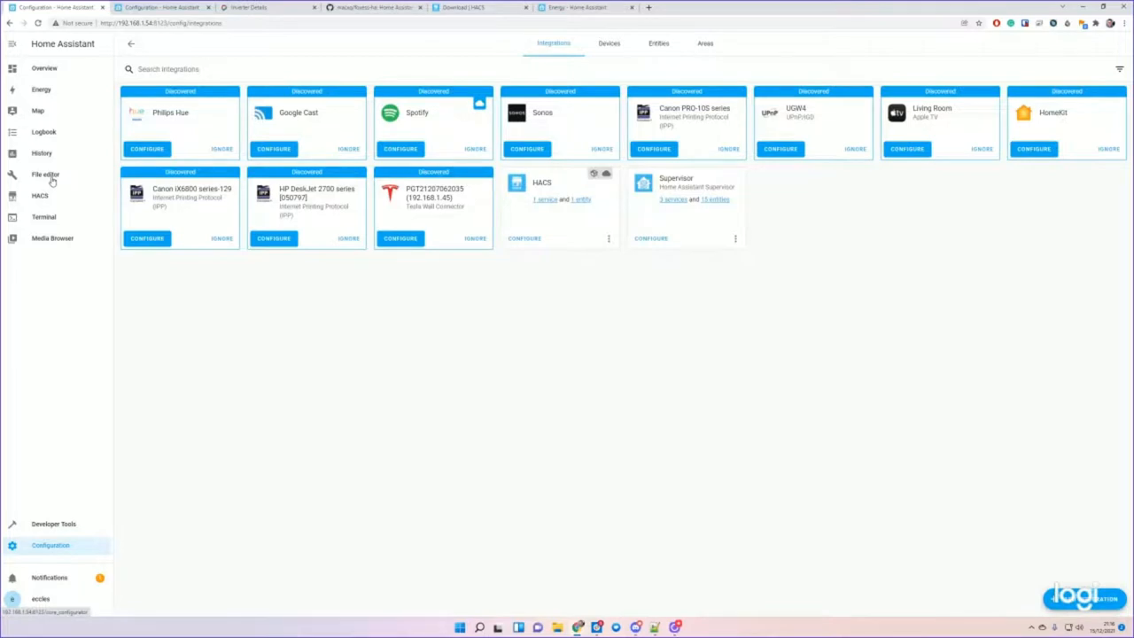
left_click(45, 174)
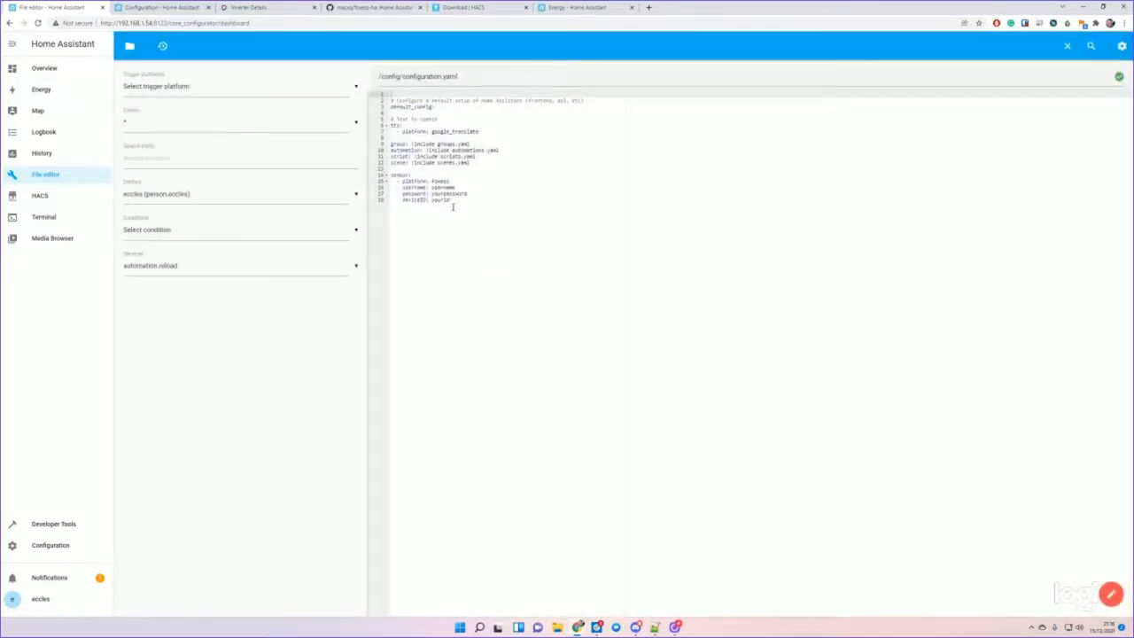
left_click(372, 7)
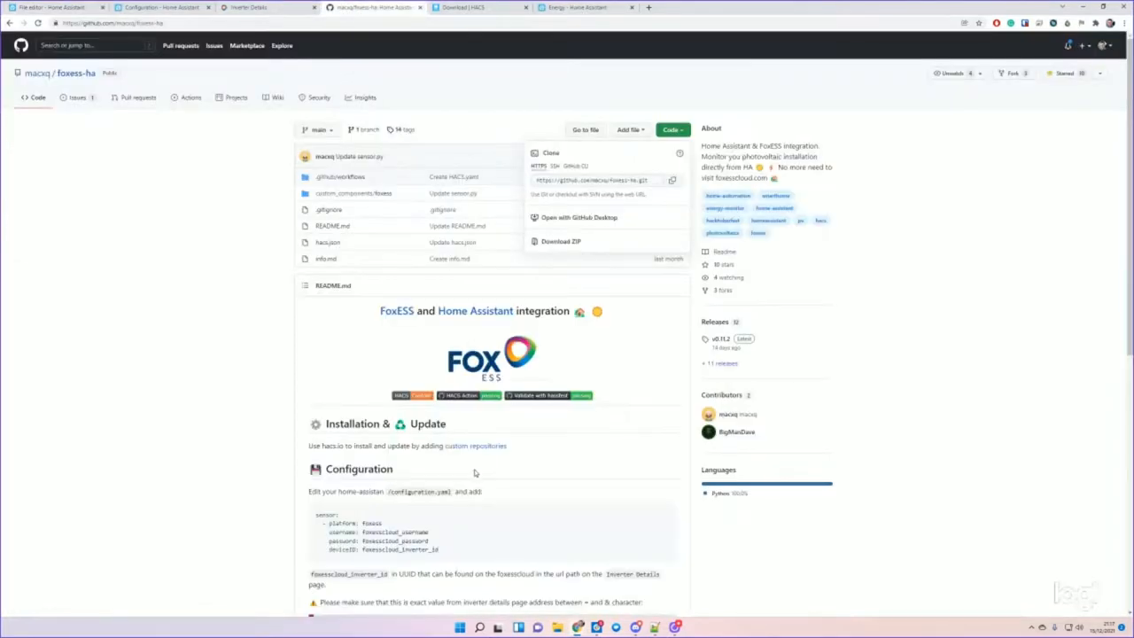
scroll("down", 3)
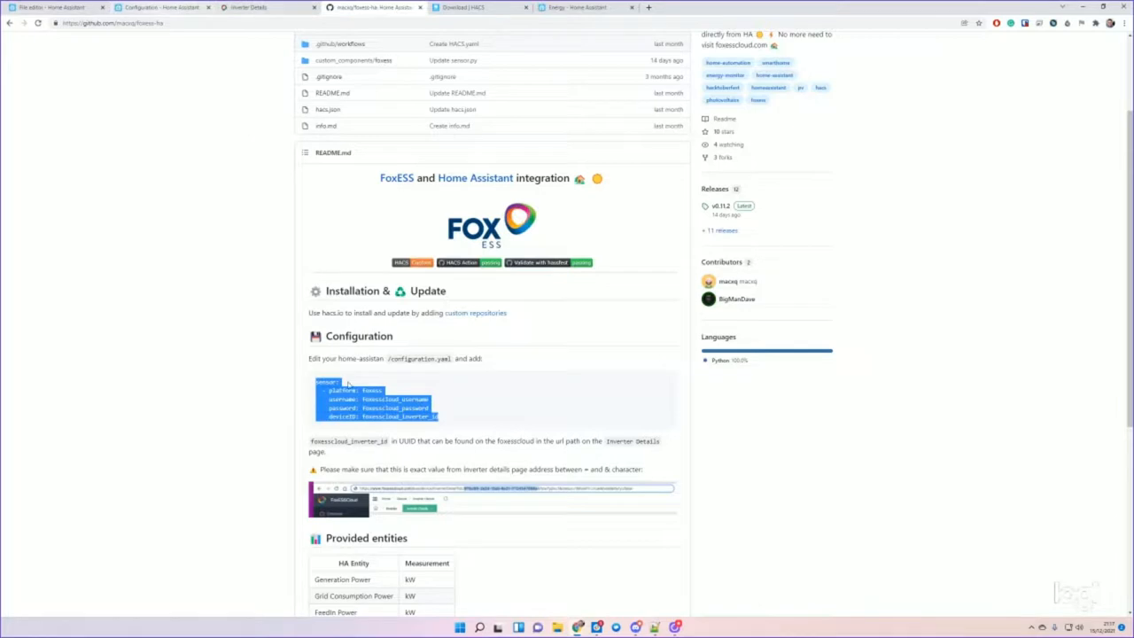
left_click(164, 7)
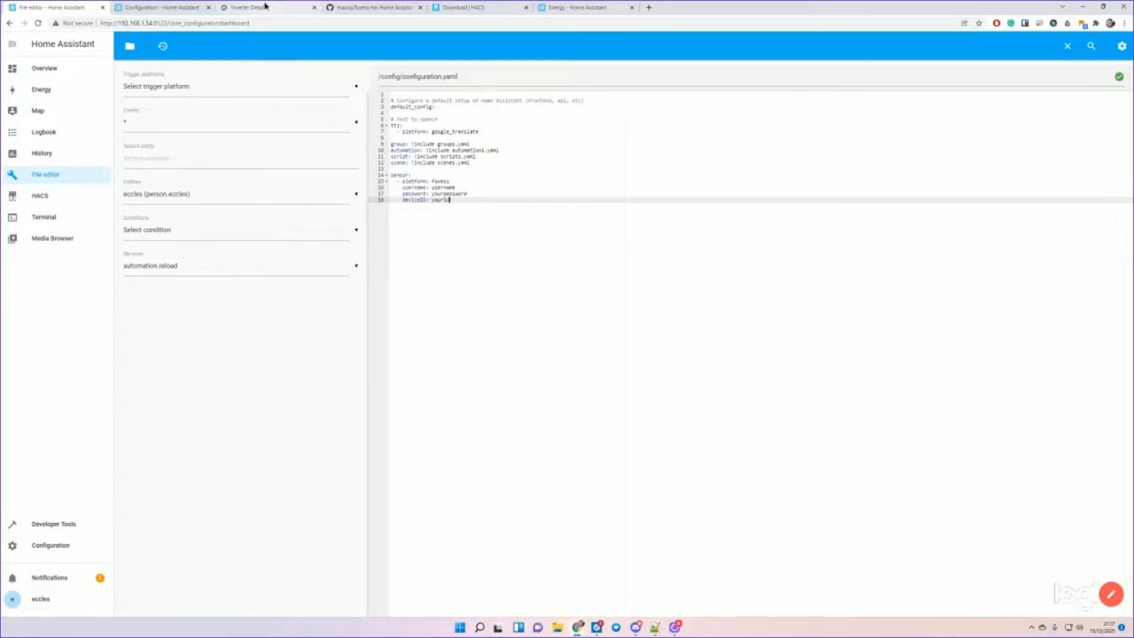
- Copy the inverter ID from the FoxESS Cloud inverter details page address for deviceID
left_click(266, 7)
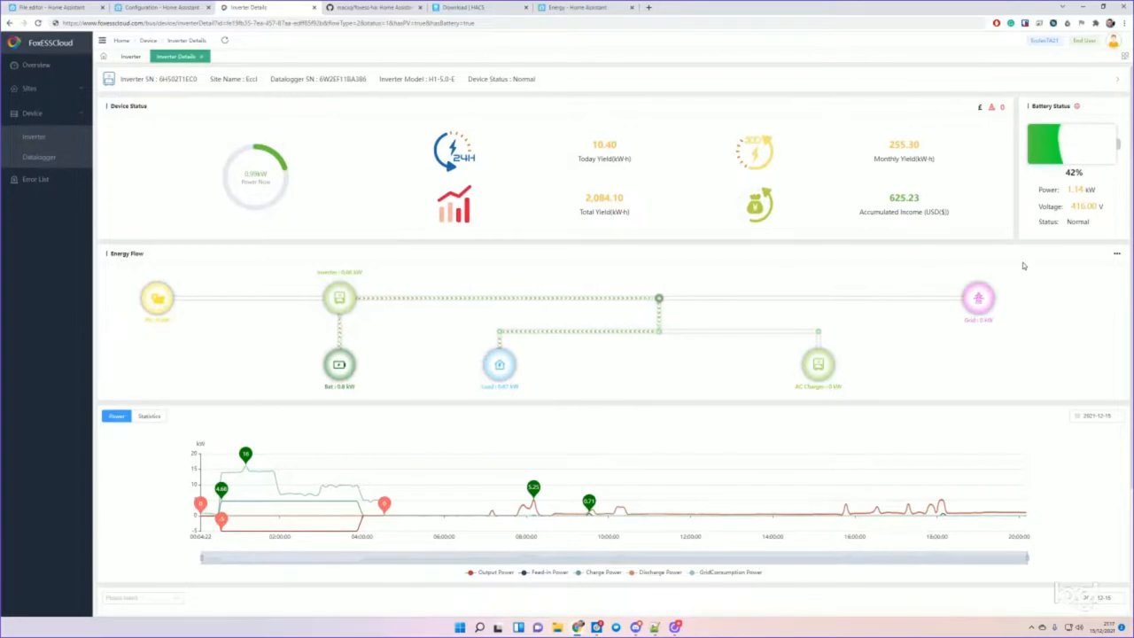
mouse_move(1028, 270)
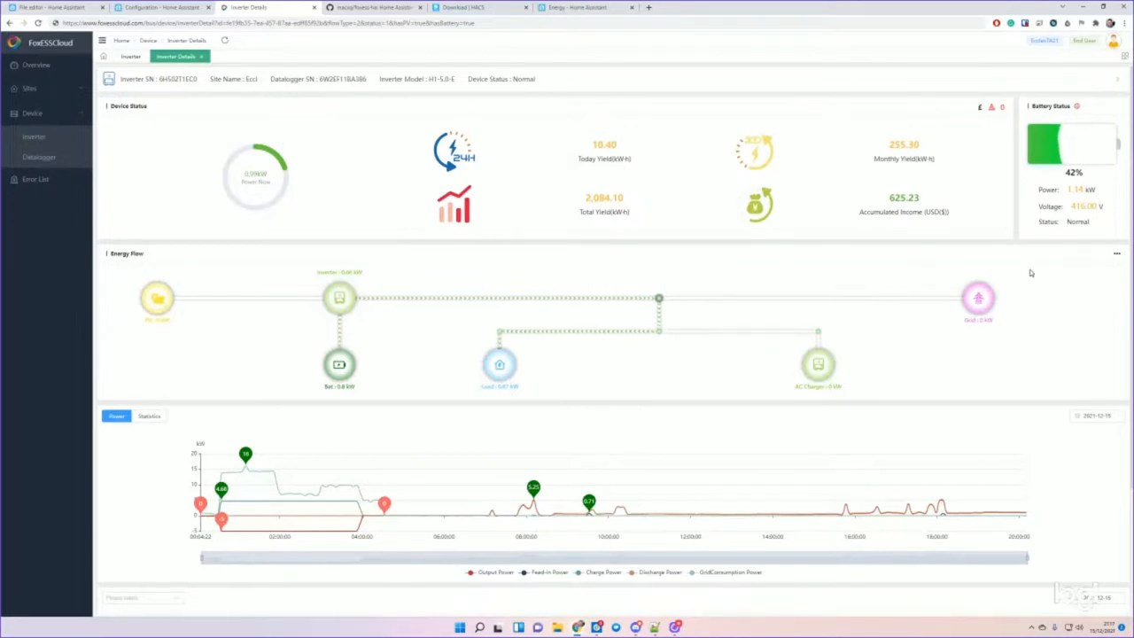
mouse_move(1017, 258)
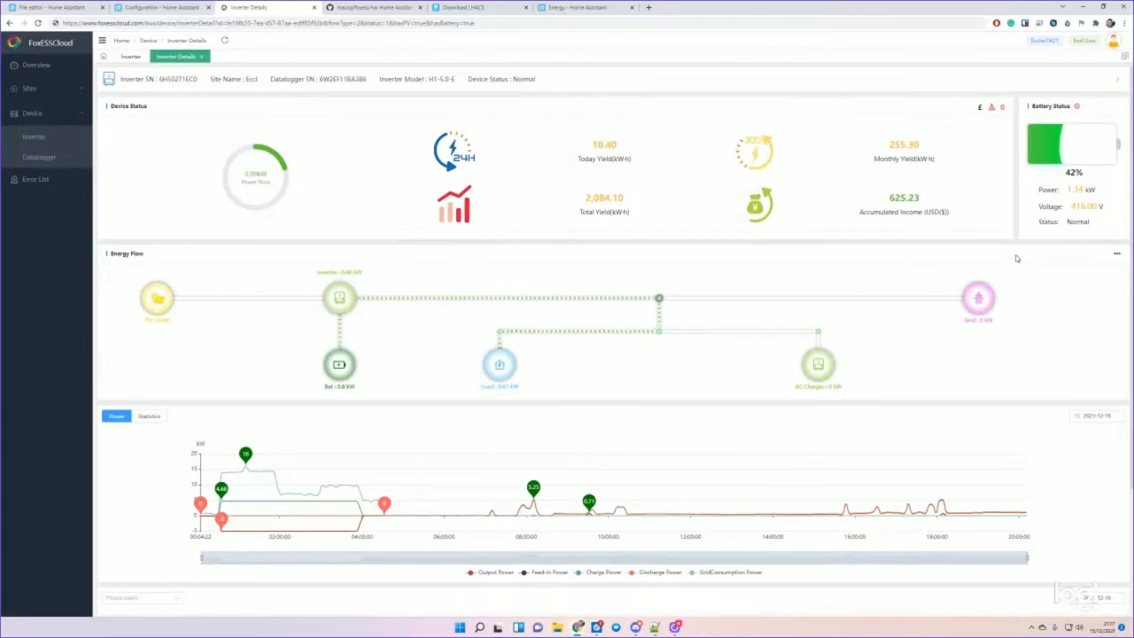
mouse_move(569, 252)
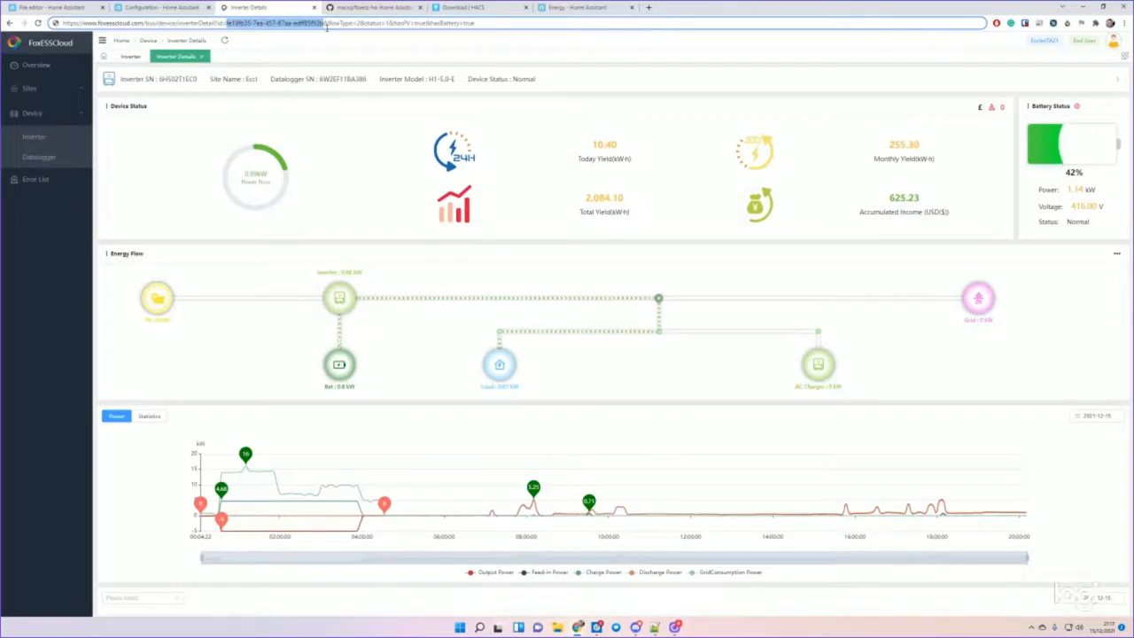
right_click(328, 23)
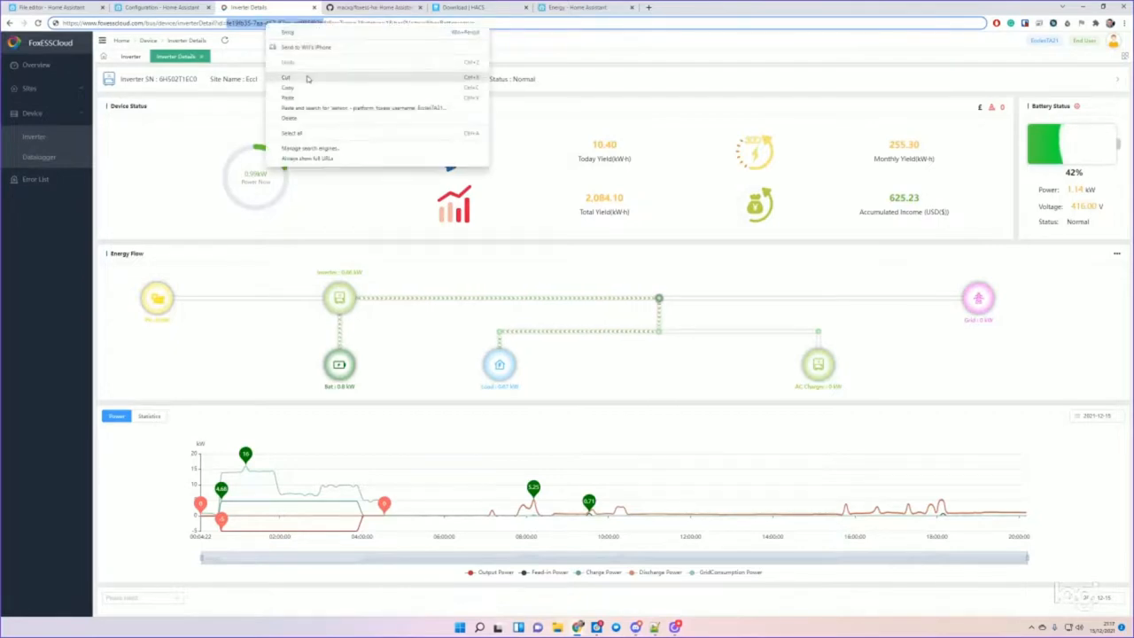
left_click(164, 7)
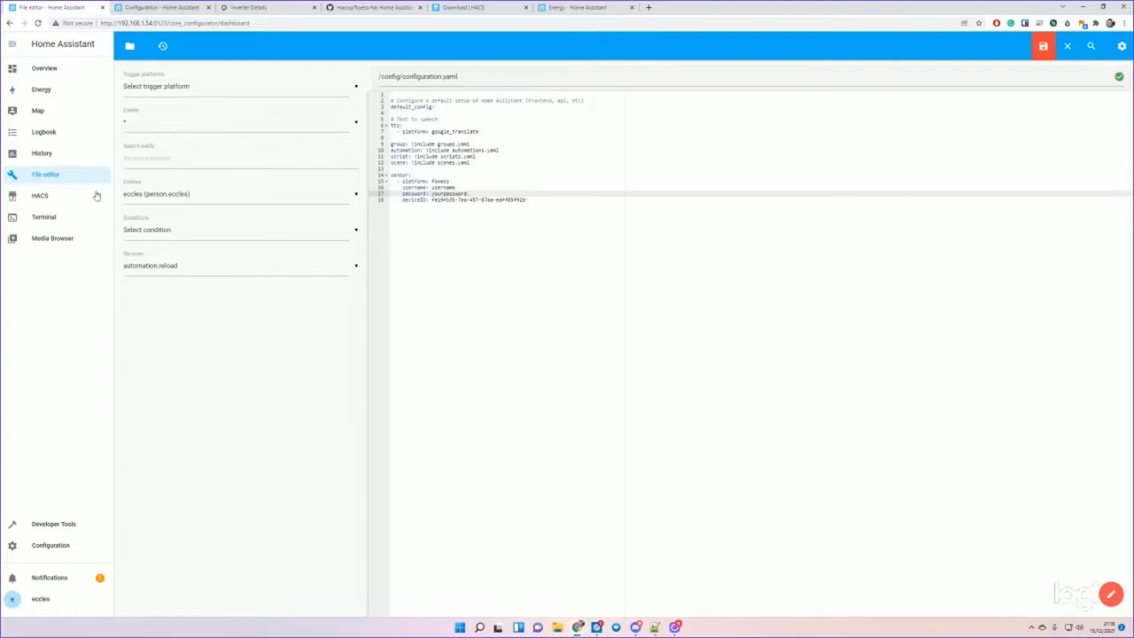
- Show the Overview dashboard and scroll through the new FoxESS sensor readings
left_click(44, 67)
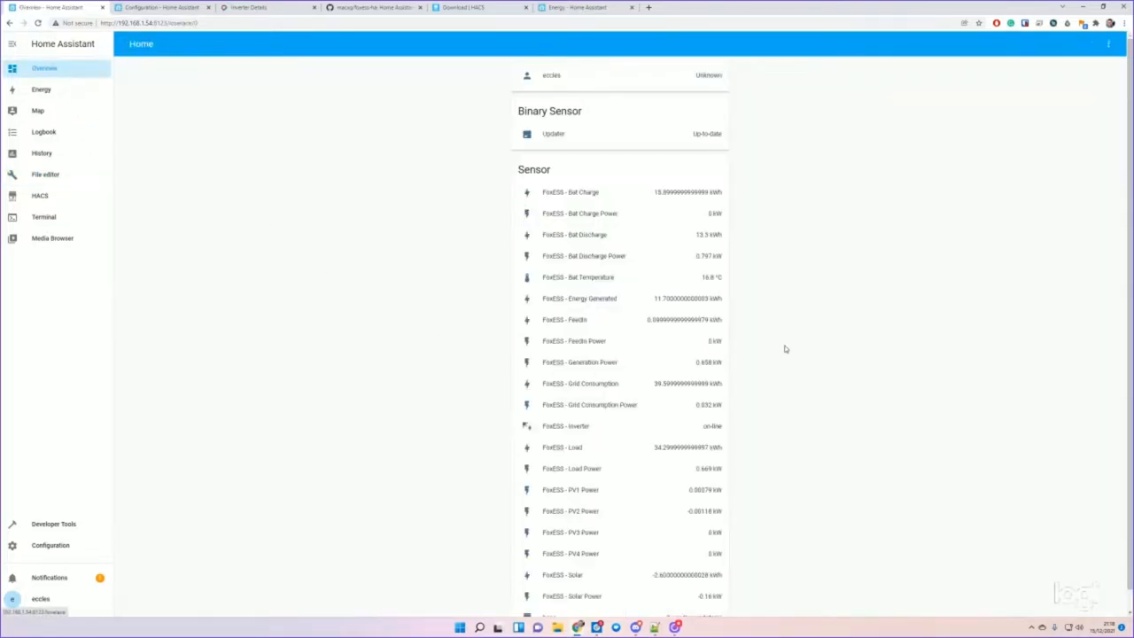
mouse_move(292, 184)
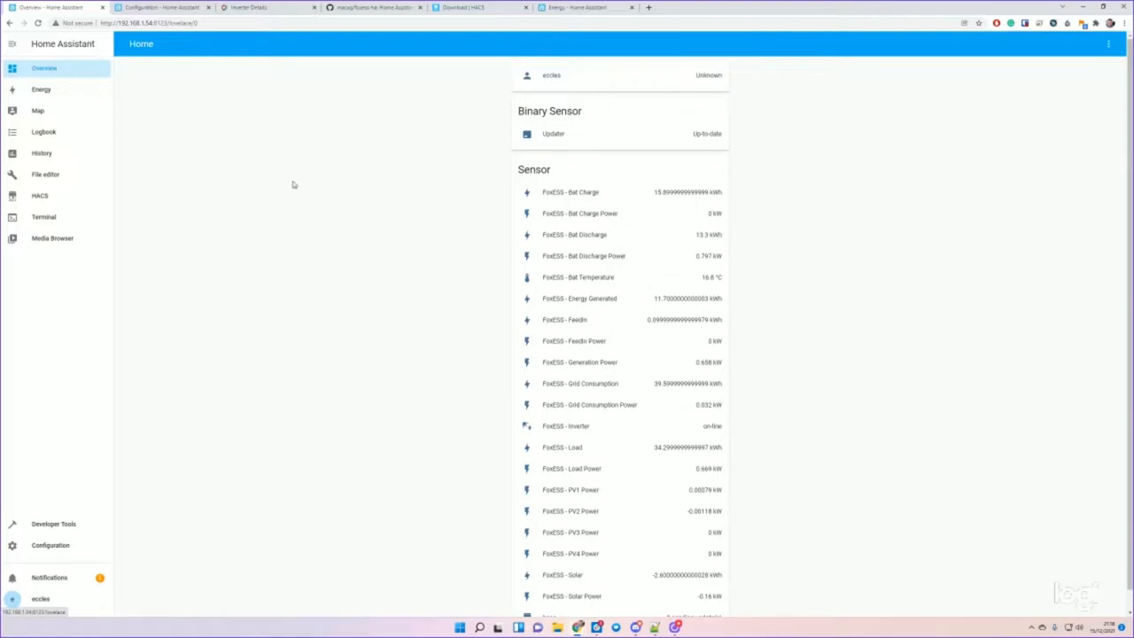
scroll("down", 3)
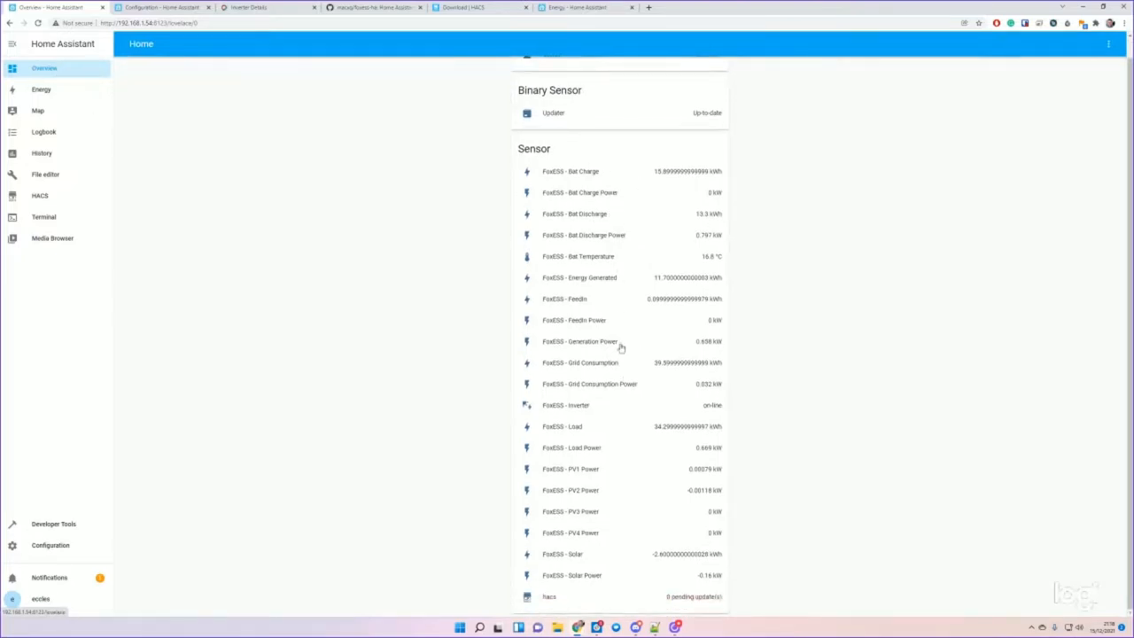
mouse_move(642, 390)
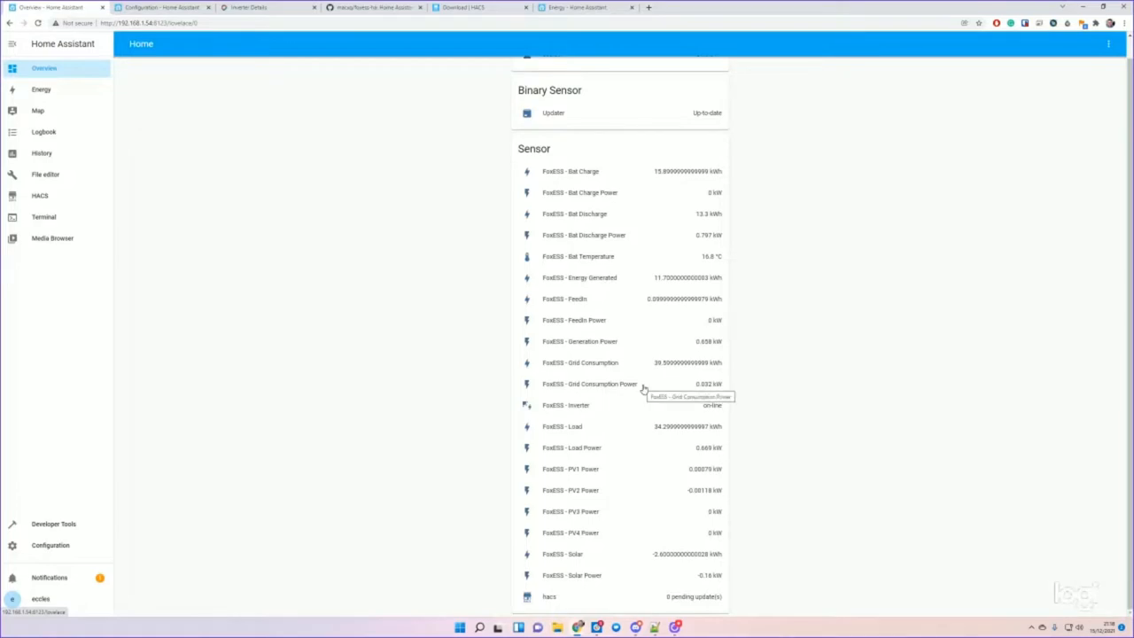
mouse_move(420, 308)
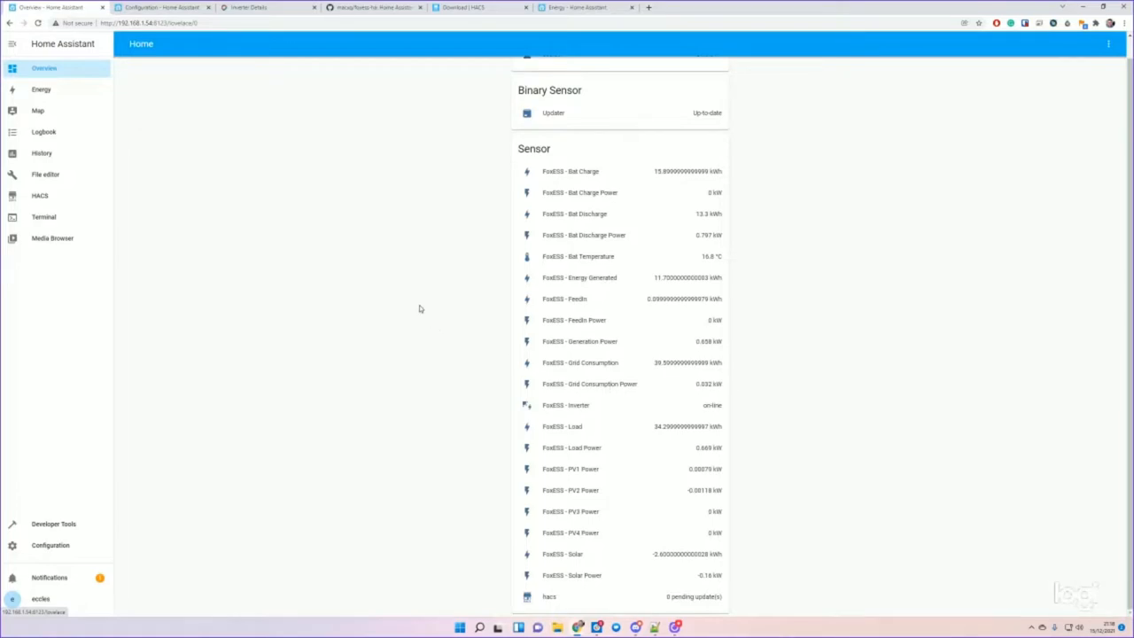
scroll("down", 3)
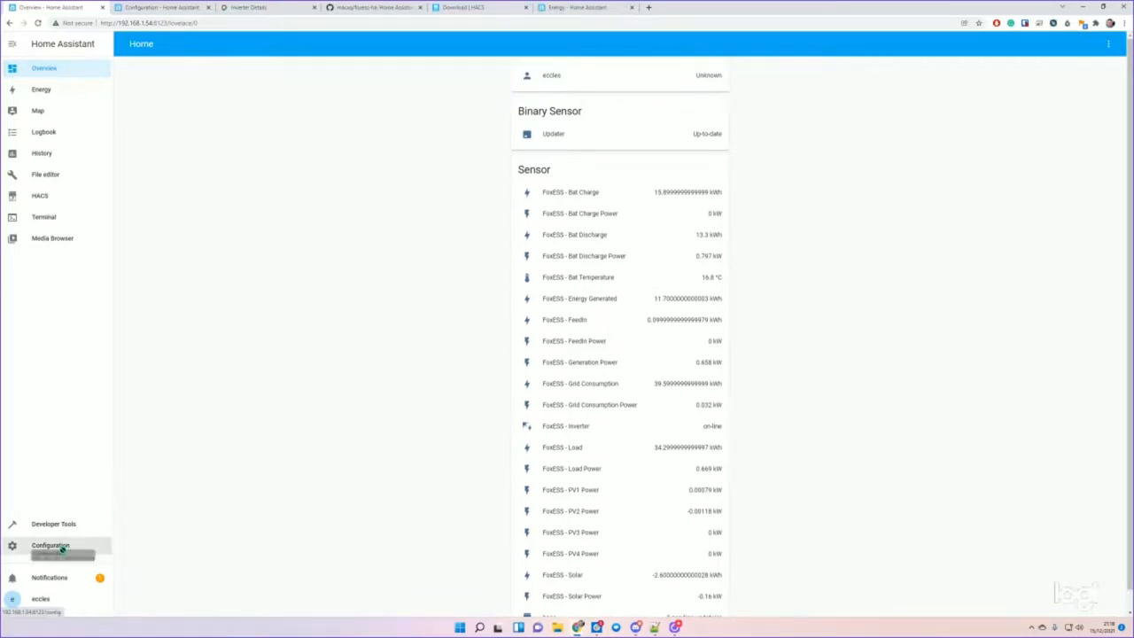
- Choose FoxESS - Grid Consumption as grid source with a static price of 0.25 EUR/kWh
left_click(50, 545)
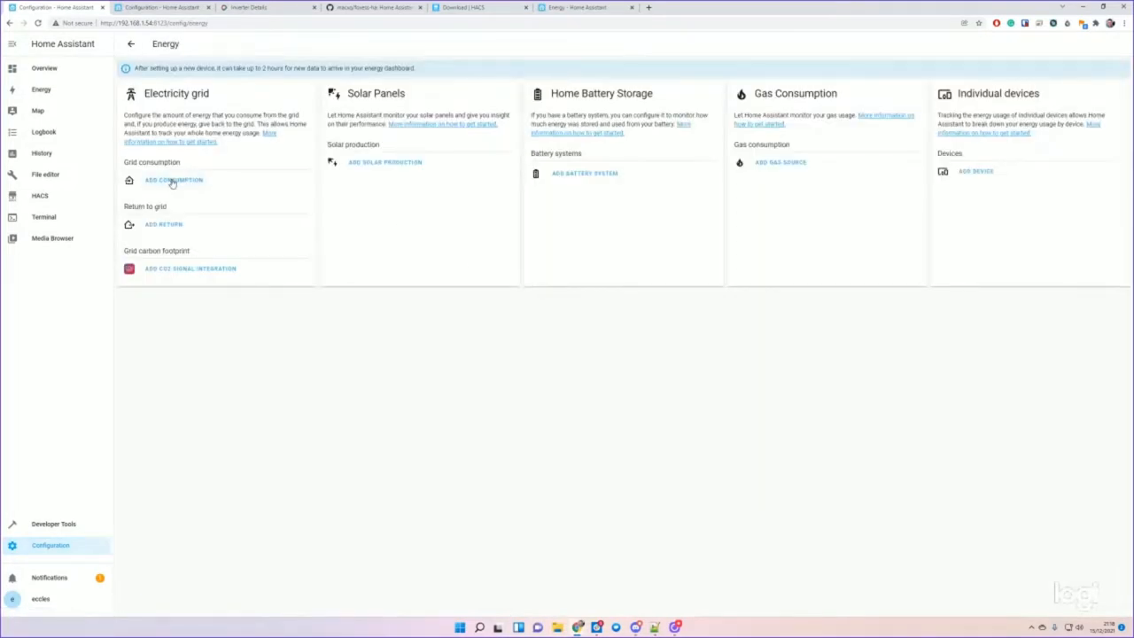
left_click(173, 180)
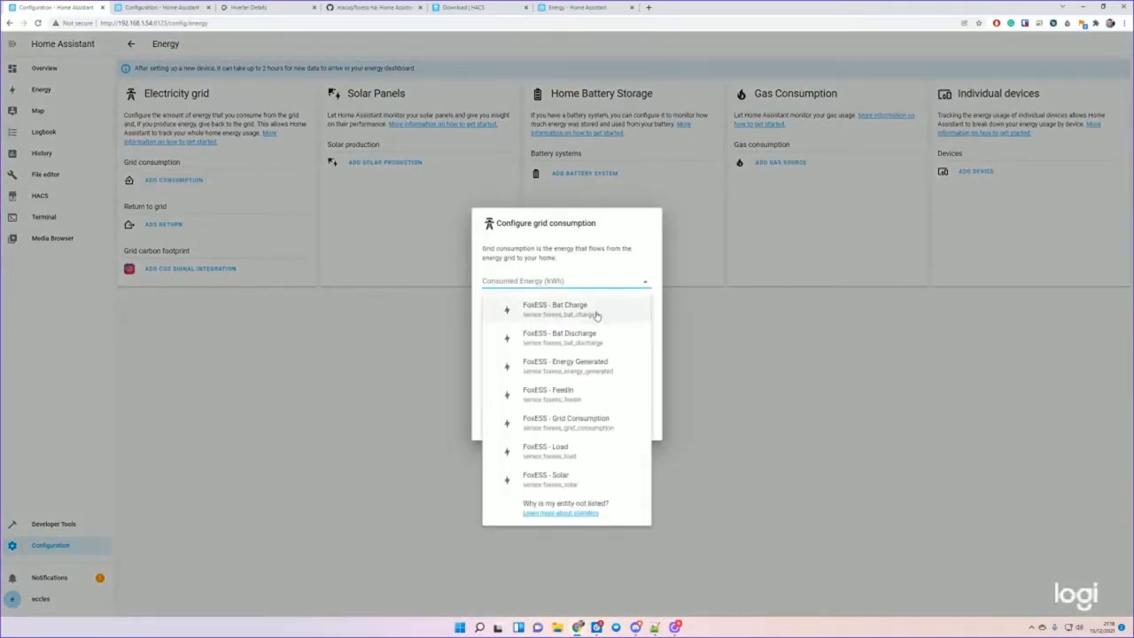
mouse_move(566, 423)
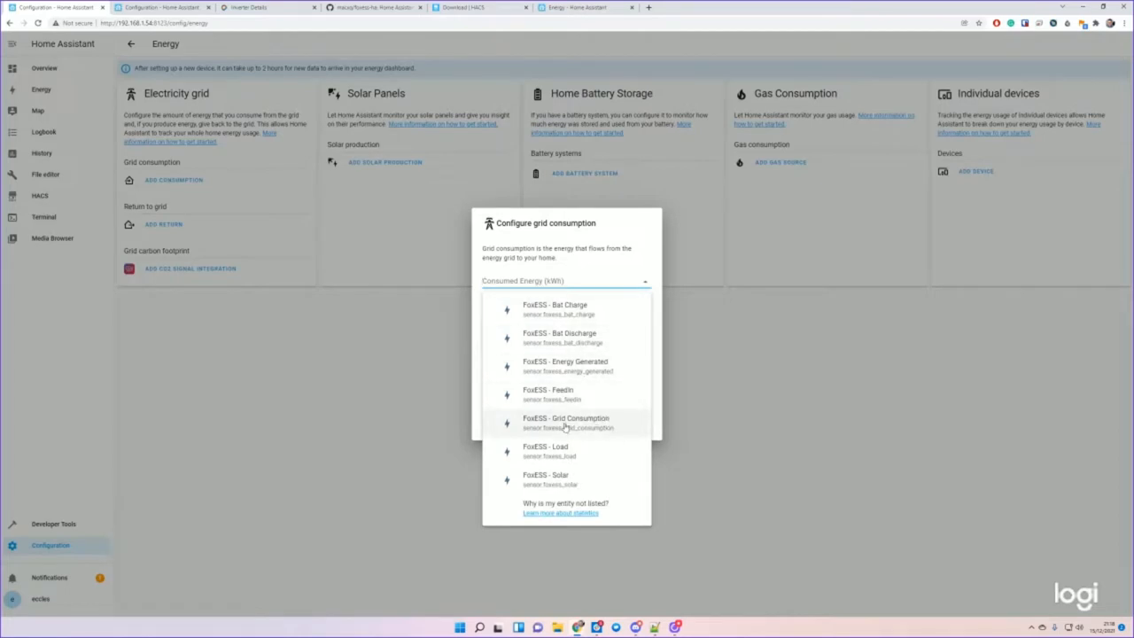
left_click(566, 423)
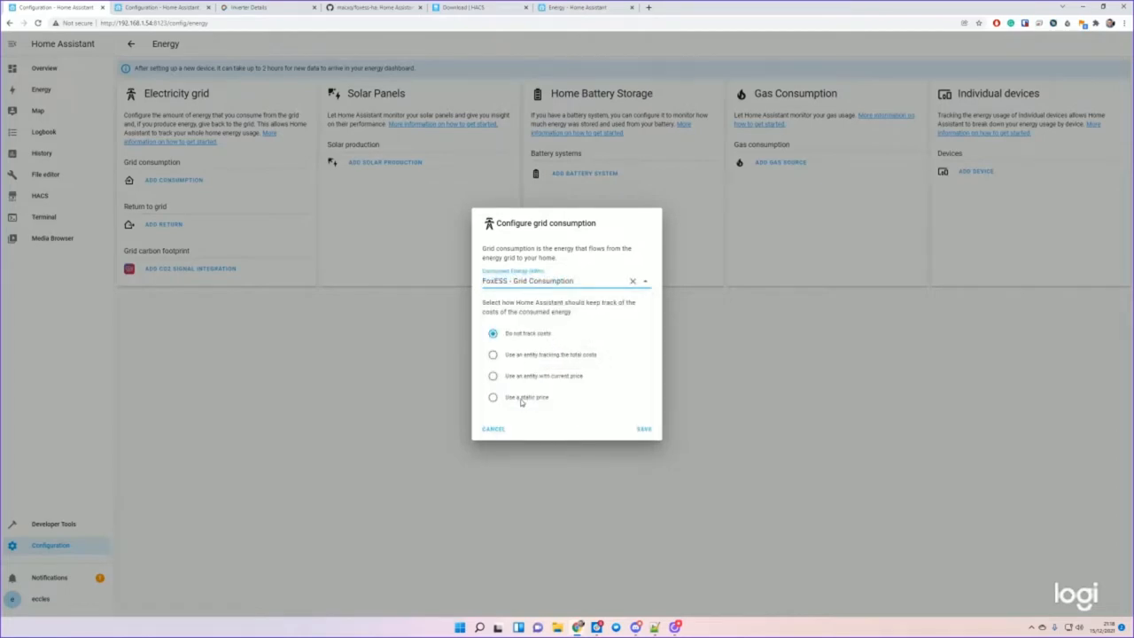
left_click(493, 397)
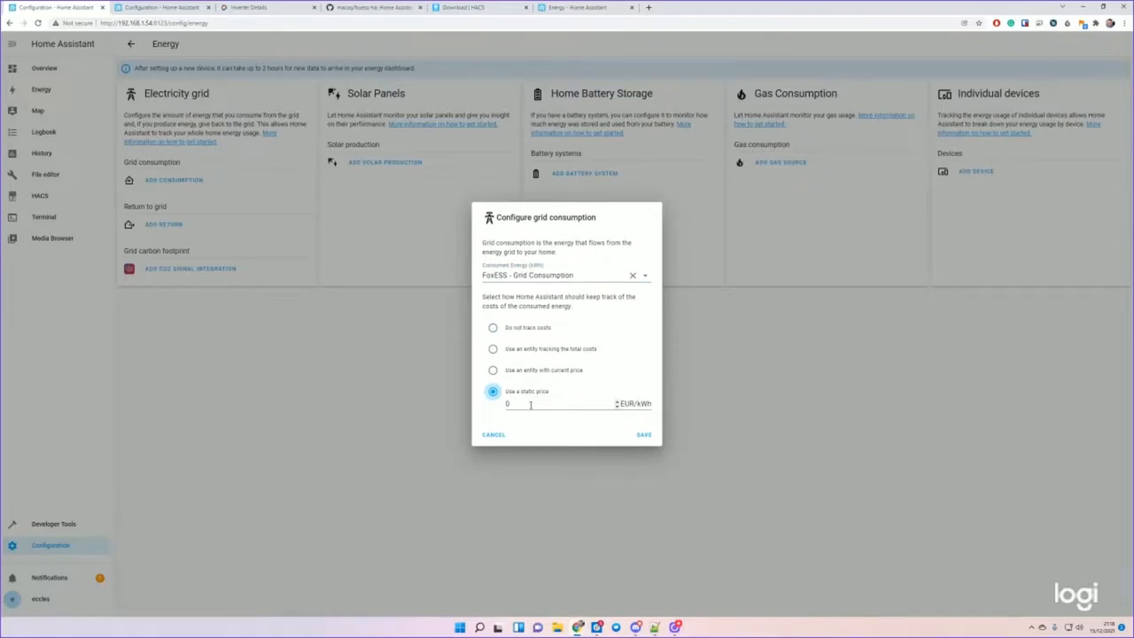
left_click(559, 404)
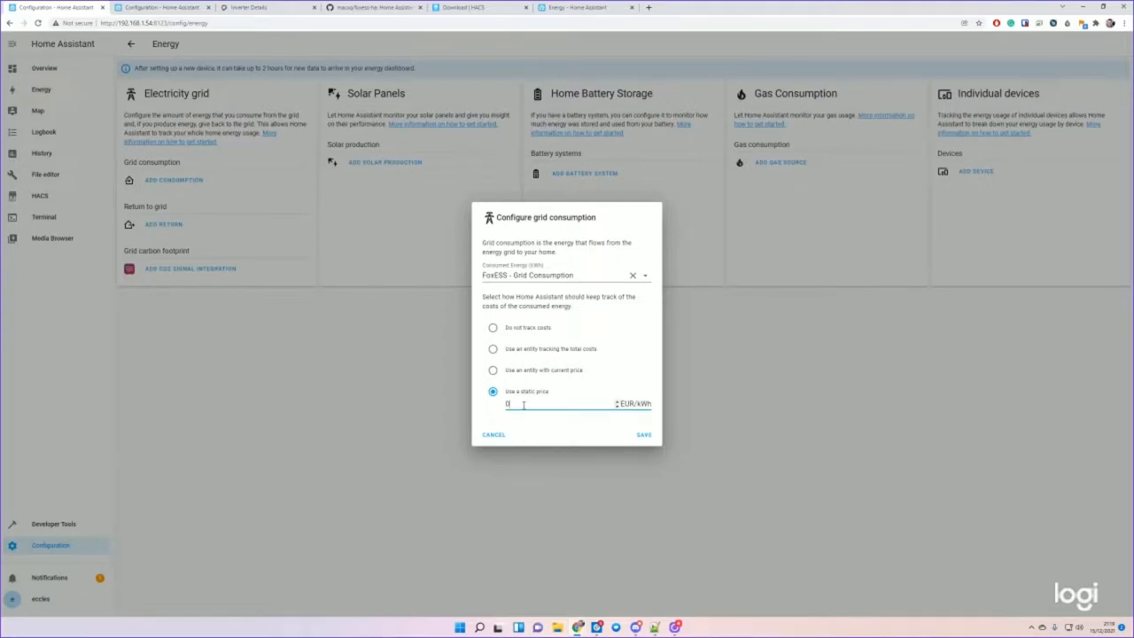
type(".")
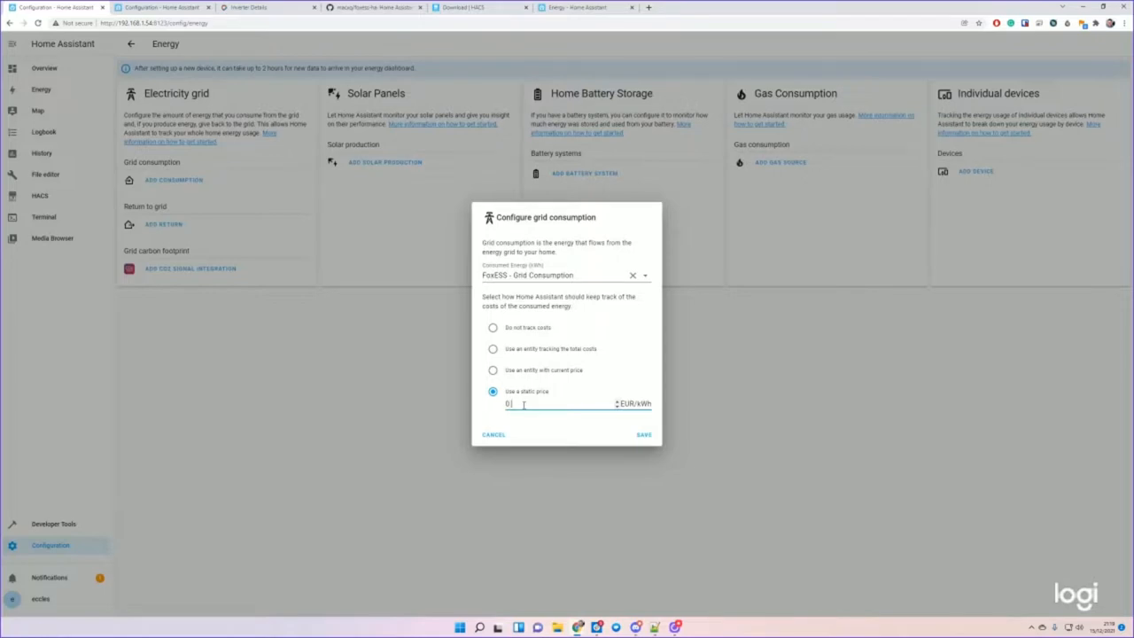
type(".25")
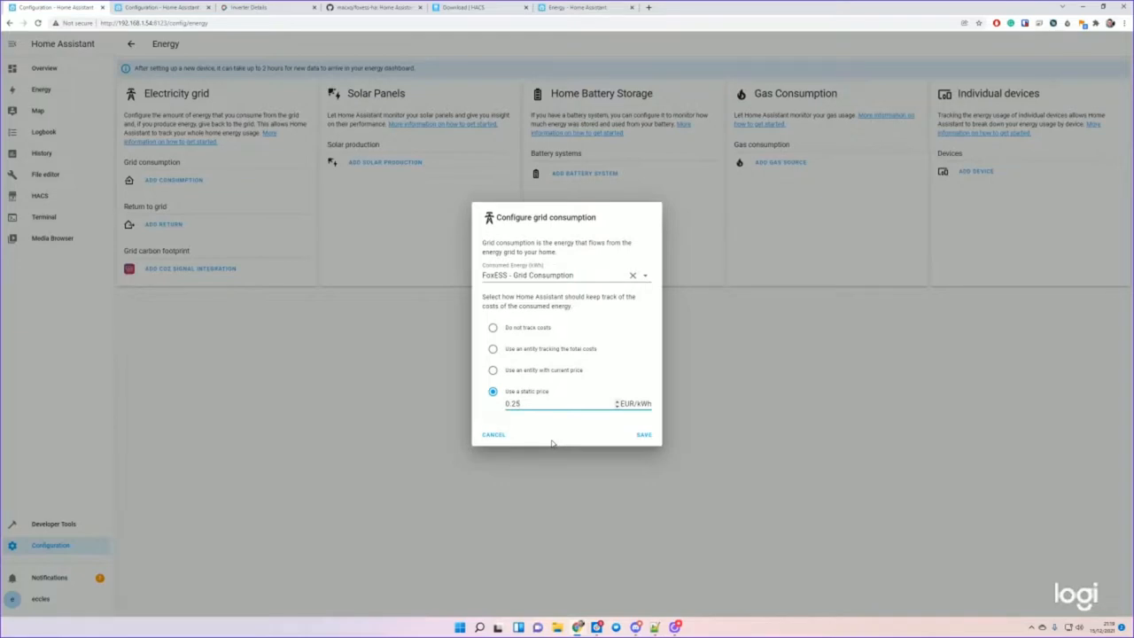
mouse_move(562, 379)
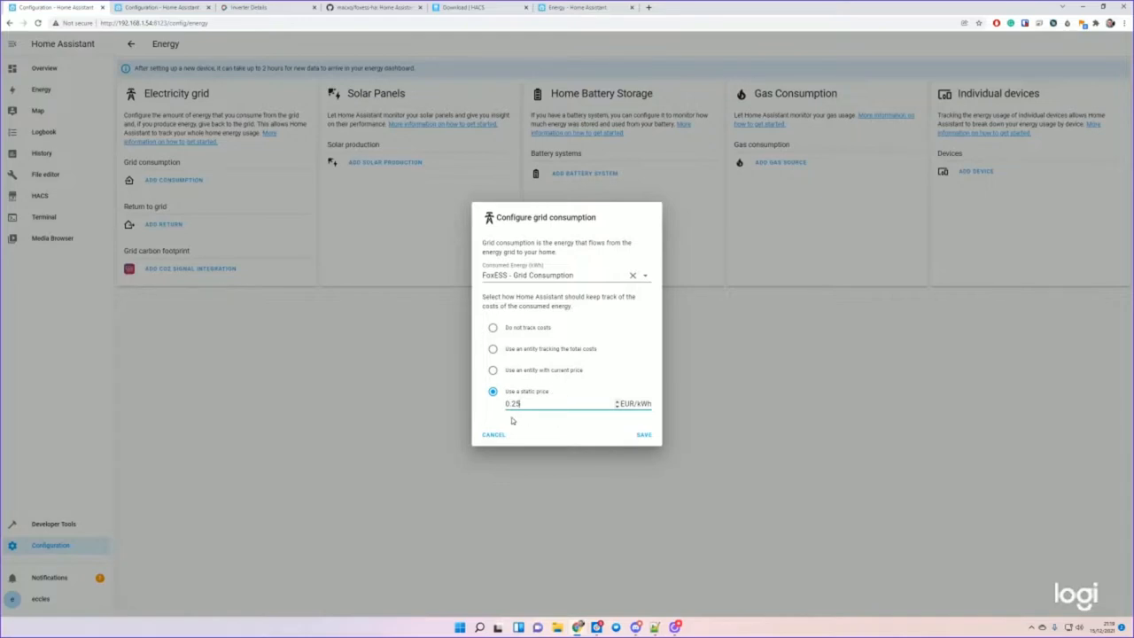
mouse_move(501, 435)
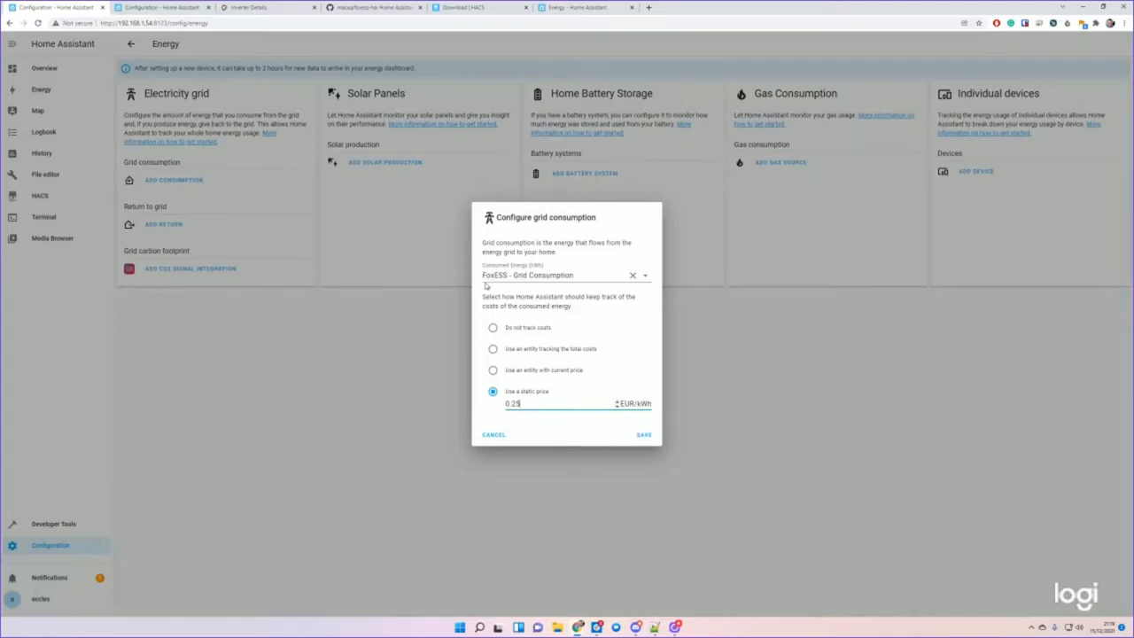
mouse_move(591, 376)
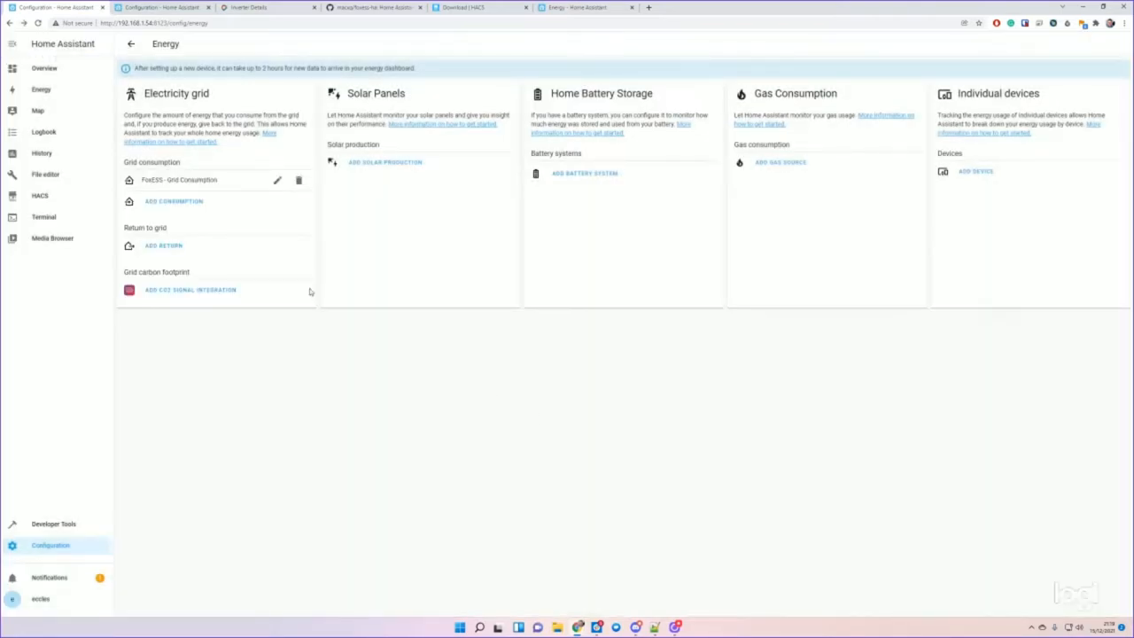
- Add FoxESS - FeedIn as return to grid at a static rate of 0.03 EUR/kWh and save
left_click(164, 246)
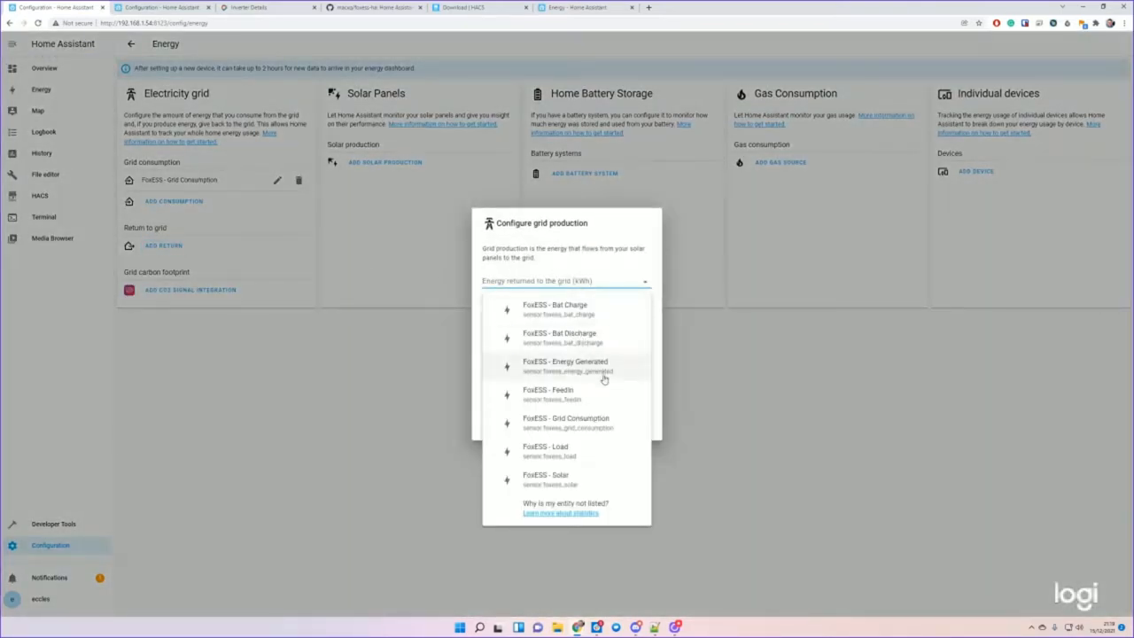
left_click(548, 393)
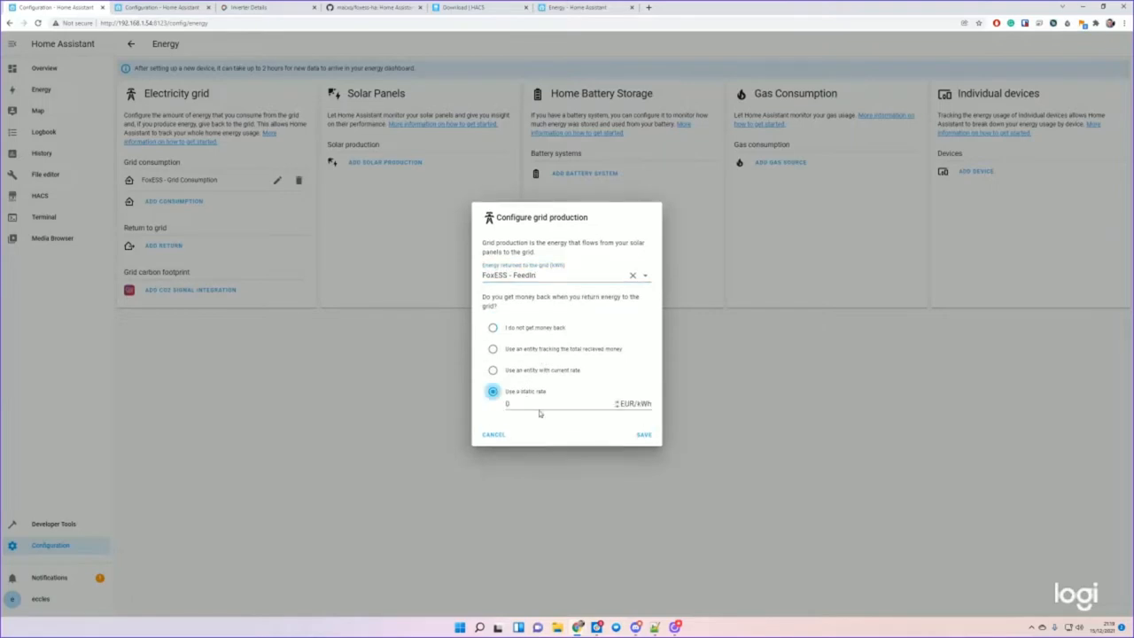
type("0.03")
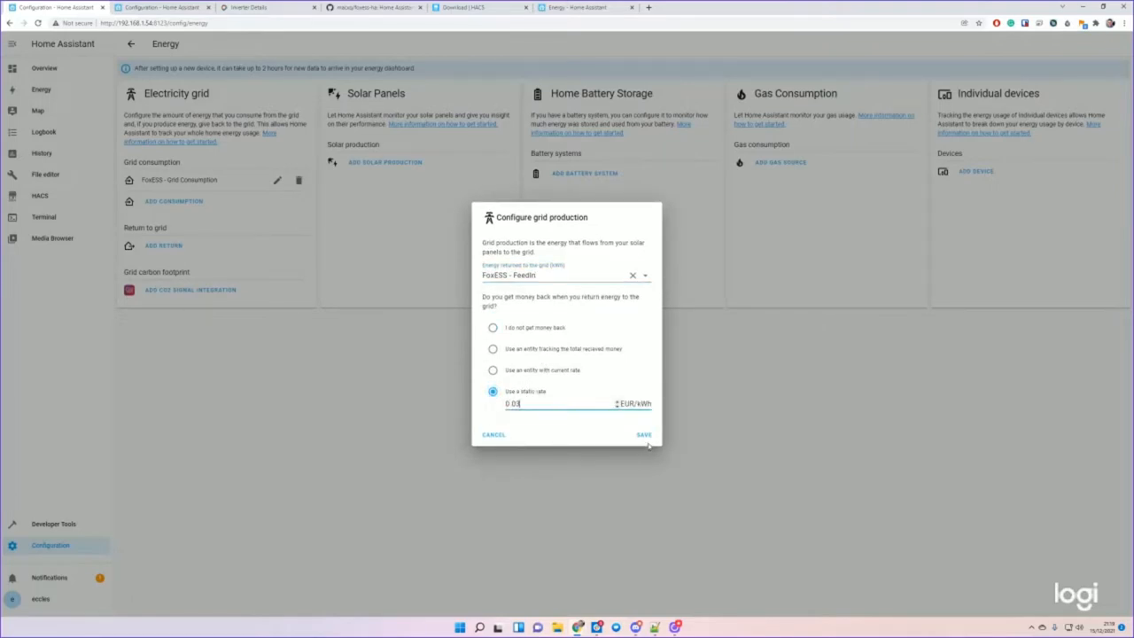
left_click(644, 434)
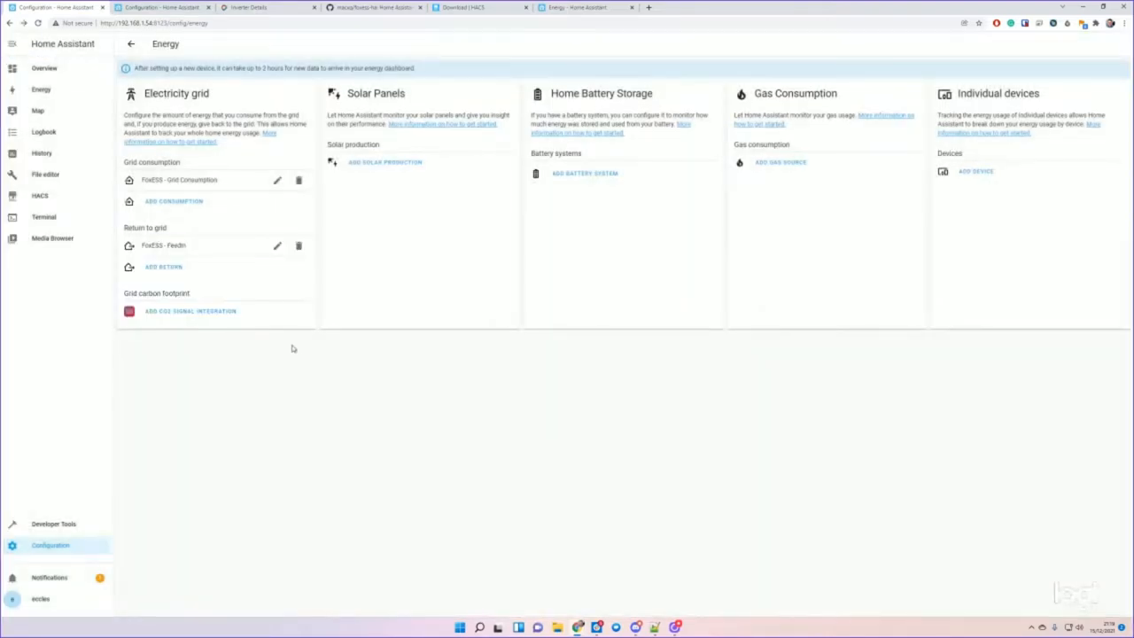
mouse_move(347, 253)
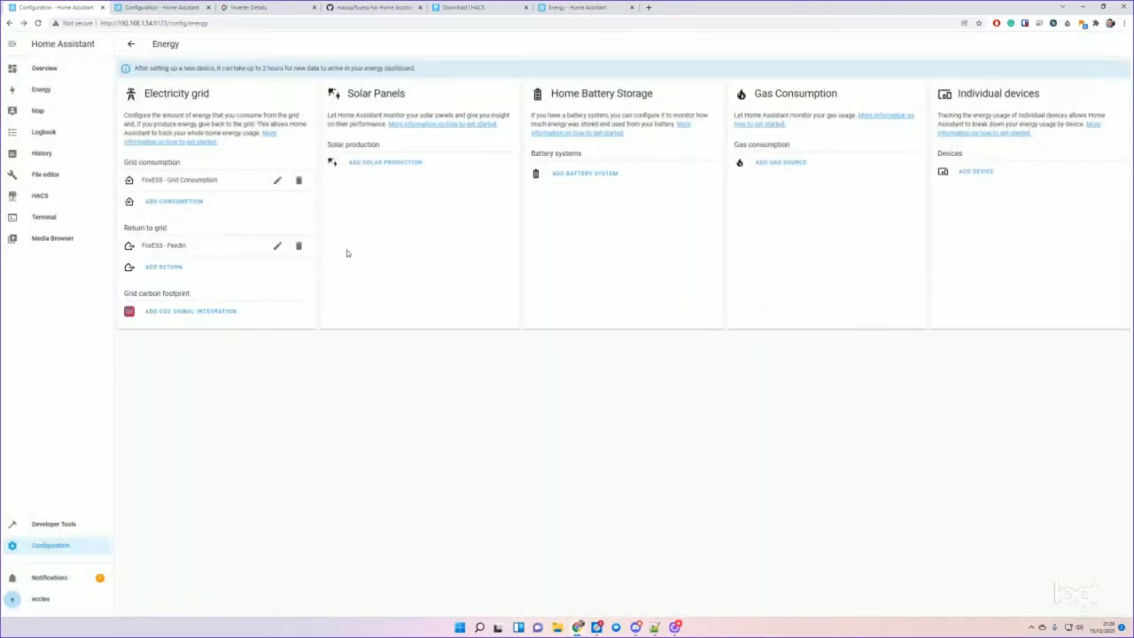
- Add FoxESS - Solar as solar production with 'Don't forecast production' kept, and save
left_click(385, 163)
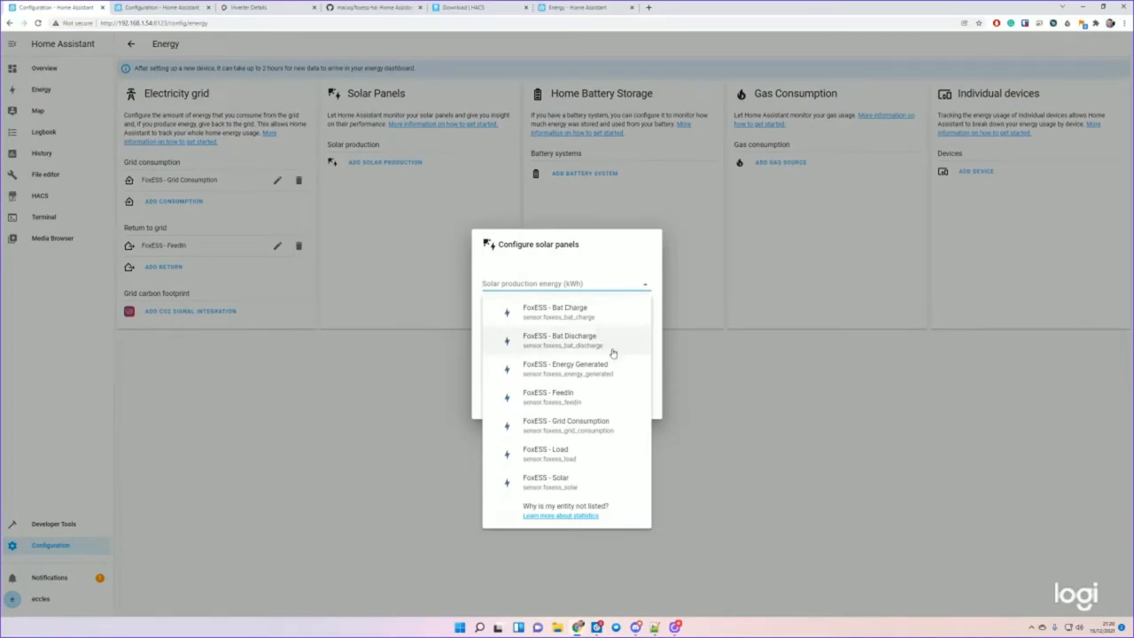
mouse_move(615, 432)
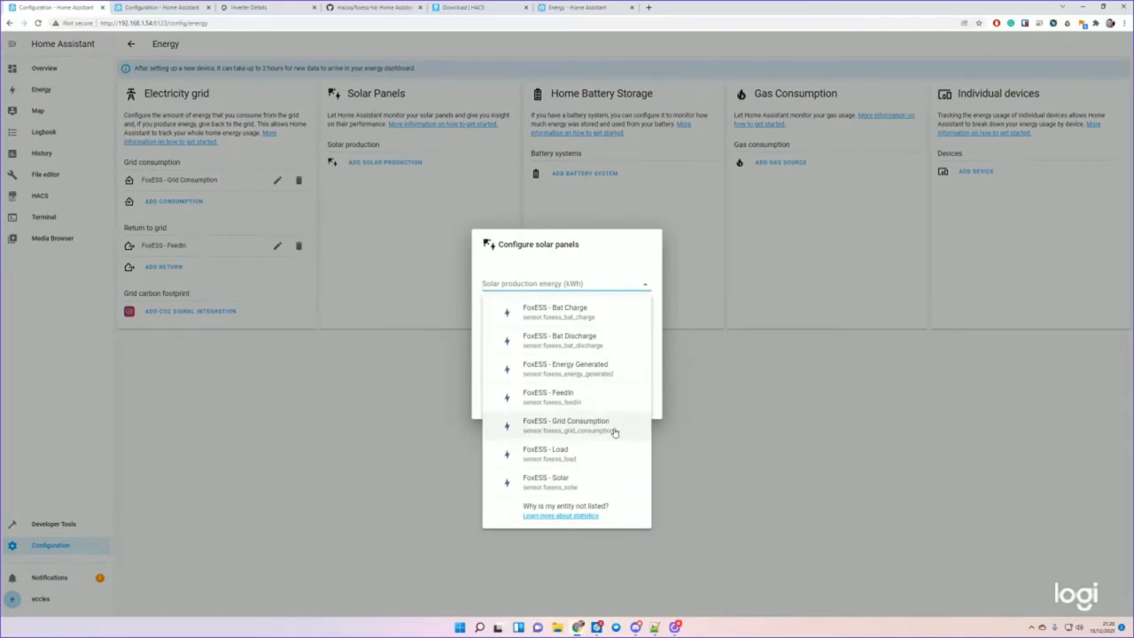
mouse_move(609, 396)
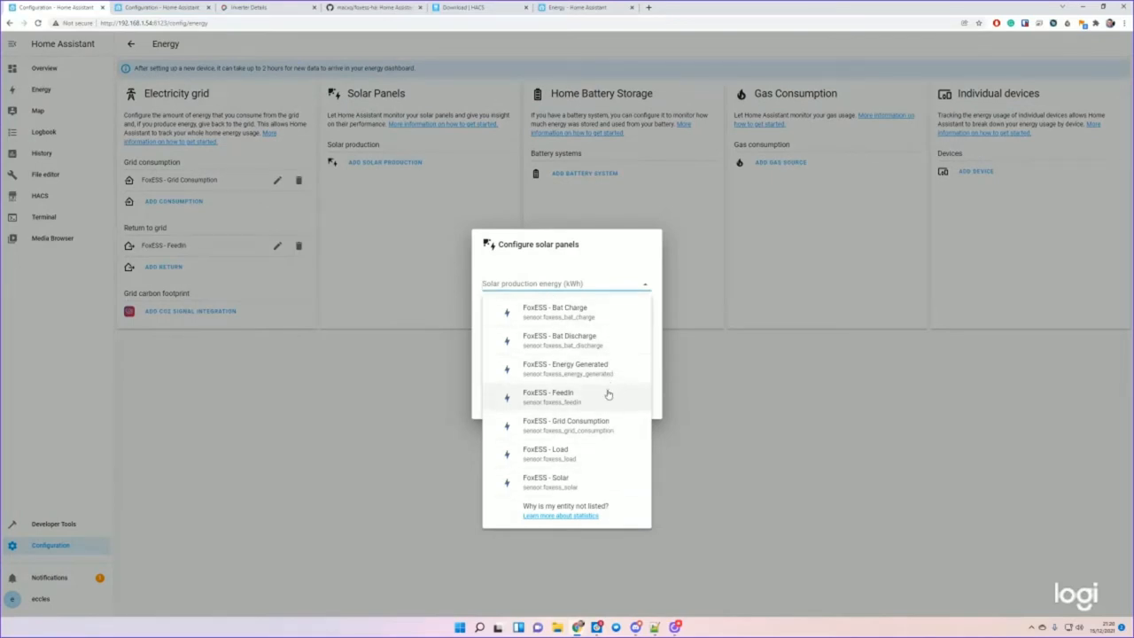
mouse_move(618, 423)
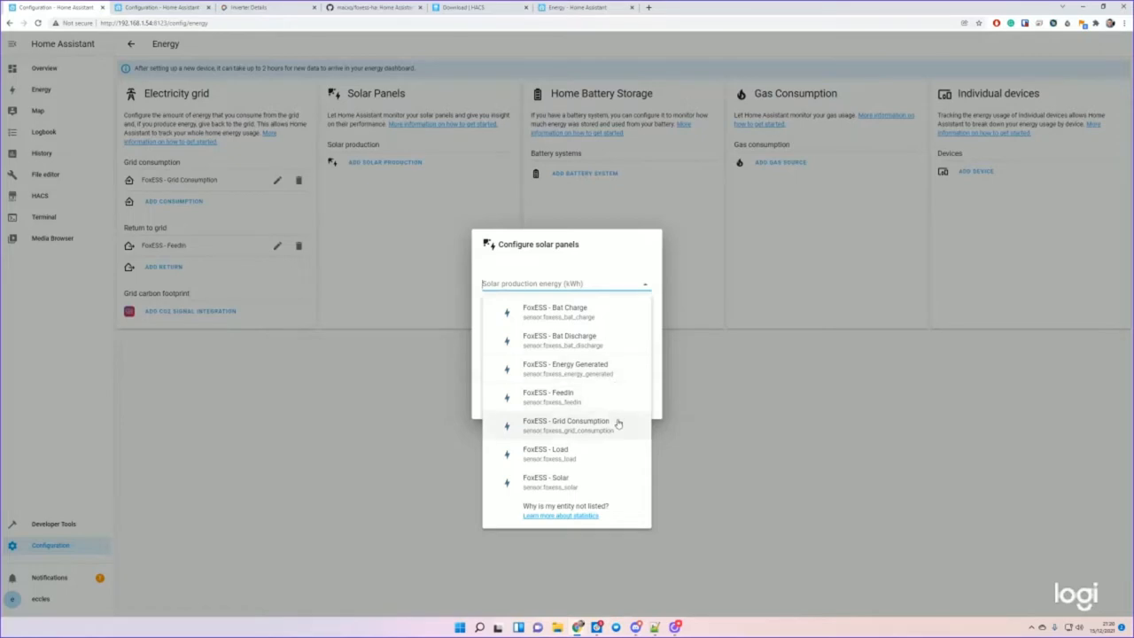
left_click(546, 481)
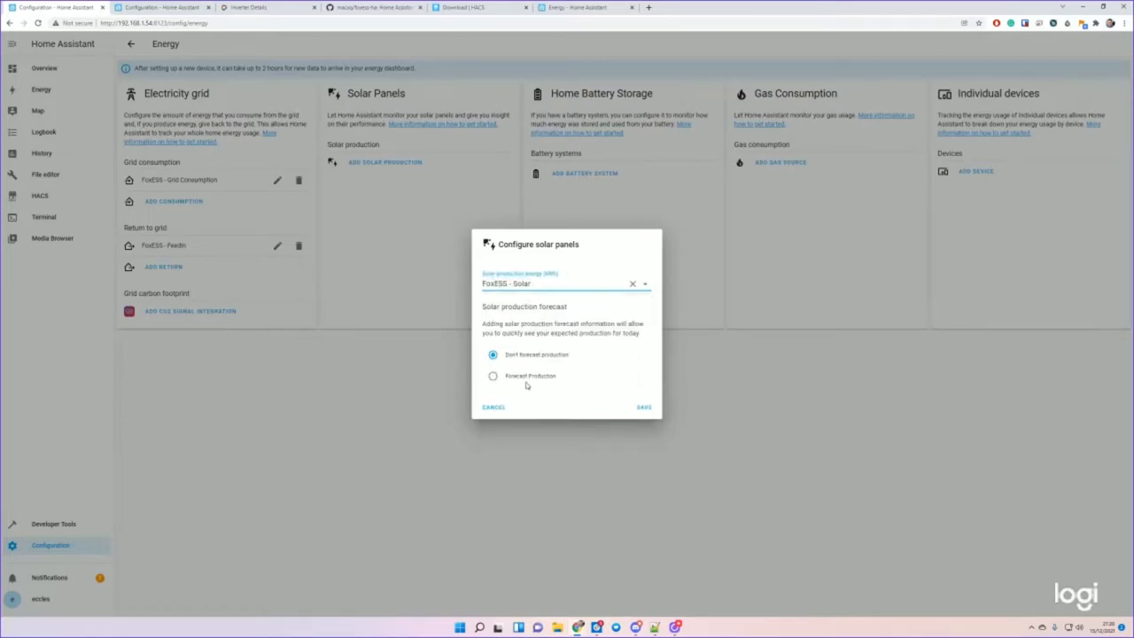
left_click(493, 375)
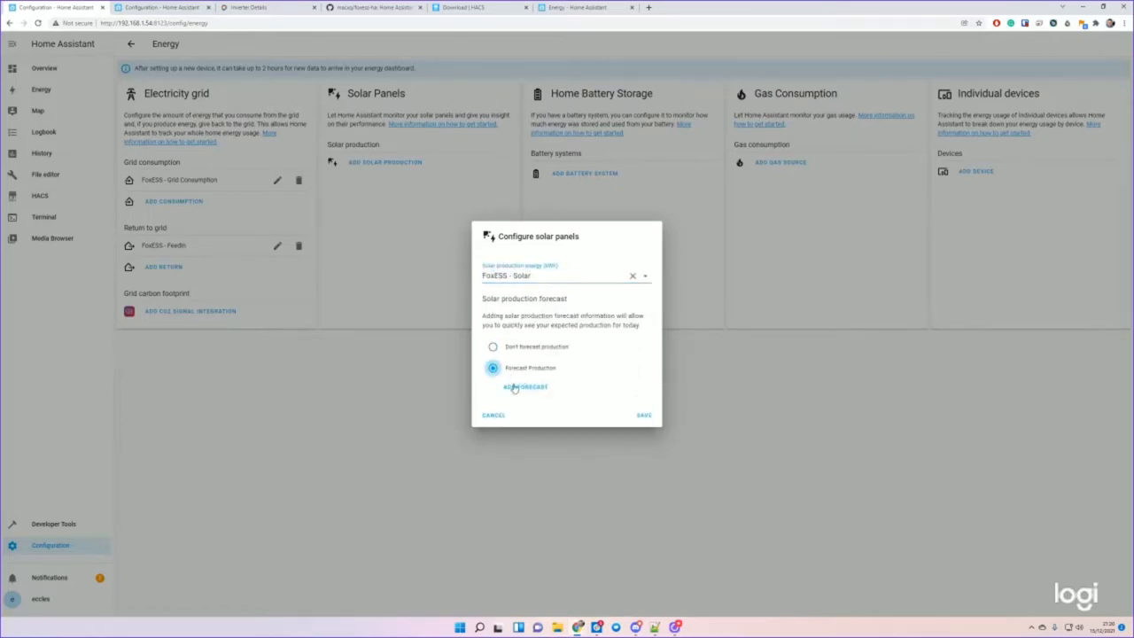
left_click(492, 347)
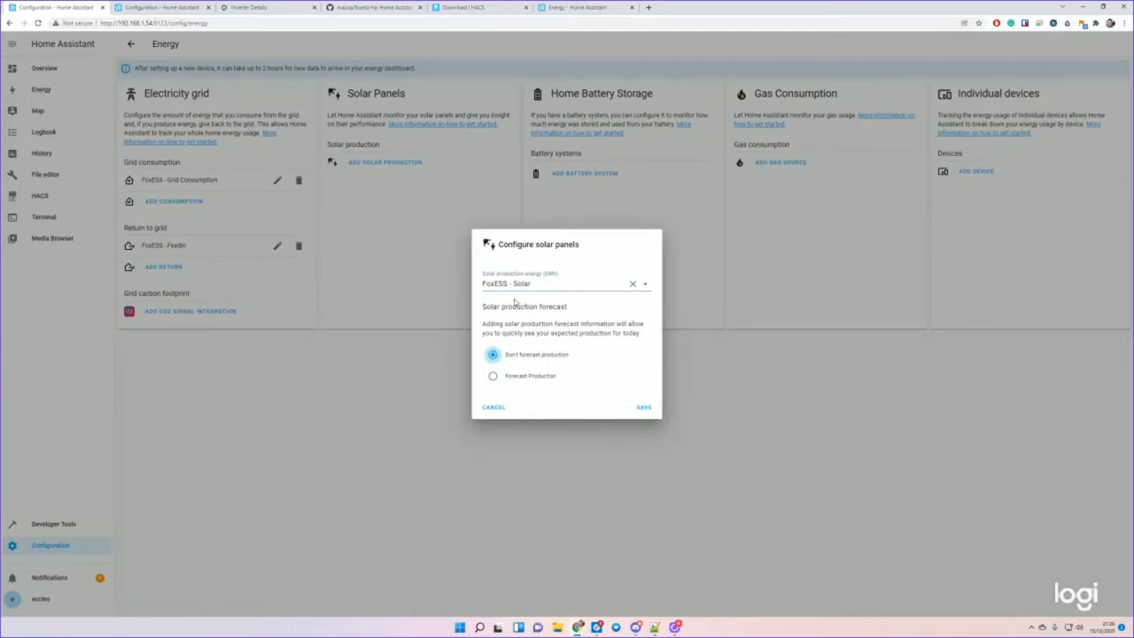
left_click(644, 406)
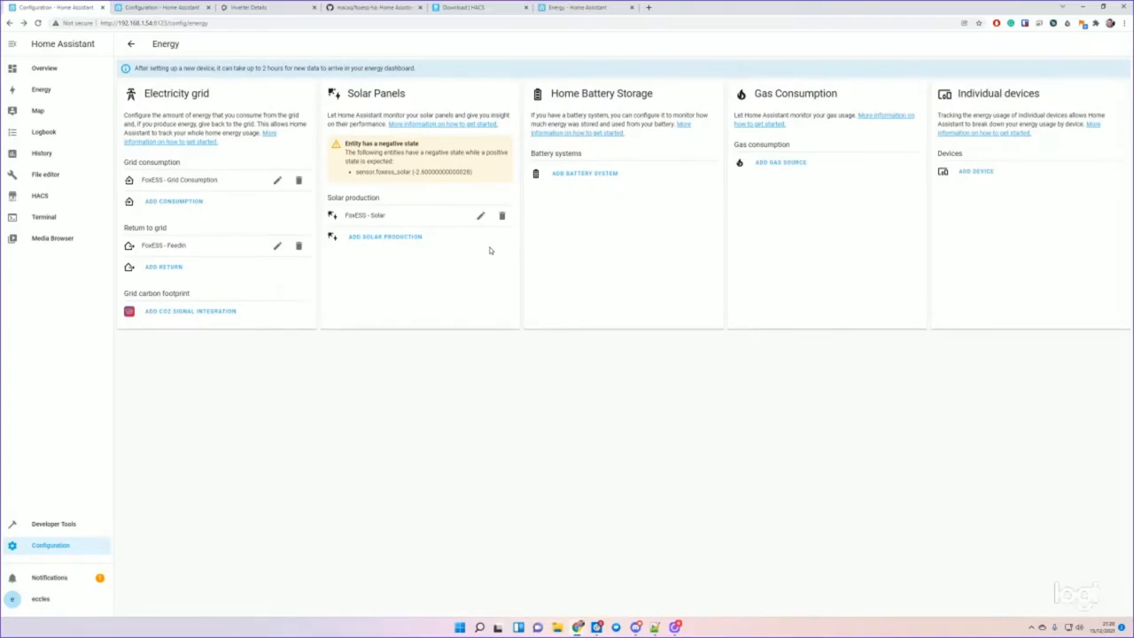
- Add a battery system with FoxESS - Bat Charge selected as energy going in
left_click(585, 172)
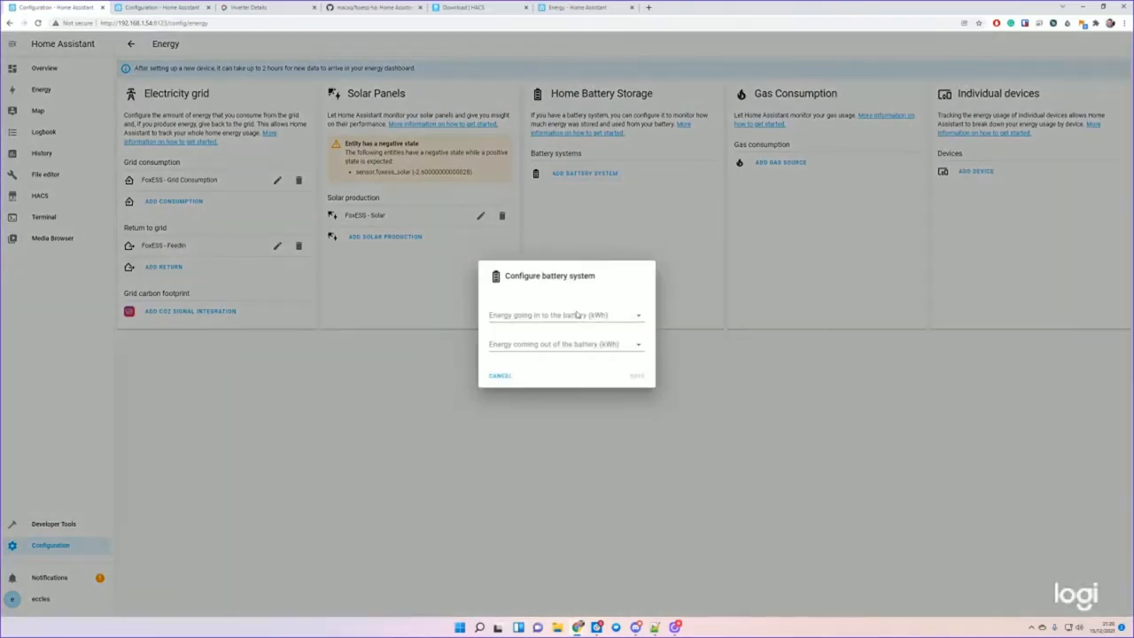
left_click(566, 314)
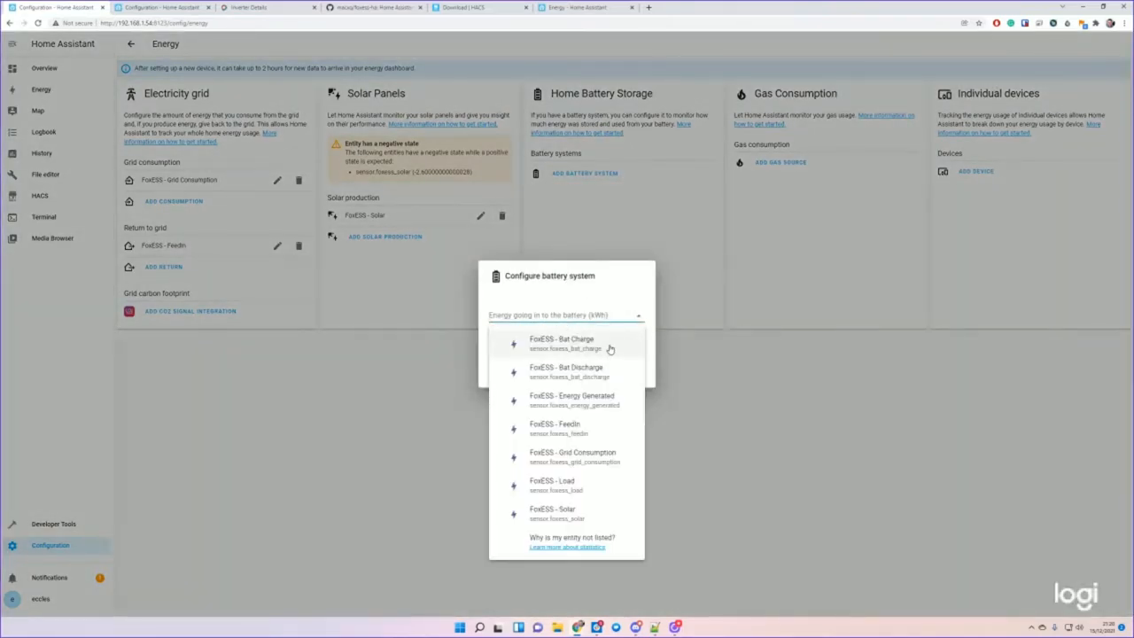
left_click(561, 344)
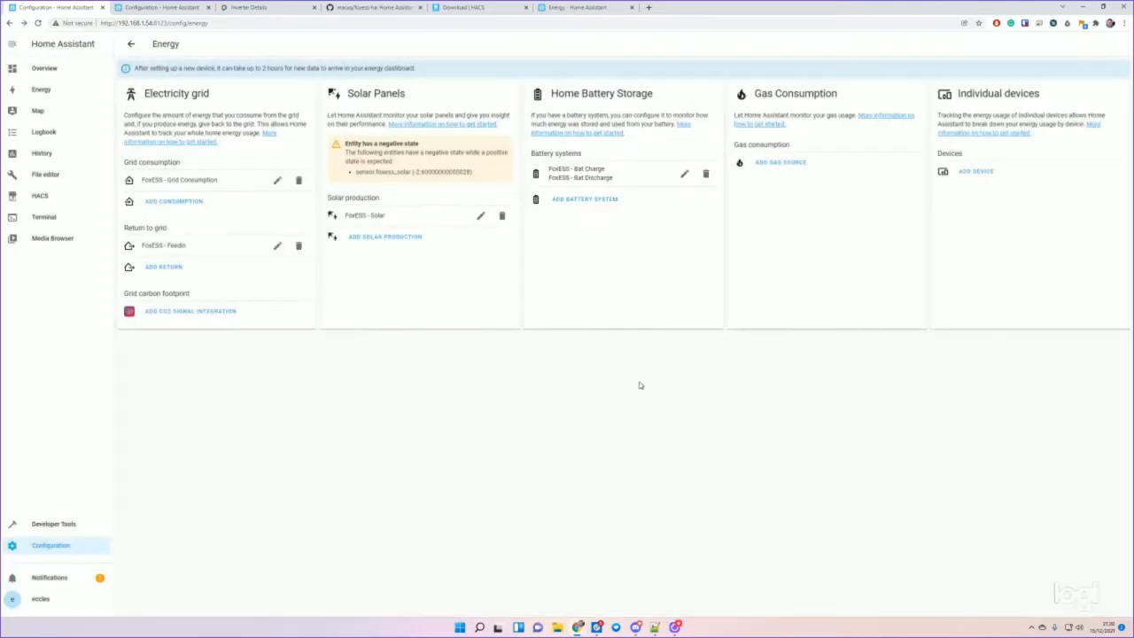
mouse_move(528, 335)
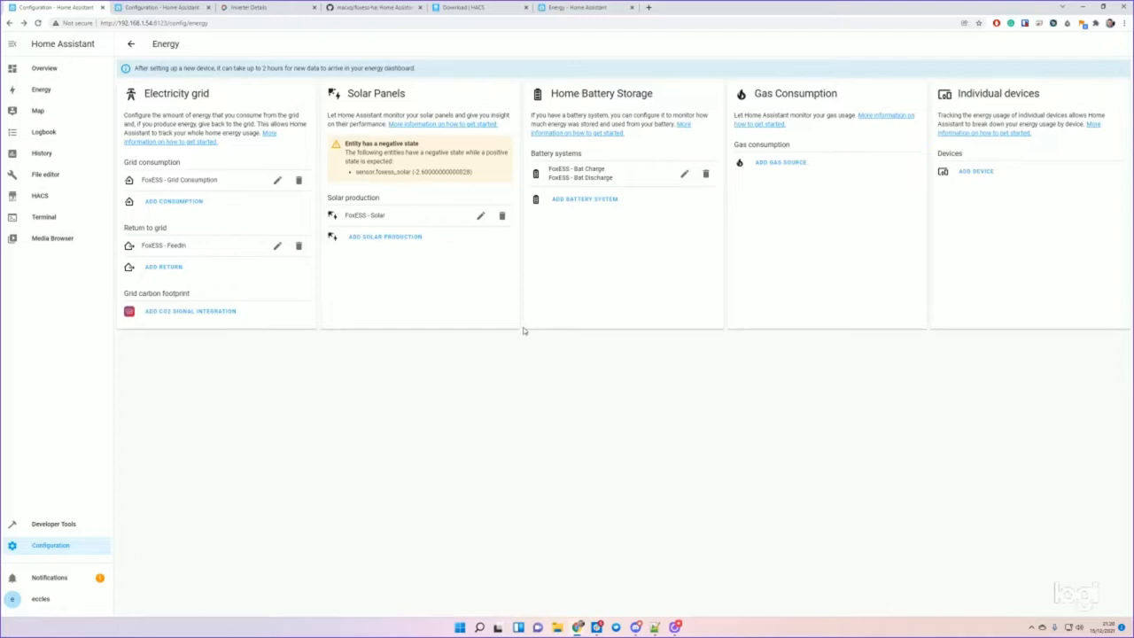
mouse_move(151, 170)
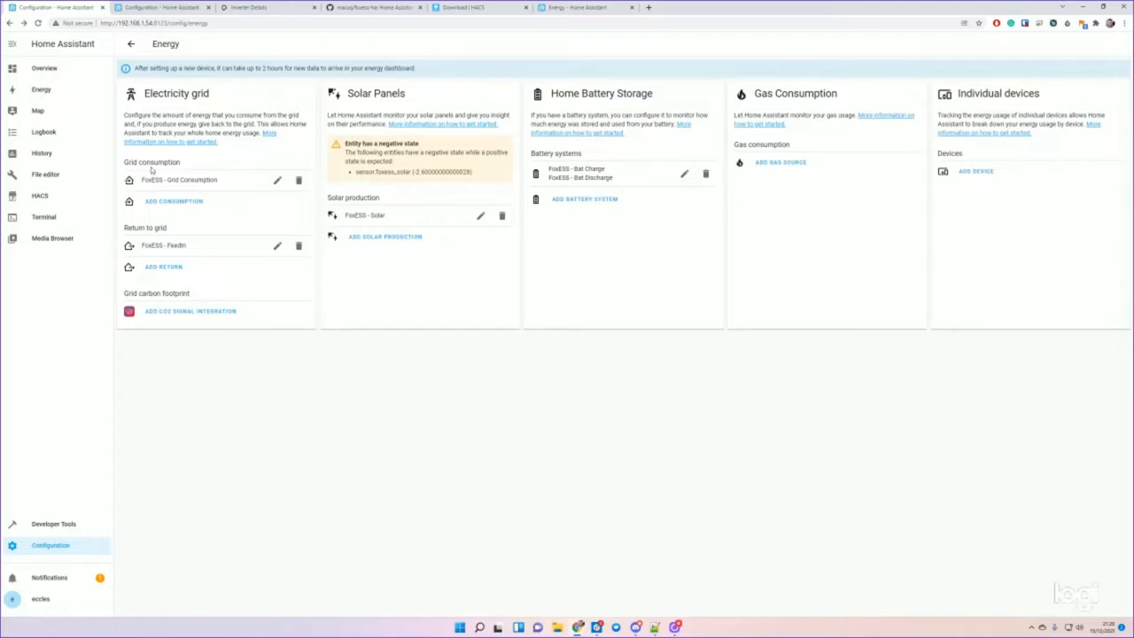
mouse_move(44, 173)
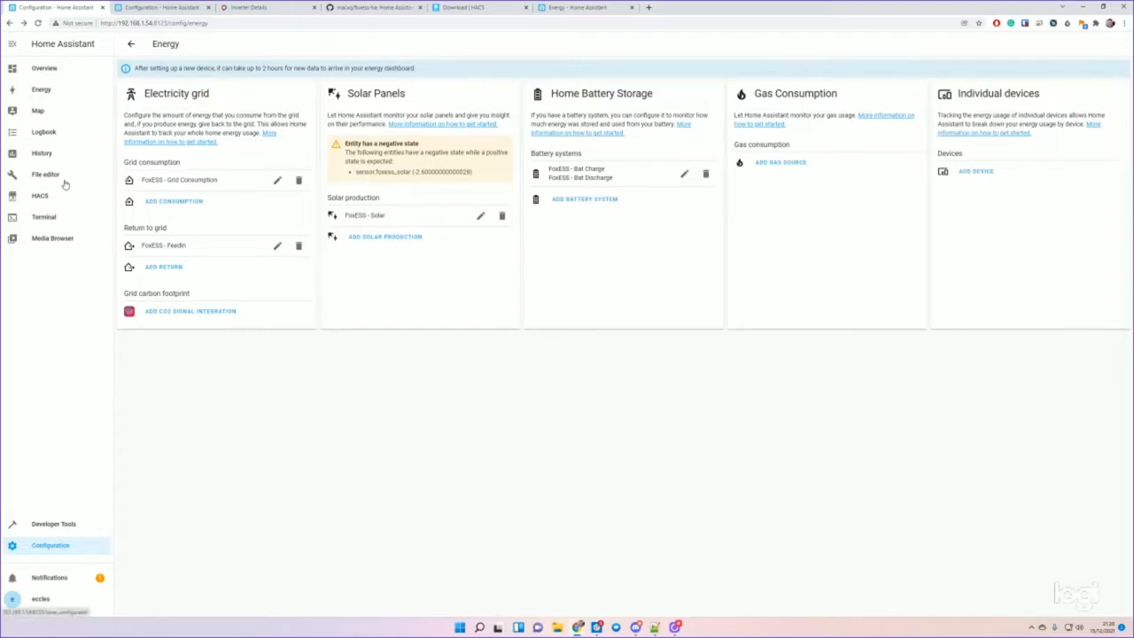
- View the Energy dashboard with the FoxESS sources, then switch to the foxess-ha GitHub page
left_click(41, 89)
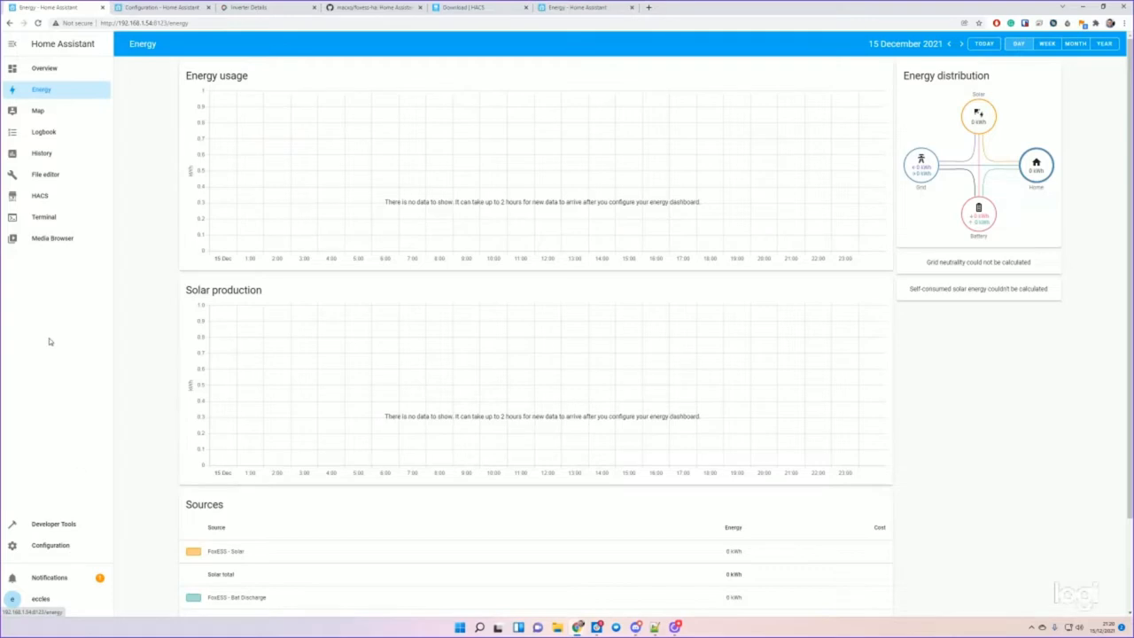
mouse_move(279, 414)
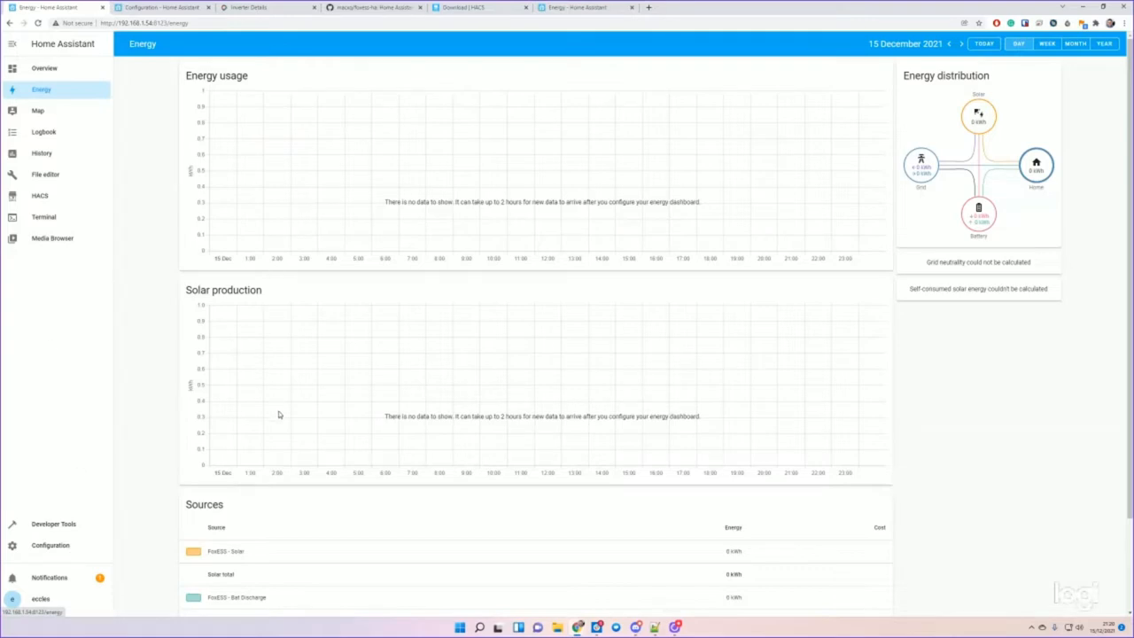
mouse_move(277, 394)
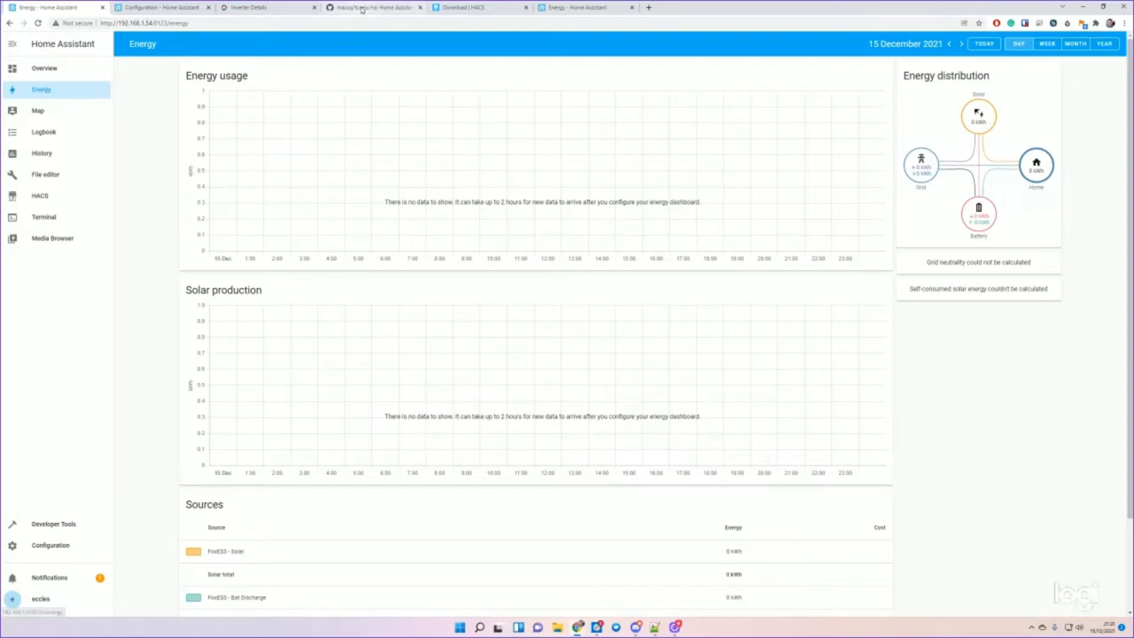
left_click(372, 8)
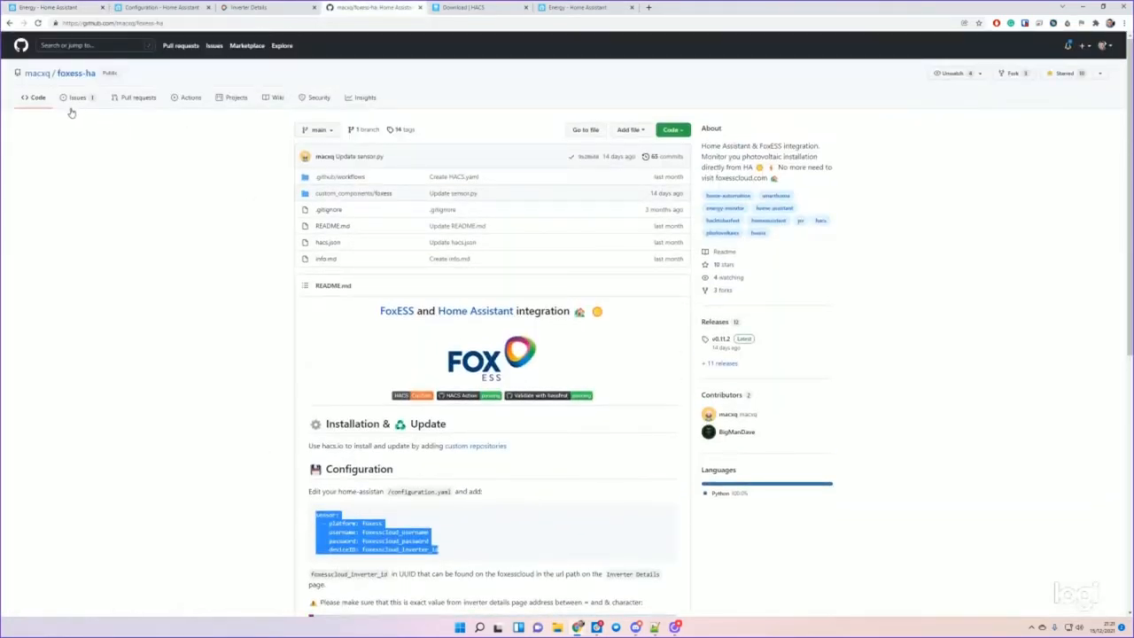
- Read the closed foxess-ha issue on negative generation data, then return to the Energy dashboard
left_click(78, 97)
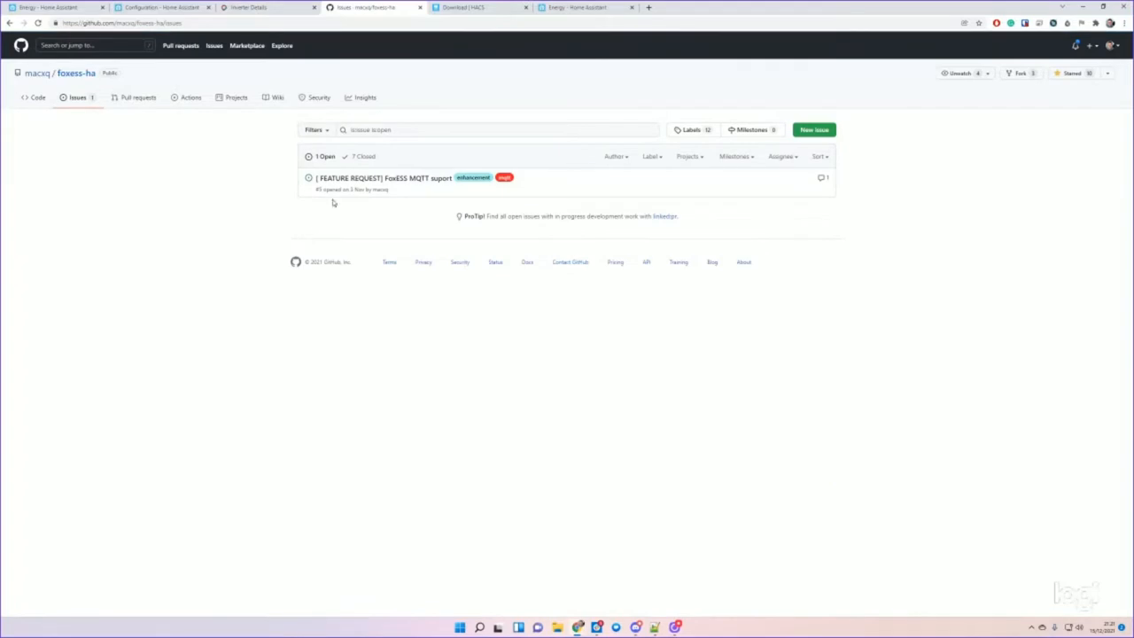
left_click(362, 156)
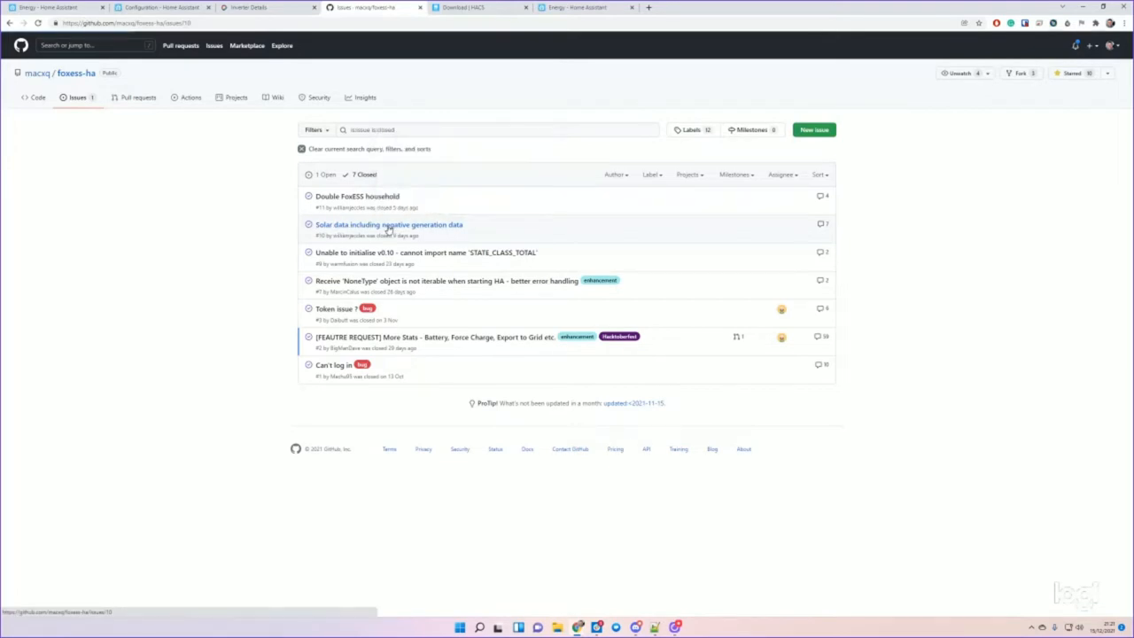
left_click(388, 224)
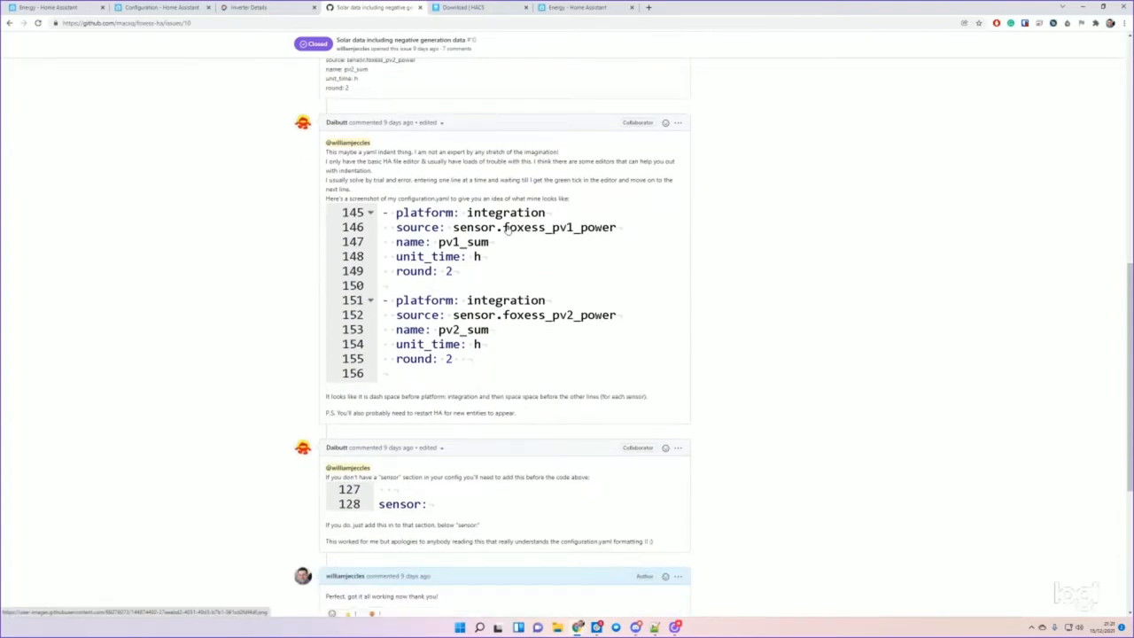
scroll("down", 3)
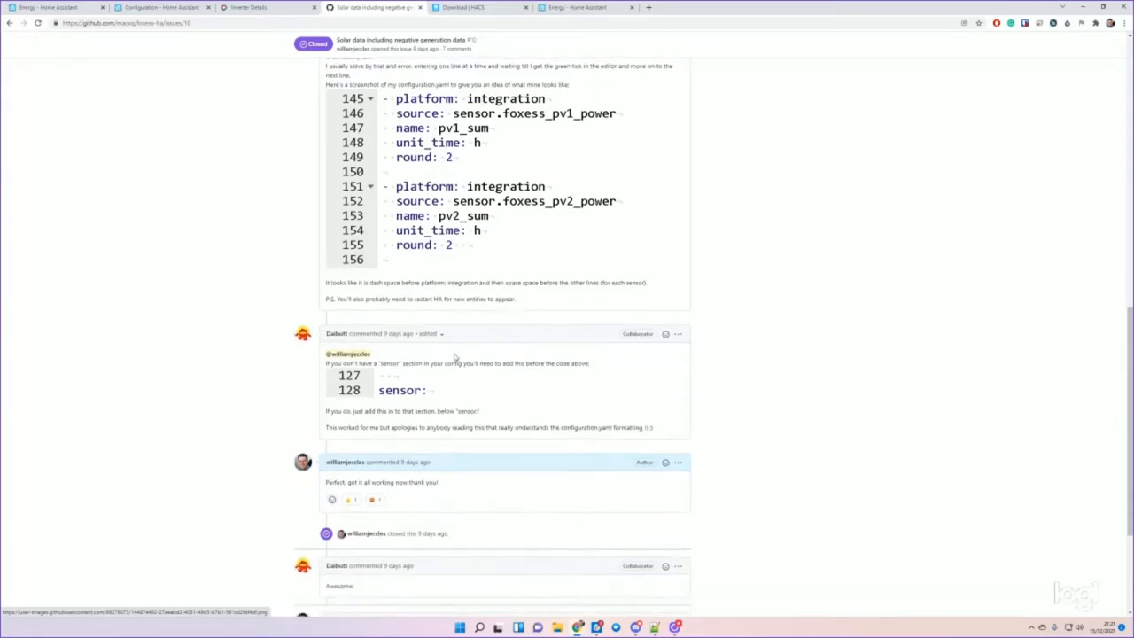
scroll("up", 3)
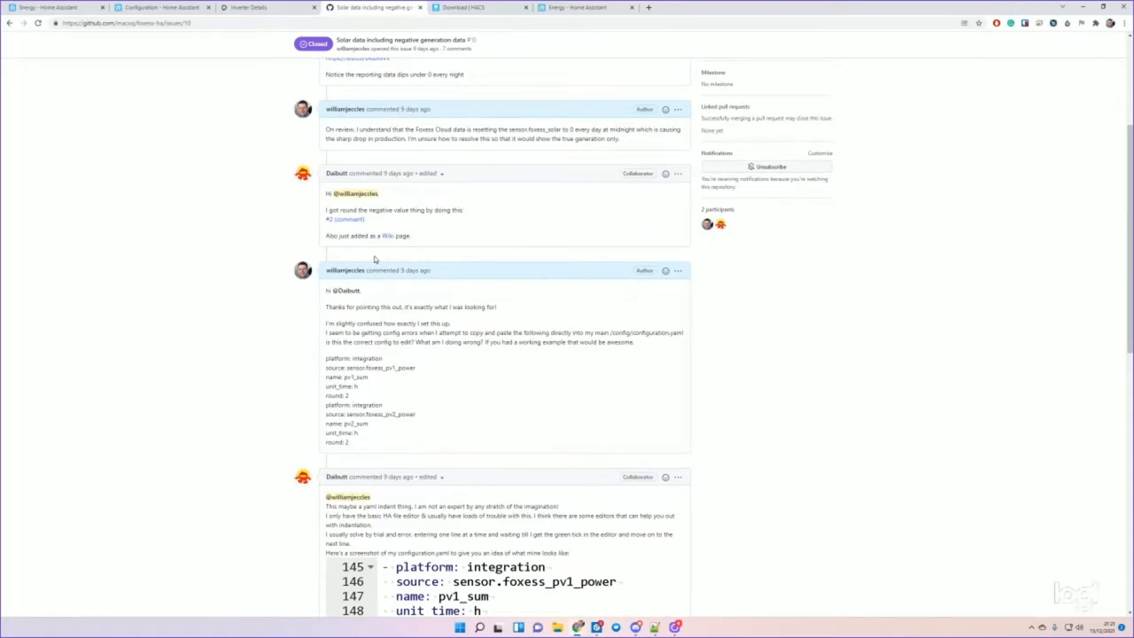
left_click(261, 7)
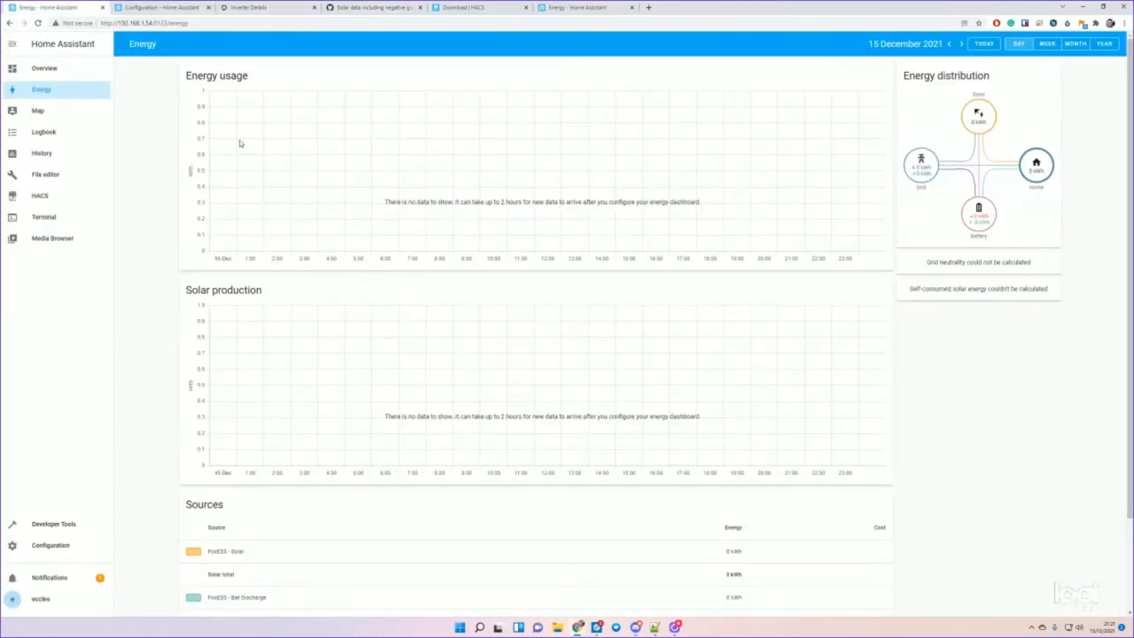
mouse_move(333, 197)
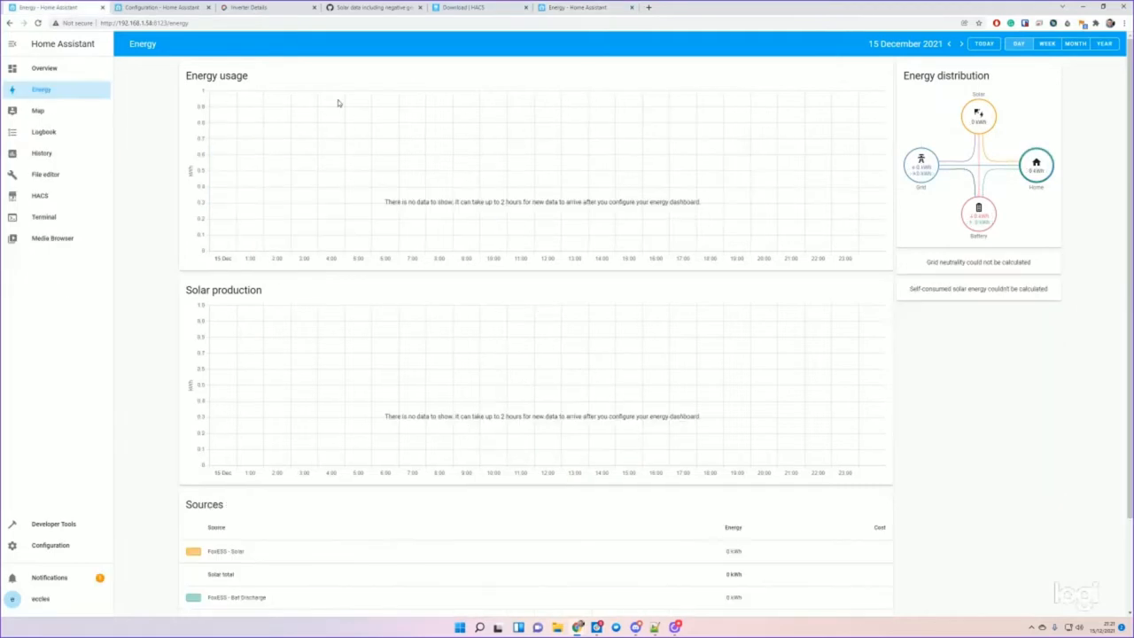
mouse_move(126, 198)
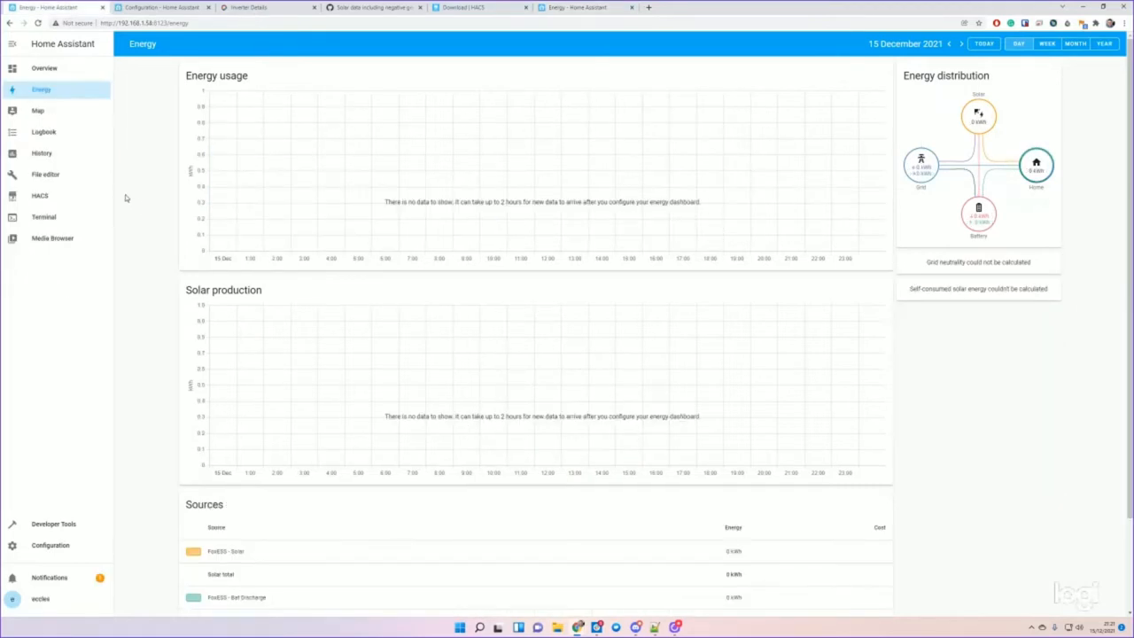
mouse_move(410, 401)
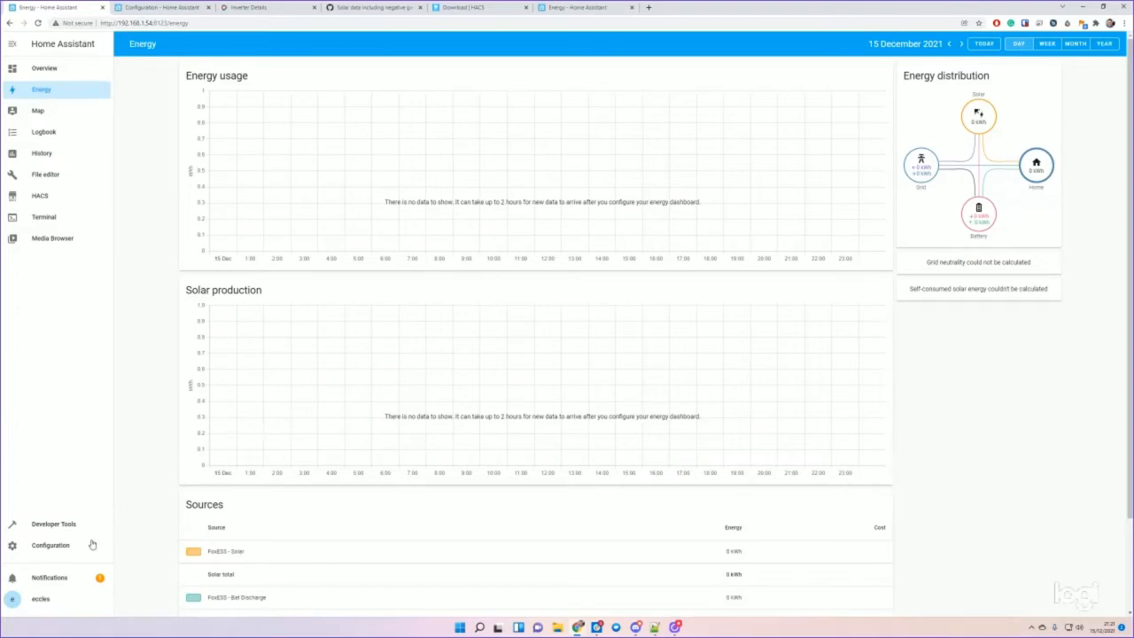
- Leave the empty Energy dashboard for the Configuration settings via the sidebar
left_click(51, 545)
type("Tes")
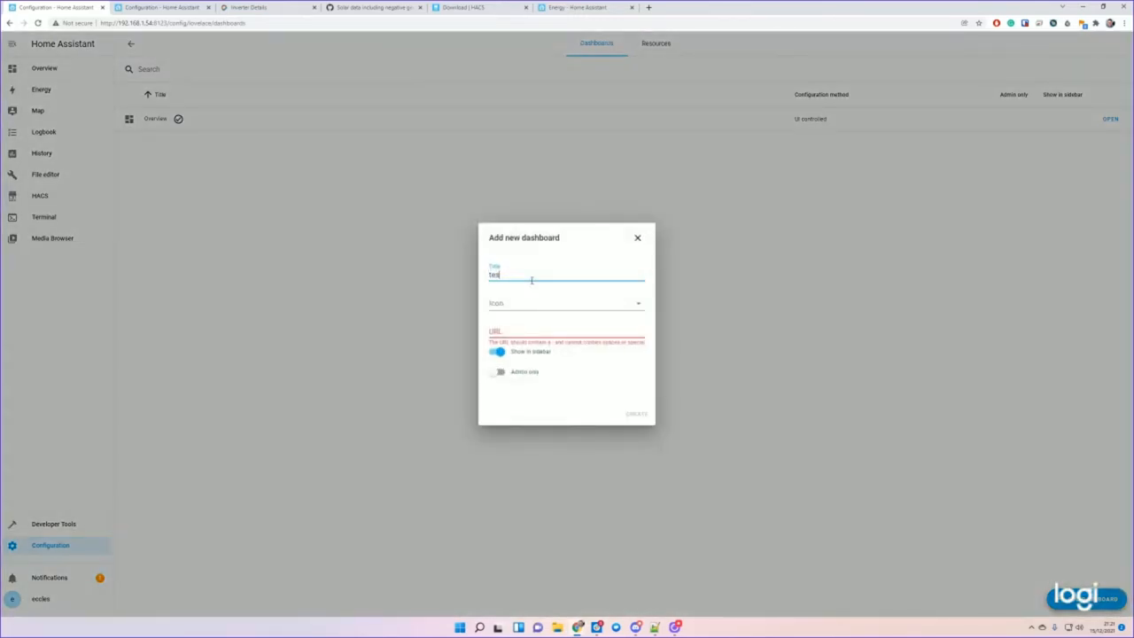
- Create the 'test dash' dashboard, then take control of it starting from an empty dashboard
type("dash")
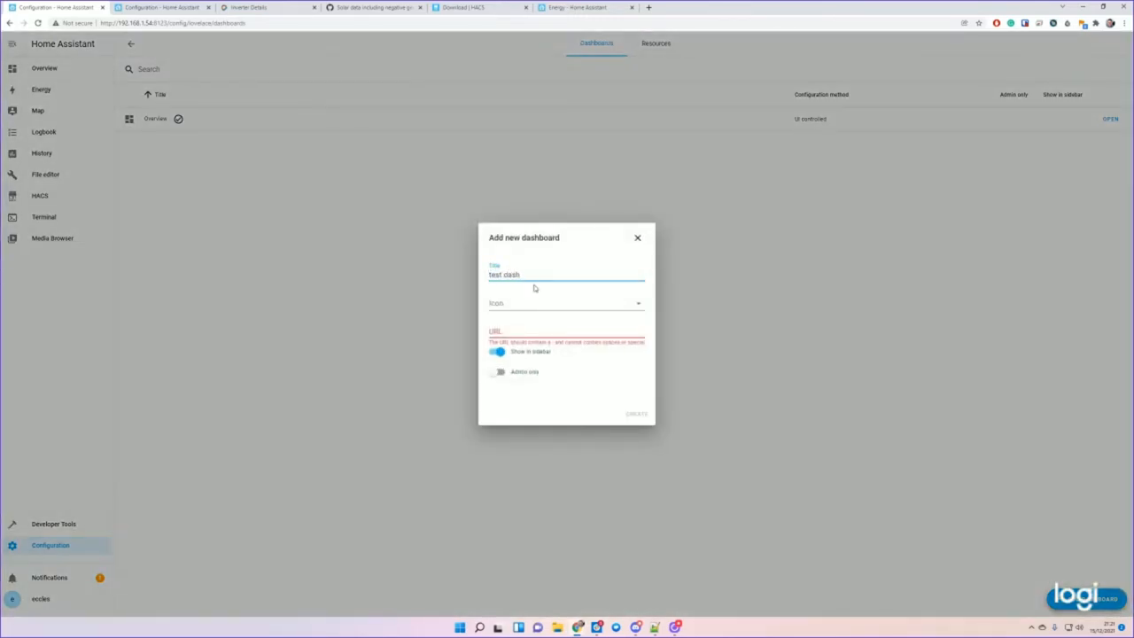
left_click(636, 414)
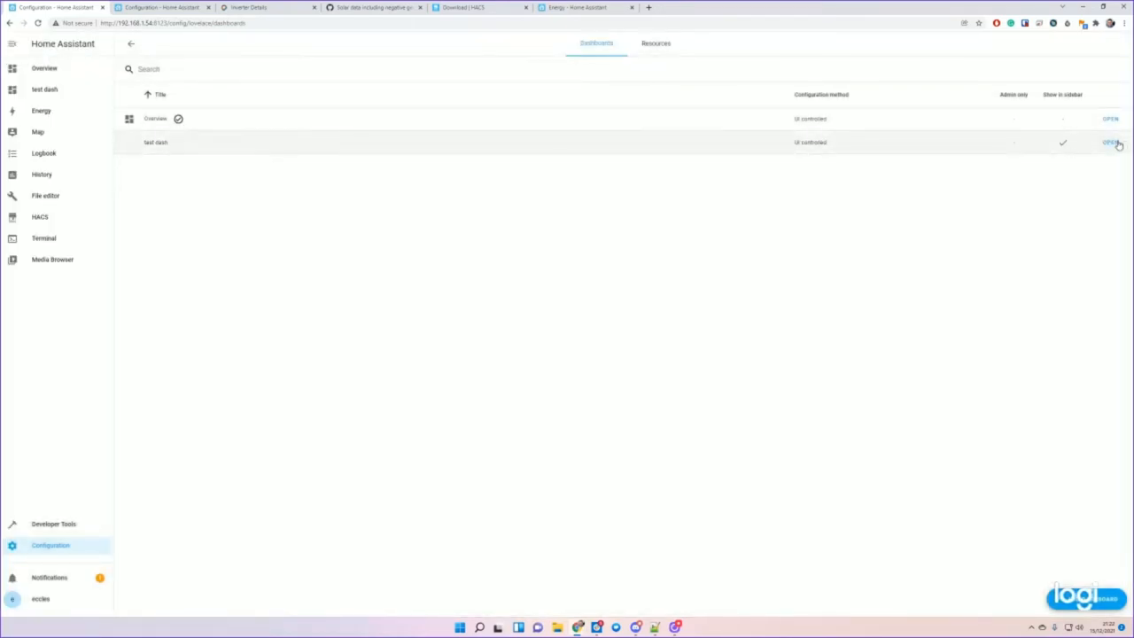
left_click(1110, 142)
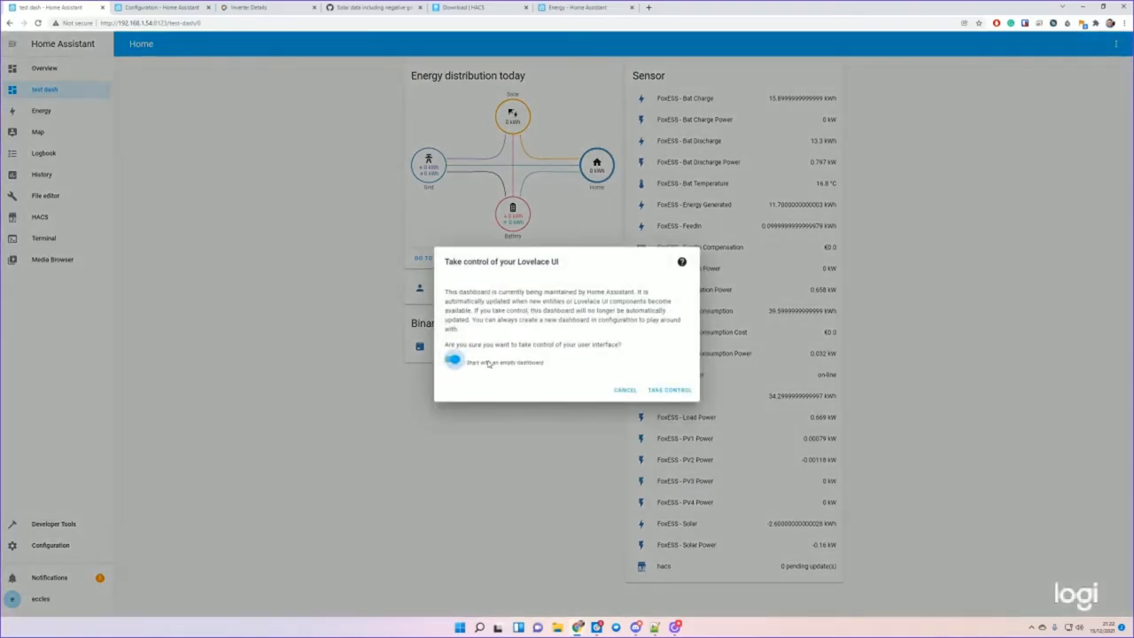
left_click(670, 390)
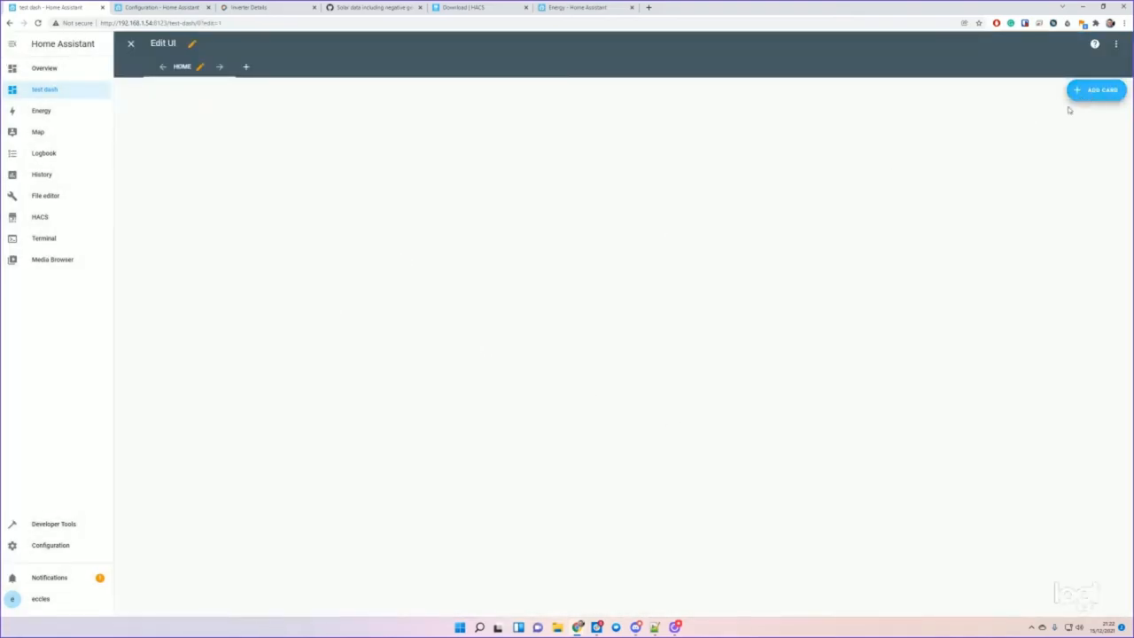
- Add a gauge card on sensor.foxess_bat_soc named 'Remaining Battery' and save it
left_click(1097, 89)
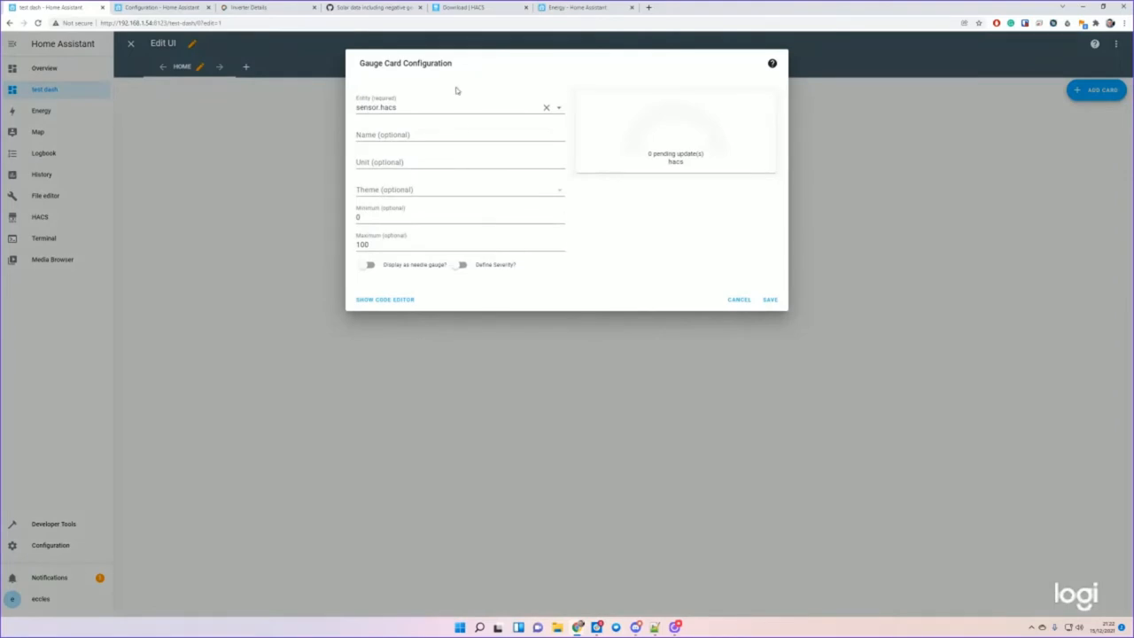
left_click(545, 107)
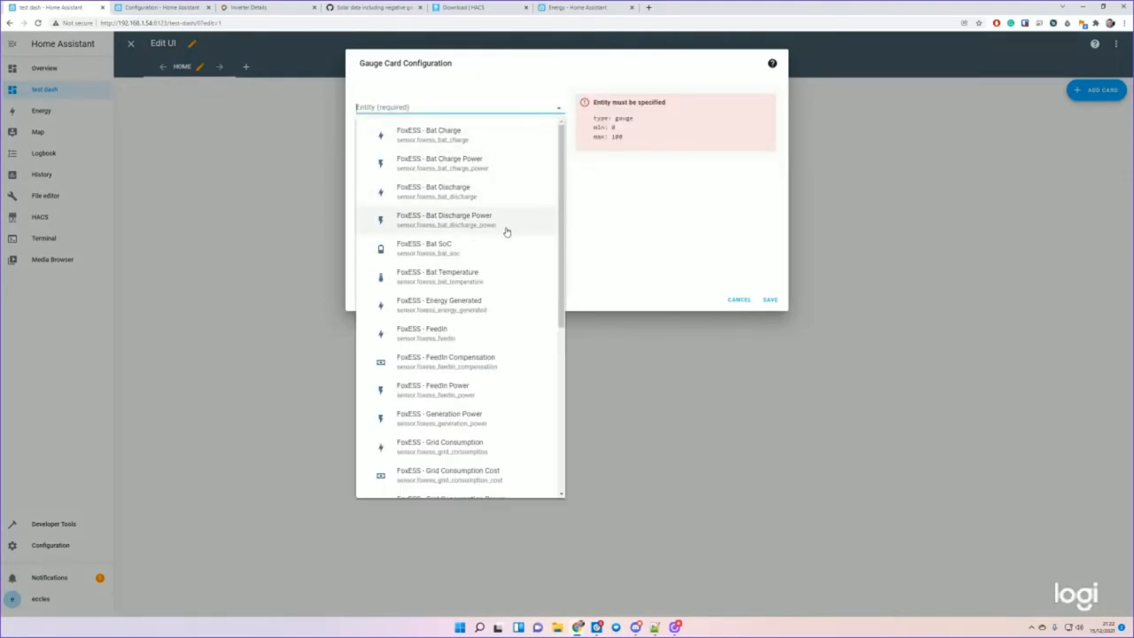
left_click(424, 248)
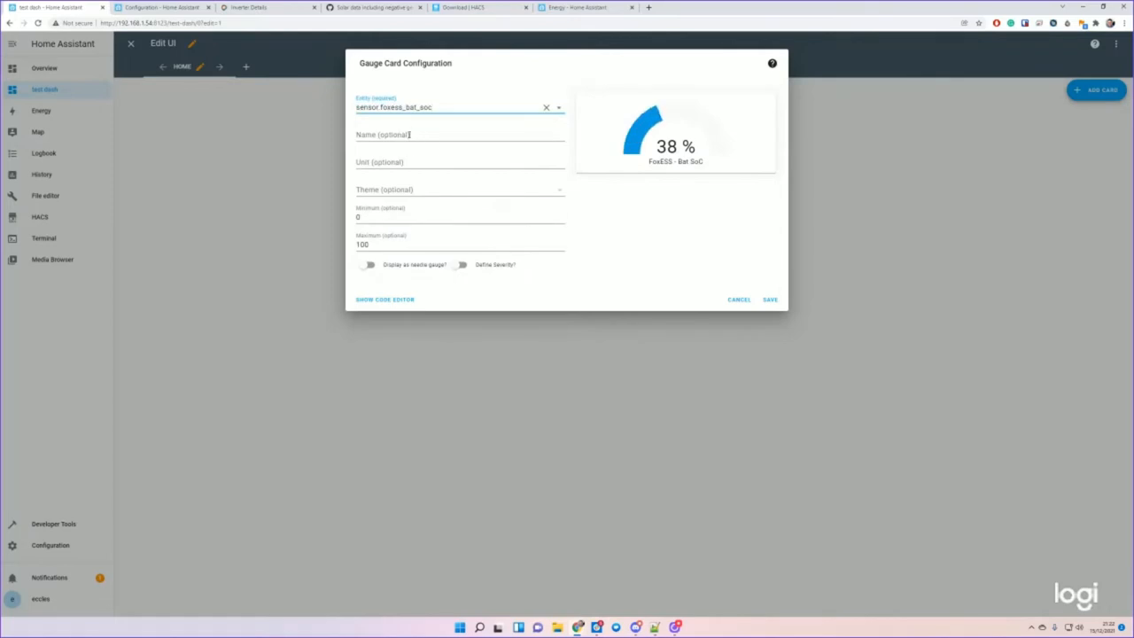
left_click(433, 135)
type("Remaining Battery")
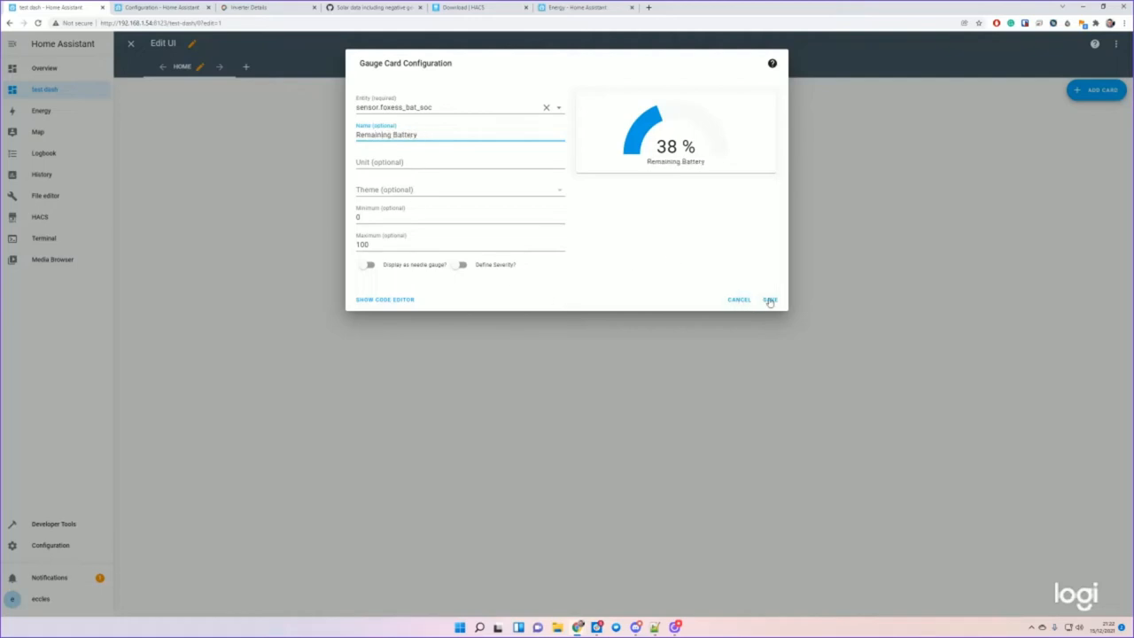
left_click(770, 299)
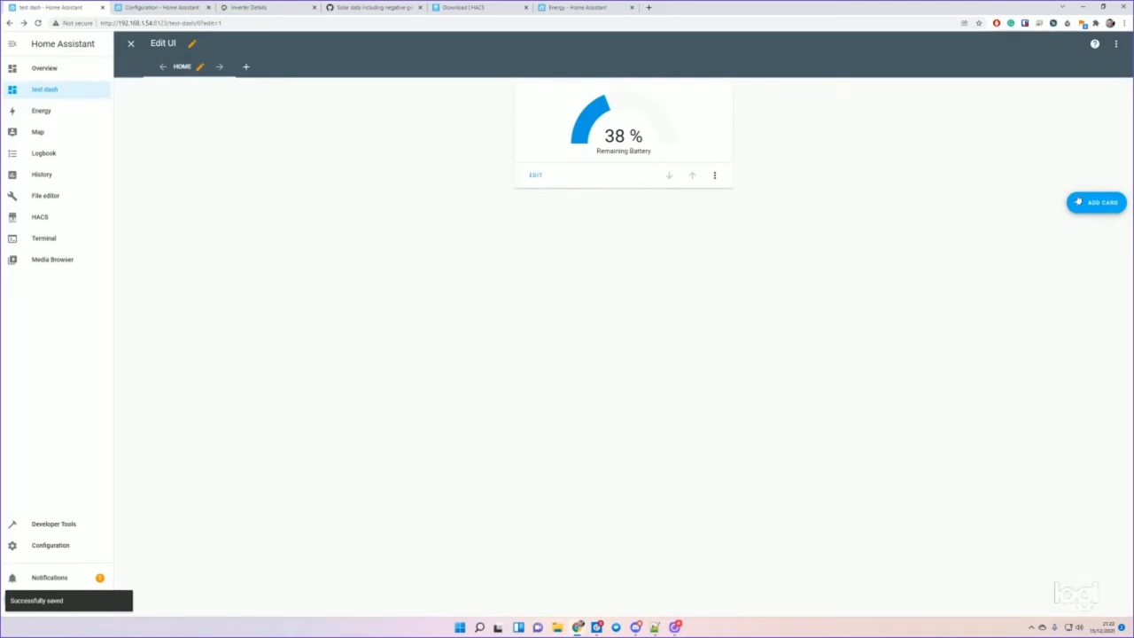
left_click(1096, 202)
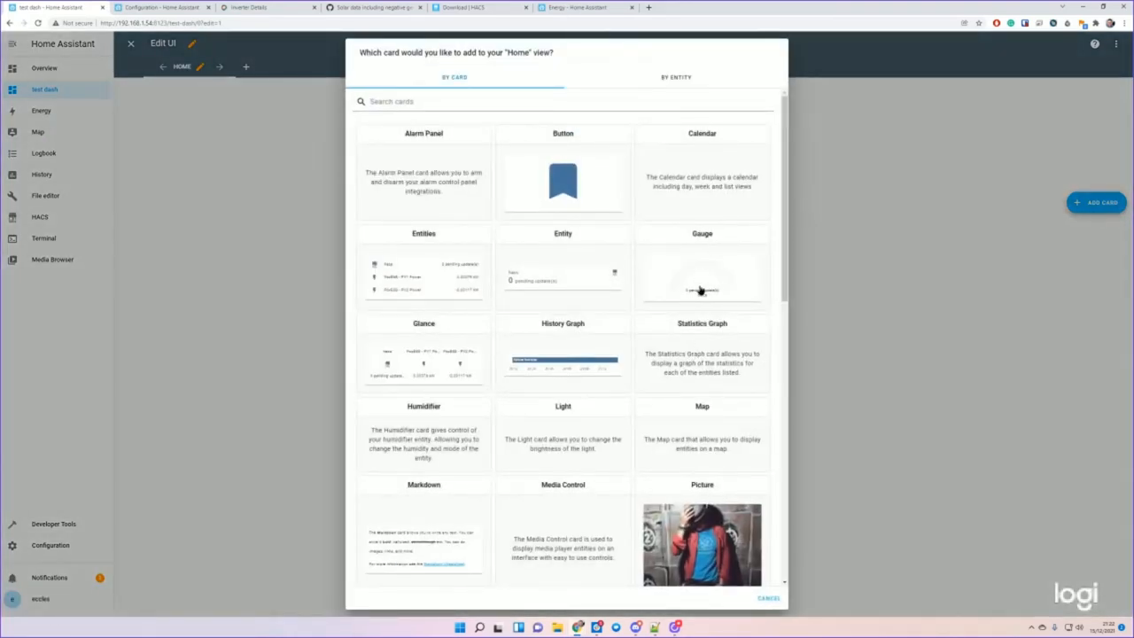
- Add and save a second gauge card showing the FoxESS Bat Temperature sensor
left_click(702, 274)
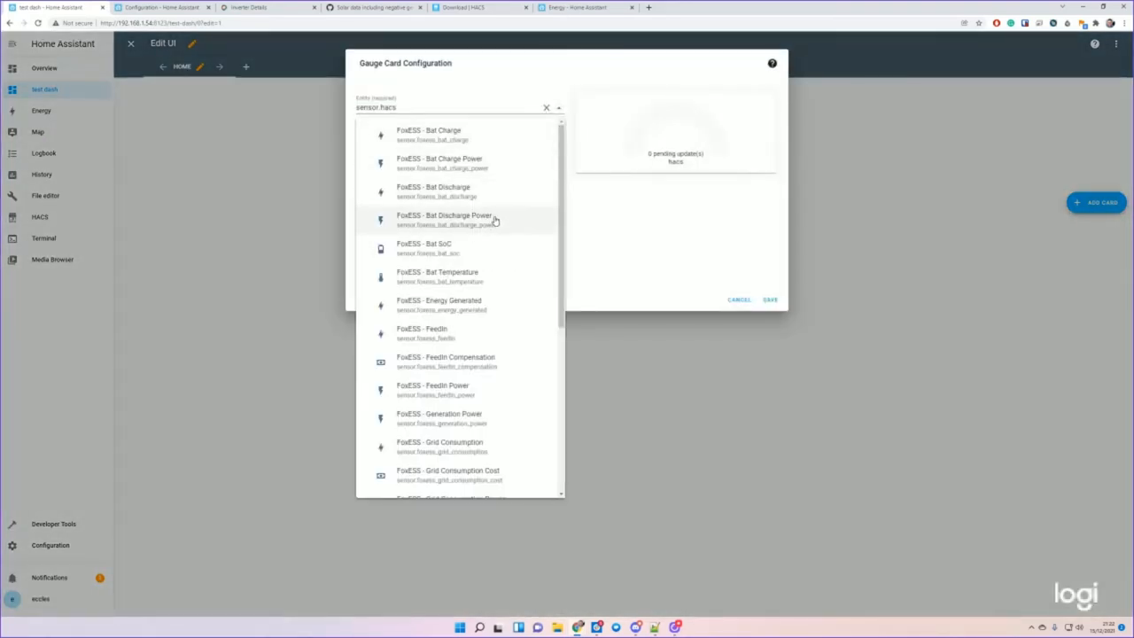
left_click(437, 276)
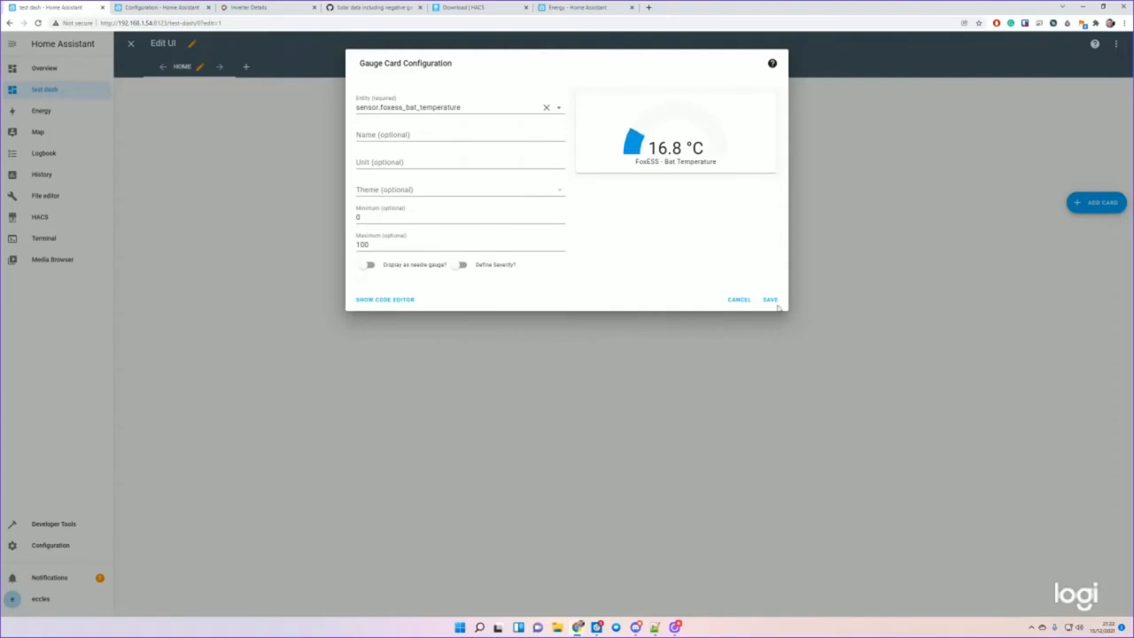
left_click(769, 300)
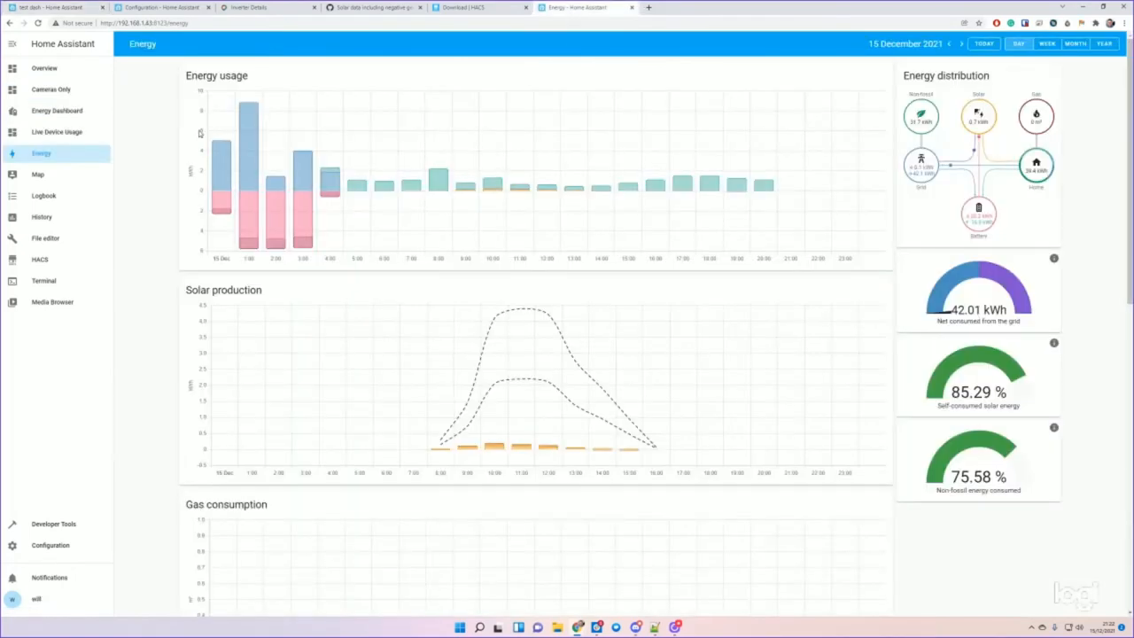
- Navigate from the populated Energy page to the Energy configuration listing the FoxESS sources
left_click(57, 110)
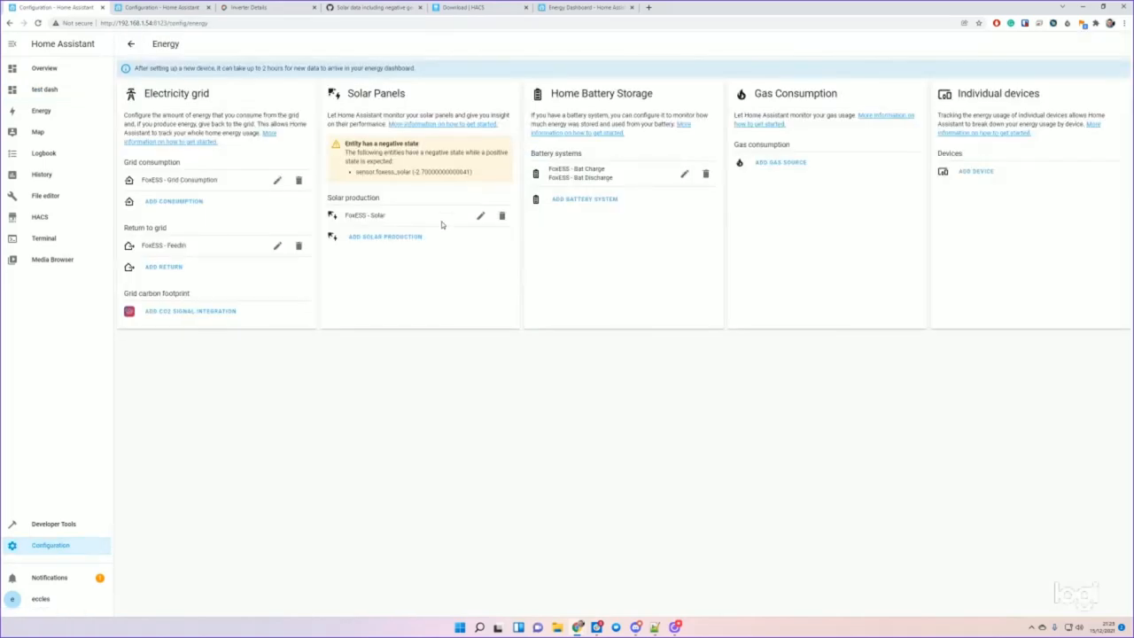
mouse_move(368, 234)
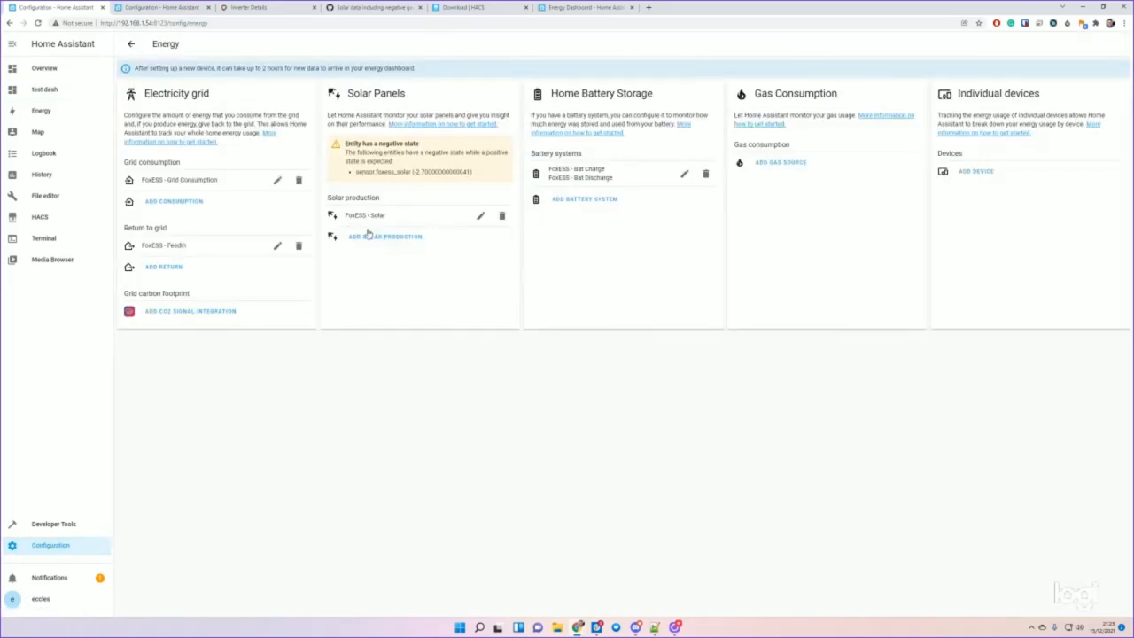
left_click(384, 236)
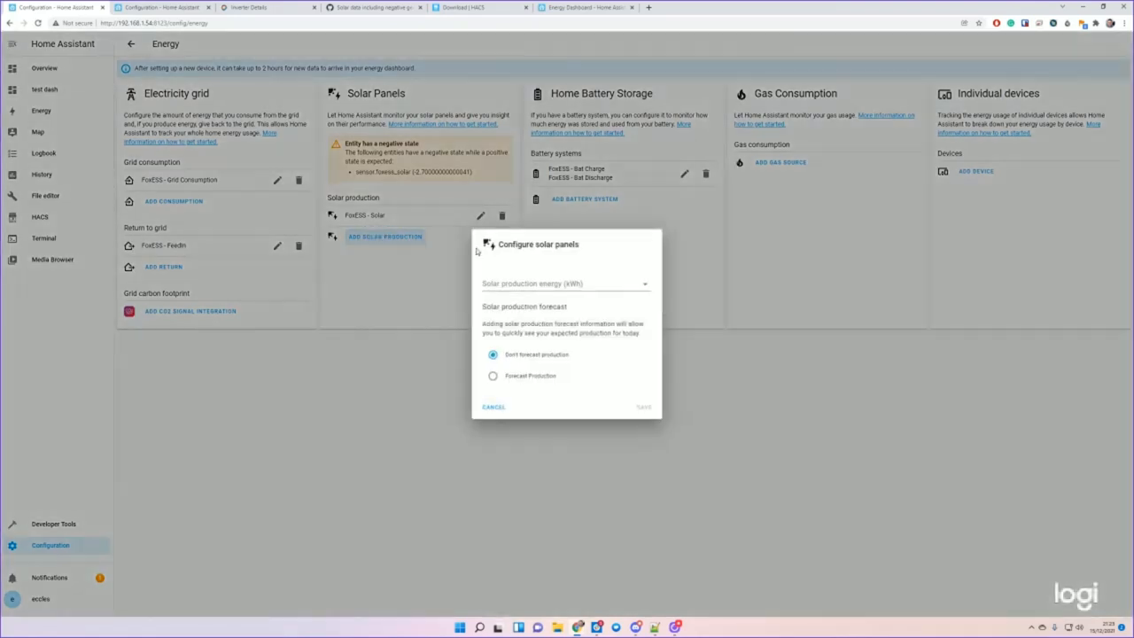
left_click(565, 284)
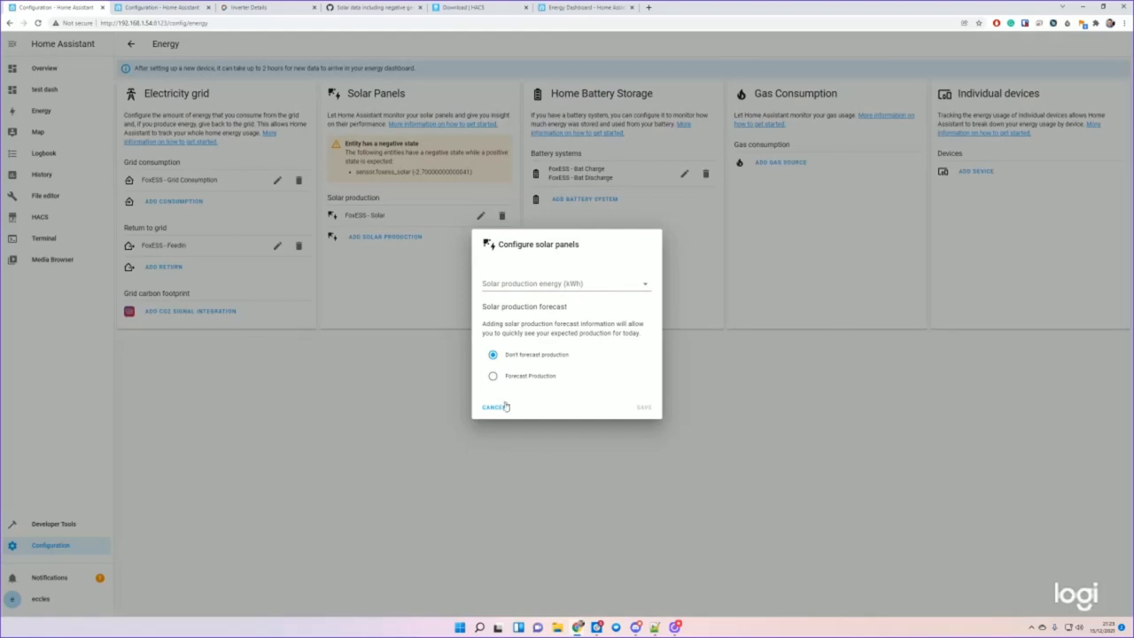
left_click(493, 407)
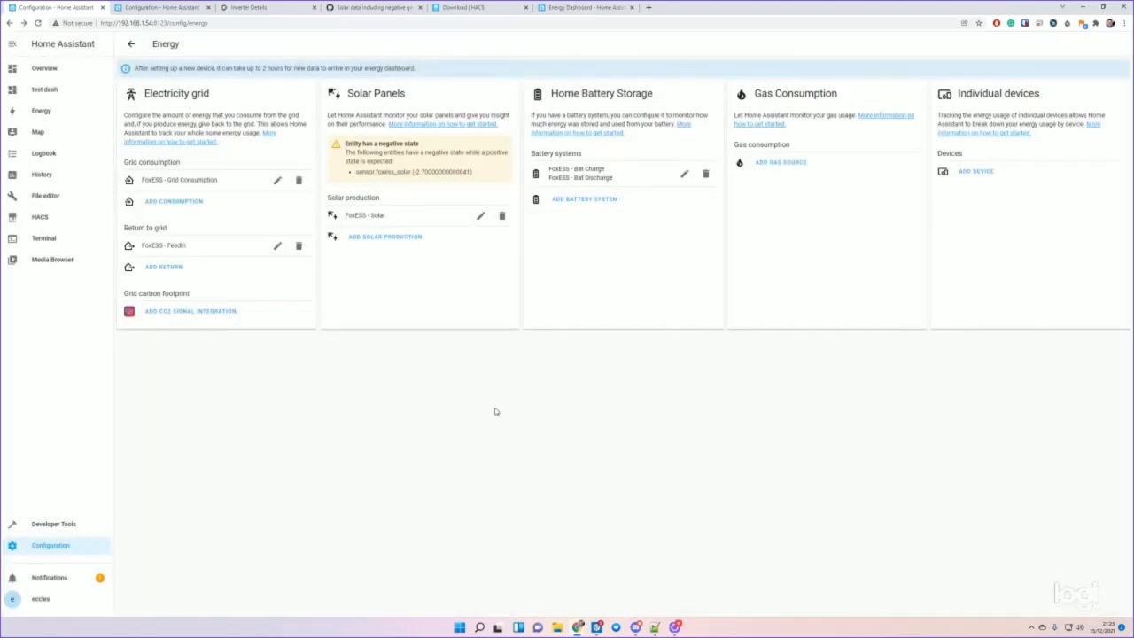
mouse_move(491, 399)
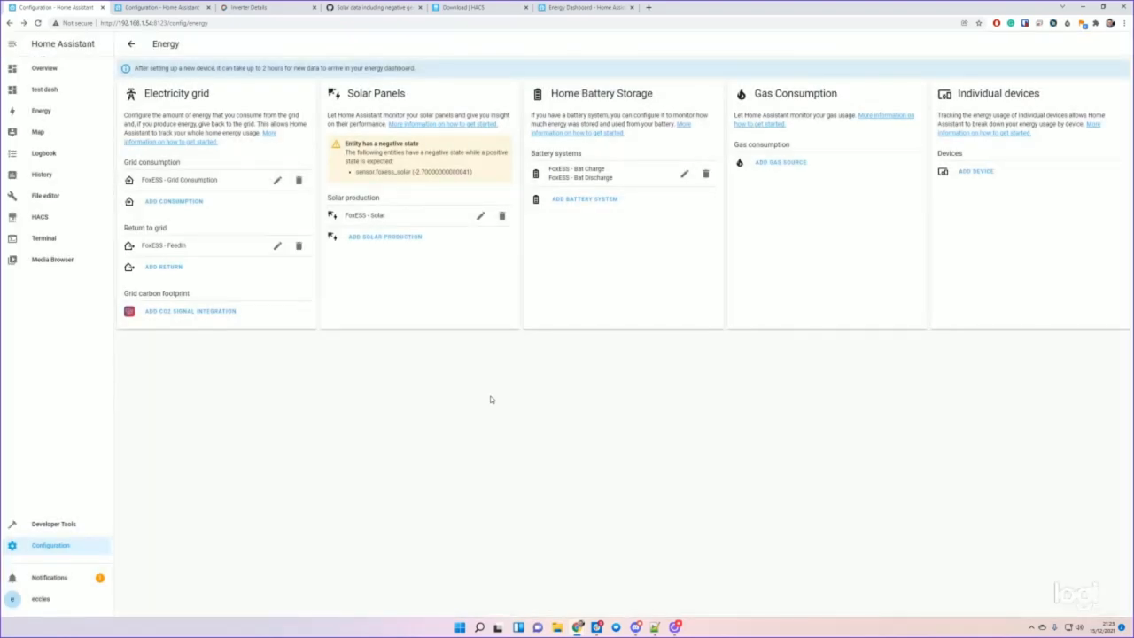
mouse_move(537, 247)
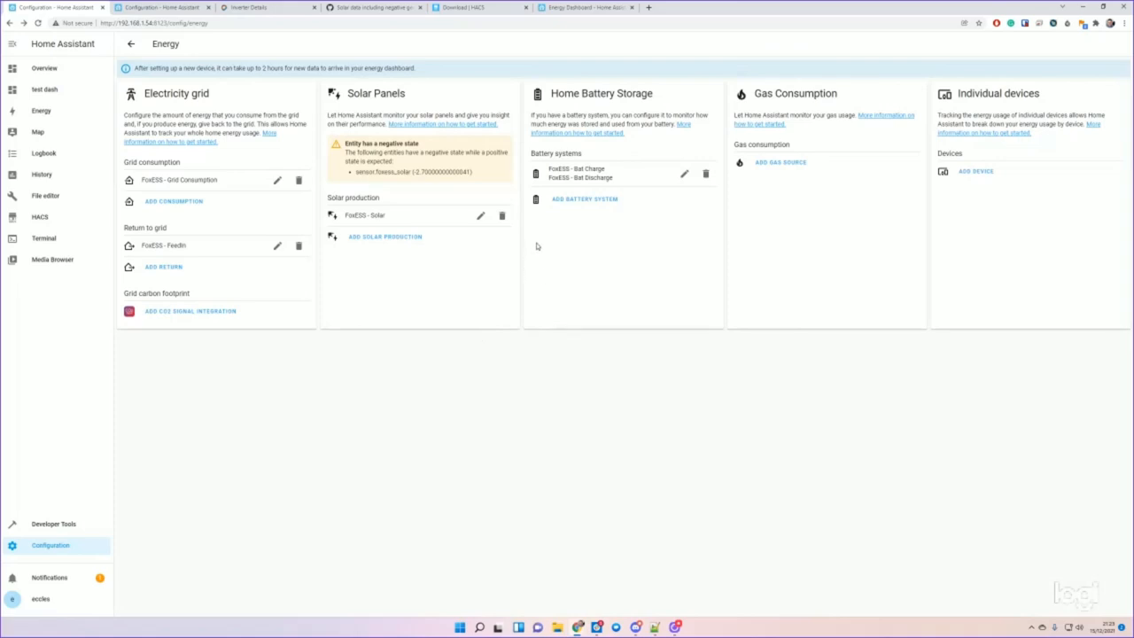
mouse_move(723, 285)
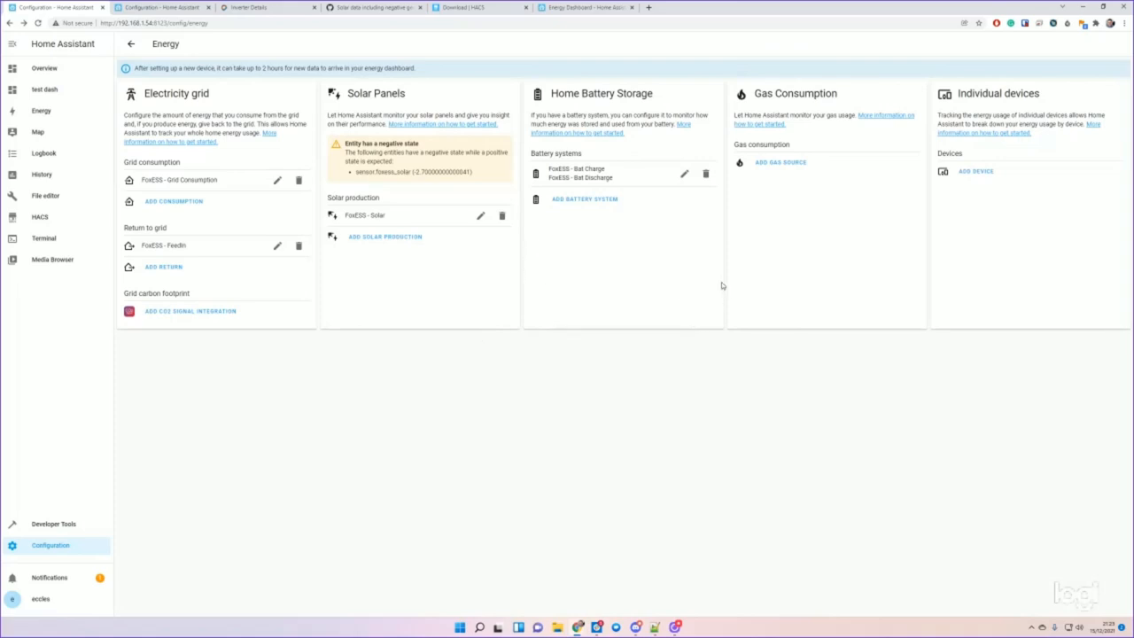